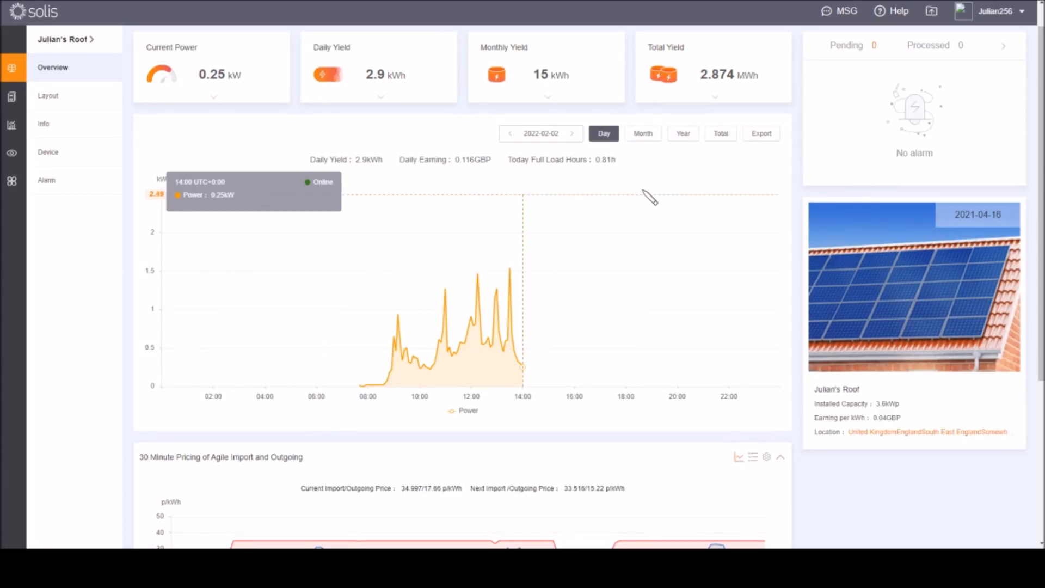
mouse_move(672, 200)
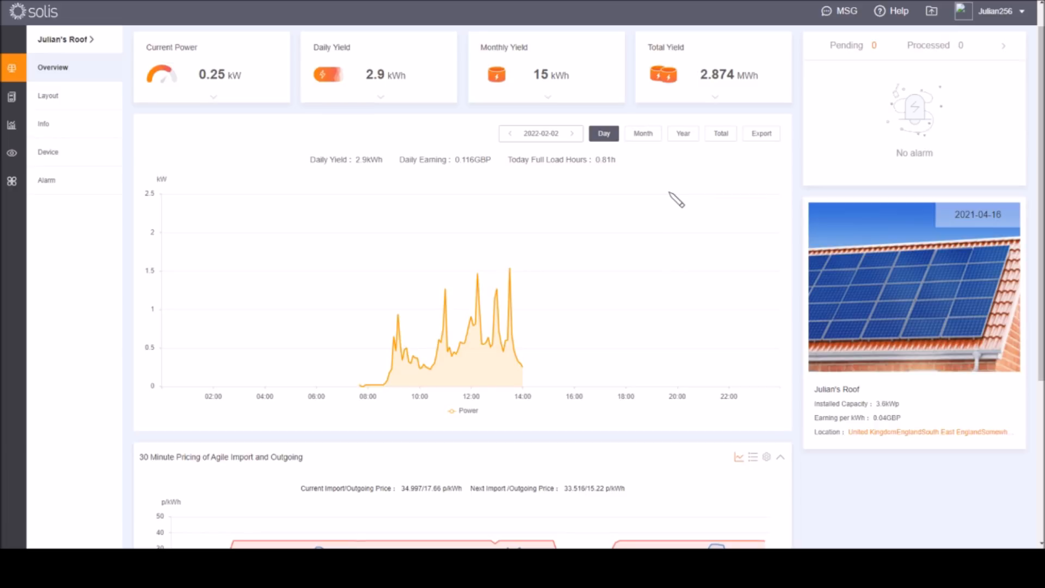
mouse_move(336, 143)
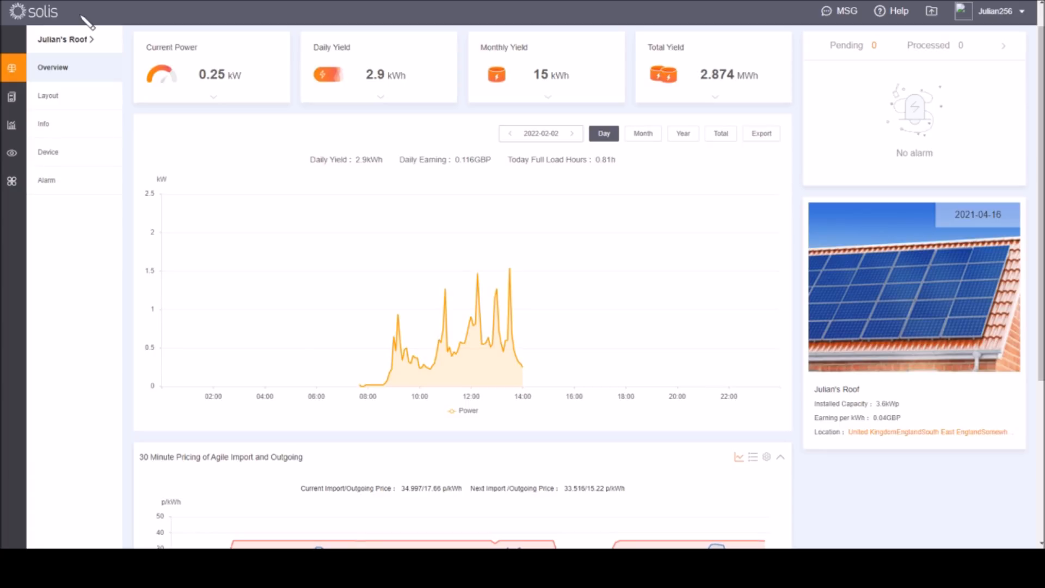
mouse_move(115, 14)
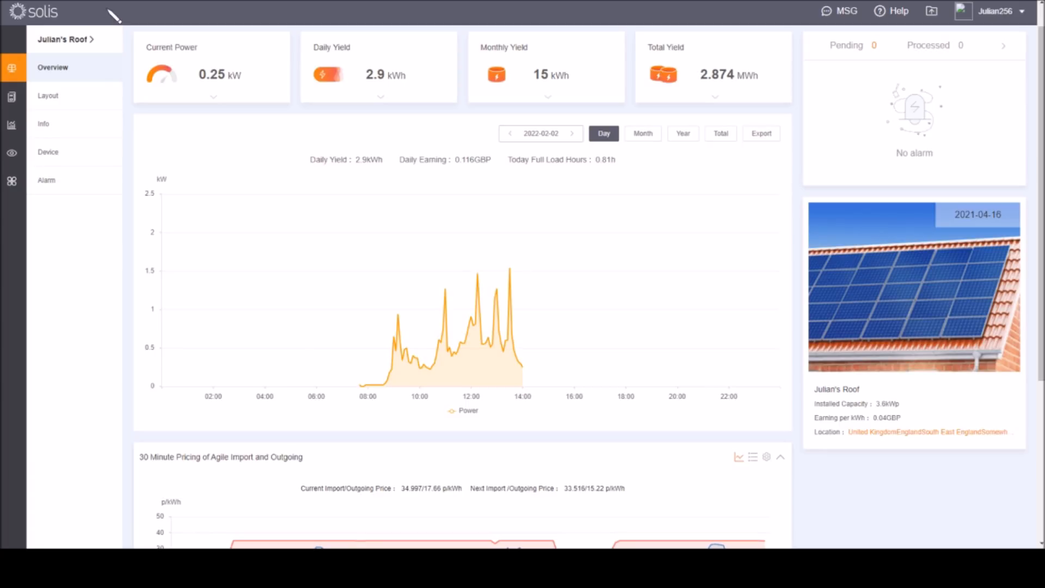
mouse_move(82, 19)
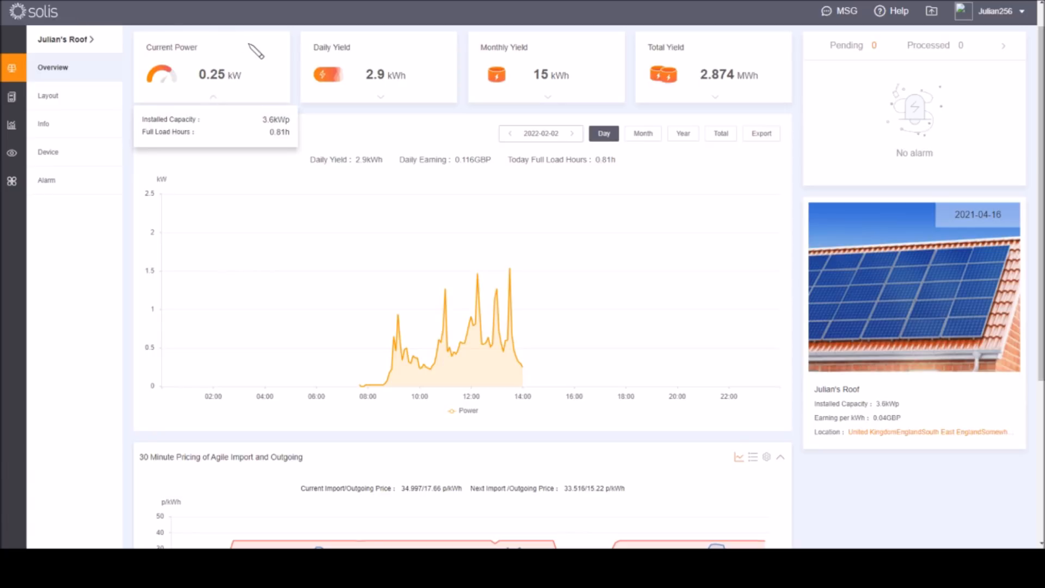
mouse_move(248, 133)
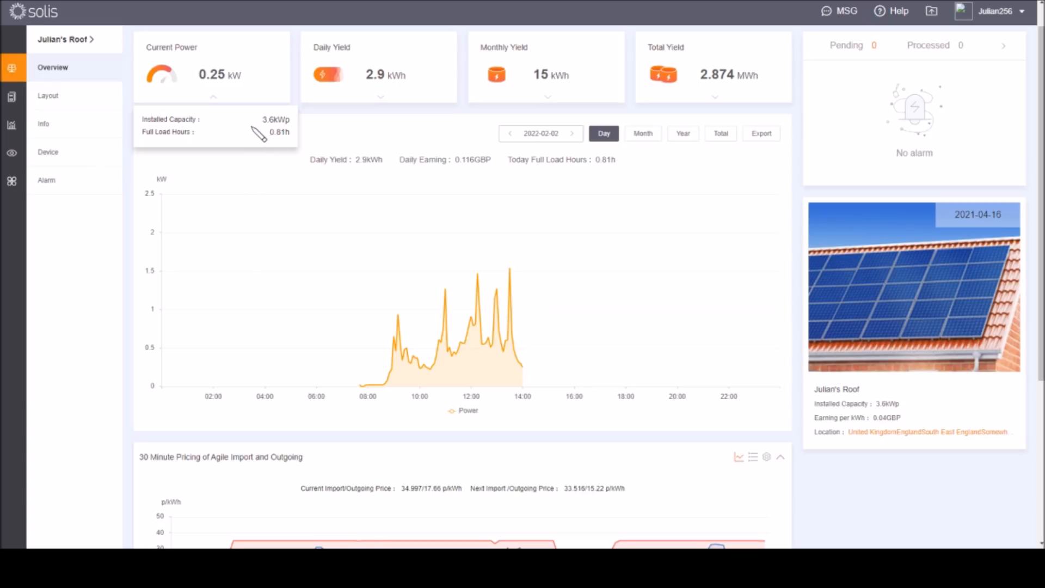
mouse_move(262, 108)
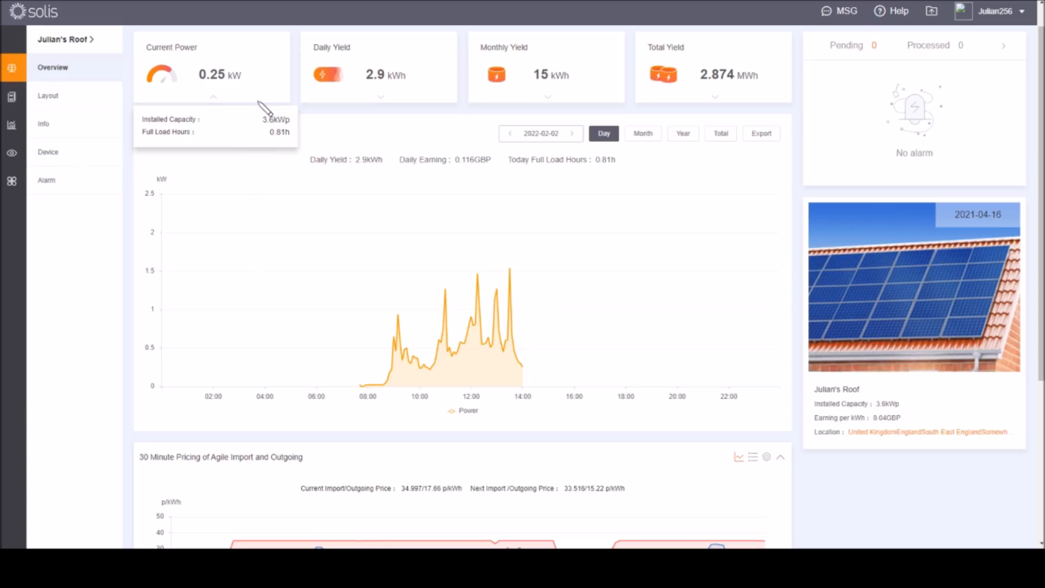
mouse_move(227, 97)
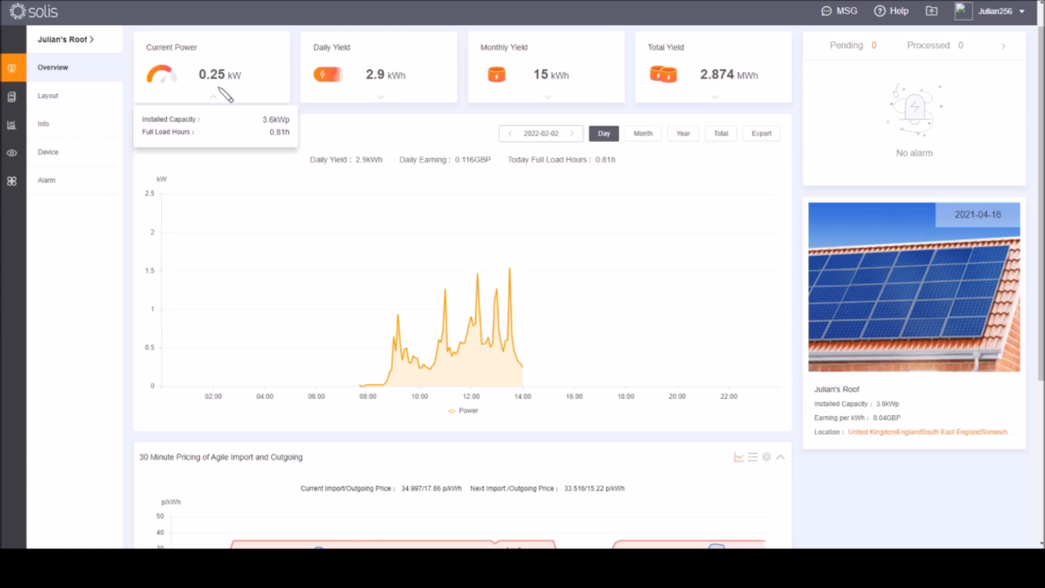
mouse_move(523, 326)
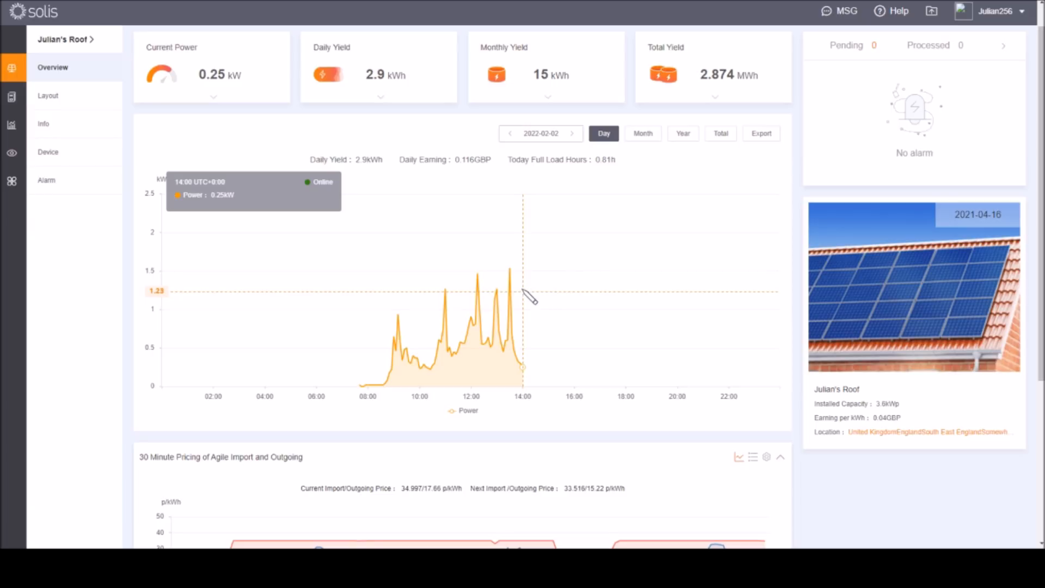
mouse_move(513, 287)
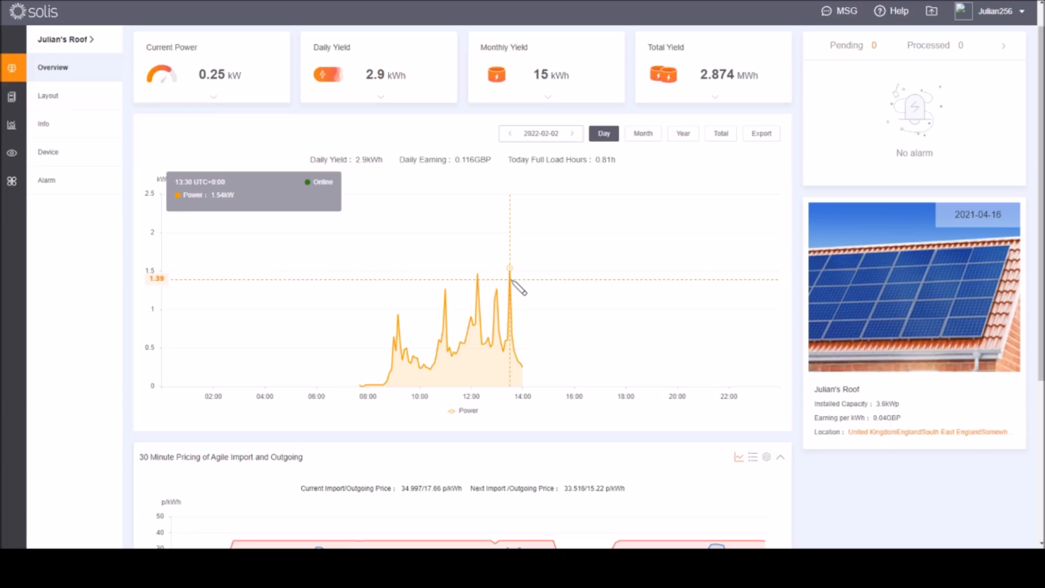
mouse_move(516, 287)
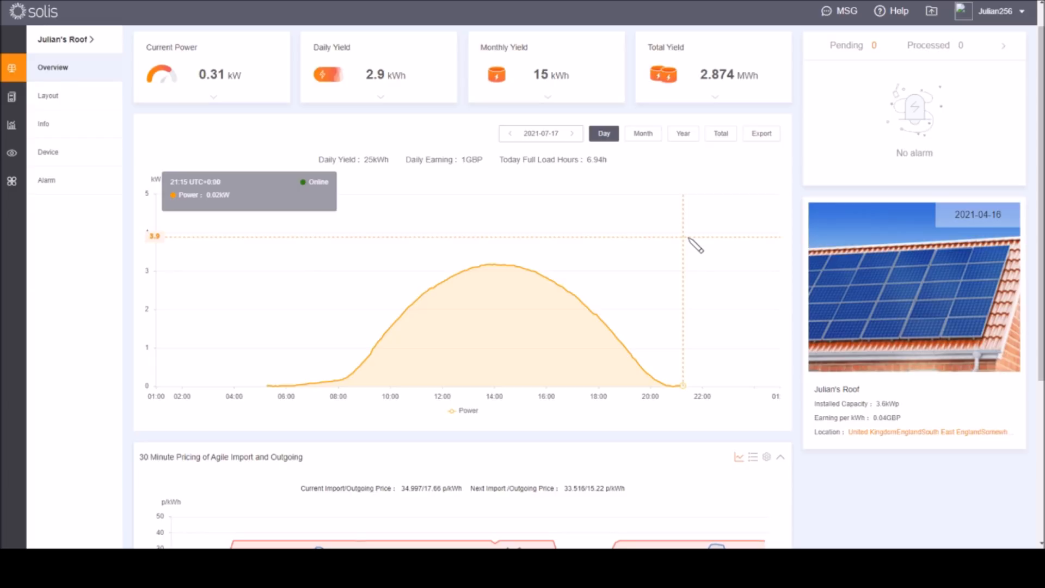
mouse_move(647, 225)
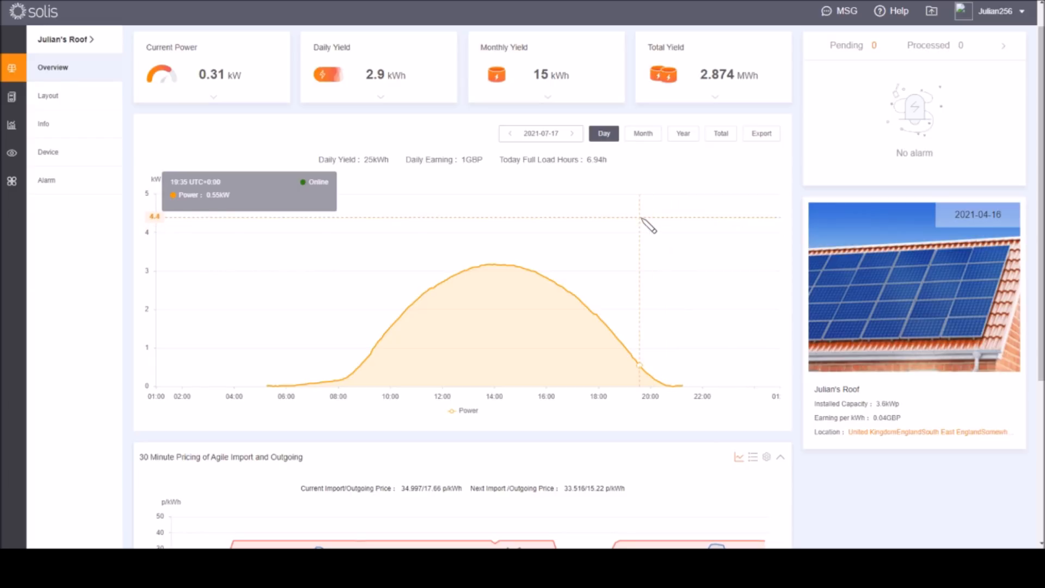
mouse_move(643, 220)
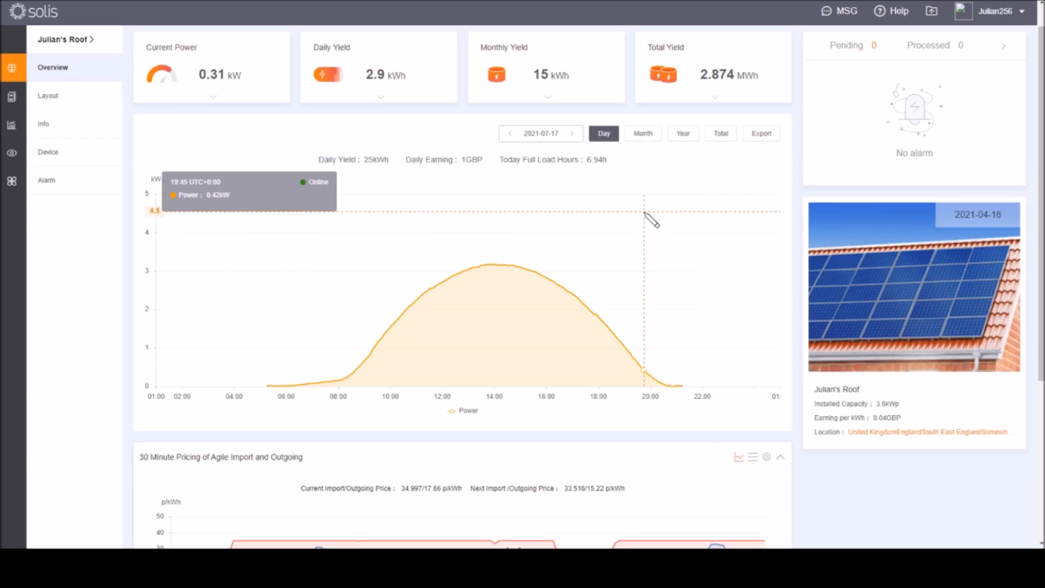
mouse_move(587, 188)
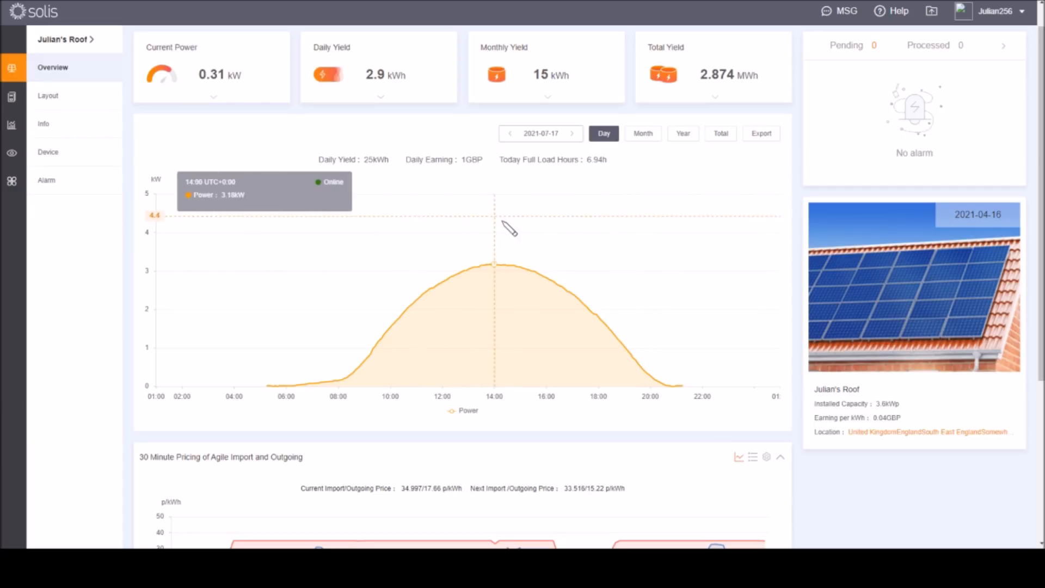
mouse_move(509, 219)
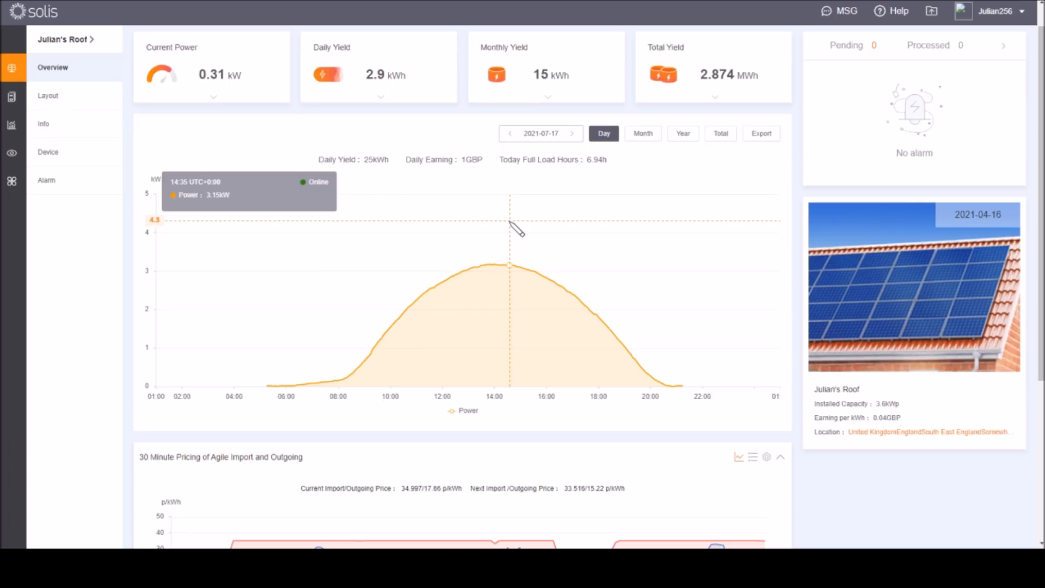
mouse_move(414, 230)
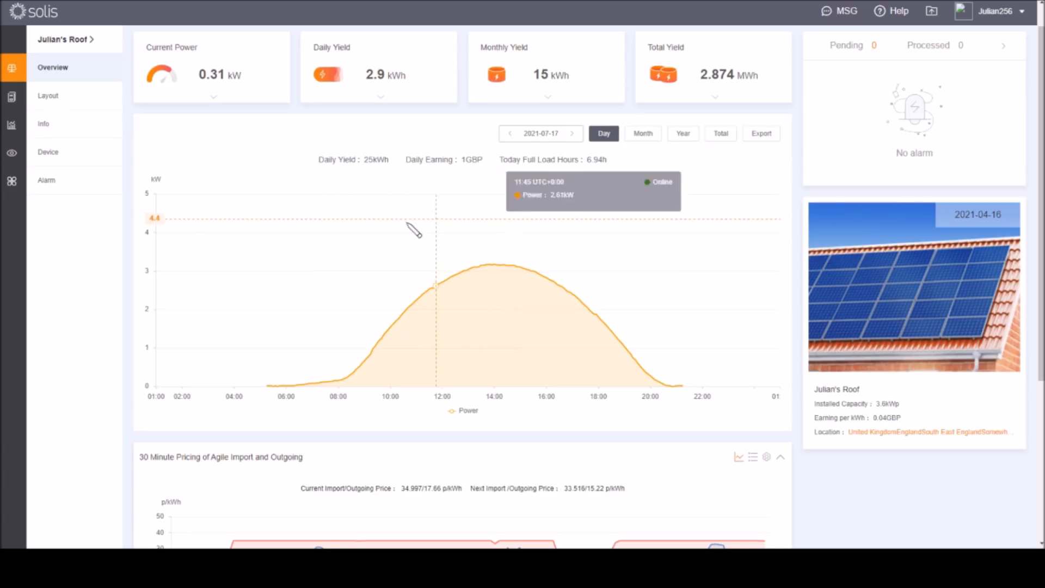
mouse_move(398, 242)
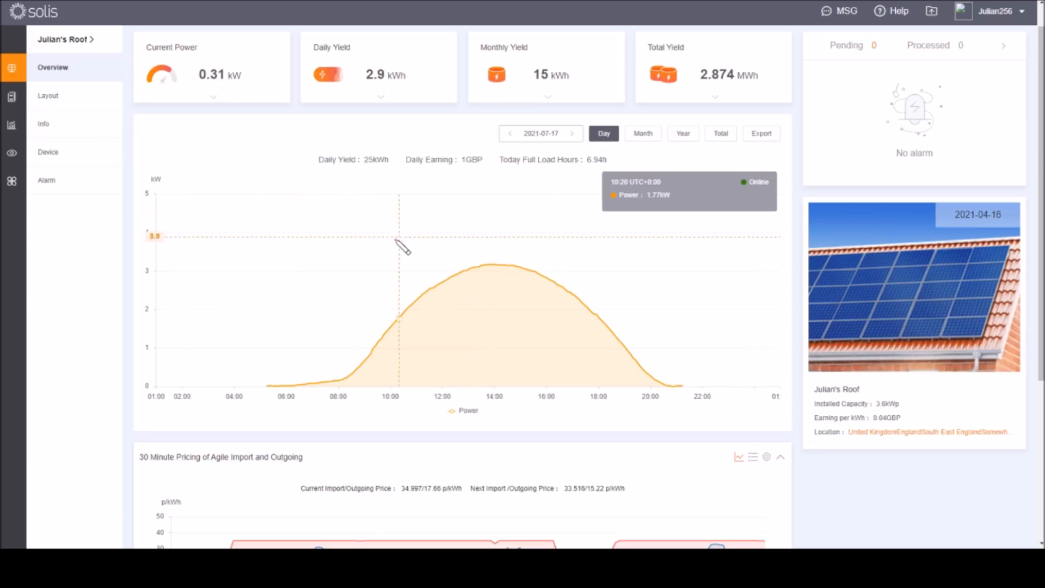
mouse_move(456, 221)
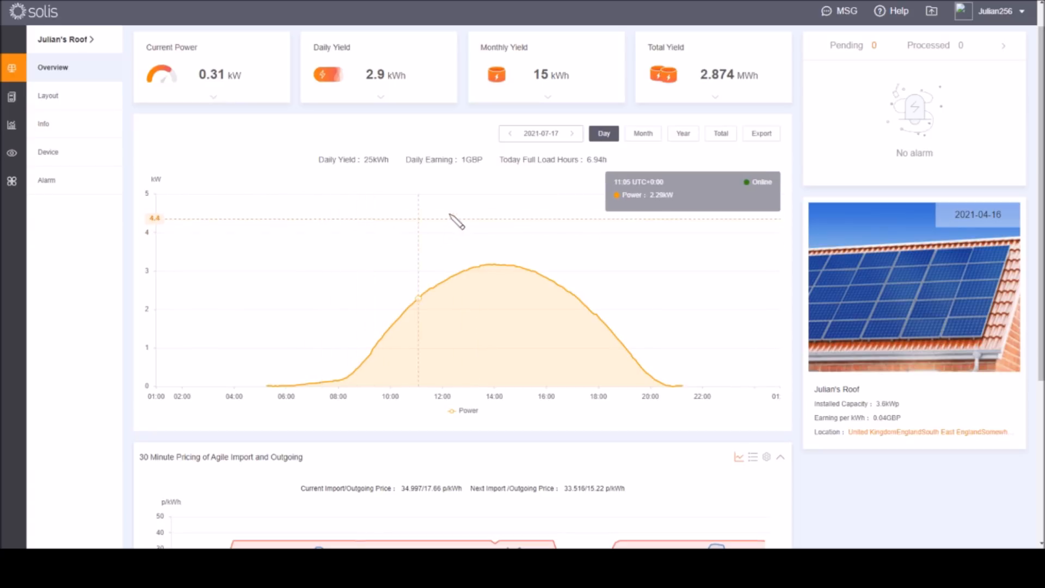
mouse_move(570, 232)
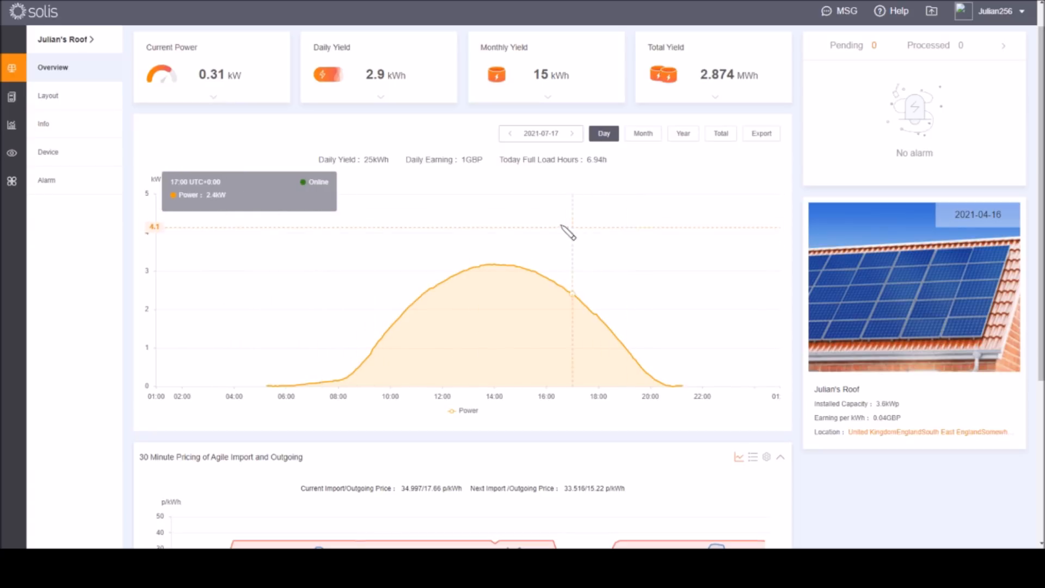
mouse_move(461, 221)
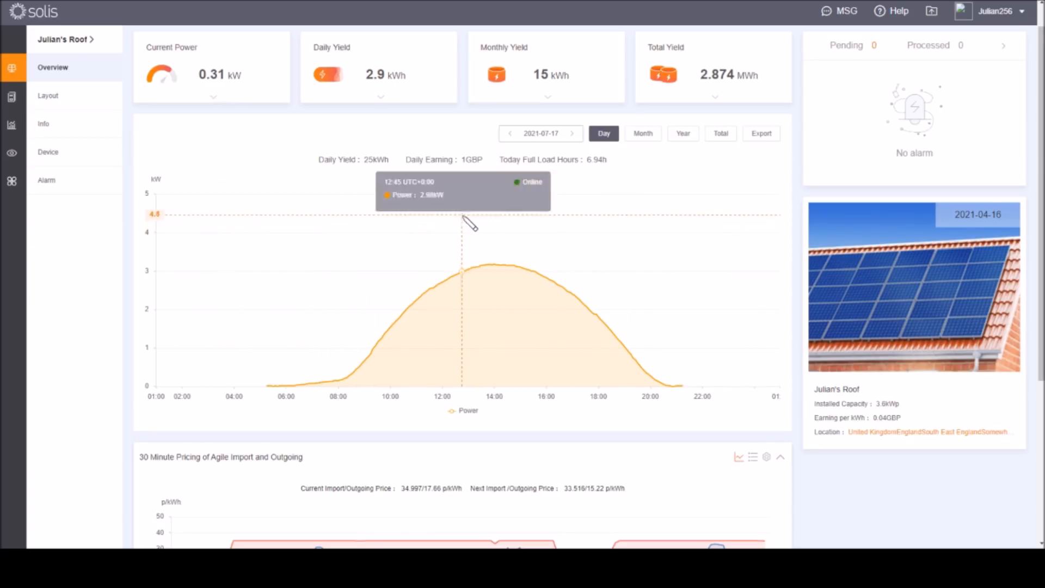
mouse_move(491, 217)
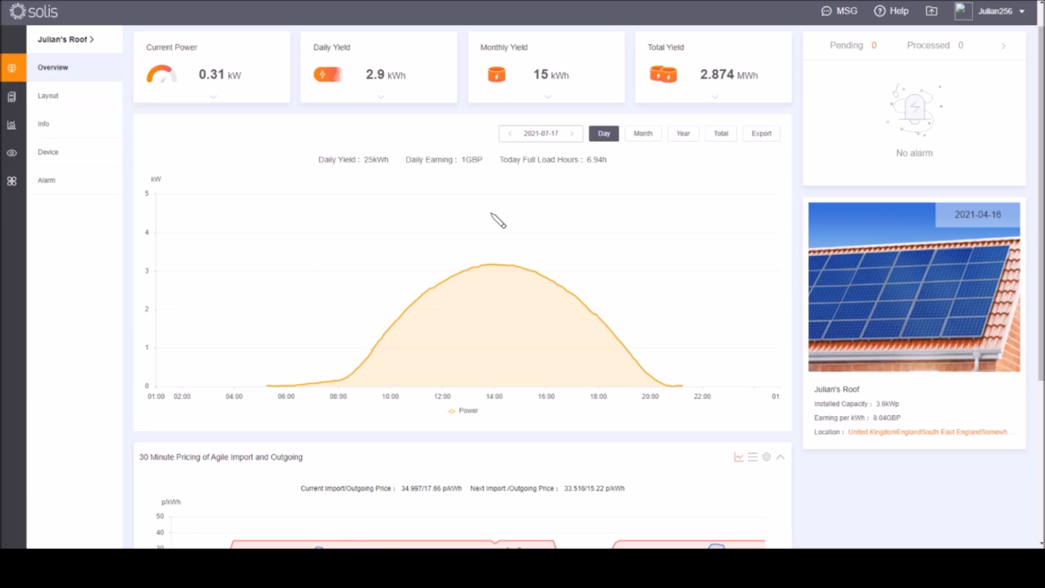
mouse_move(499, 279)
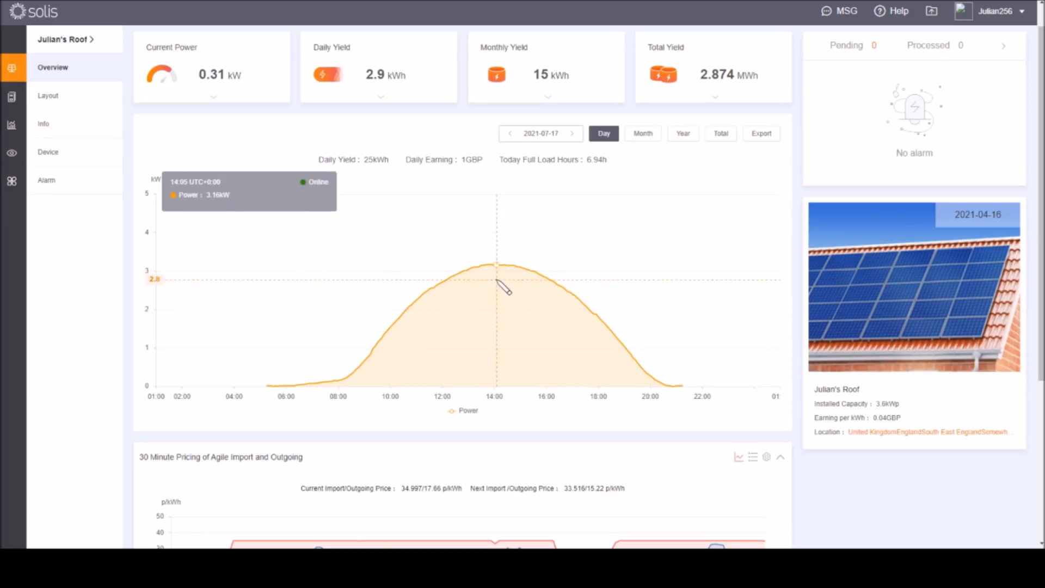
mouse_move(496, 280)
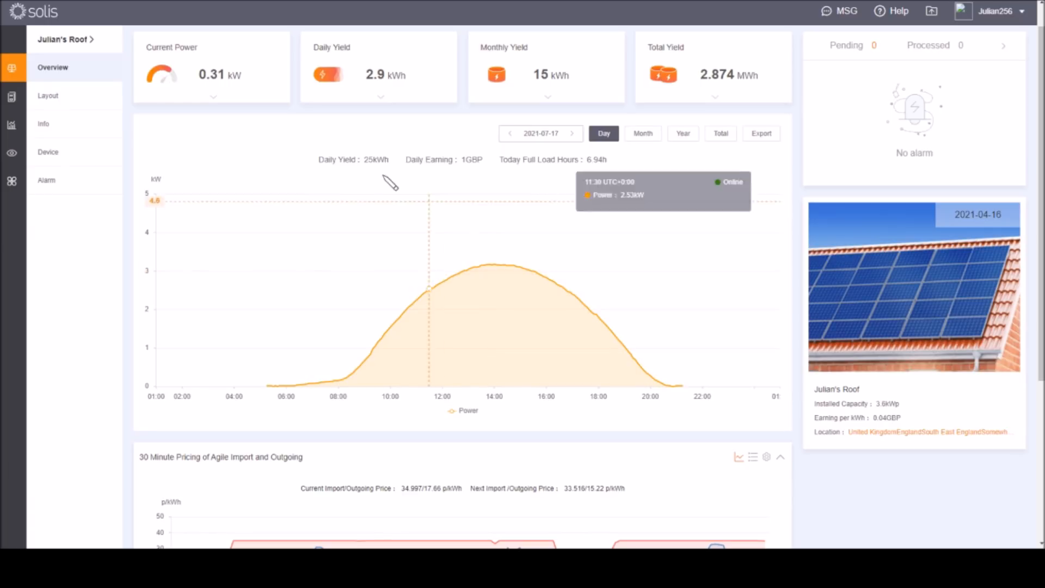
mouse_move(382, 180)
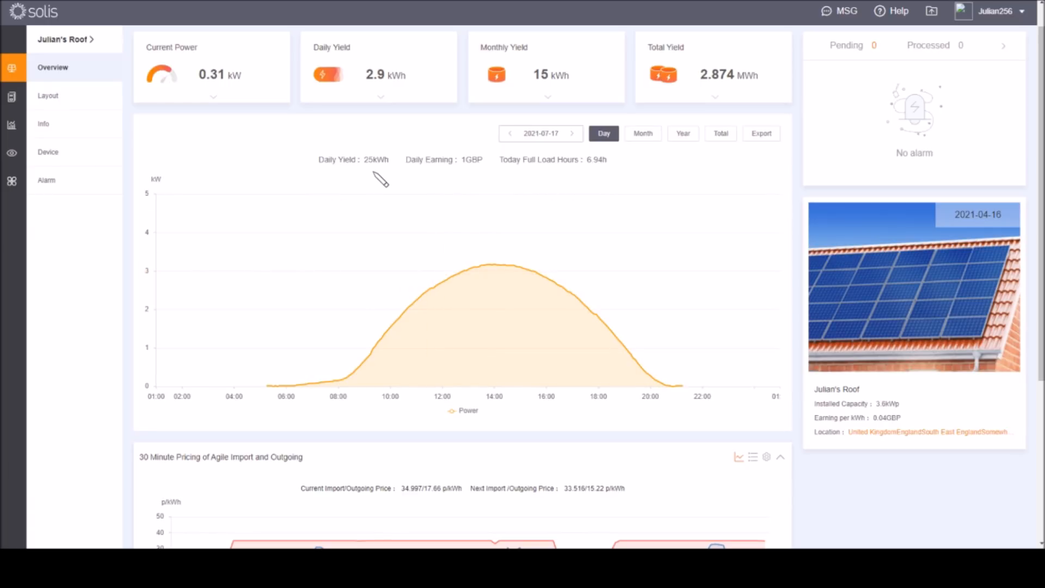
mouse_move(388, 181)
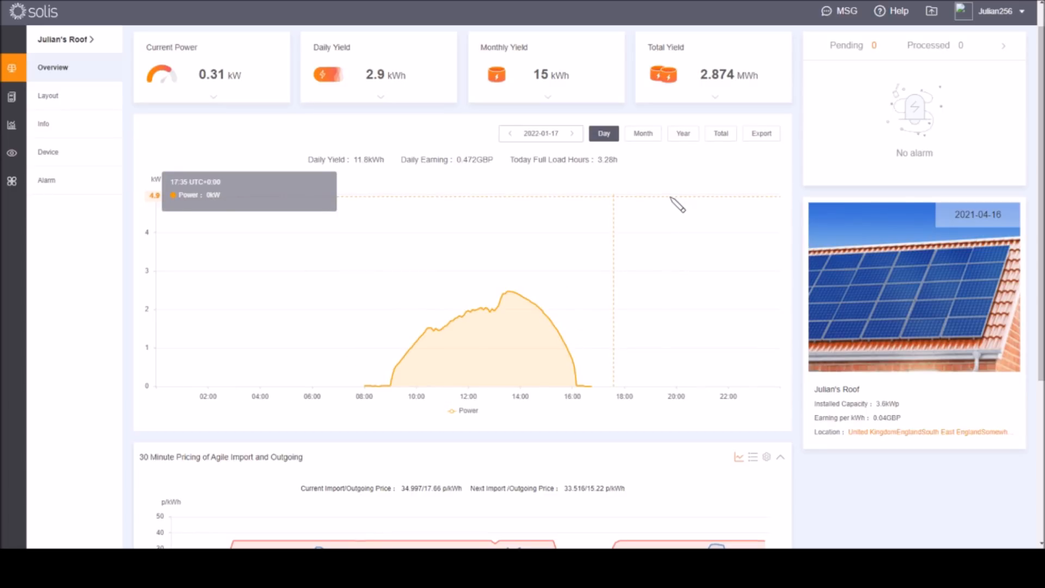
mouse_move(555, 158)
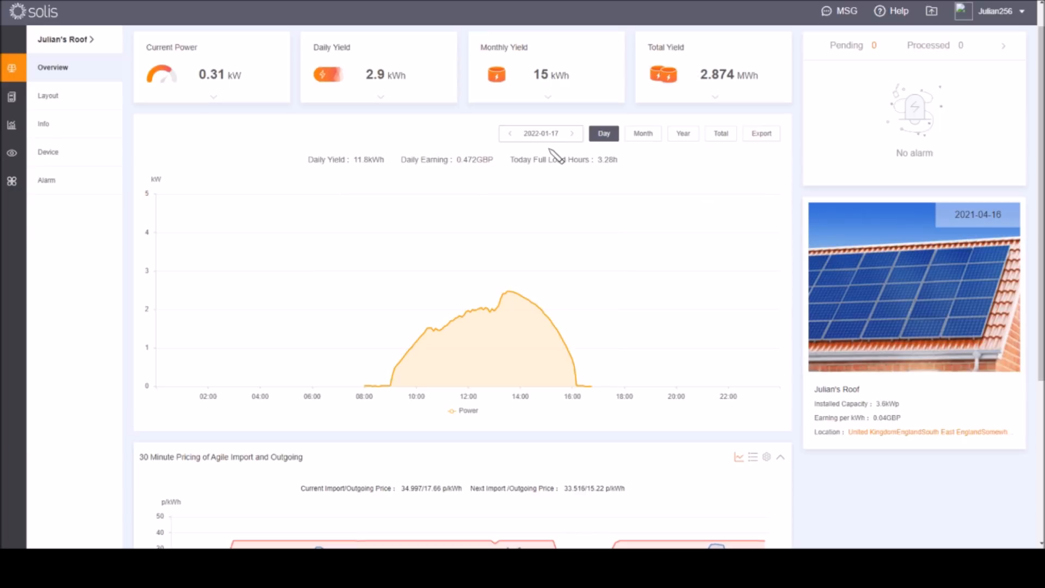
mouse_move(566, 156)
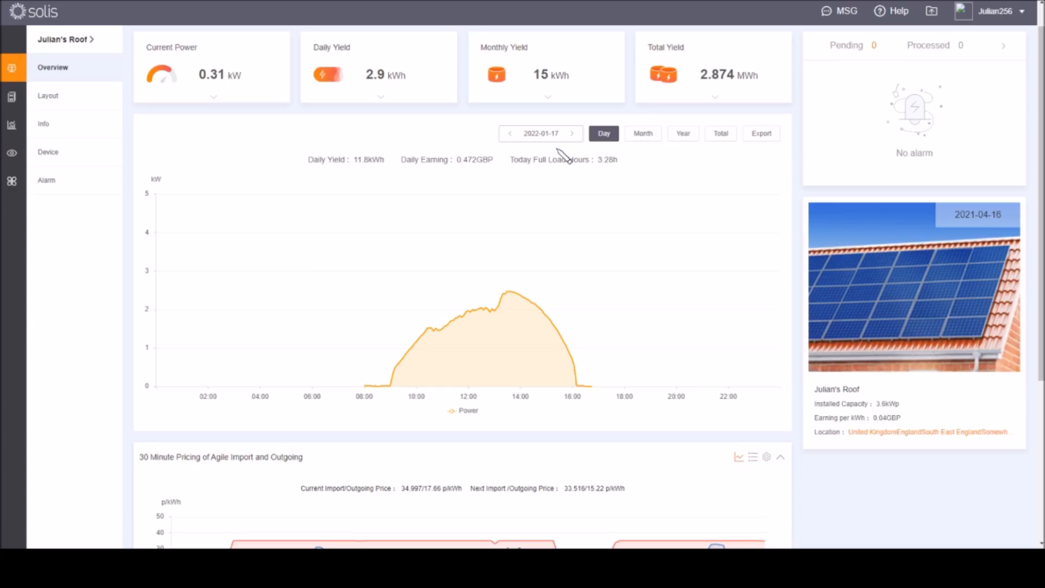
mouse_move(556, 153)
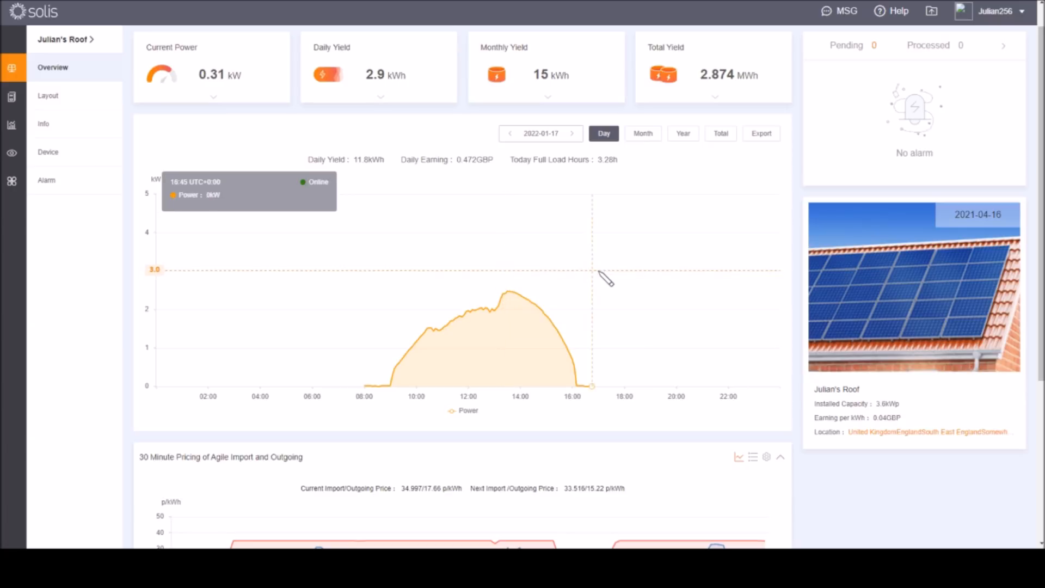
mouse_move(509, 293)
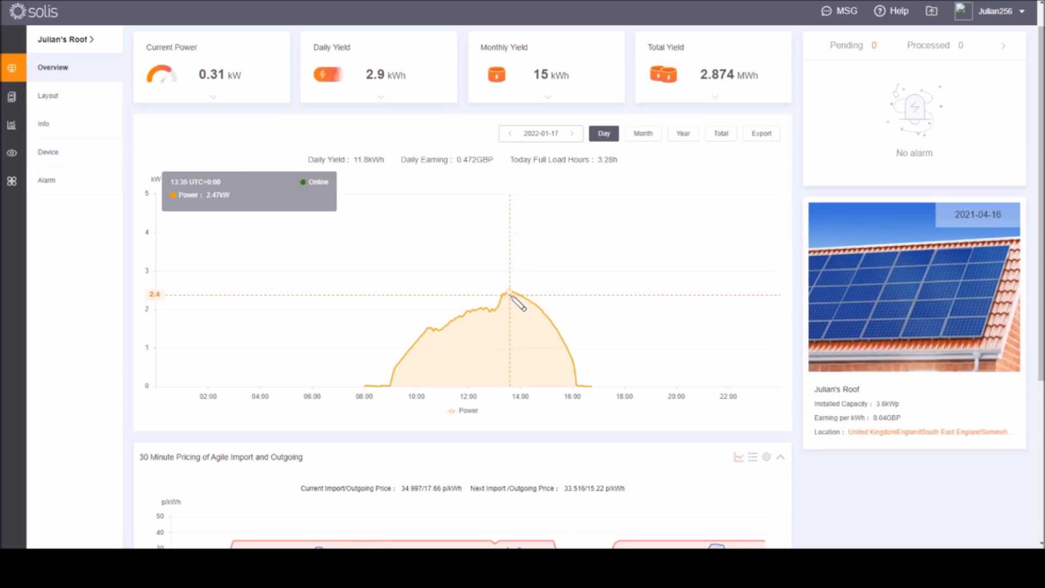
mouse_move(509, 300)
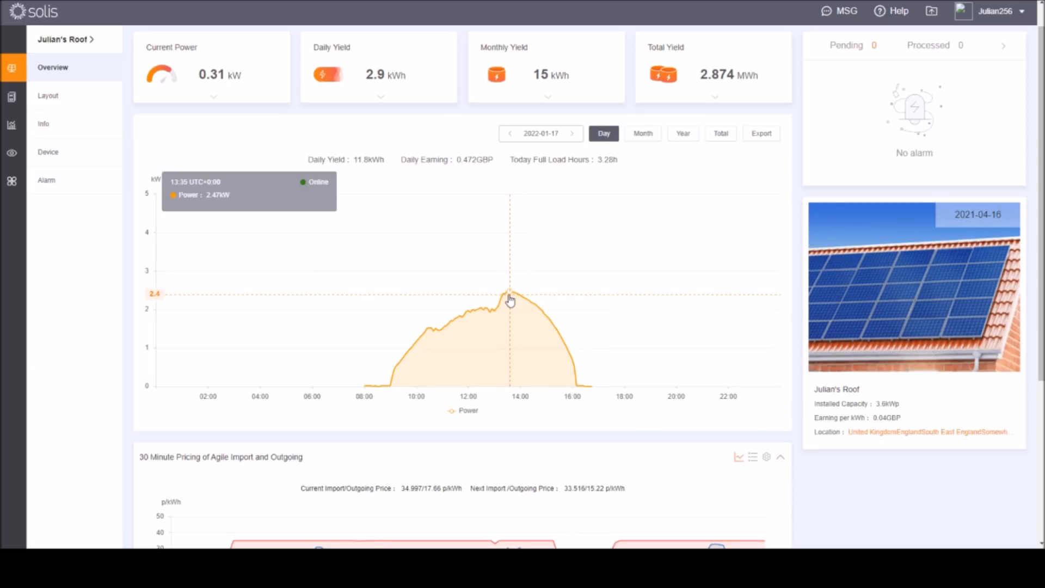
mouse_move(512, 304)
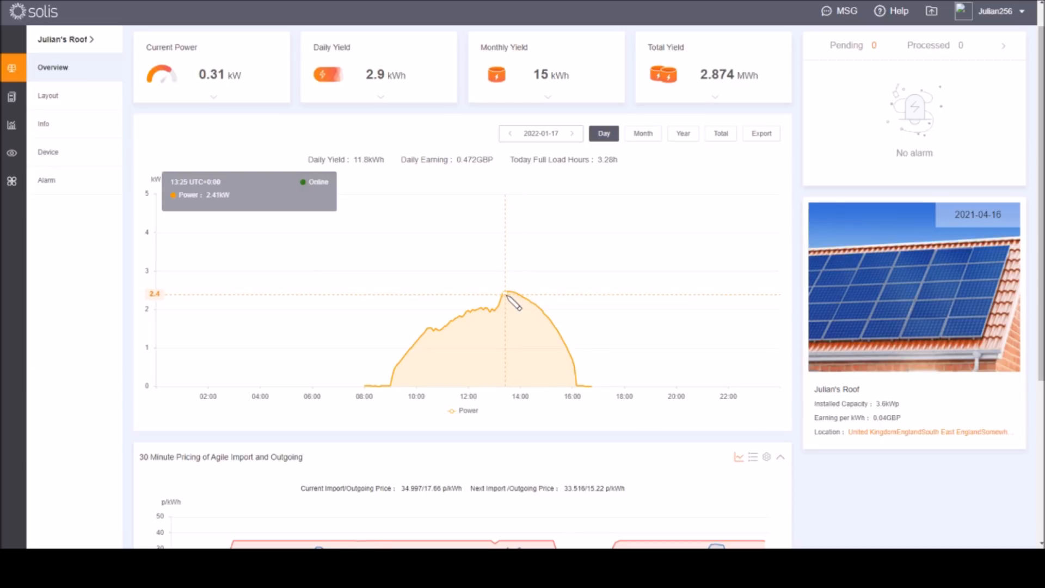
mouse_move(393, 379)
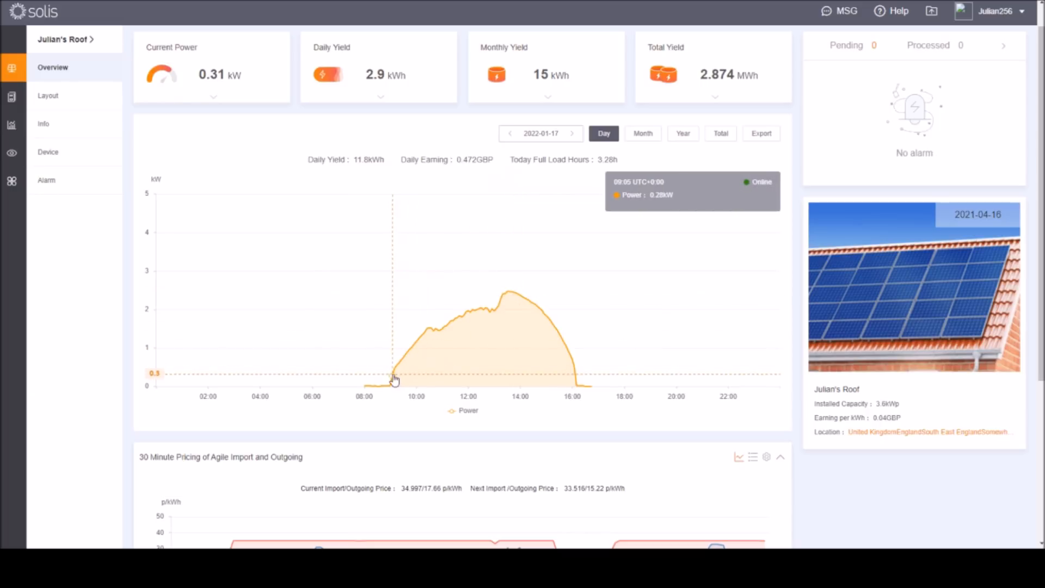
mouse_move(399, 387)
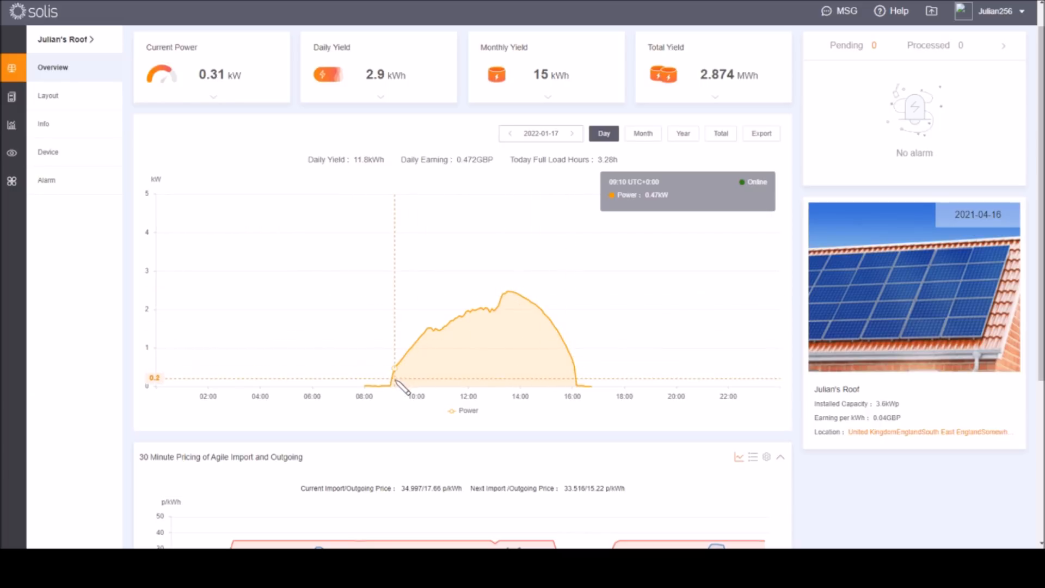
mouse_move(392, 388)
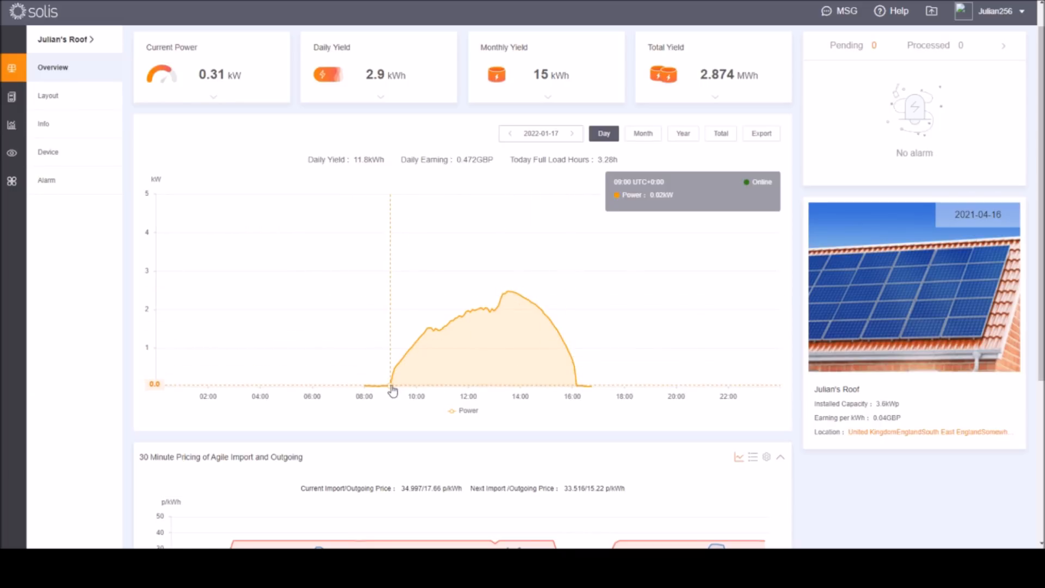
mouse_move(577, 392)
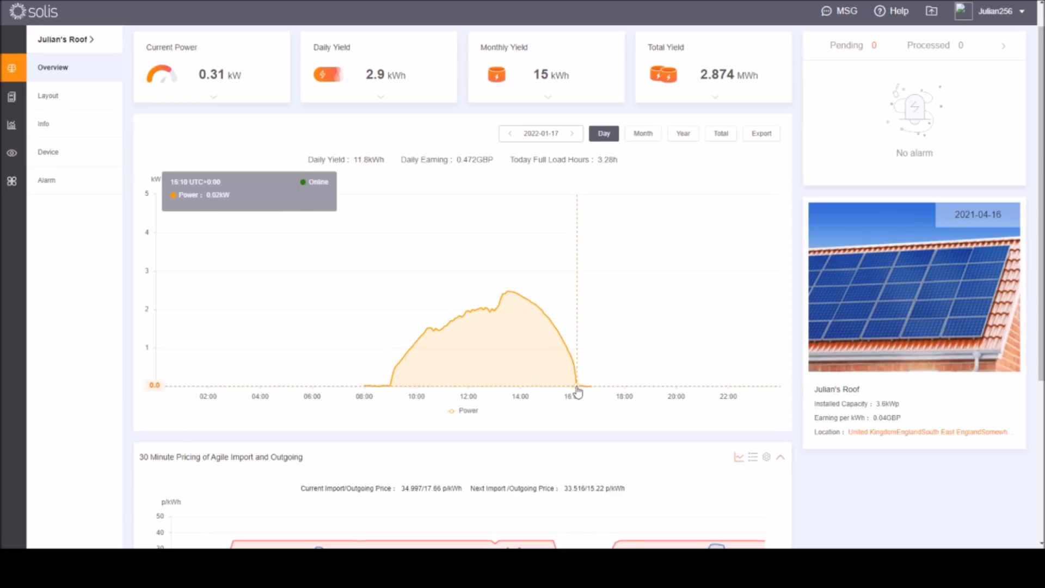
mouse_move(576, 390)
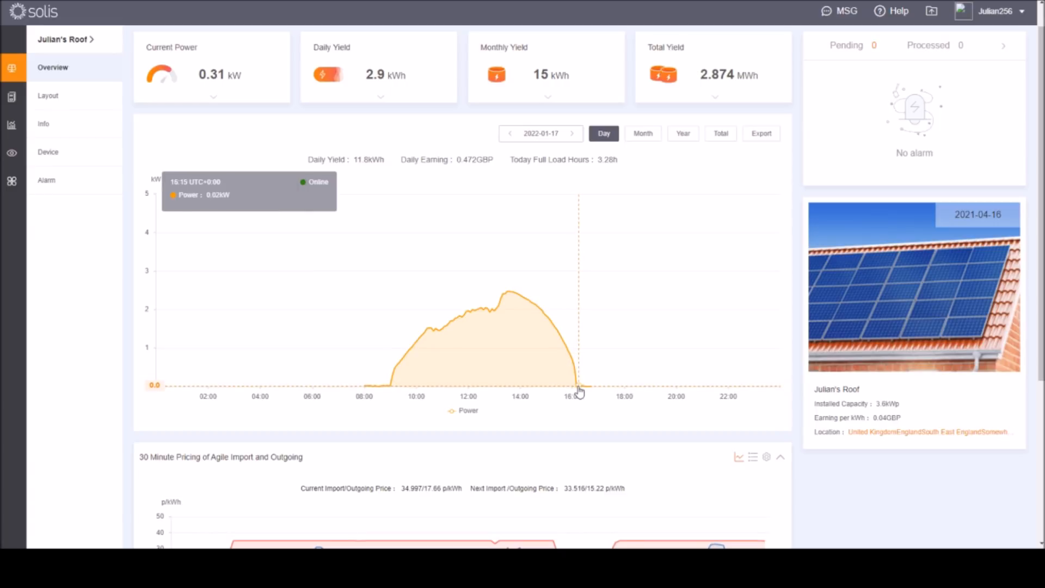
mouse_move(470, 328)
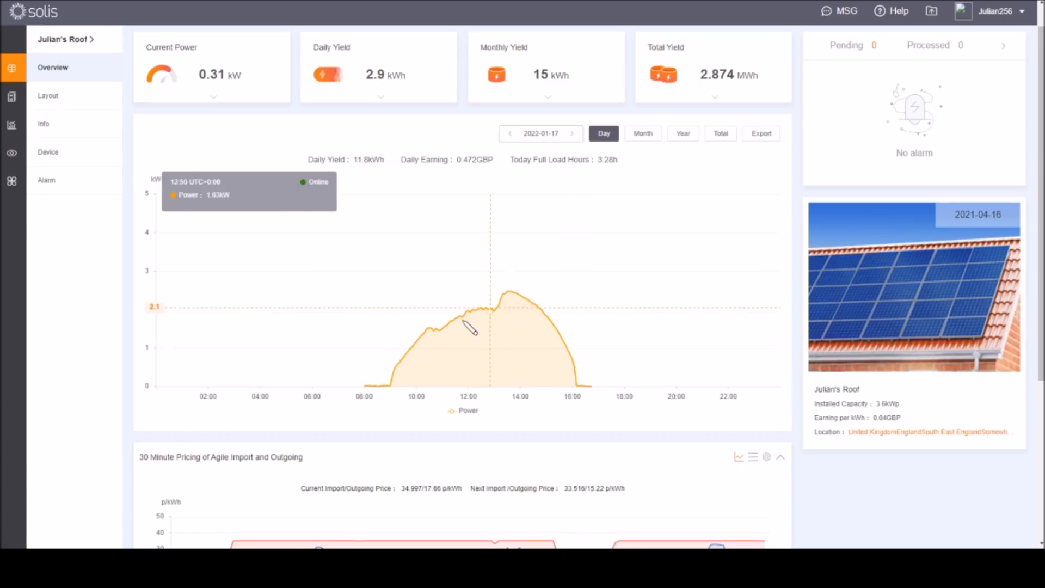
mouse_move(513, 307)
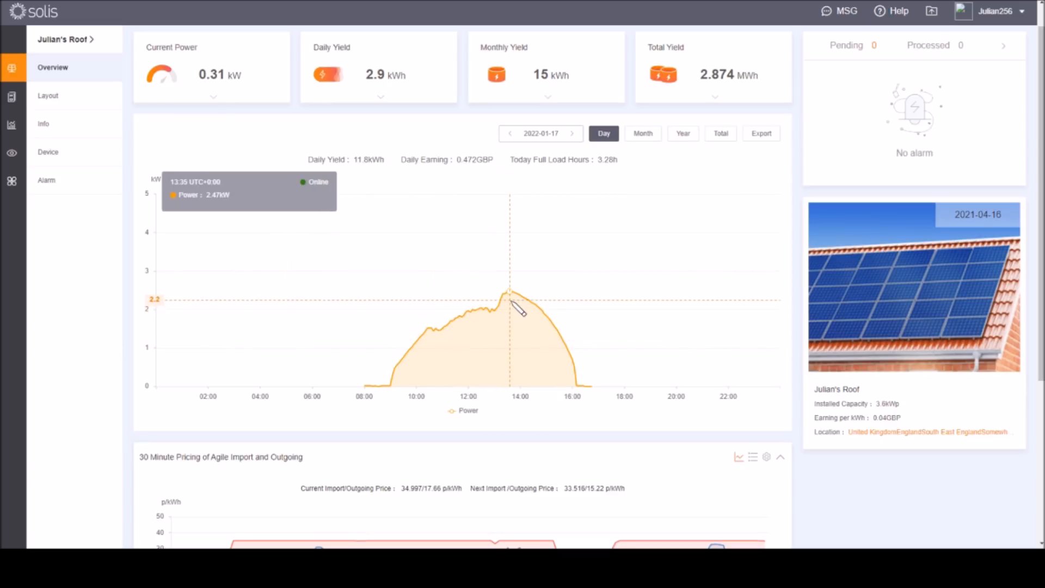
mouse_move(456, 333)
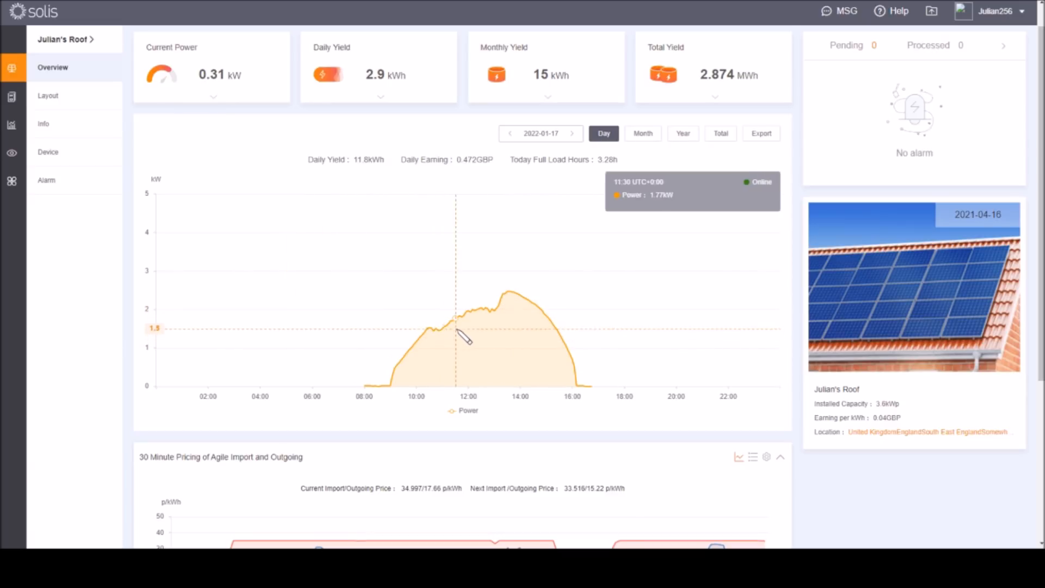
mouse_move(479, 327)
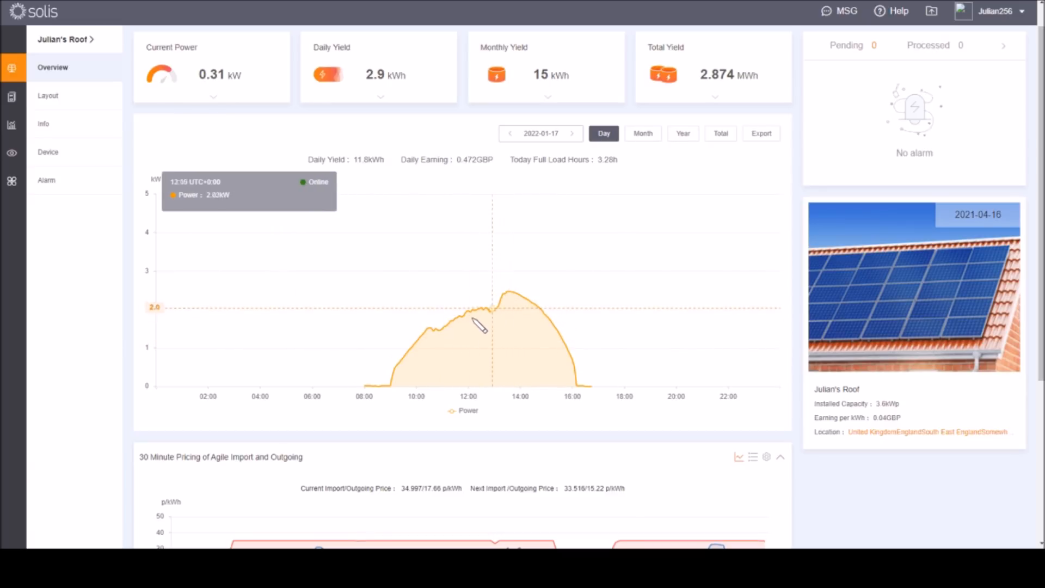
mouse_move(379, 182)
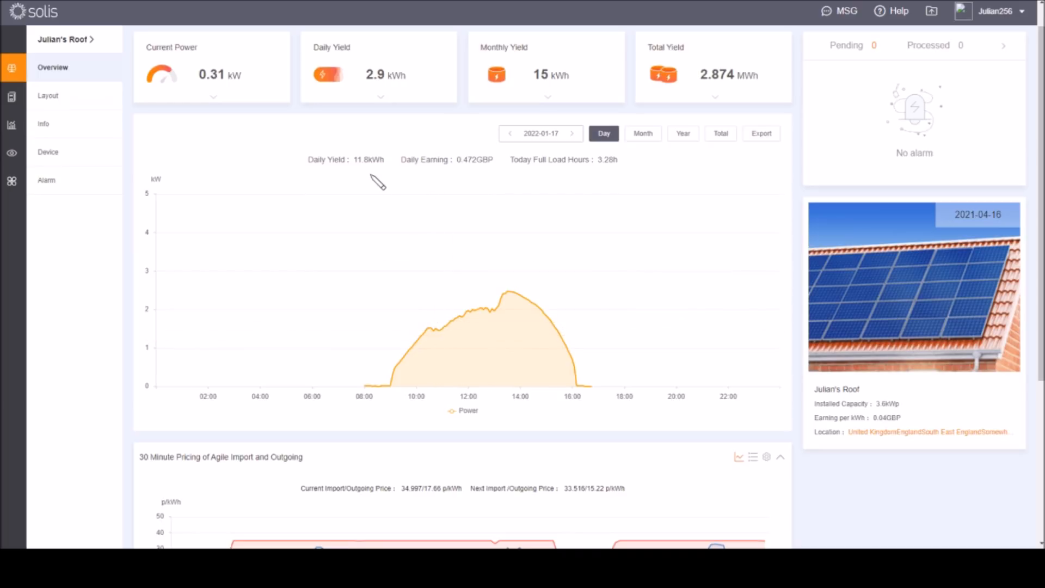
mouse_move(458, 313)
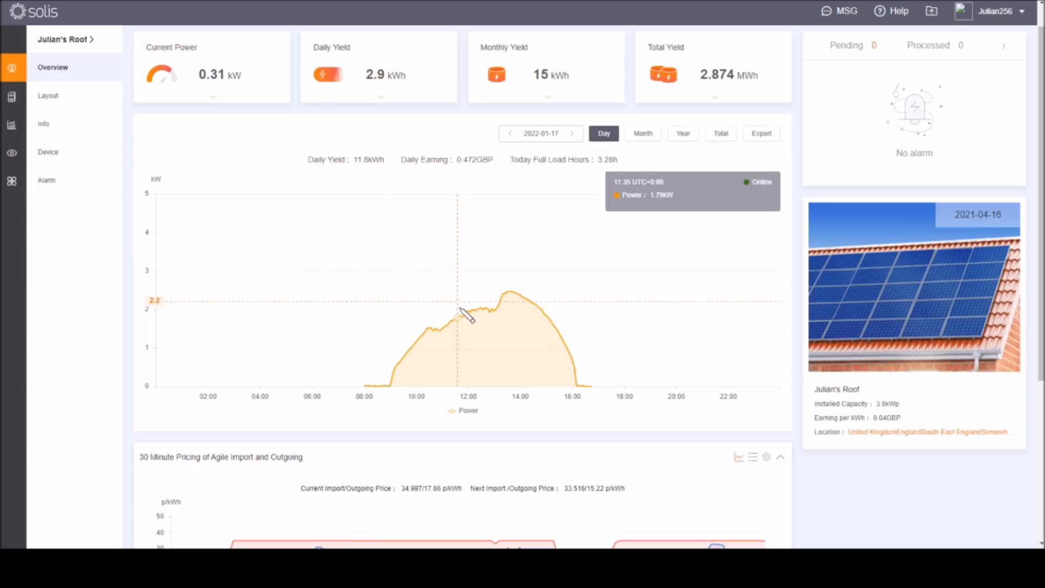
mouse_move(506, 313)
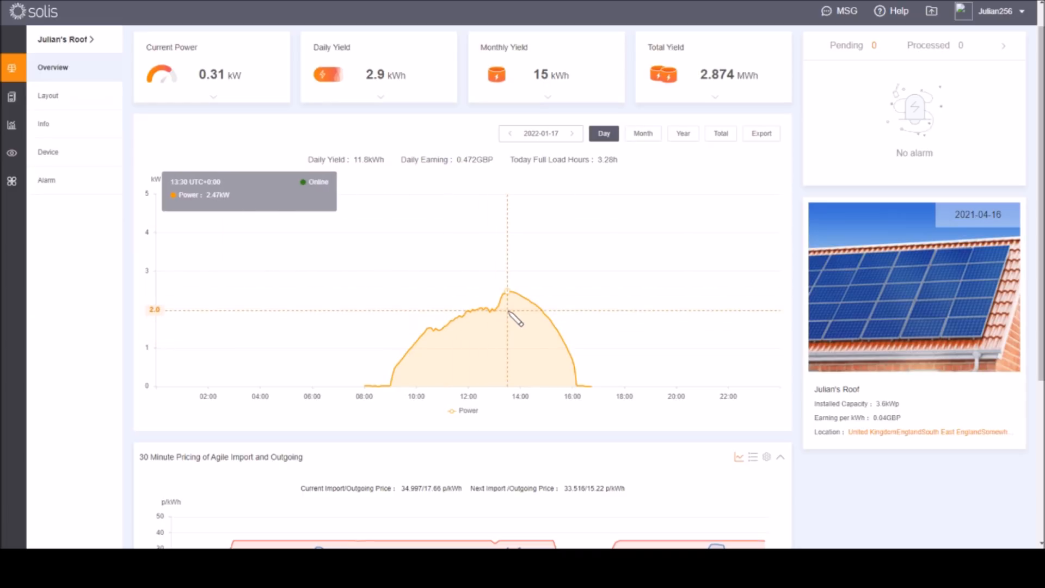
mouse_move(540, 257)
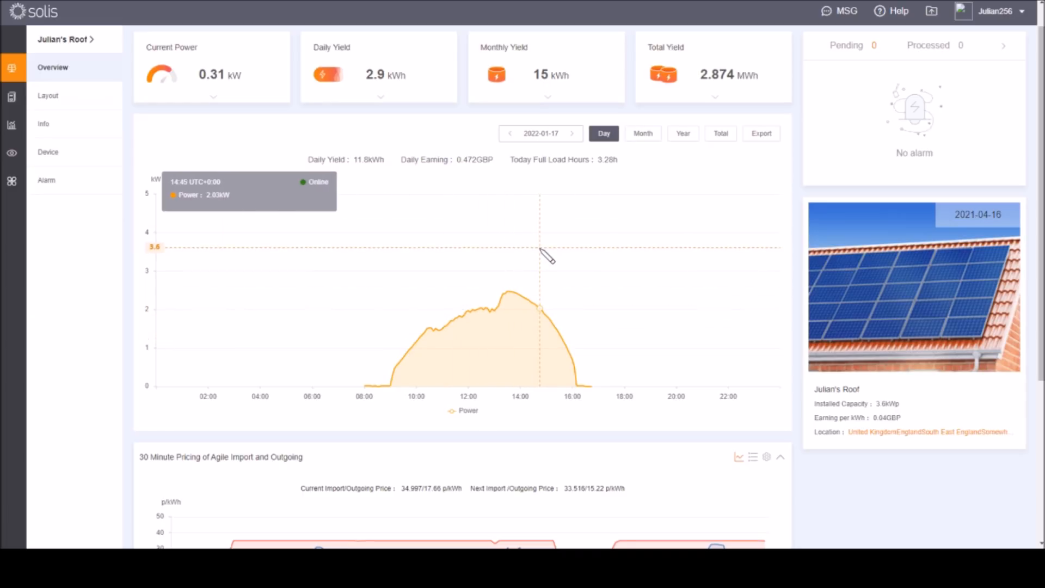
mouse_move(426, 332)
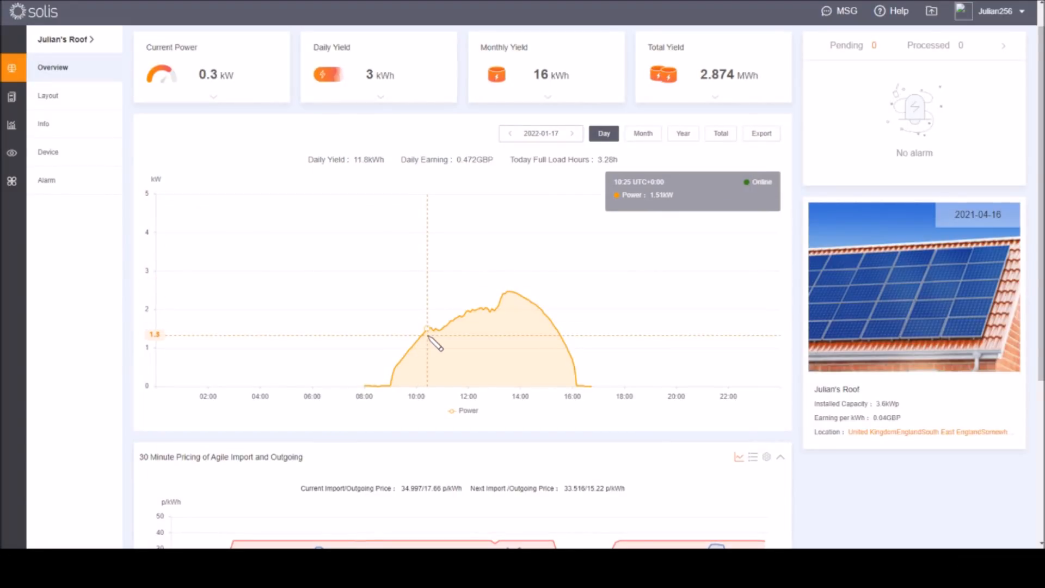
mouse_move(477, 333)
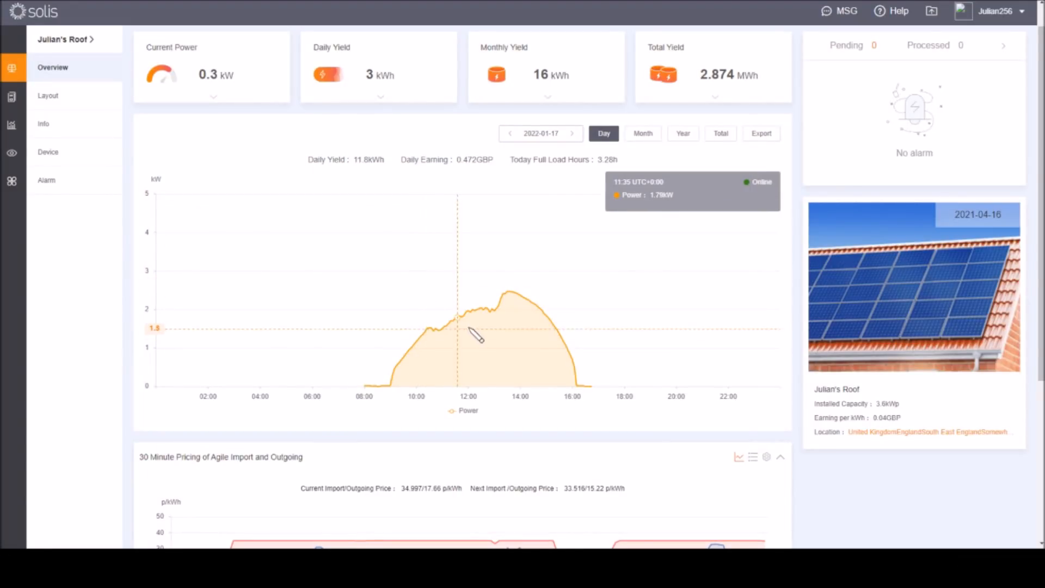
mouse_move(506, 318)
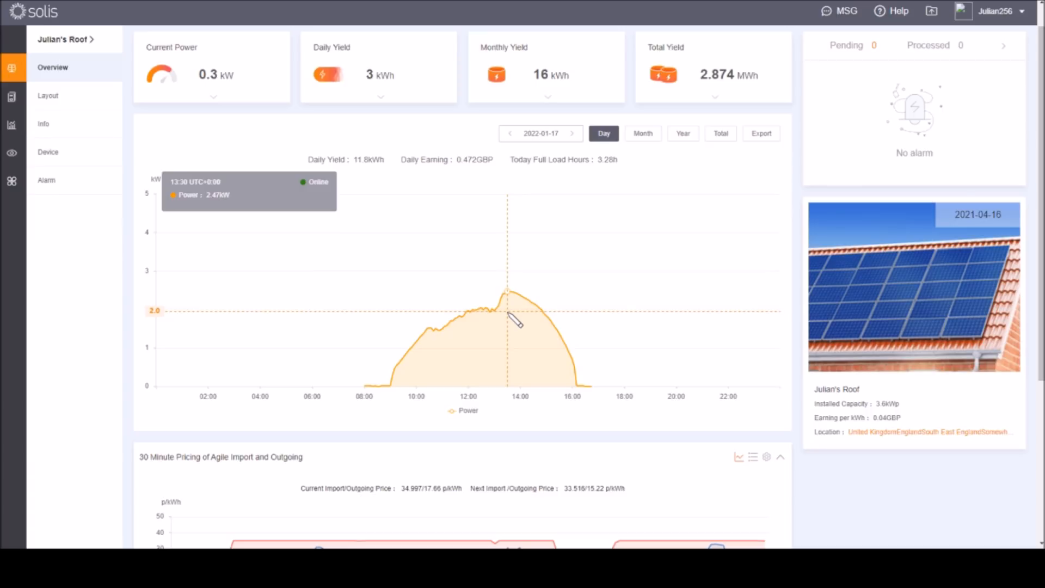
mouse_move(436, 329)
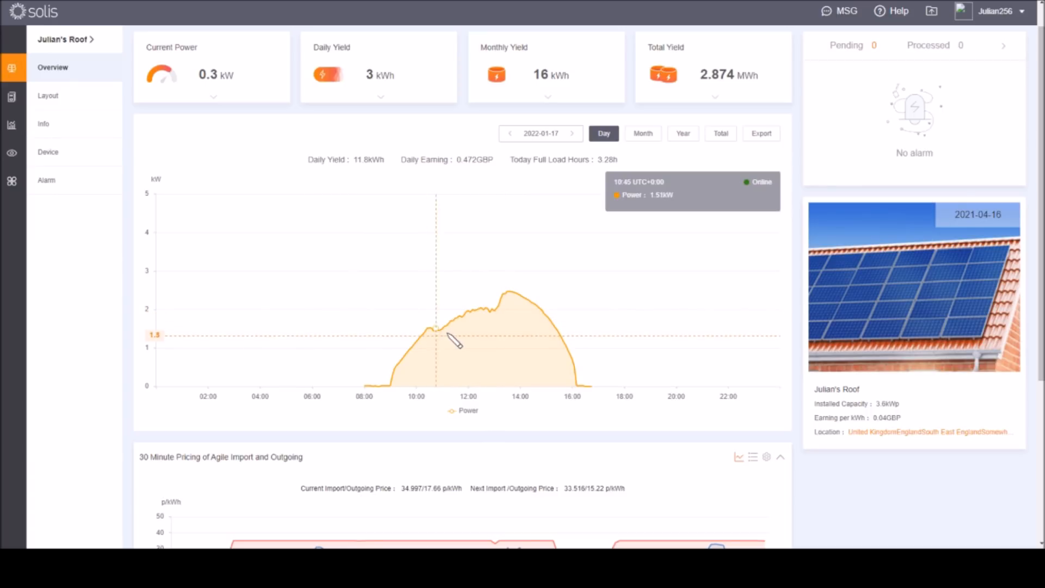
mouse_move(510, 312)
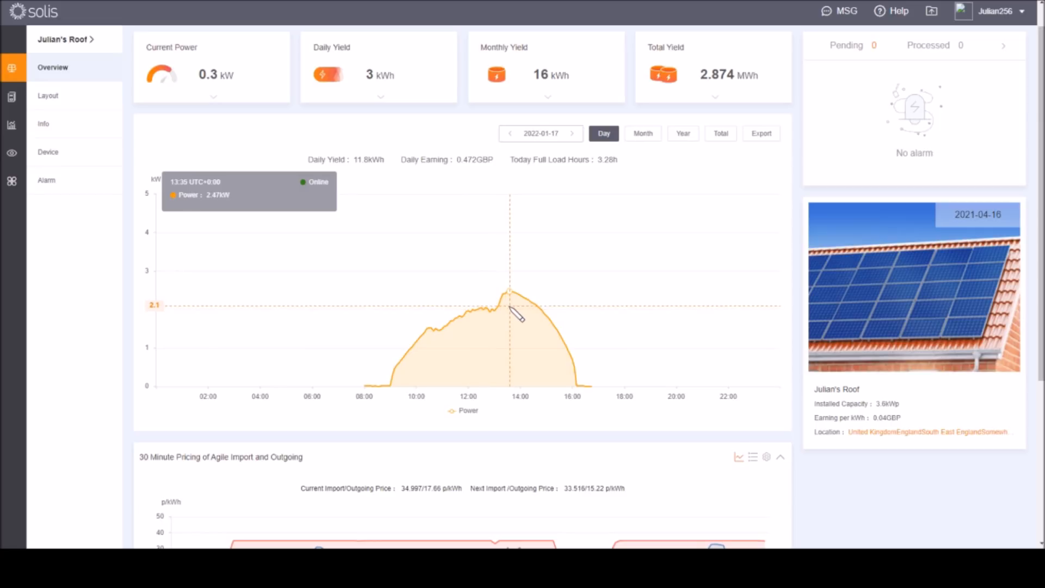
mouse_move(512, 314)
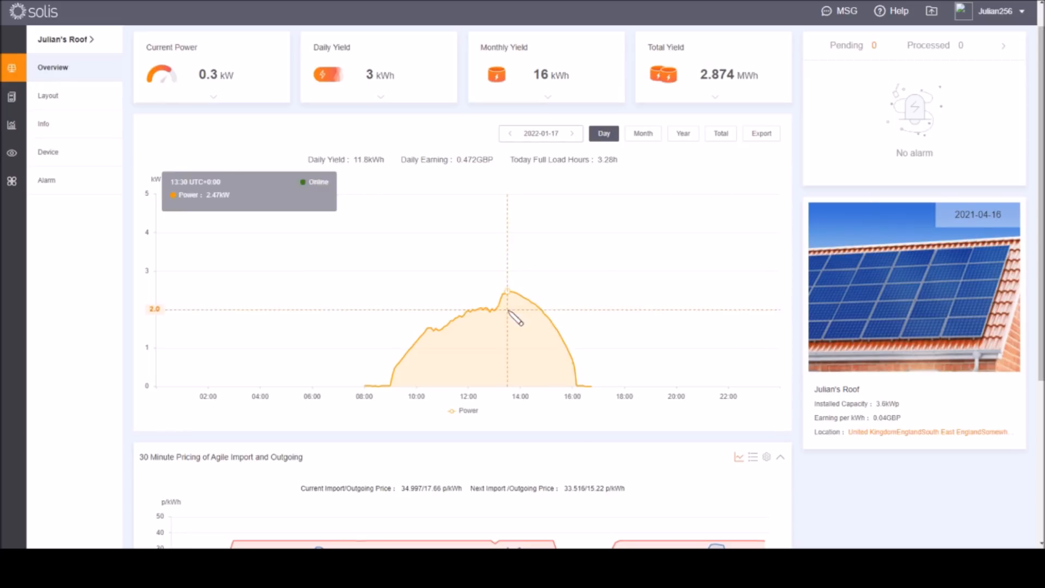
mouse_move(445, 279)
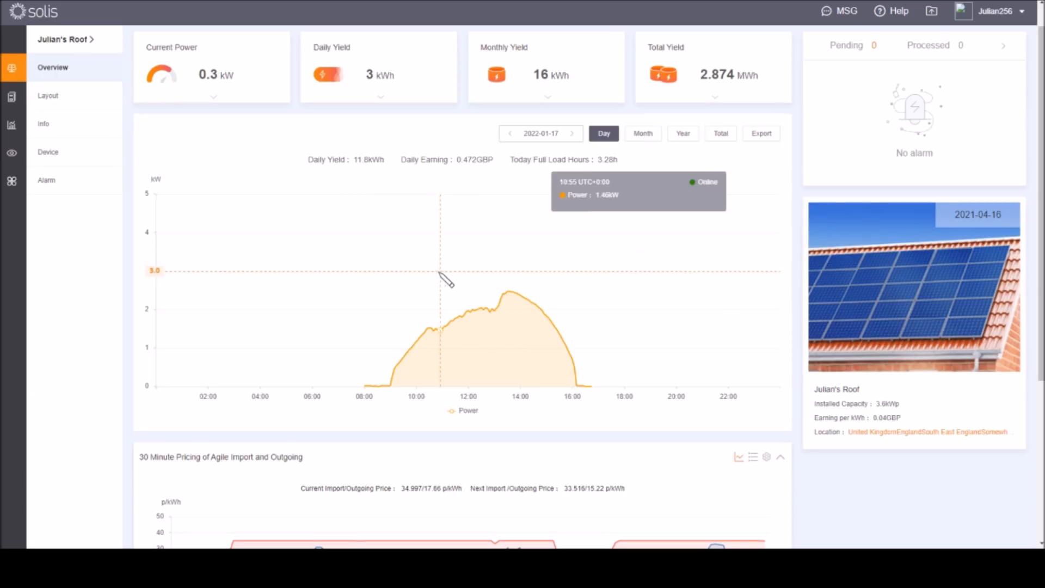
mouse_move(411, 304)
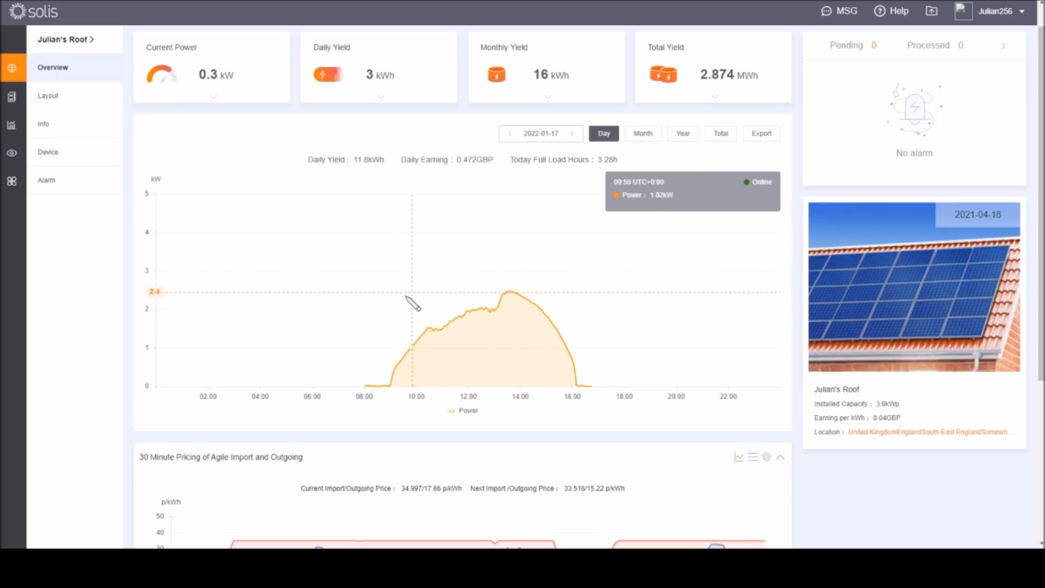
mouse_move(521, 283)
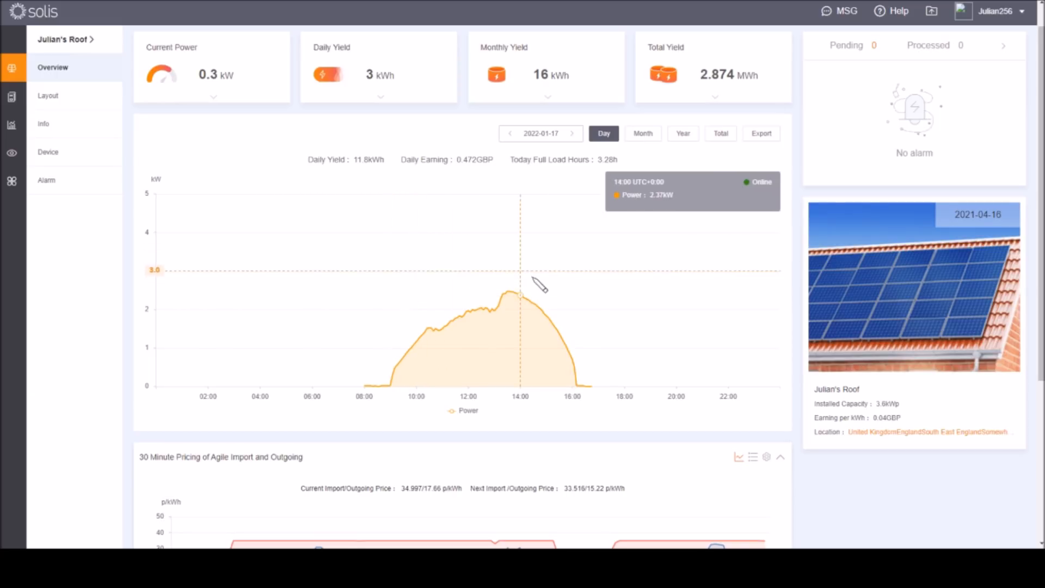
mouse_move(573, 302)
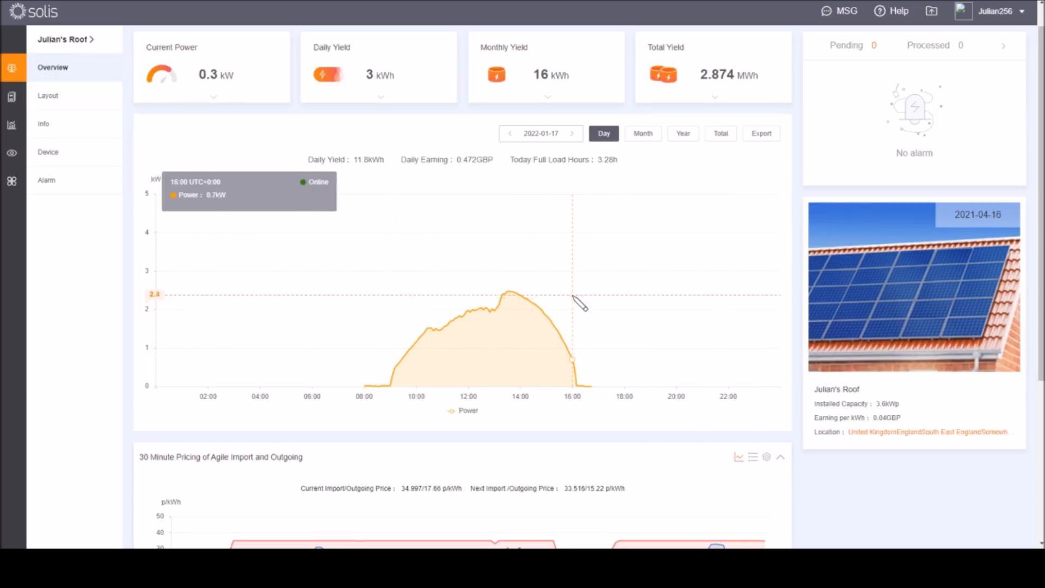
- Select 17 July 2021 in the date picker to show the 25 kWh summer curve
left_click(510, 133)
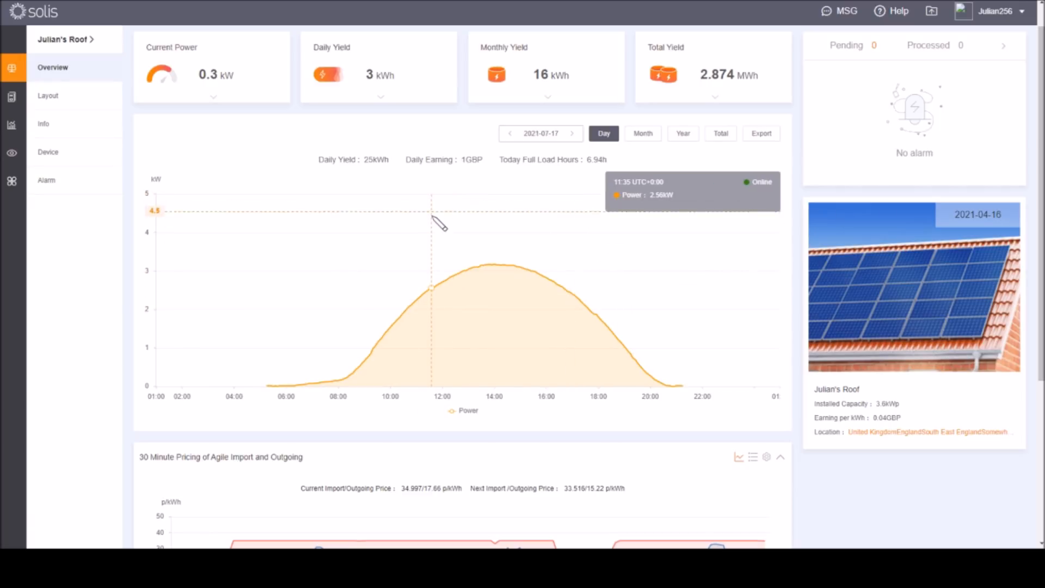
mouse_move(441, 216)
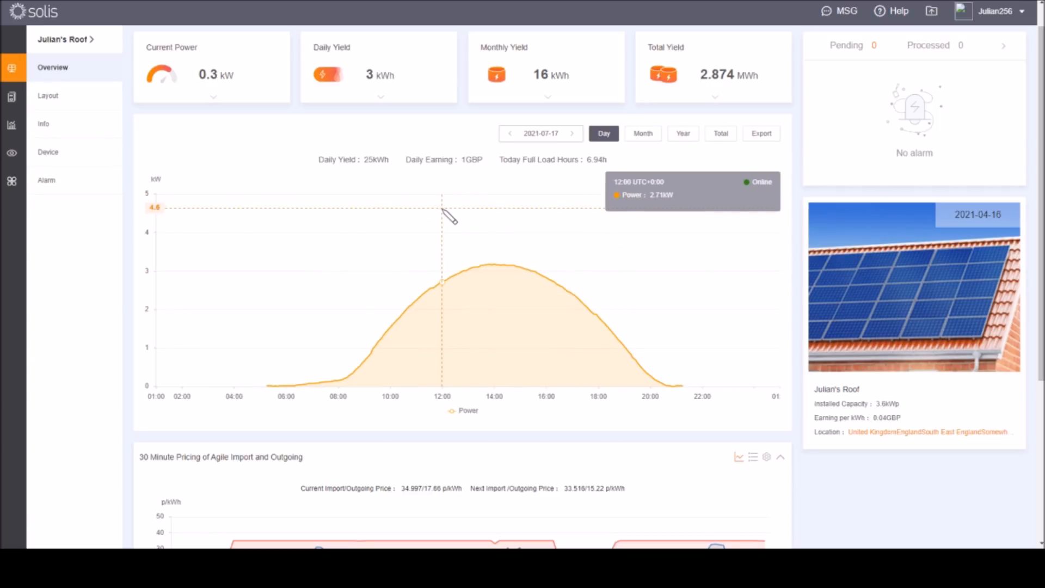
mouse_move(340, 239)
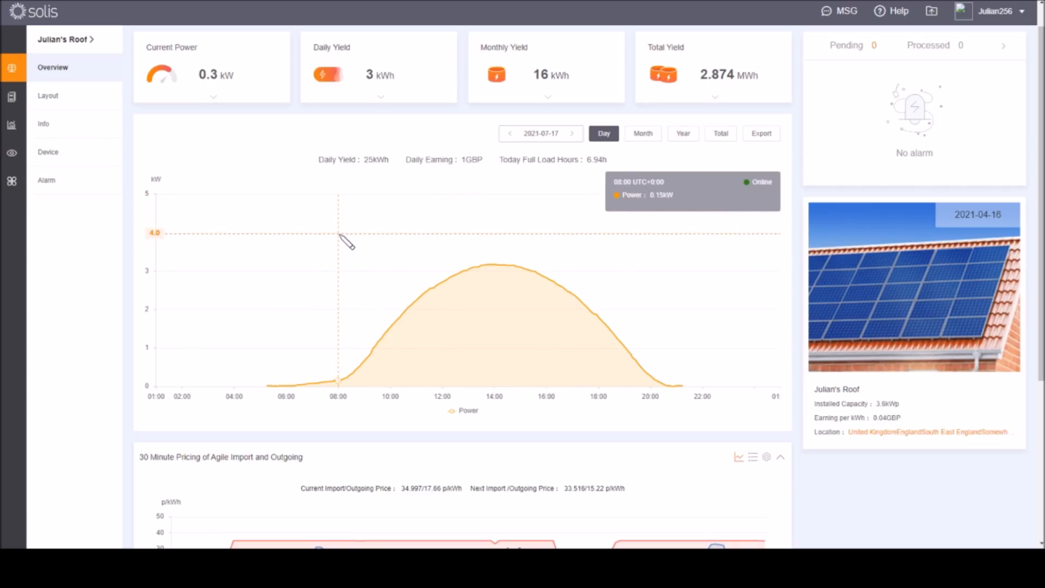
mouse_move(603, 277)
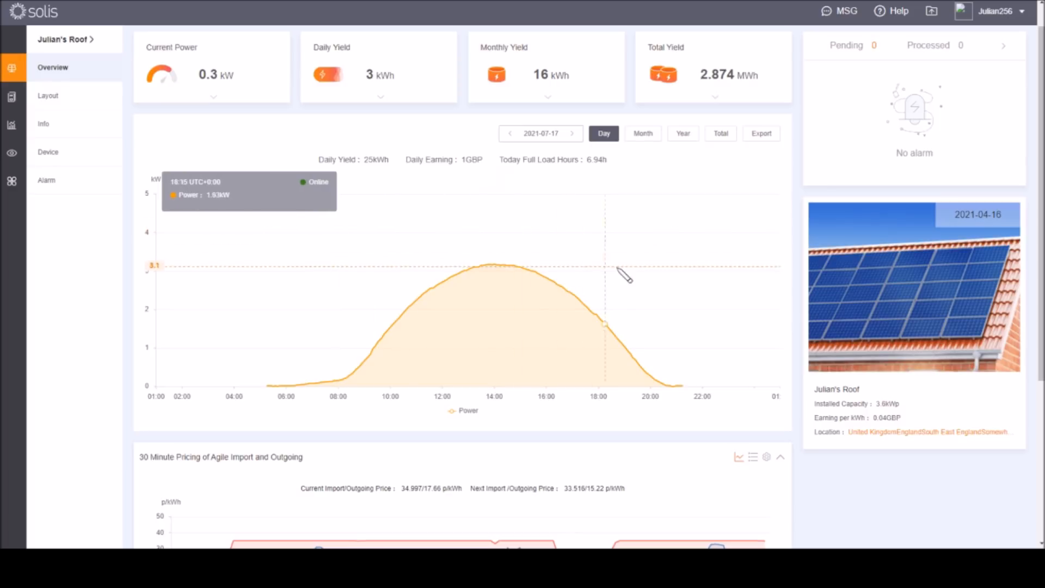
mouse_move(673, 285)
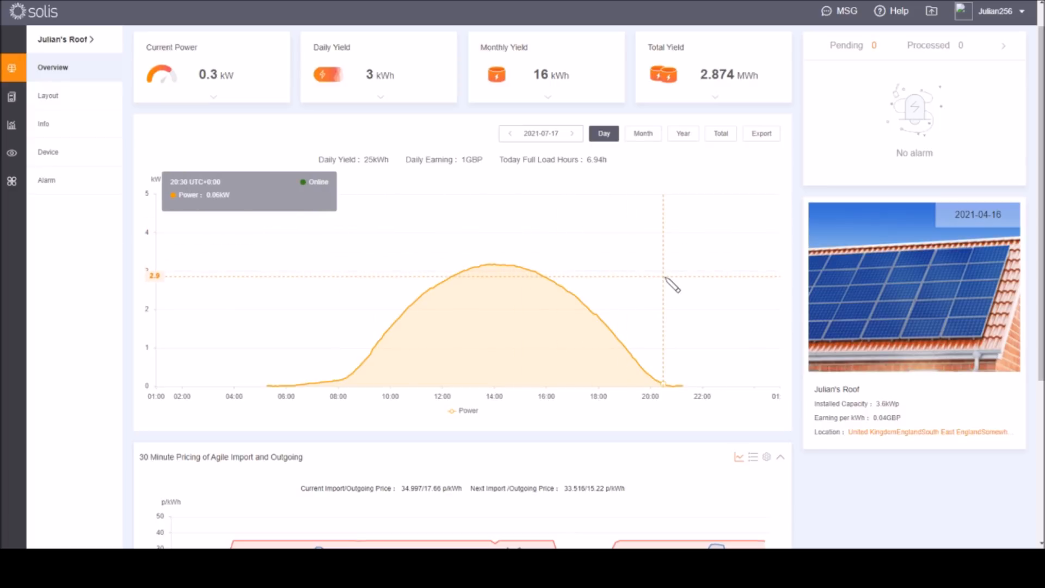
mouse_move(659, 274)
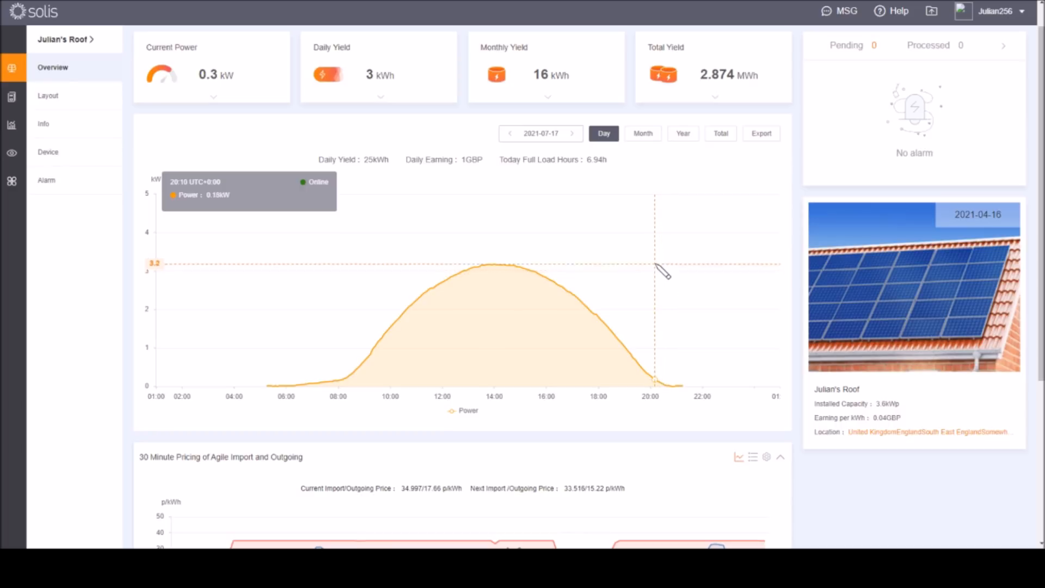
mouse_move(541, 242)
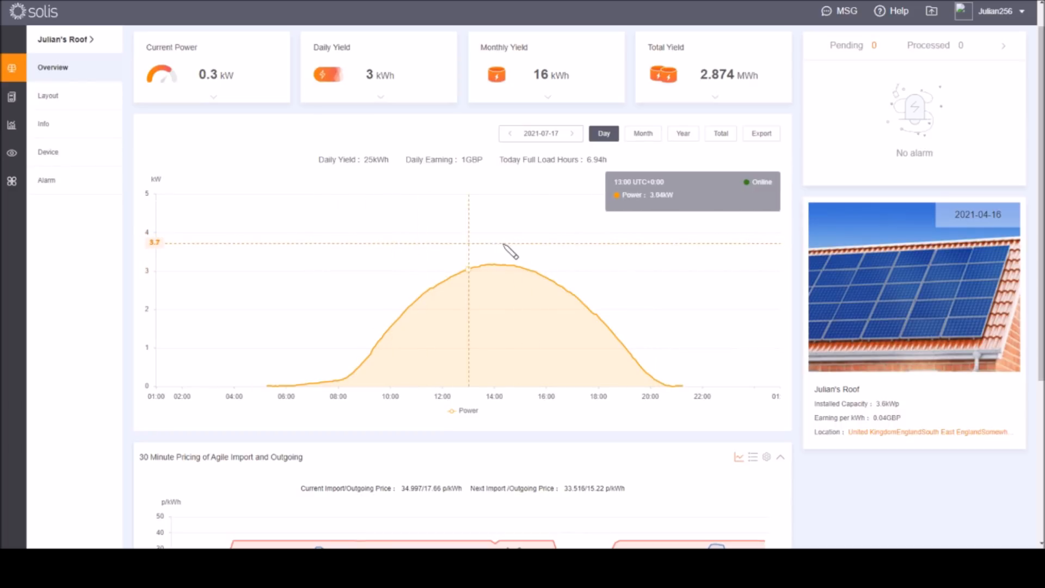
mouse_move(493, 247)
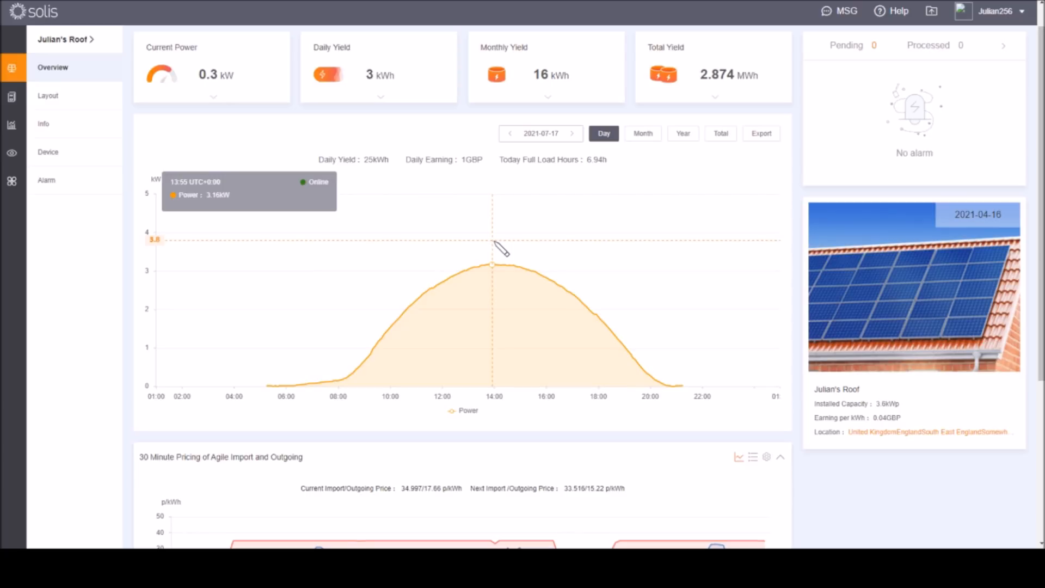
mouse_move(500, 248)
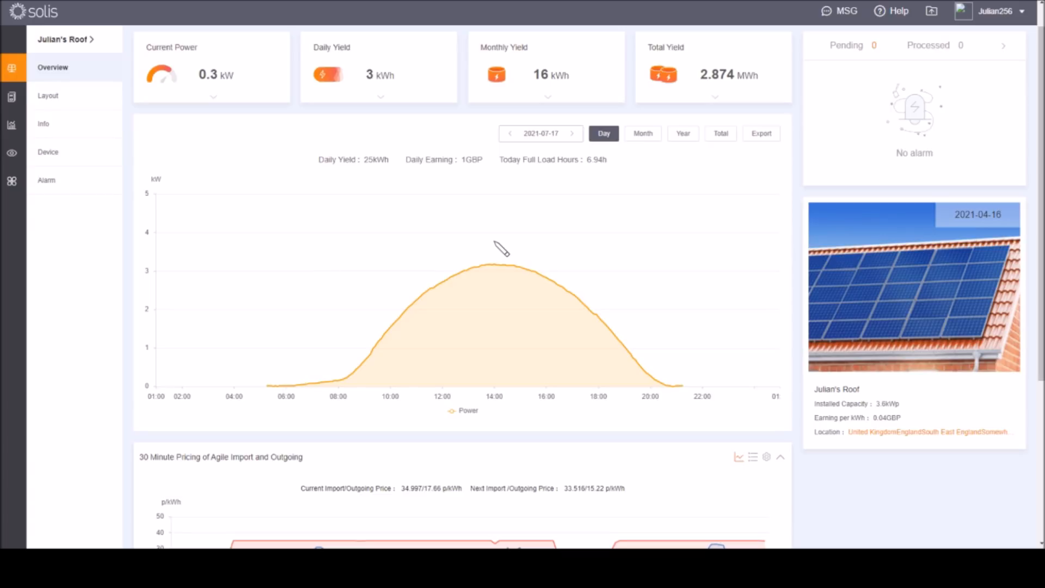
- Select 6 May 2021 in the date picker to show the patchy 20 kWh curve
left_click(509, 133)
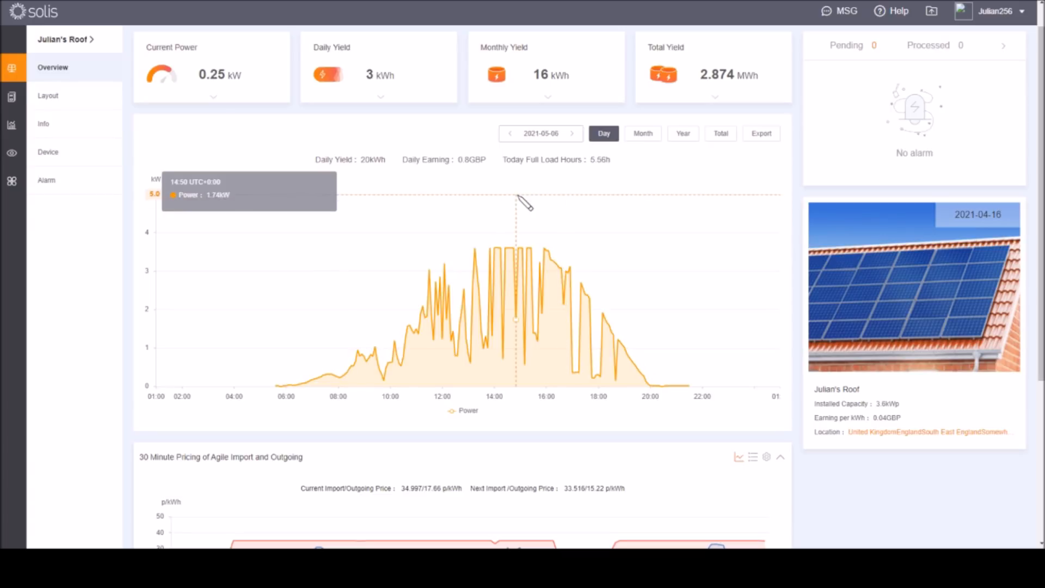
mouse_move(524, 219)
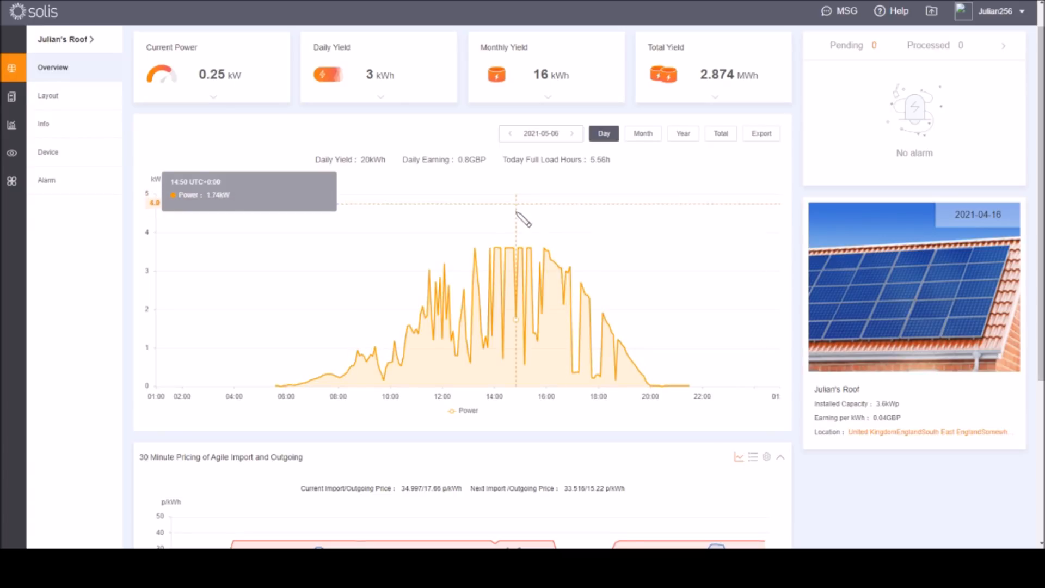
mouse_move(510, 253)
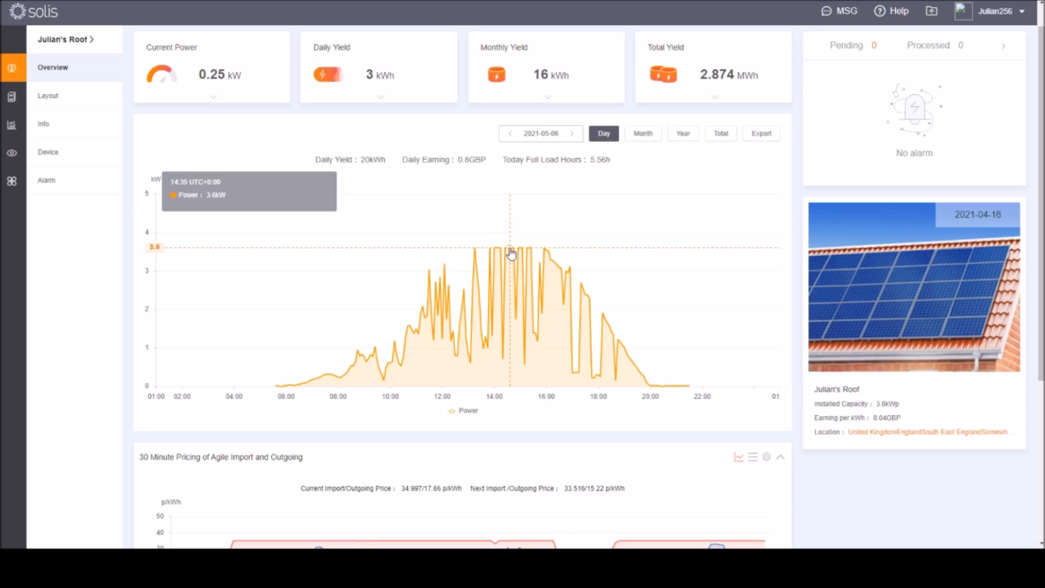
mouse_move(547, 216)
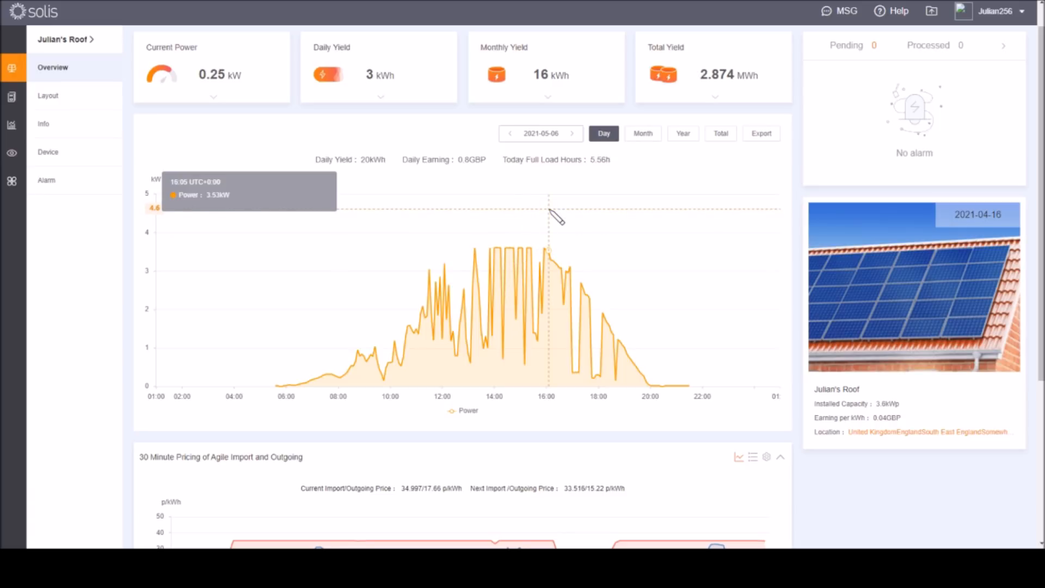
mouse_move(524, 230)
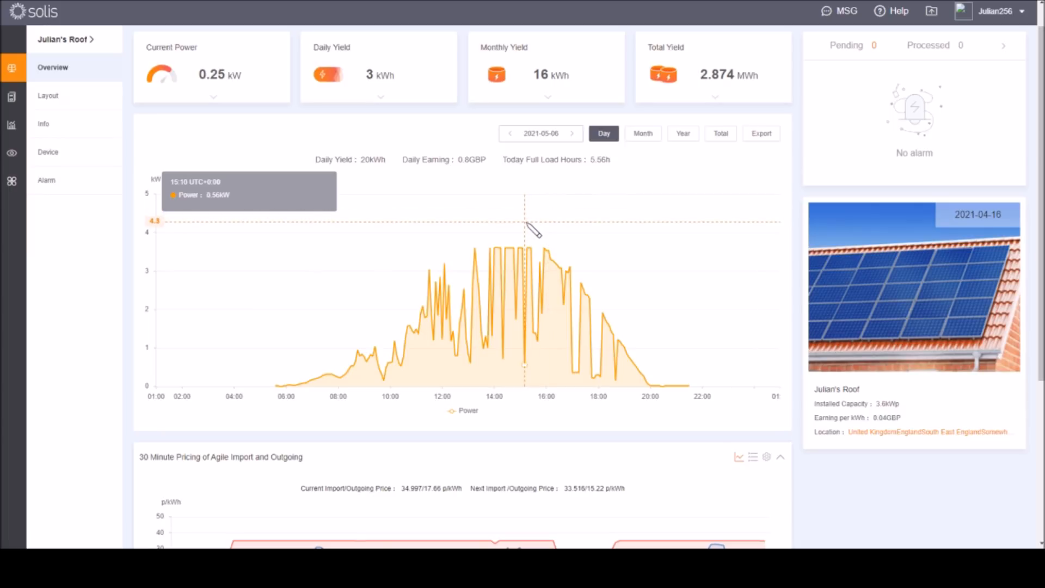
mouse_move(561, 261)
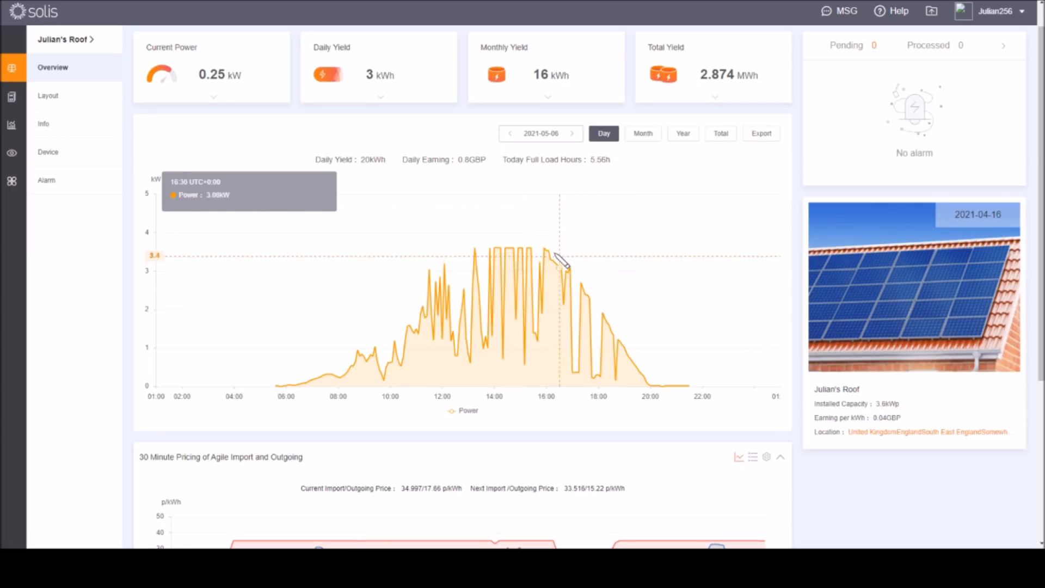
mouse_move(463, 266)
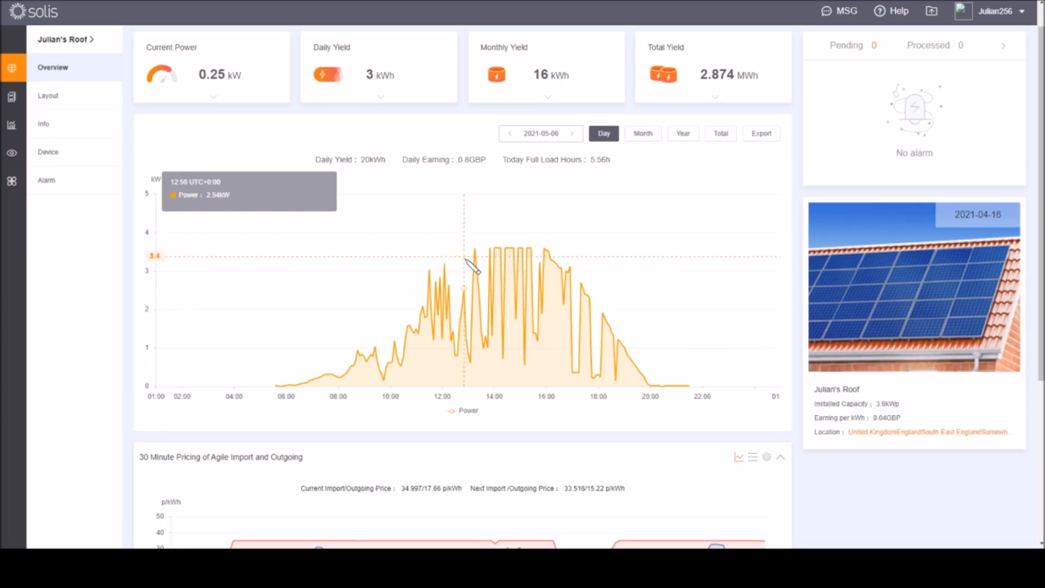
mouse_move(523, 251)
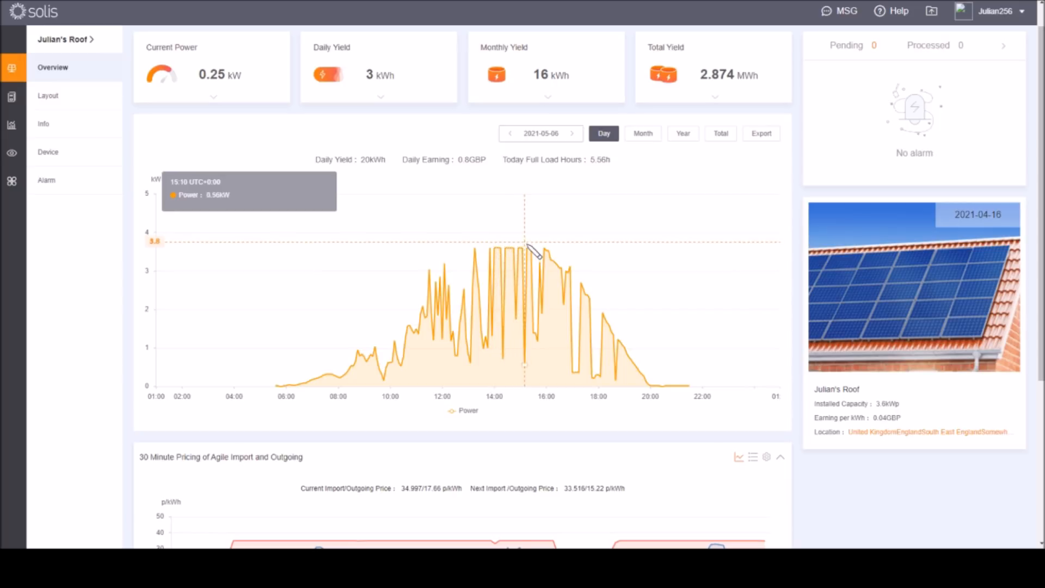
mouse_move(509, 255)
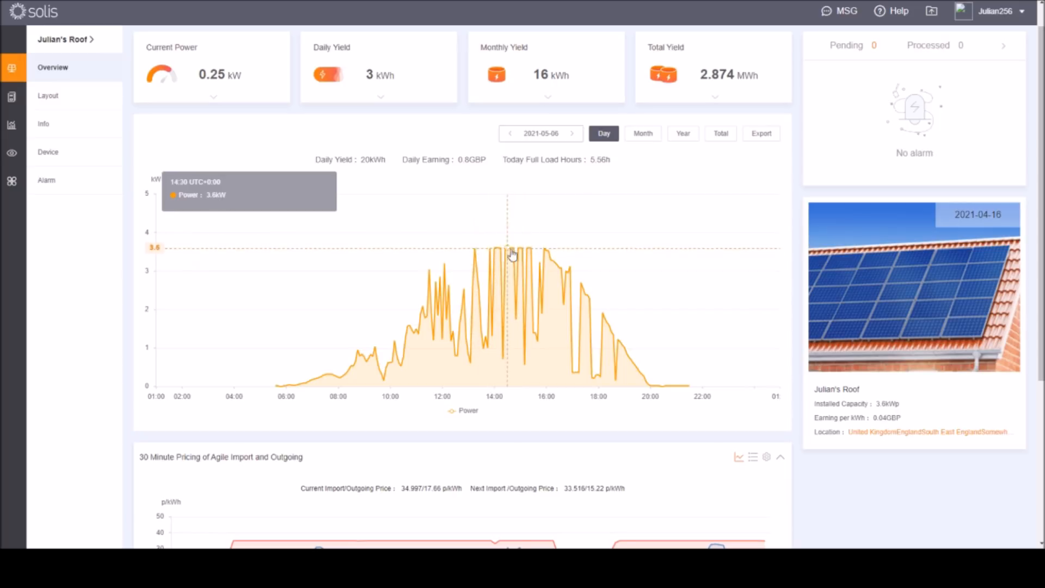
mouse_move(479, 260)
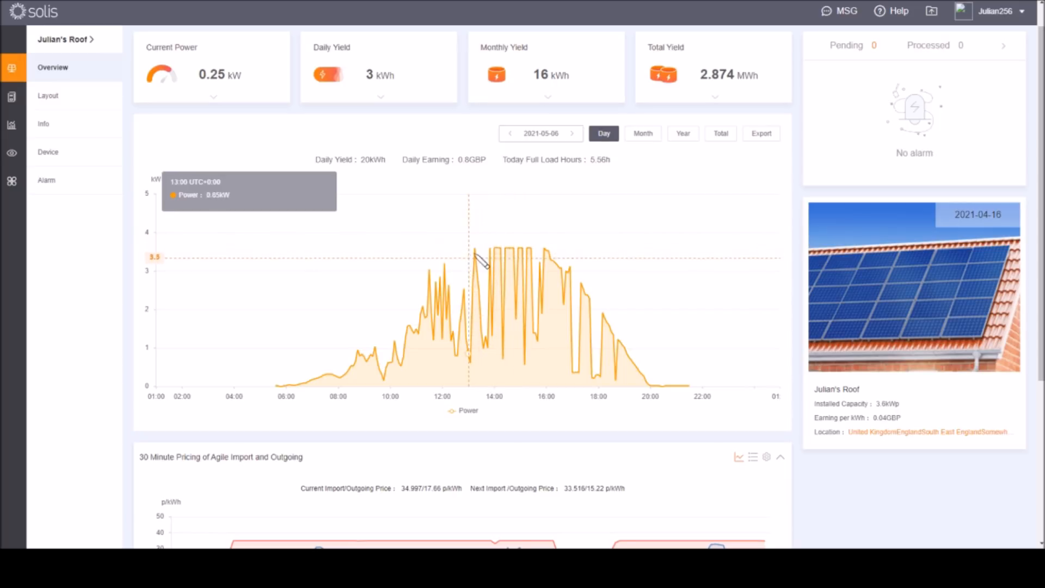
mouse_move(518, 247)
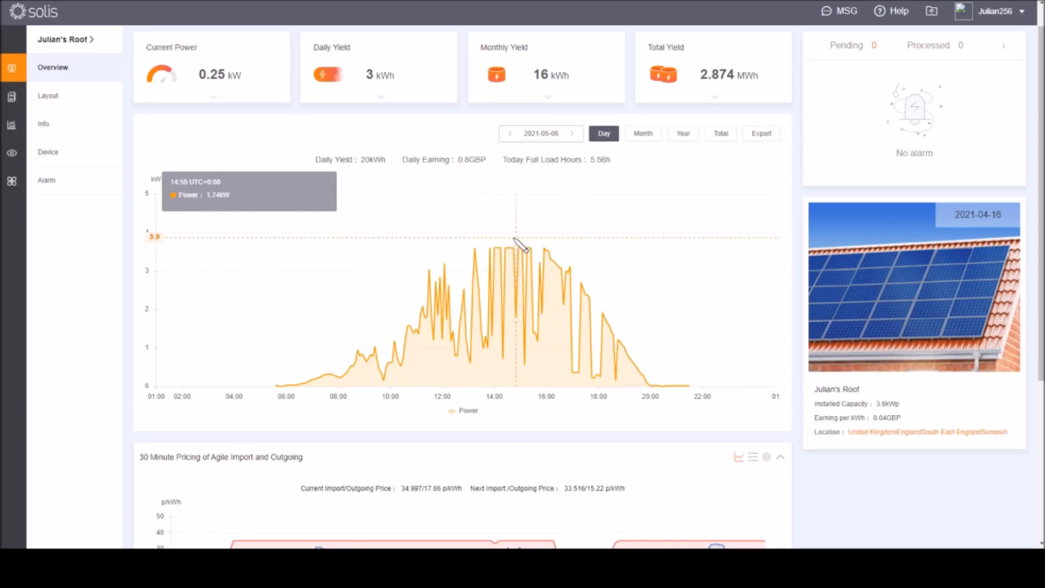
mouse_move(509, 251)
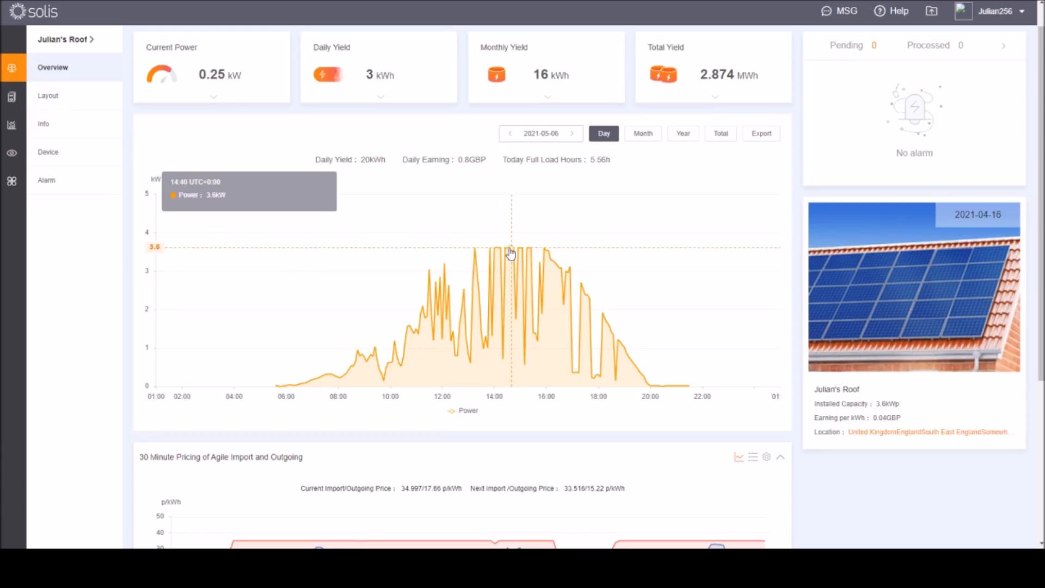
mouse_move(498, 251)
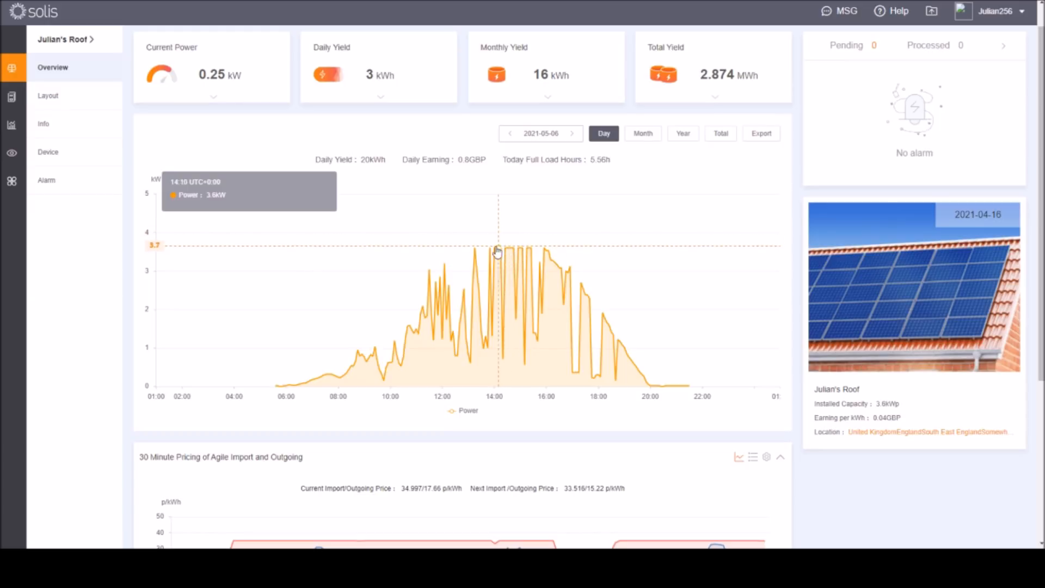
mouse_move(523, 251)
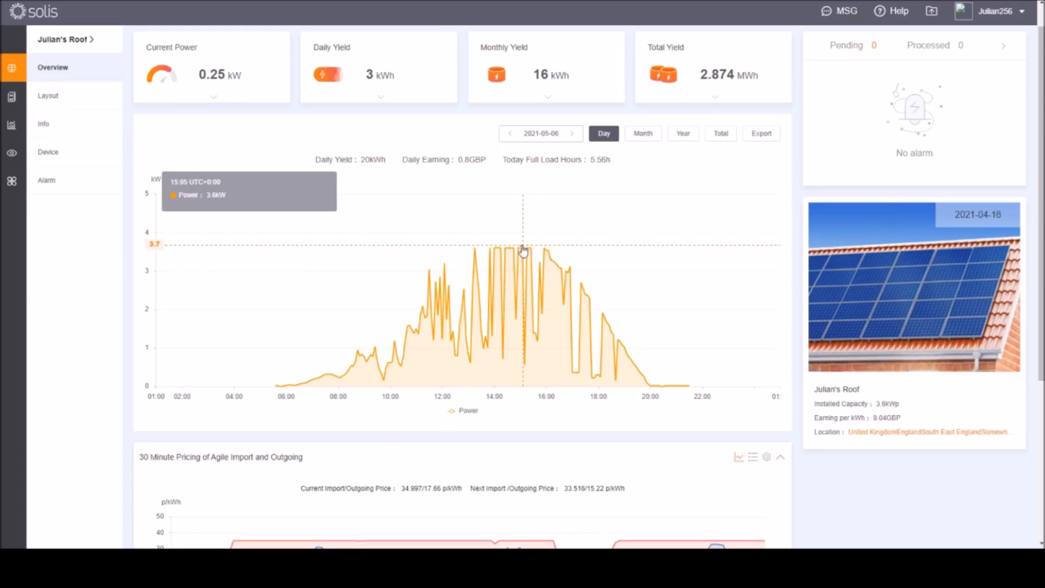
mouse_move(513, 255)
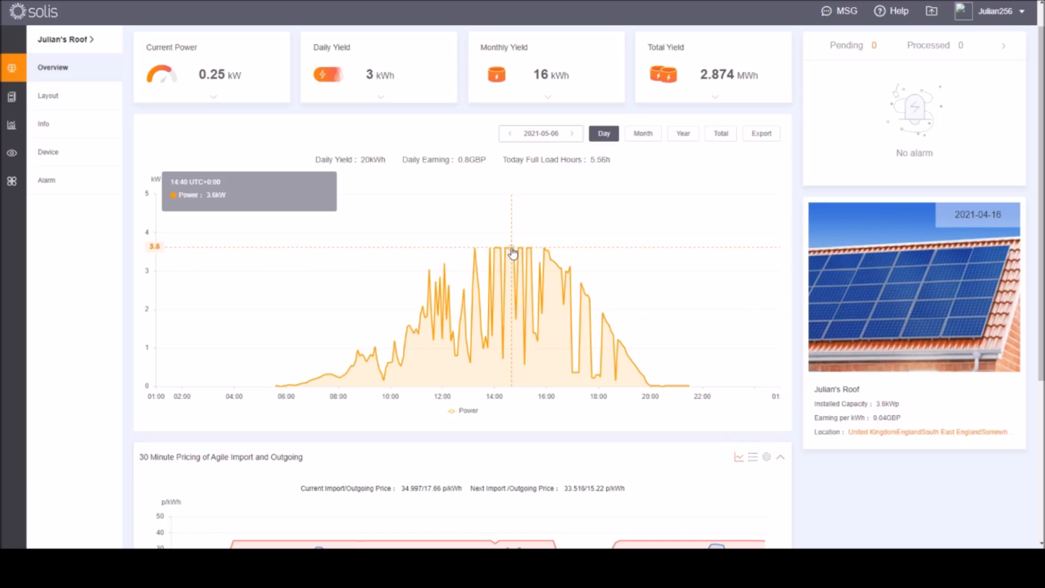
mouse_move(520, 259)
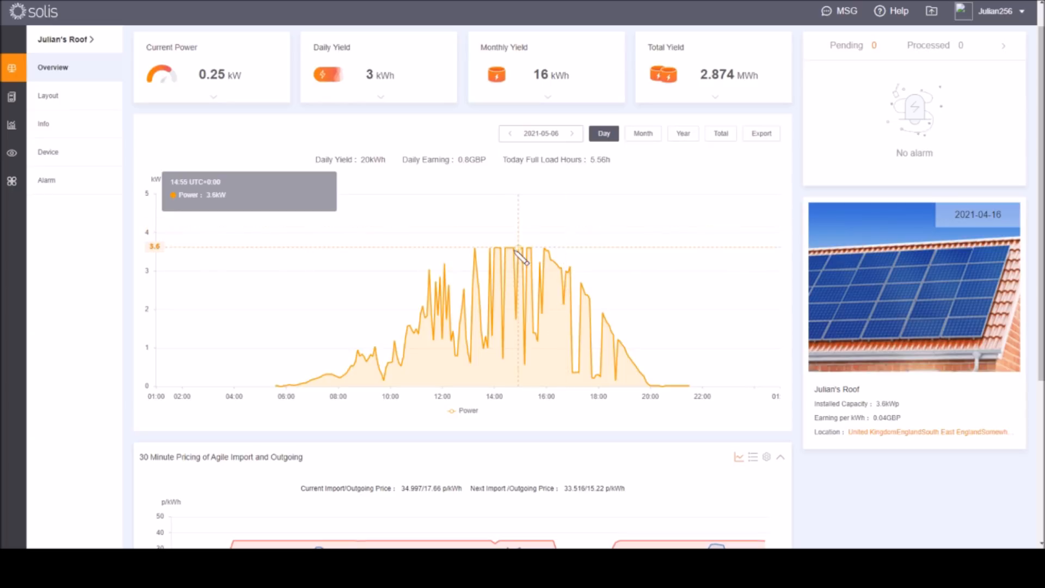
mouse_move(552, 259)
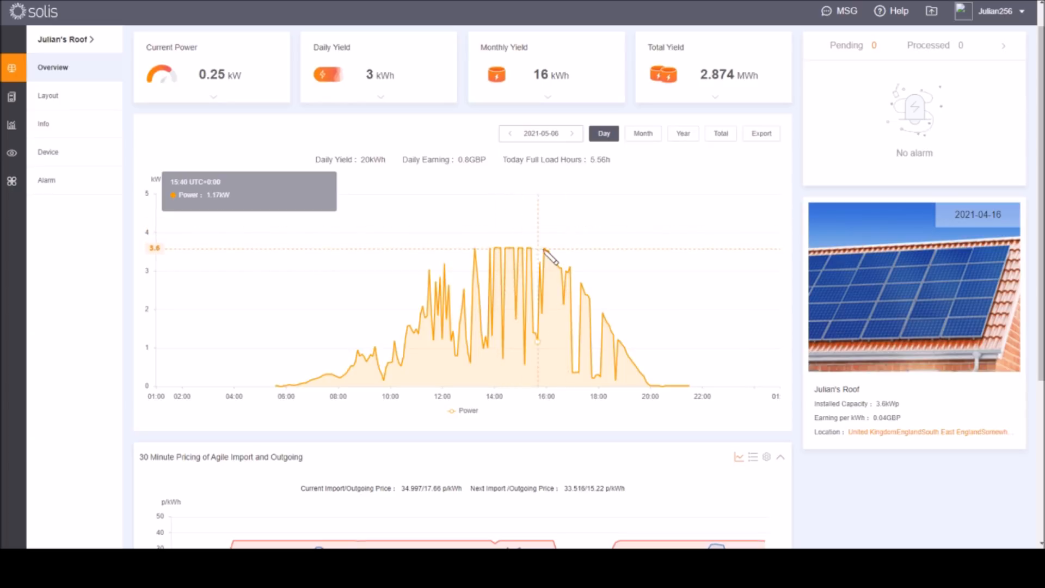
mouse_move(500, 253)
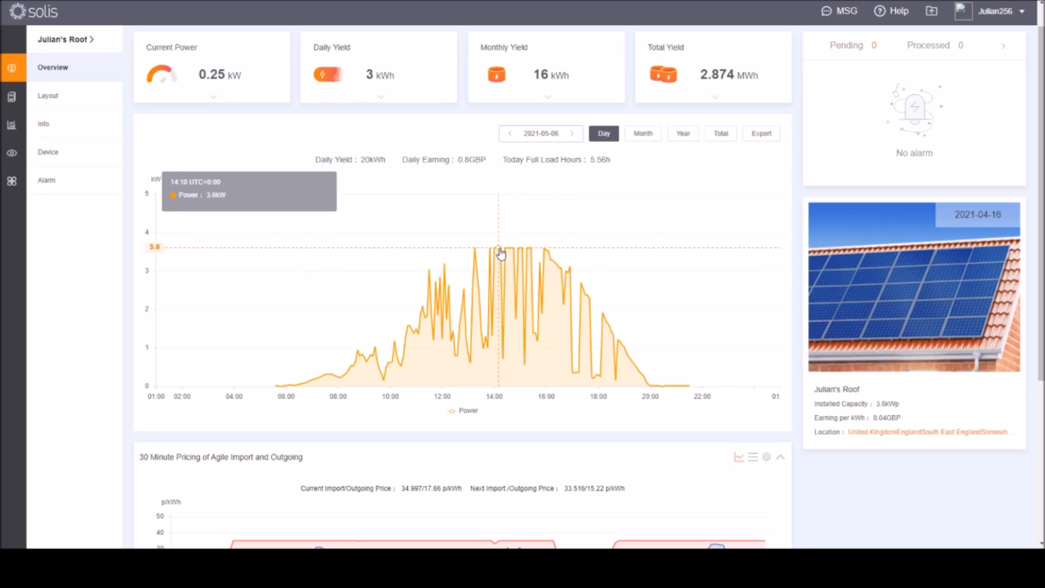
mouse_move(382, 259)
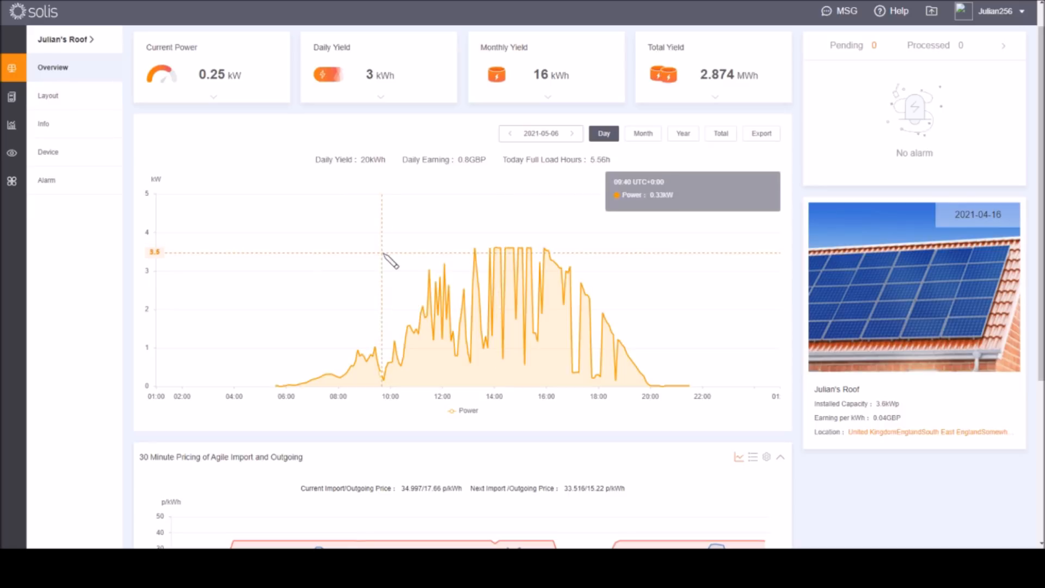
mouse_move(597, 238)
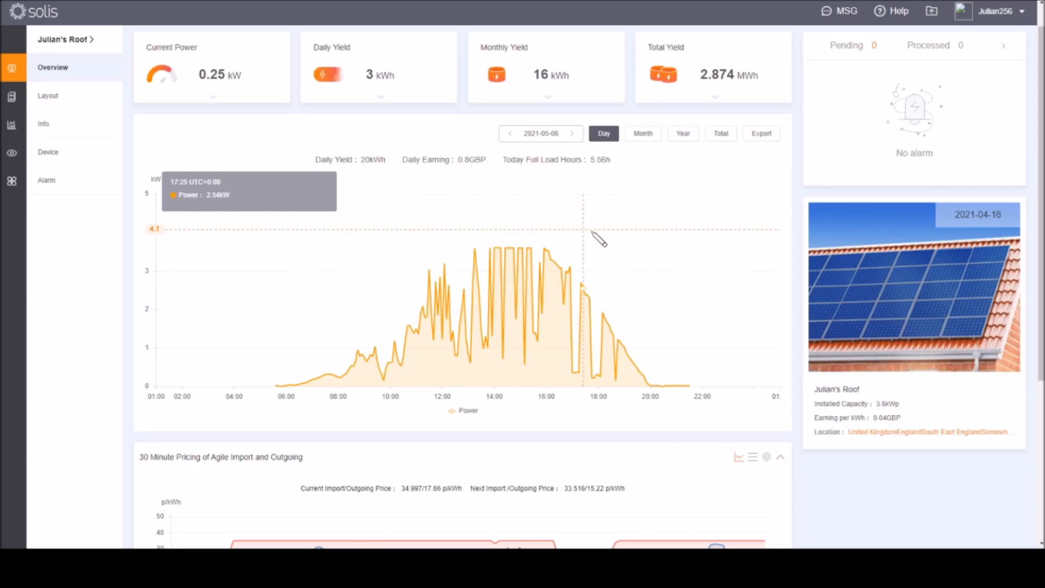
mouse_move(509, 251)
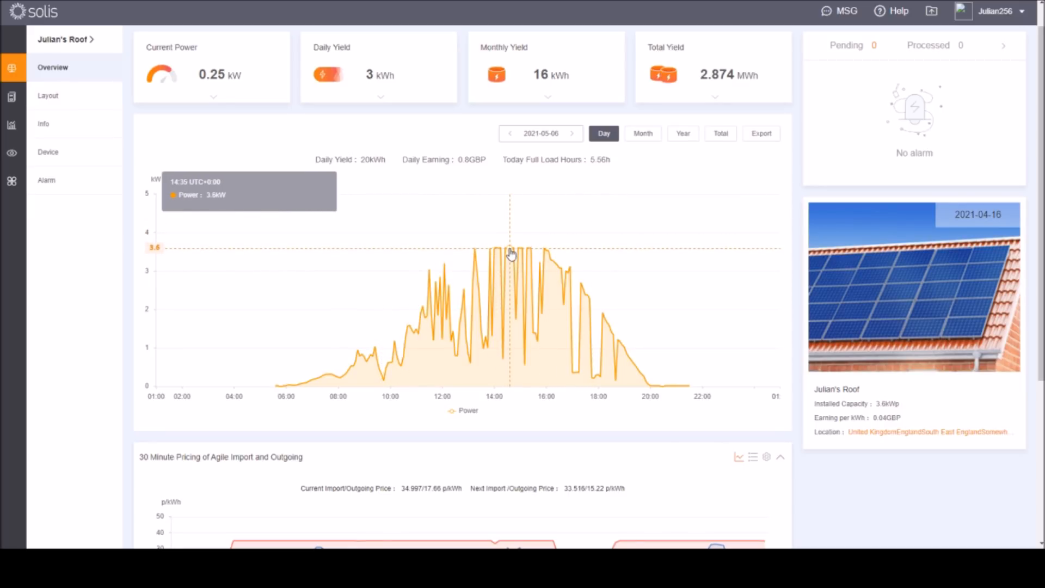
mouse_move(541, 227)
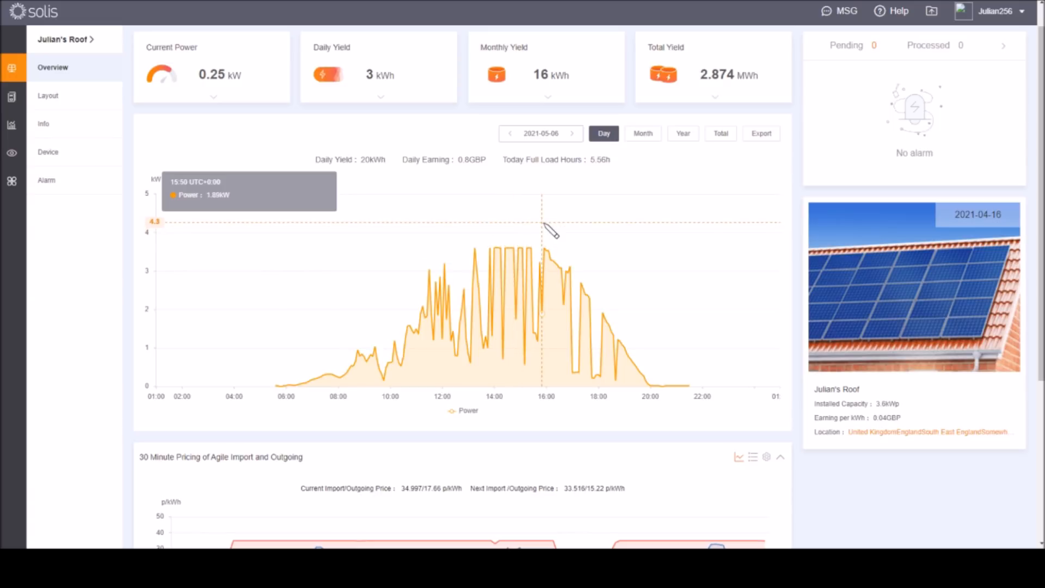
mouse_move(561, 206)
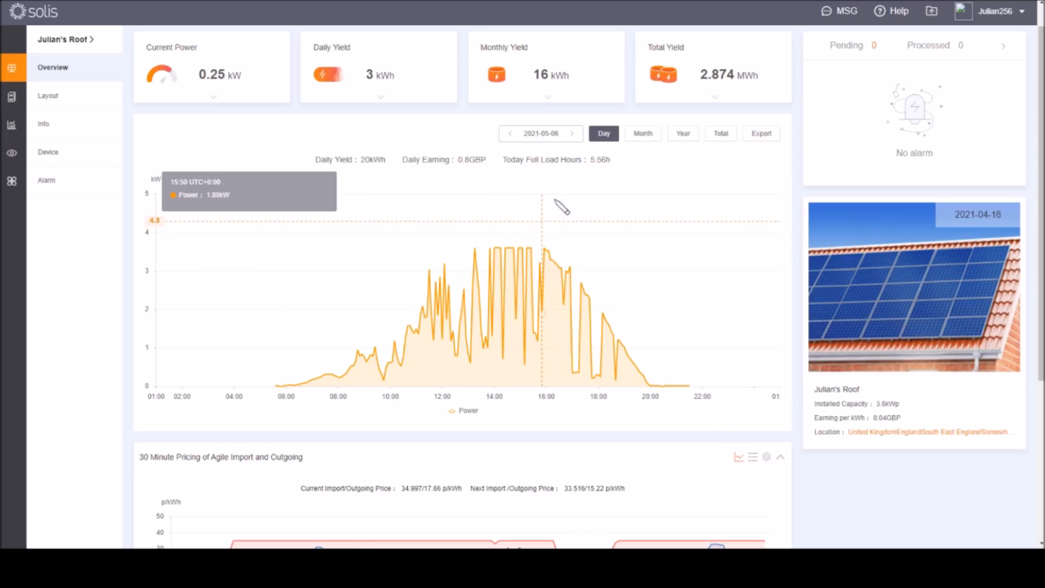
mouse_move(565, 152)
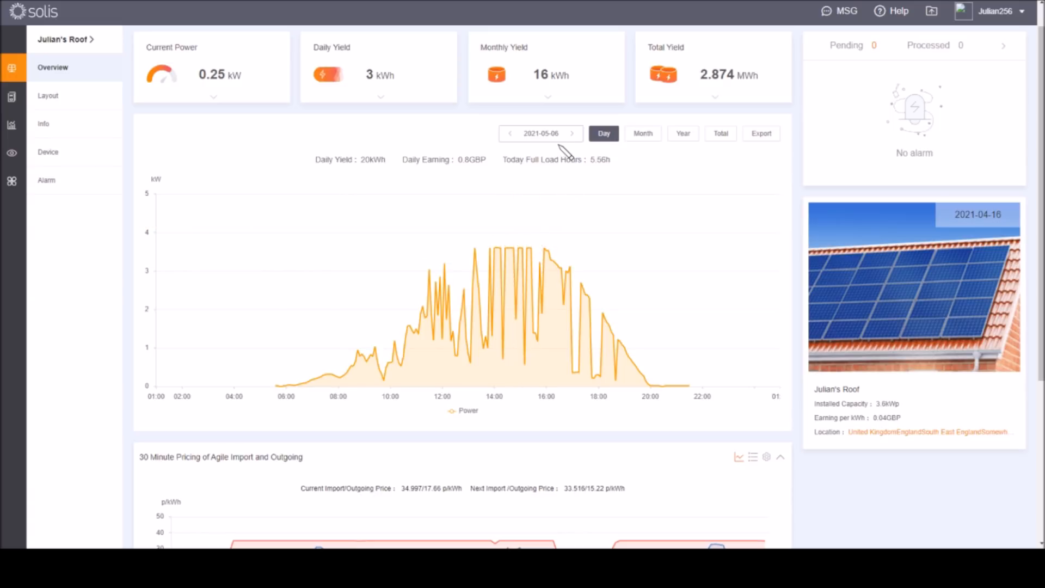
mouse_move(532, 228)
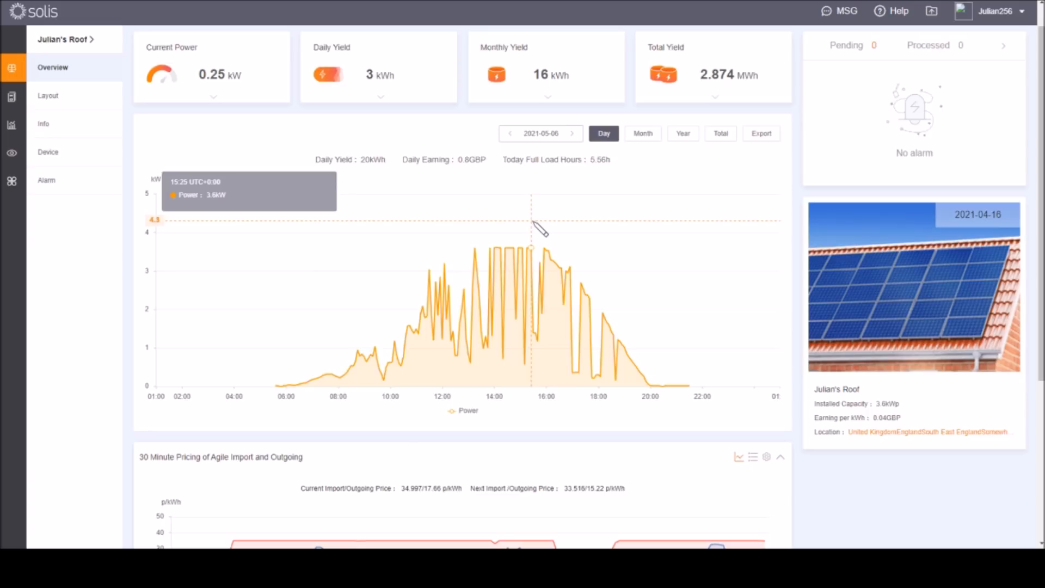
mouse_move(502, 253)
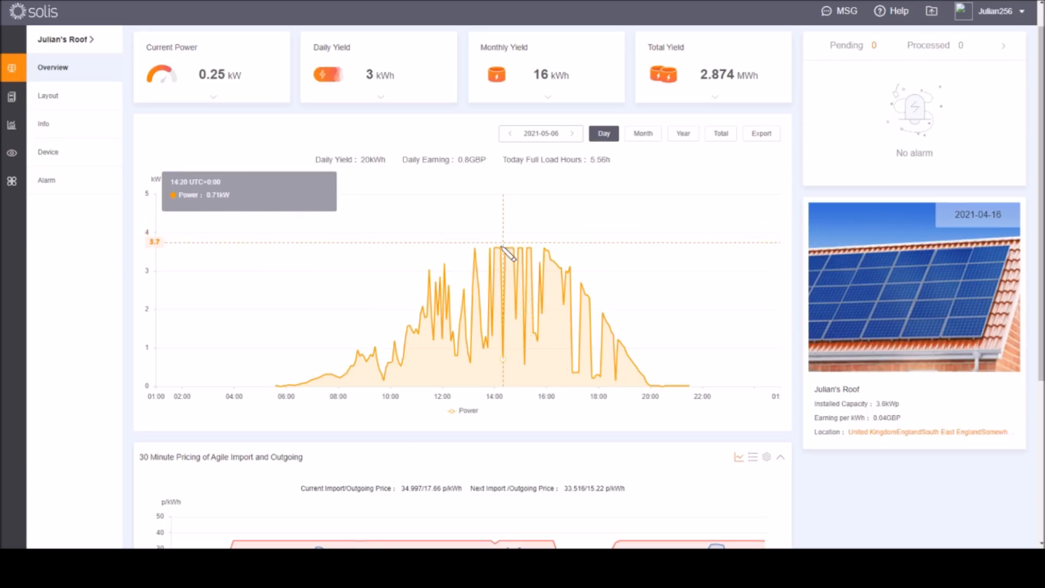
mouse_move(559, 249)
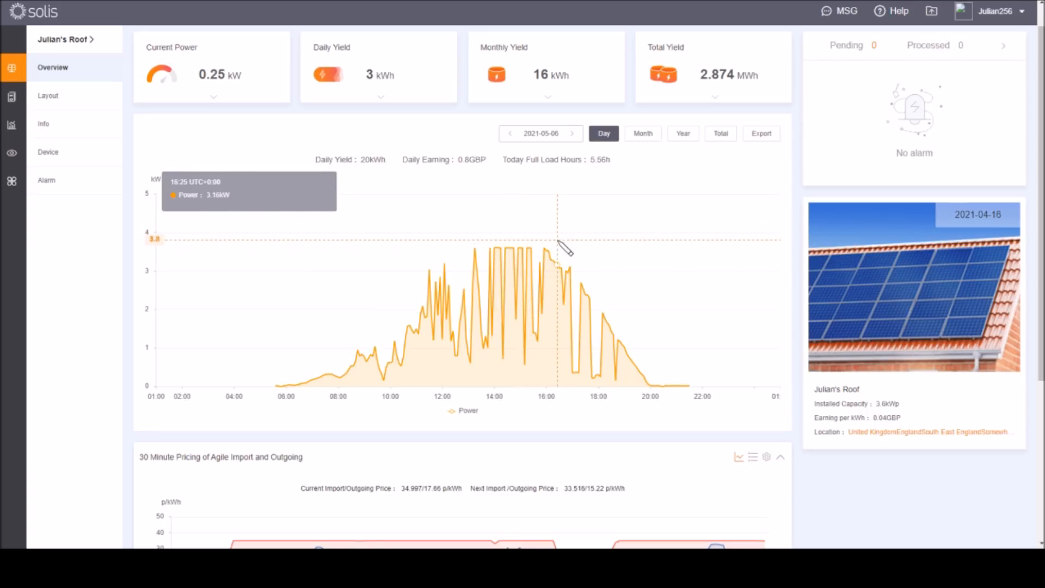
mouse_move(457, 286)
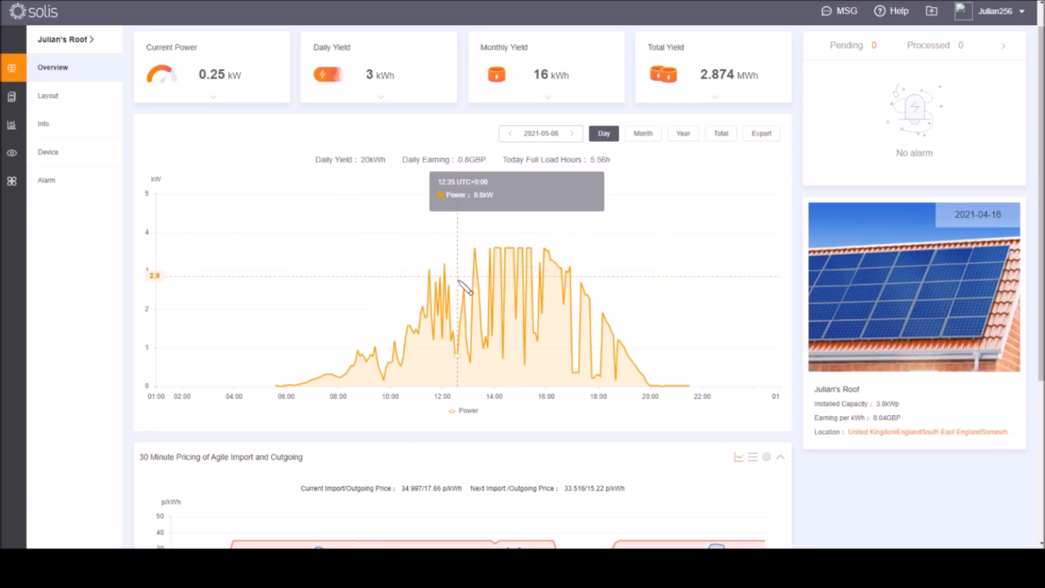
mouse_move(473, 270)
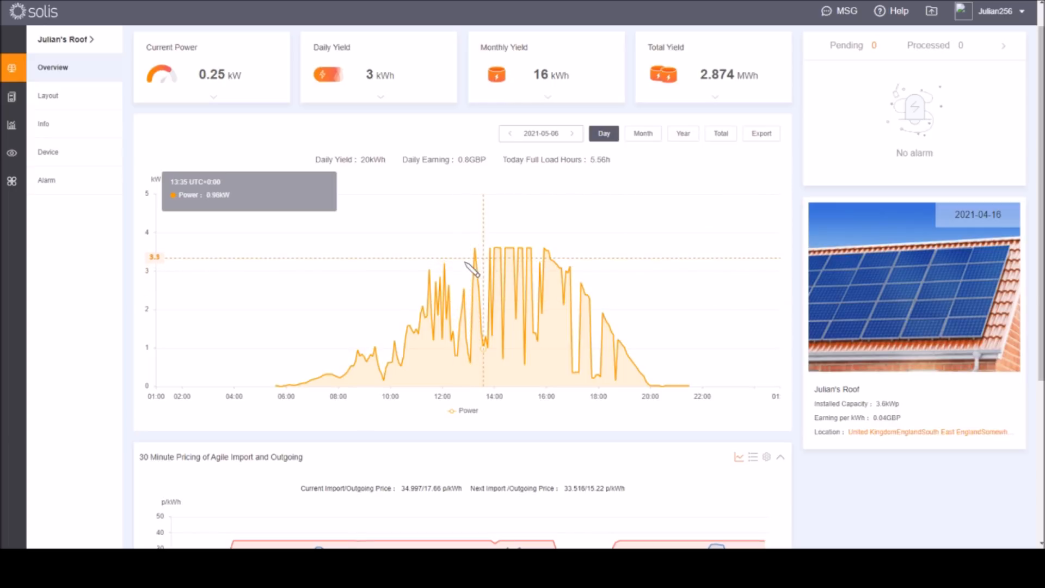
mouse_move(485, 263)
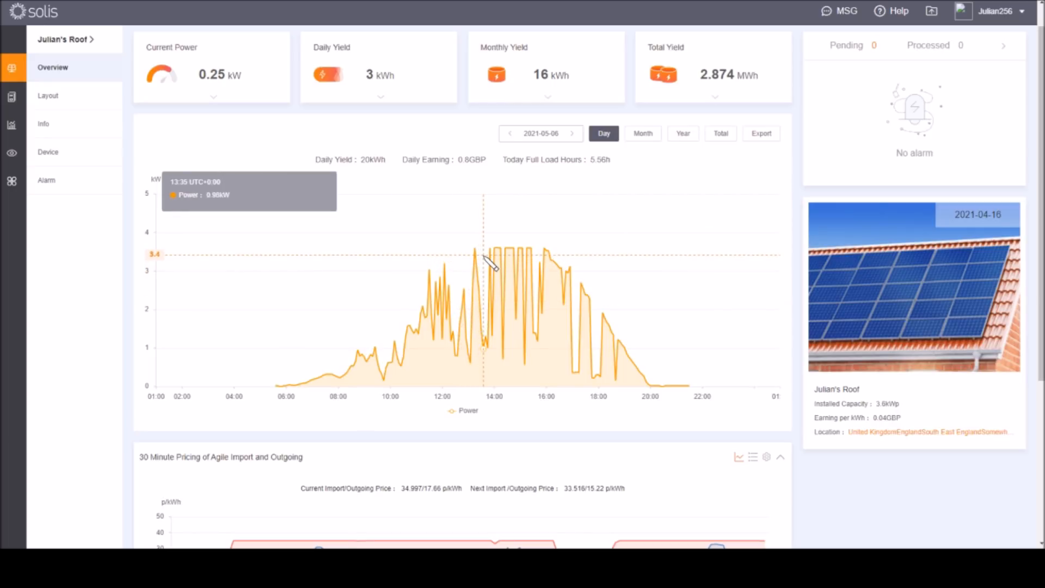
mouse_move(483, 260)
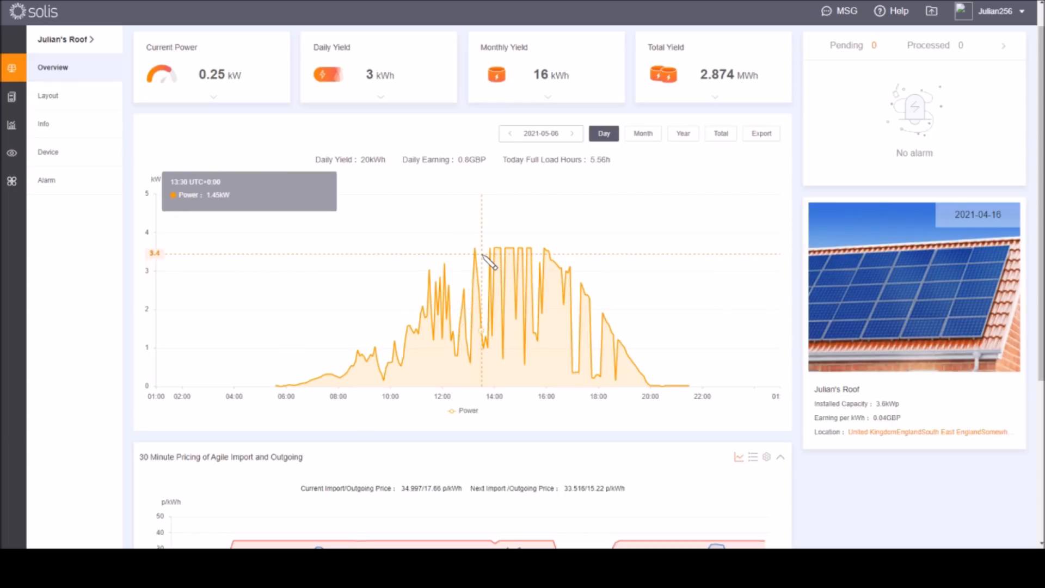
mouse_move(497, 254)
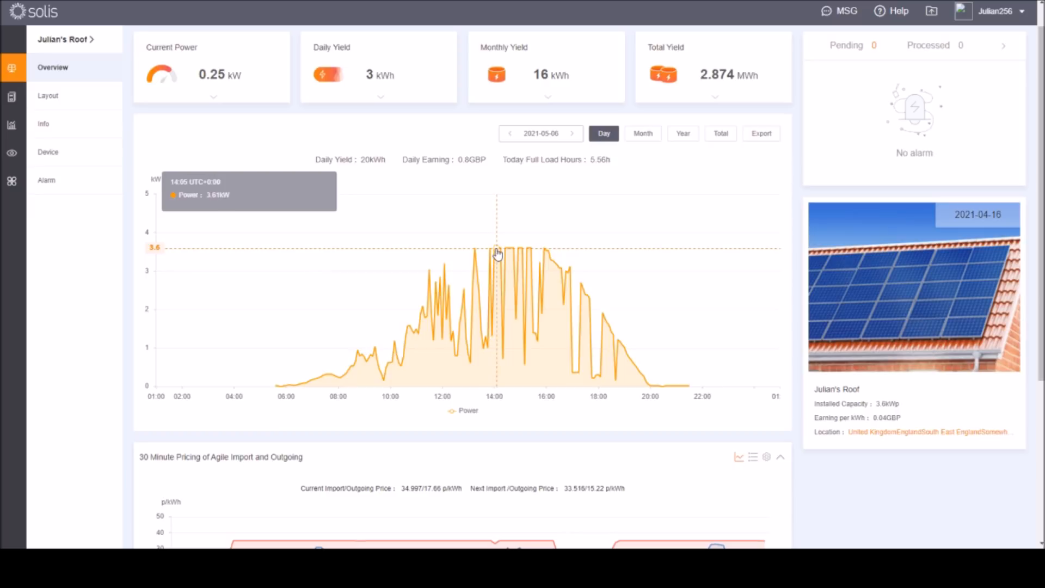
mouse_move(498, 254)
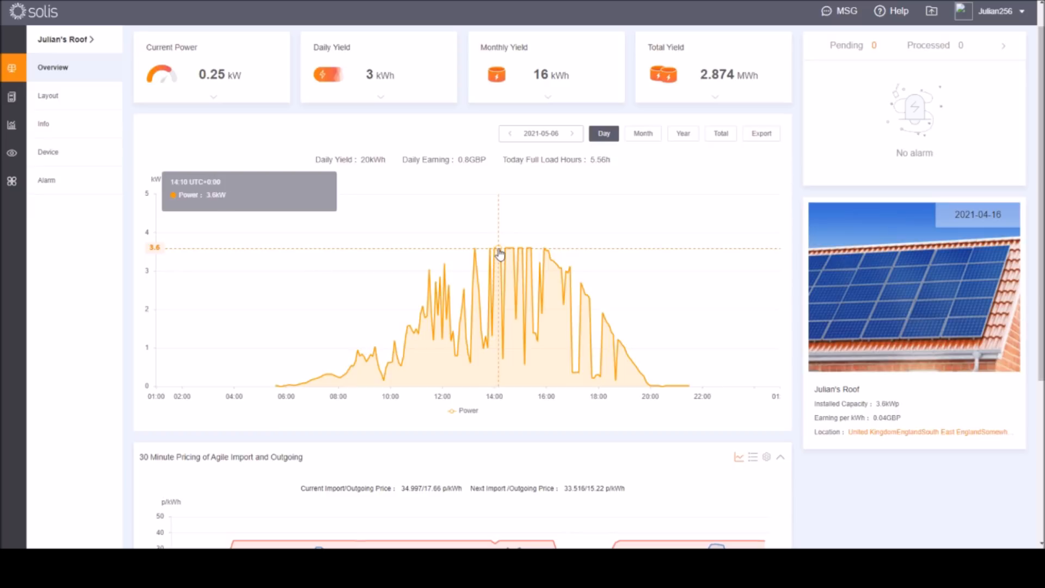
mouse_move(505, 251)
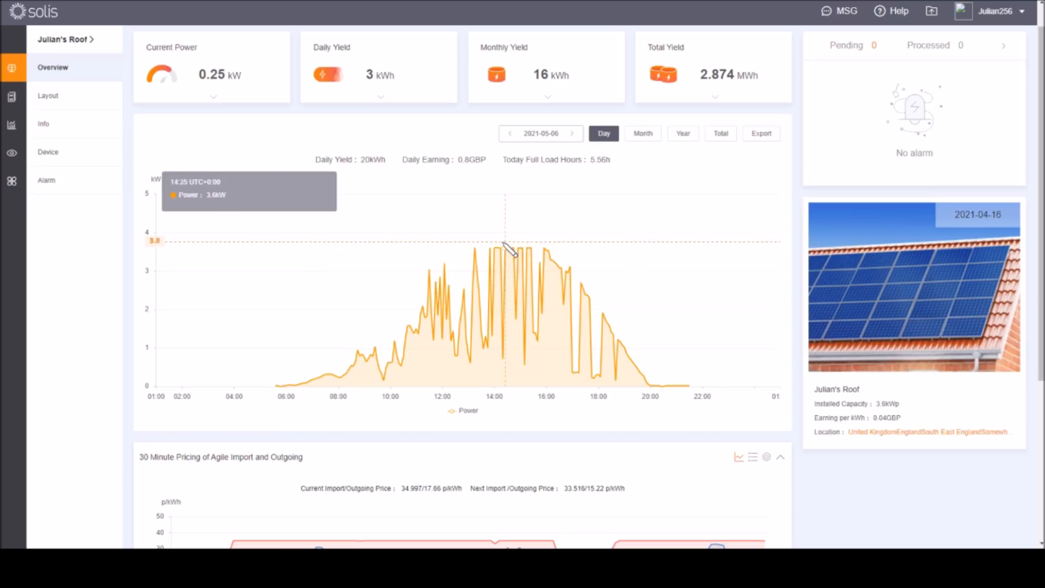
mouse_move(529, 253)
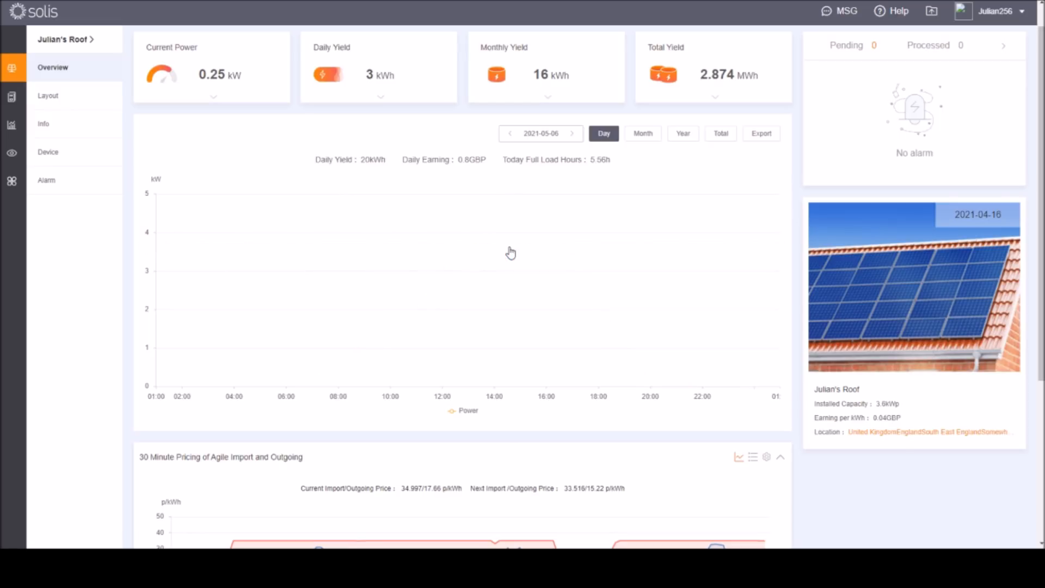
mouse_move(509, 254)
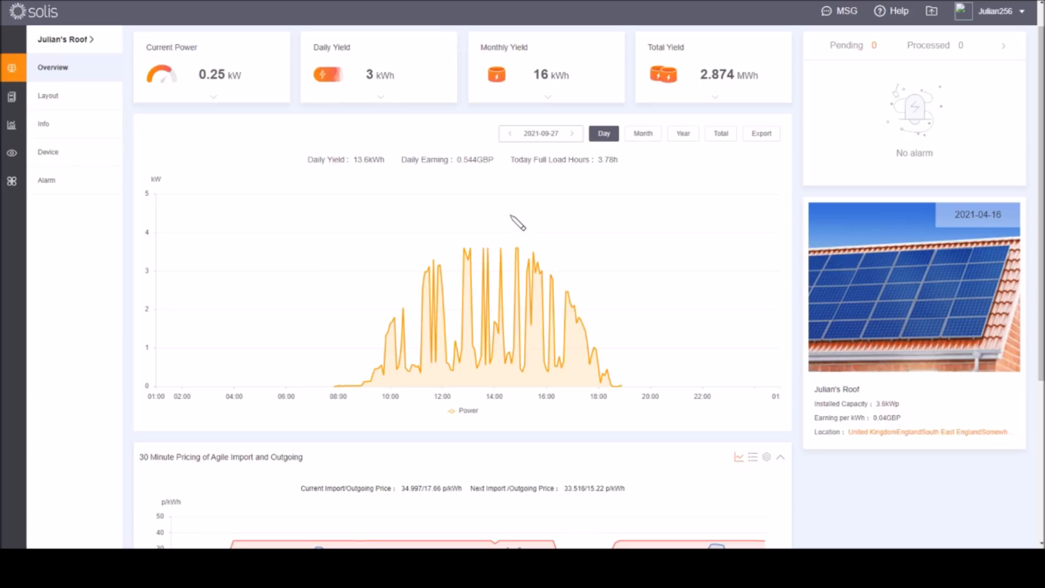
mouse_move(562, 157)
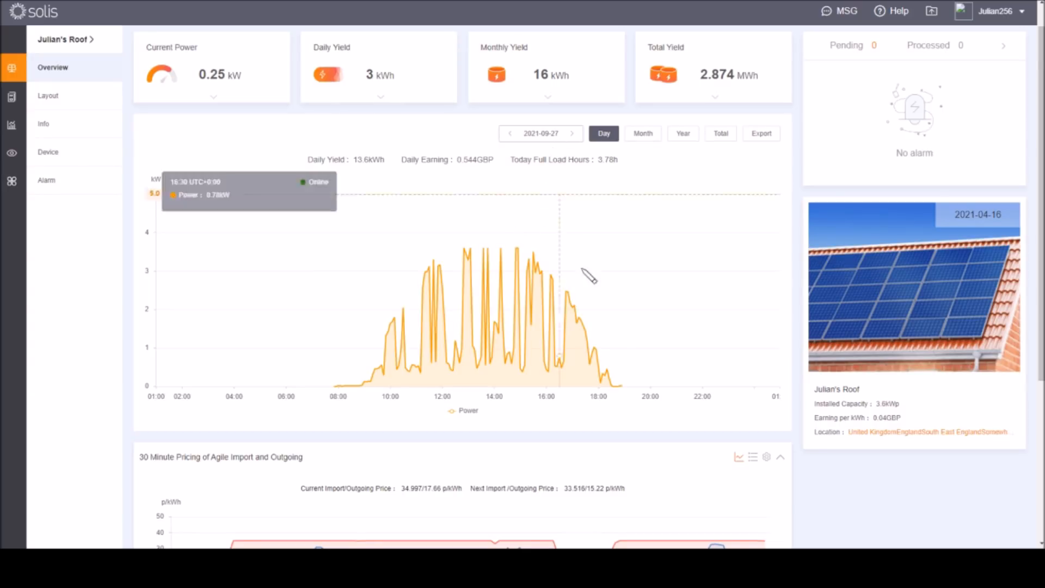
mouse_move(518, 251)
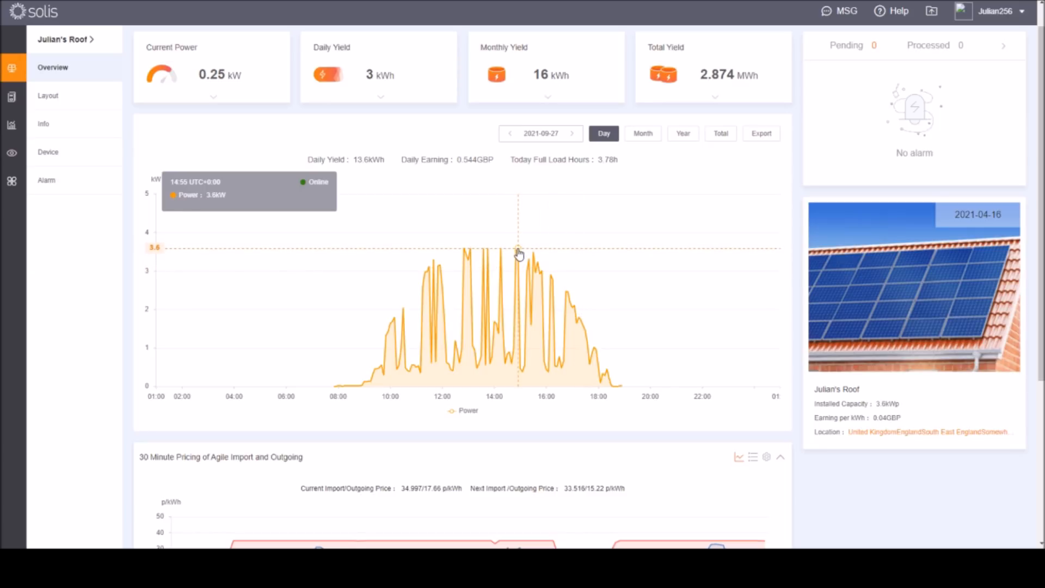
mouse_move(471, 257)
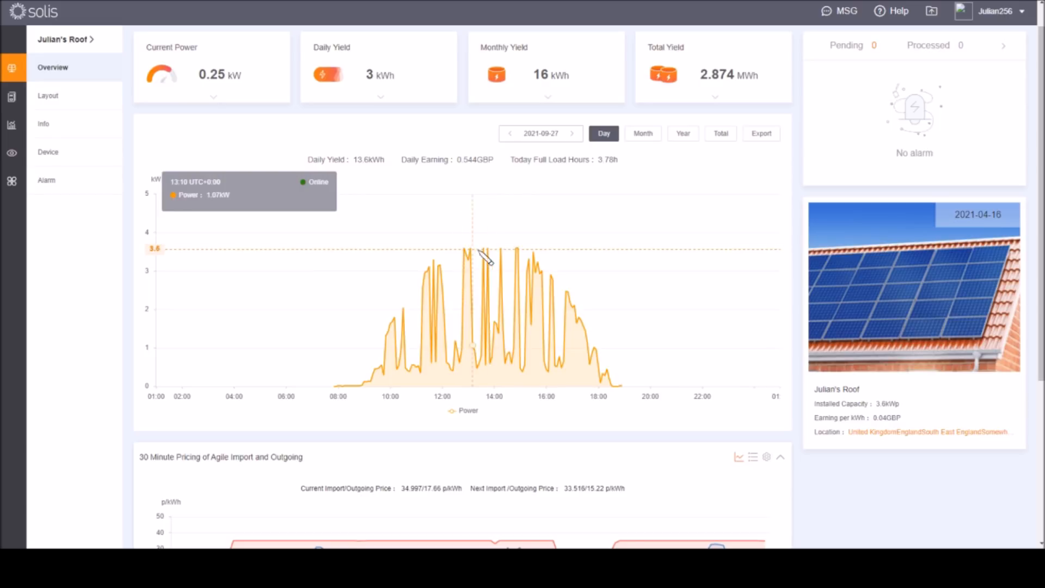
mouse_move(518, 254)
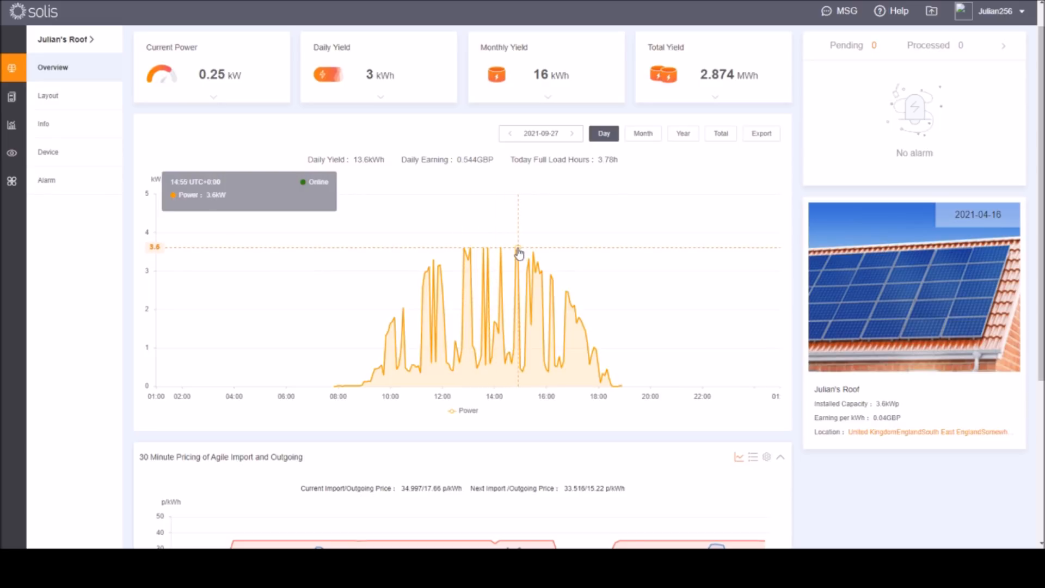
mouse_move(384, 352)
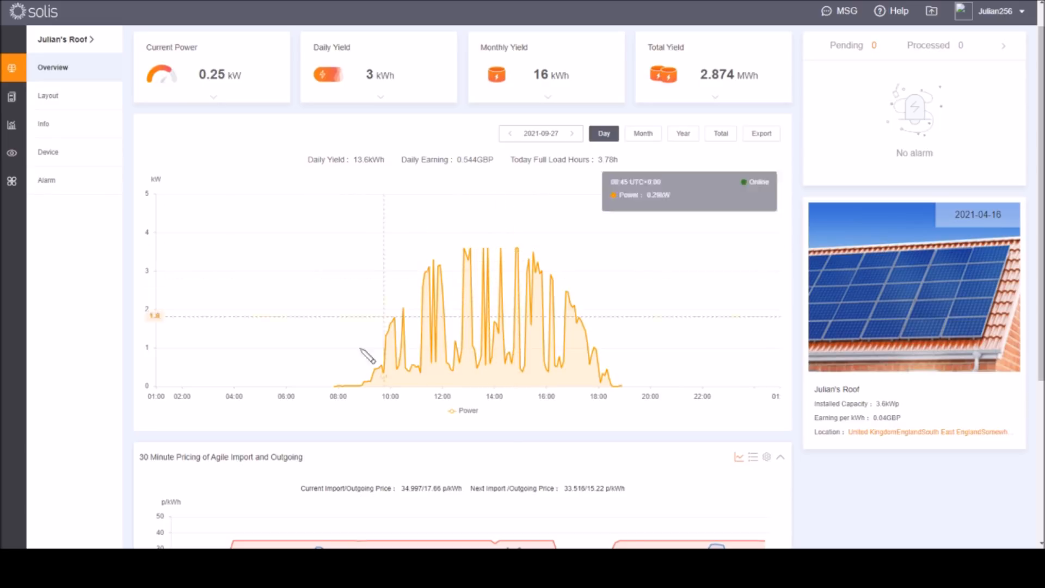
mouse_move(588, 345)
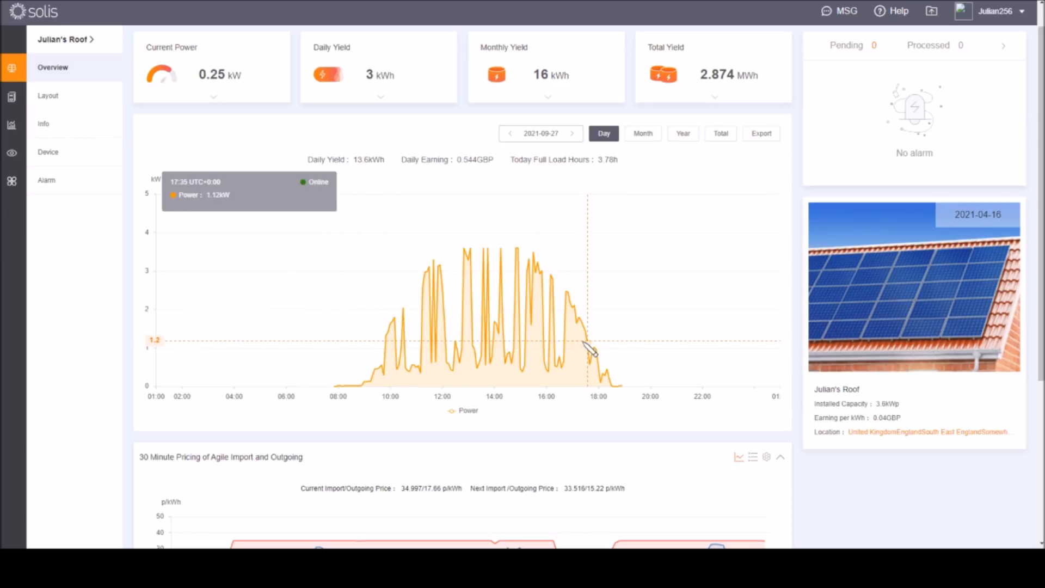
mouse_move(449, 326)
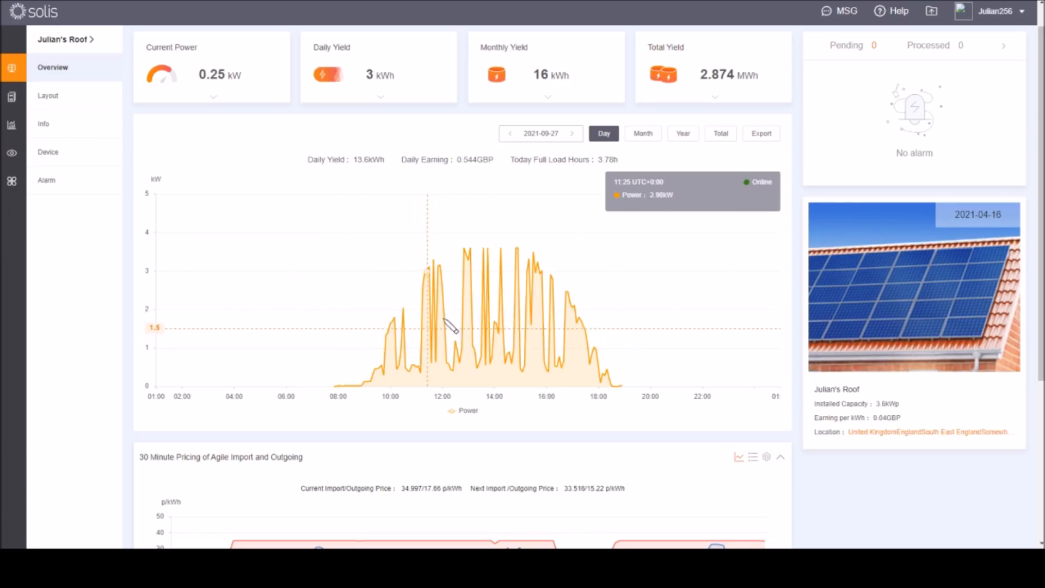
mouse_move(516, 253)
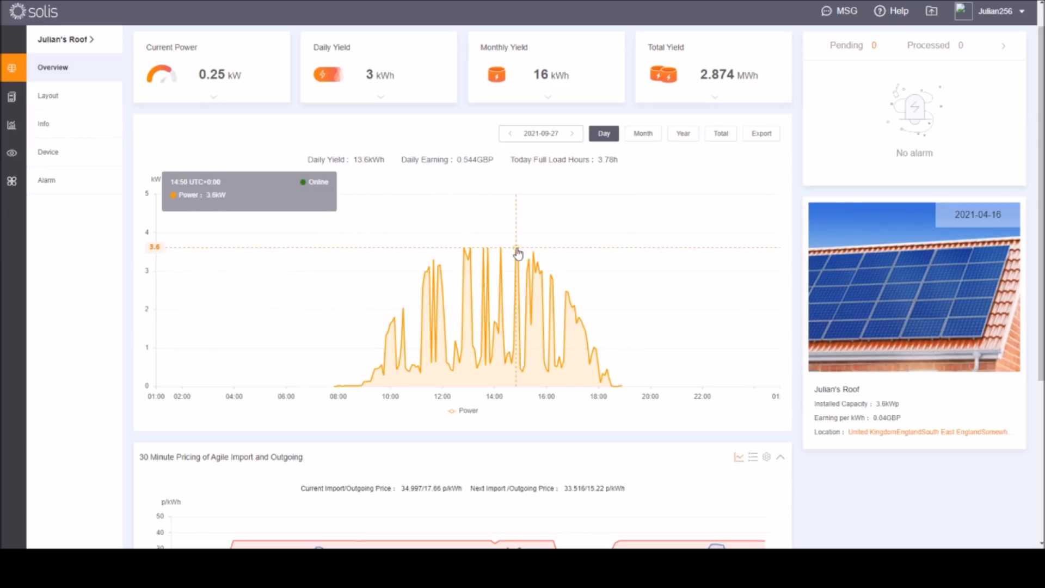
mouse_move(523, 257)
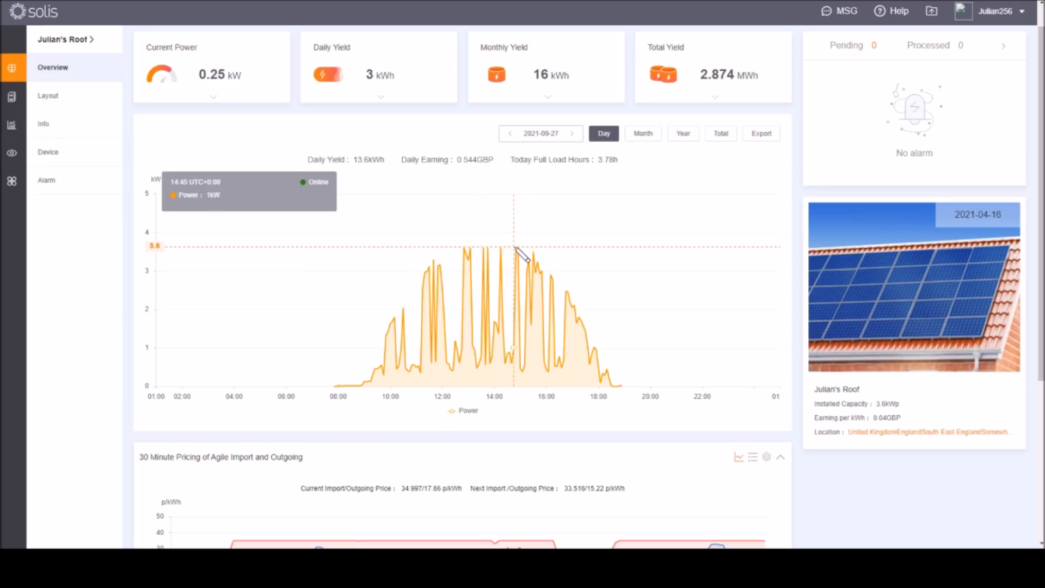
mouse_move(518, 253)
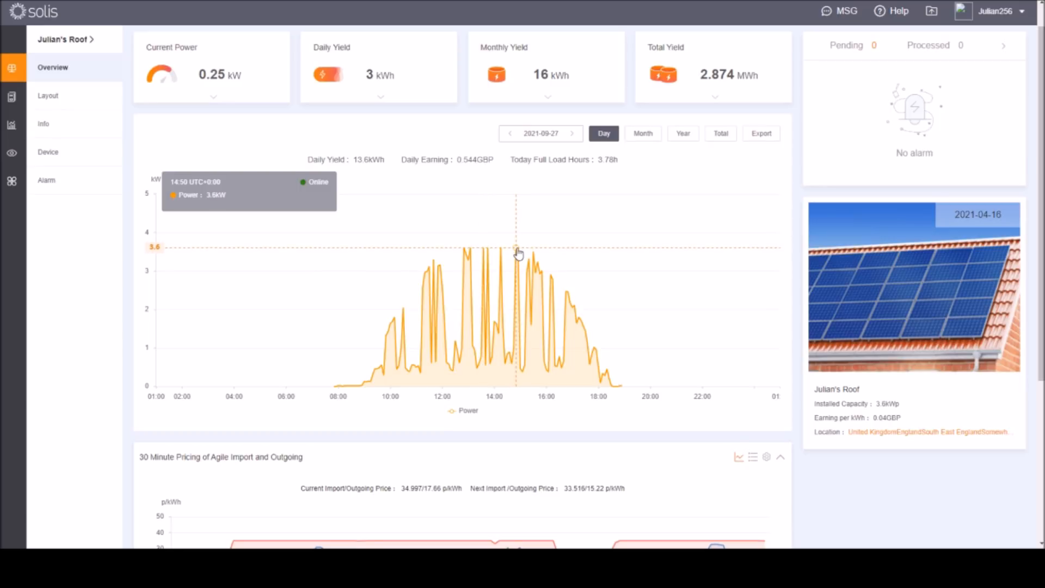
mouse_move(528, 255)
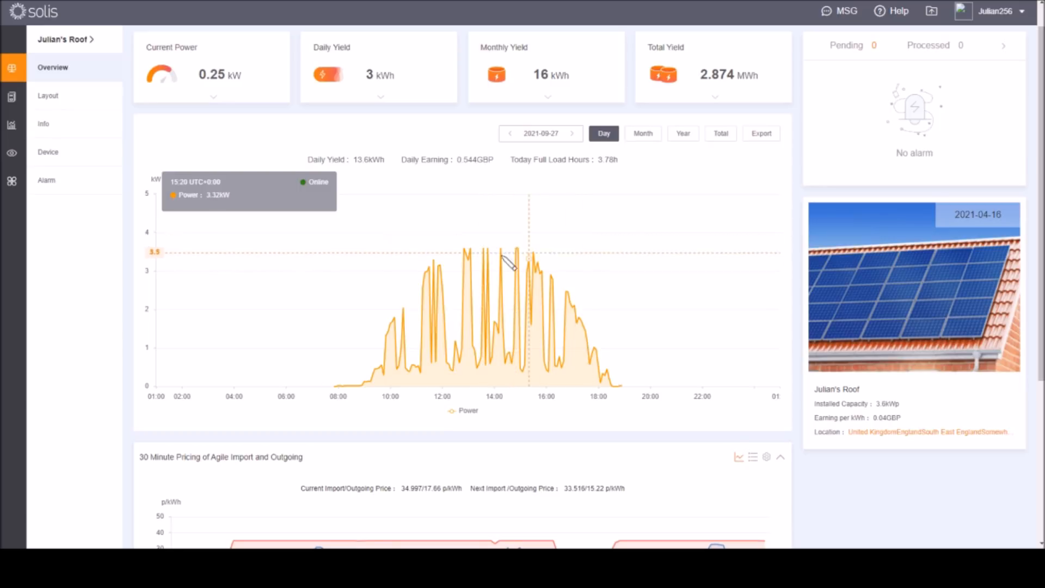
mouse_move(515, 257)
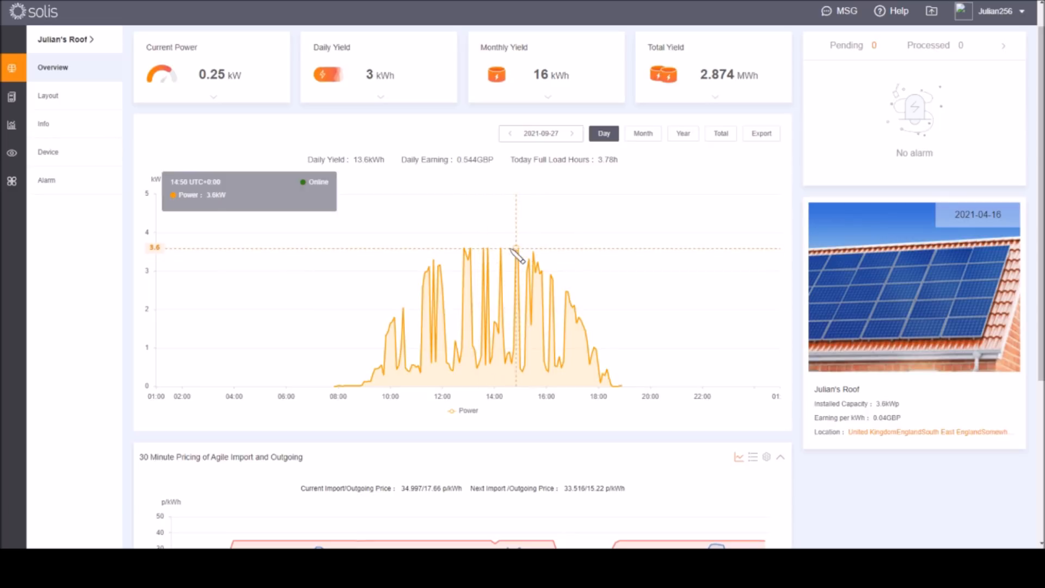
mouse_move(509, 256)
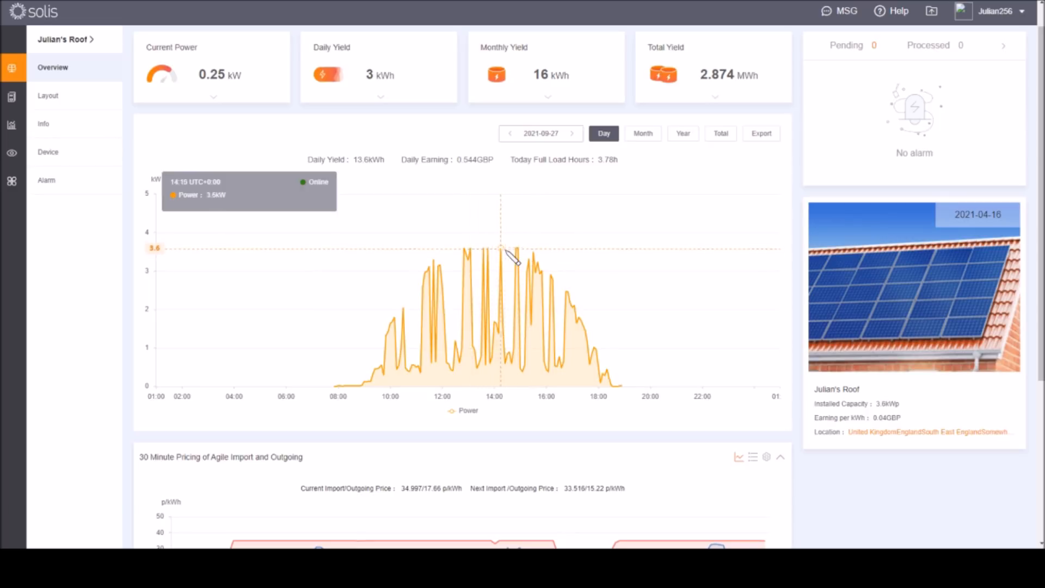
mouse_move(506, 257)
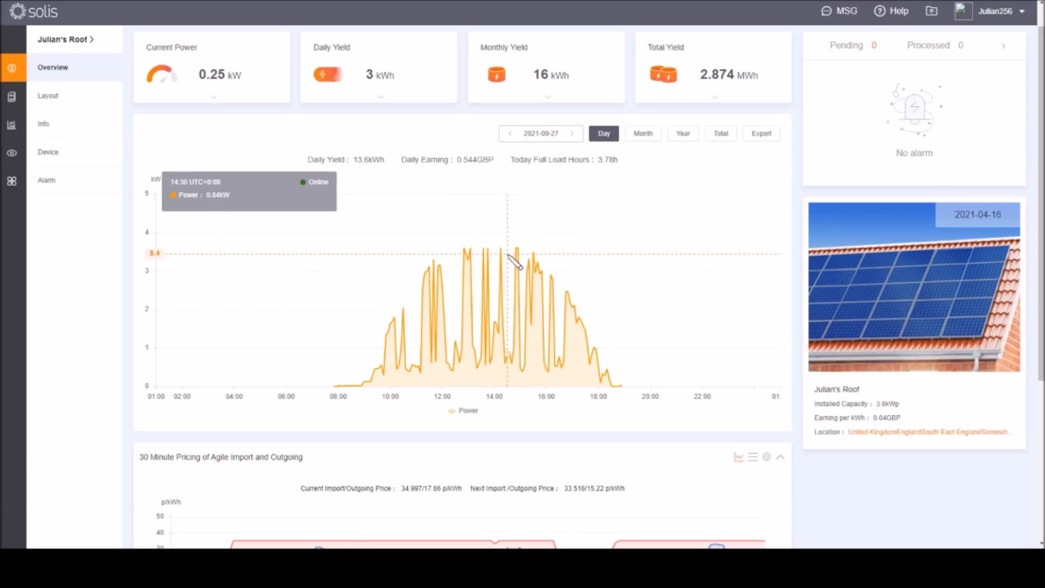
mouse_move(509, 261)
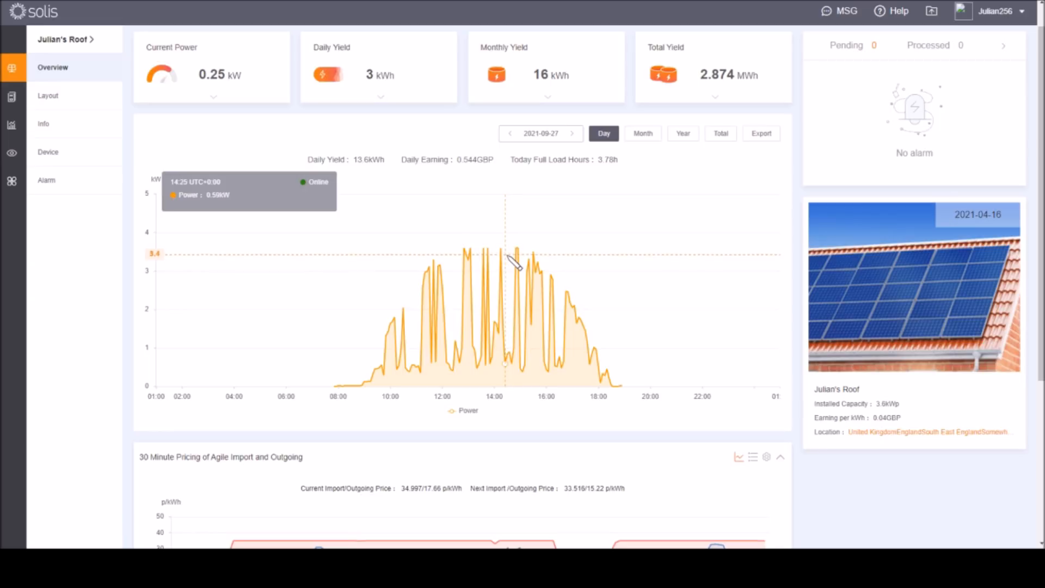
mouse_move(520, 254)
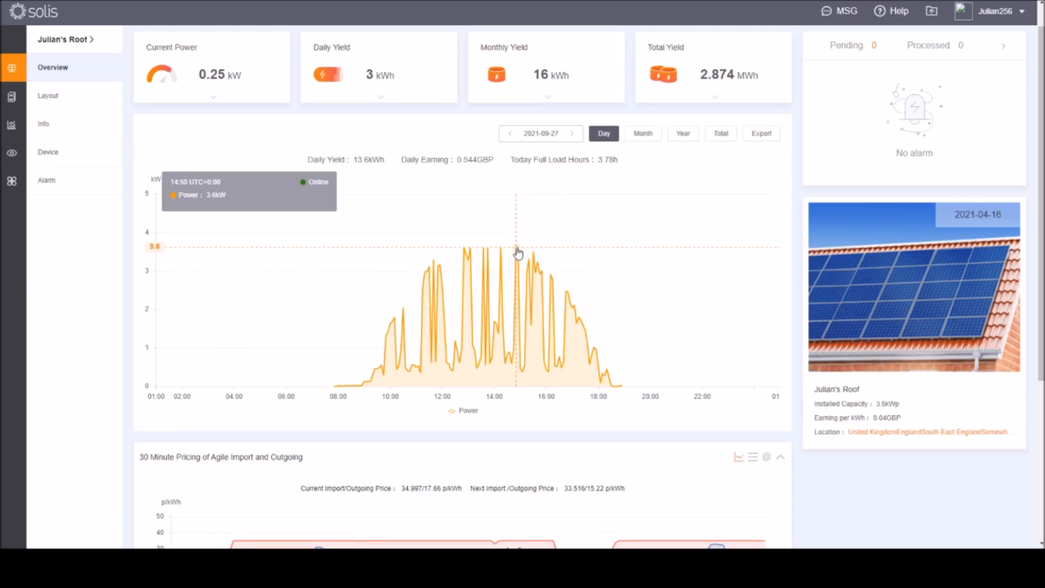
mouse_move(565, 222)
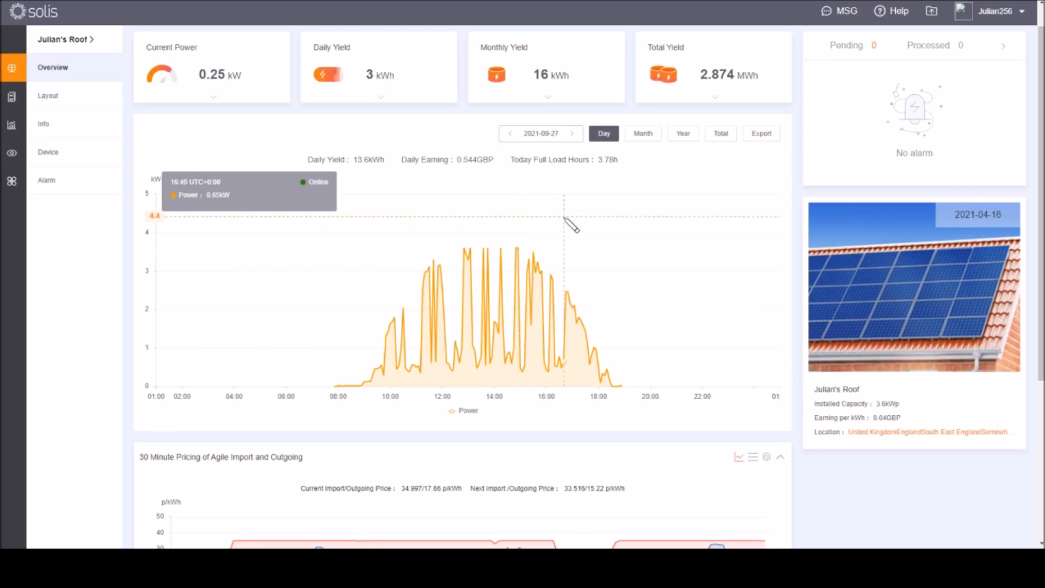
mouse_move(626, 303)
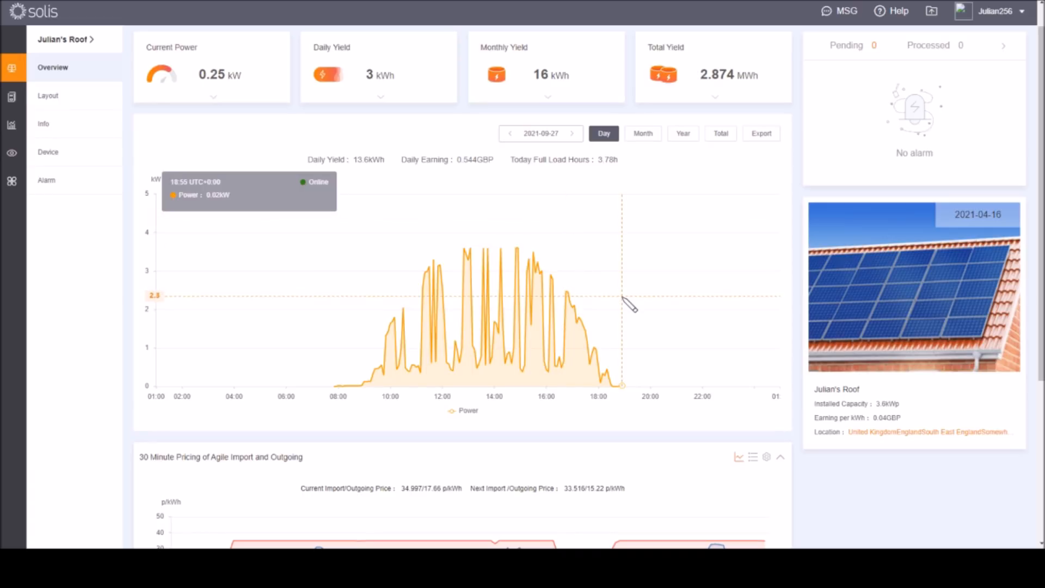
mouse_move(619, 295)
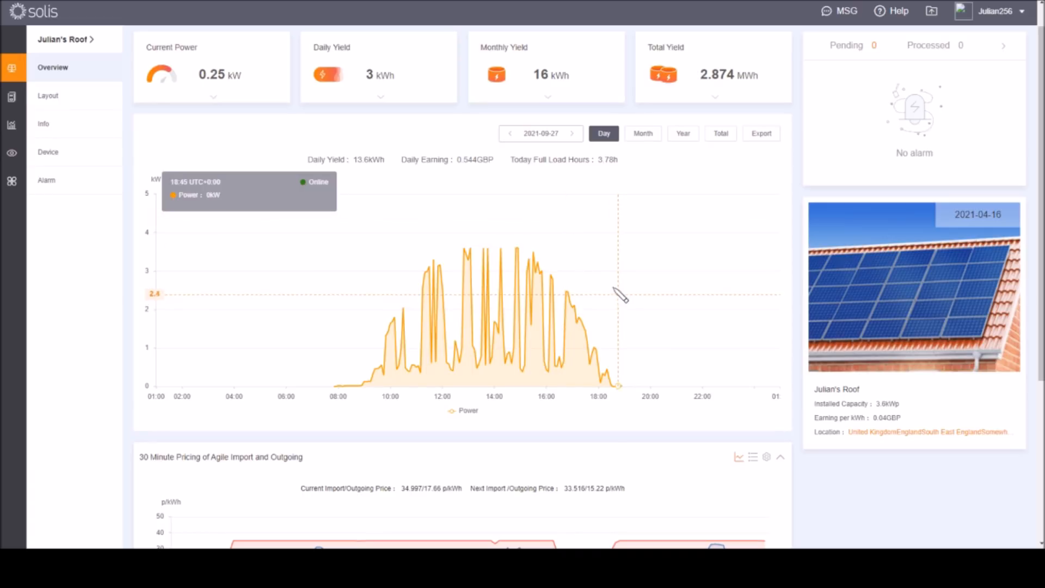
mouse_move(609, 274)
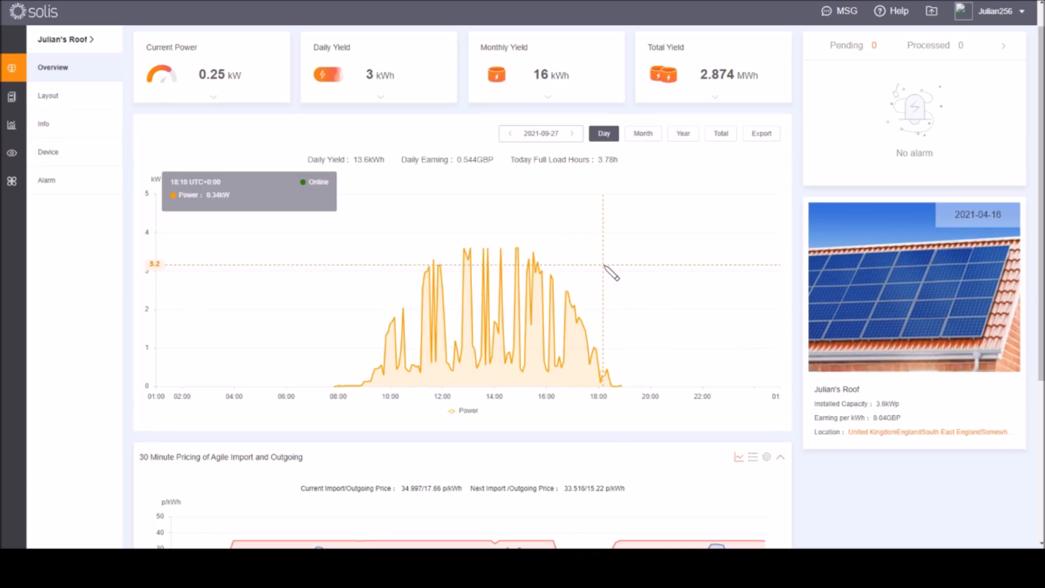
left_click(572, 133)
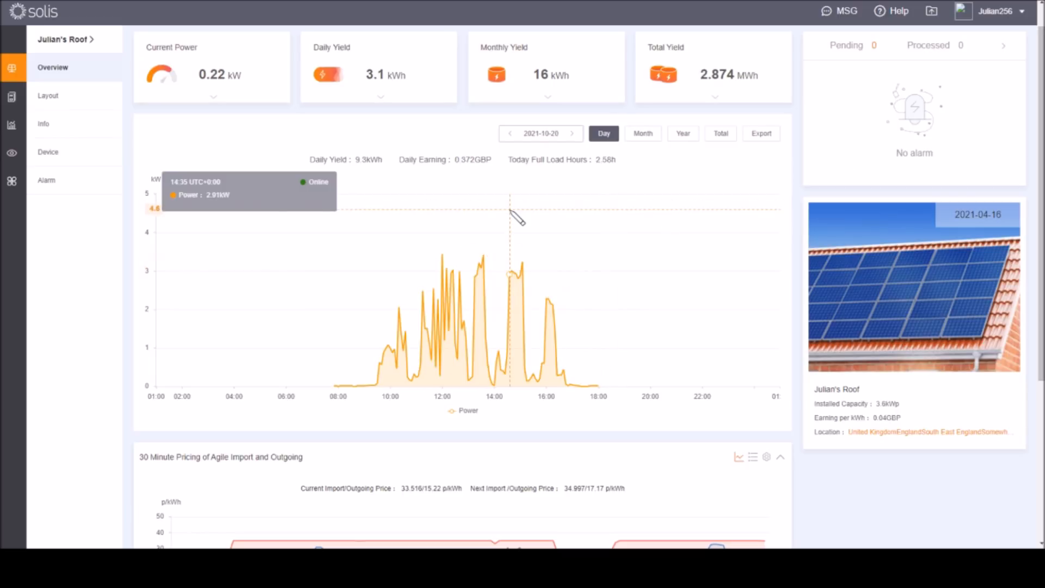
mouse_move(566, 159)
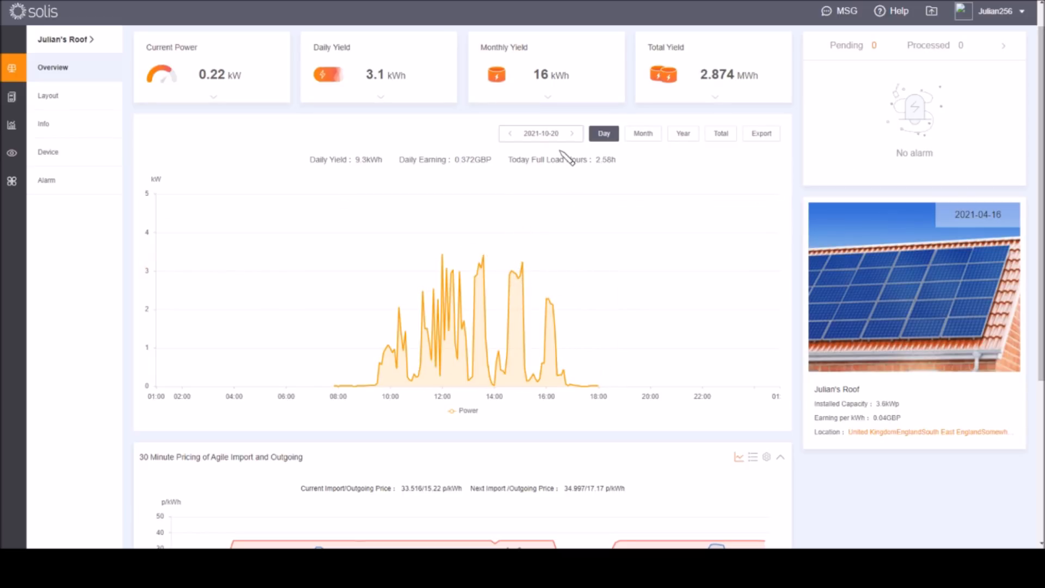
mouse_move(555, 155)
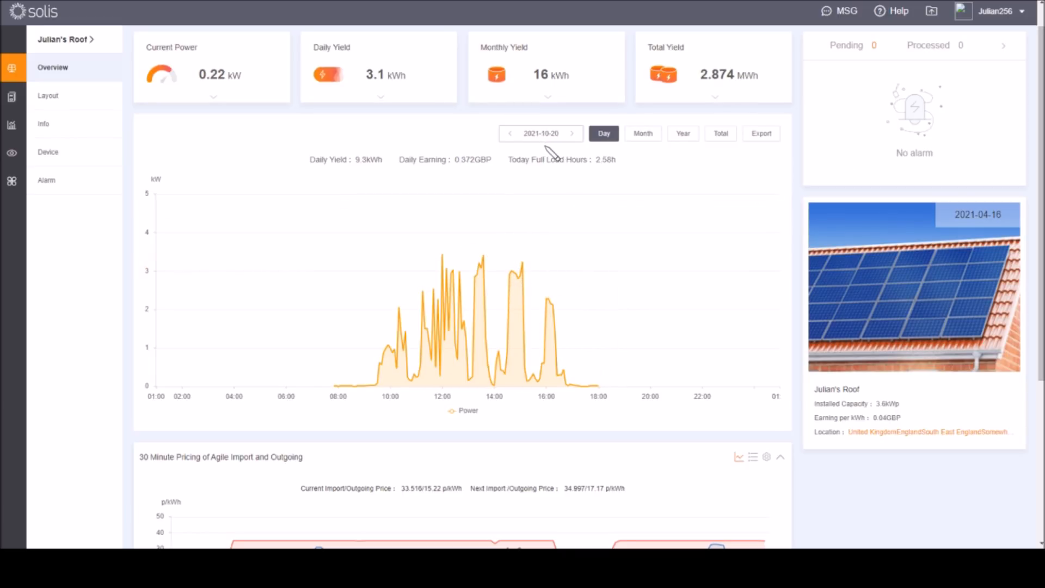
mouse_move(442, 258)
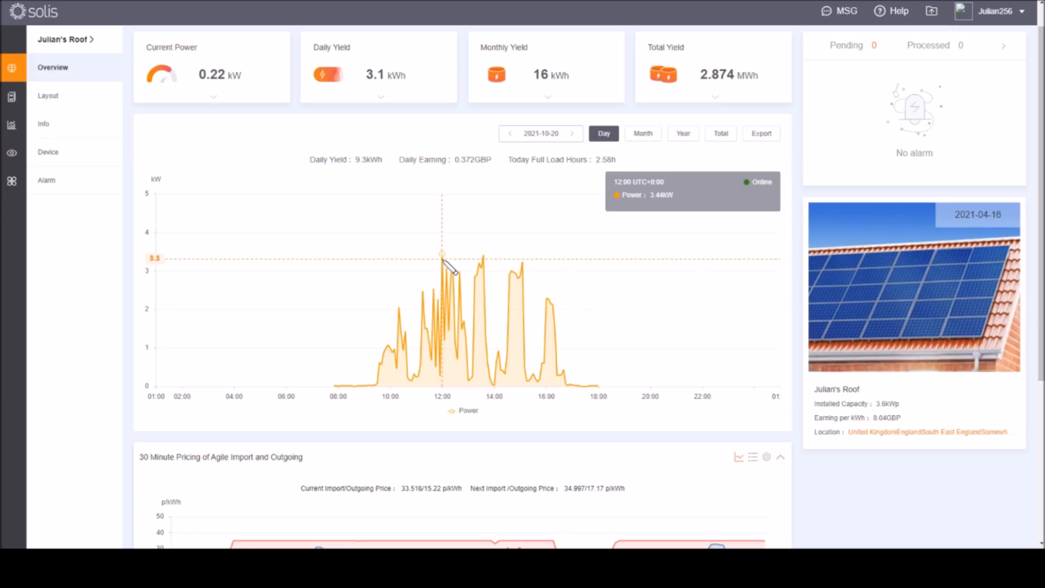
mouse_move(483, 263)
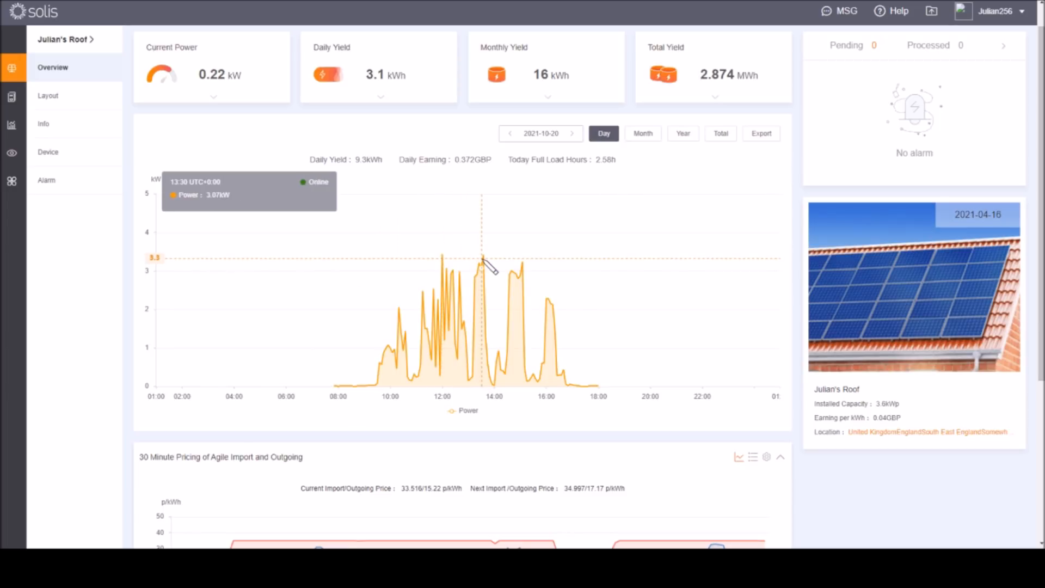
mouse_move(482, 259)
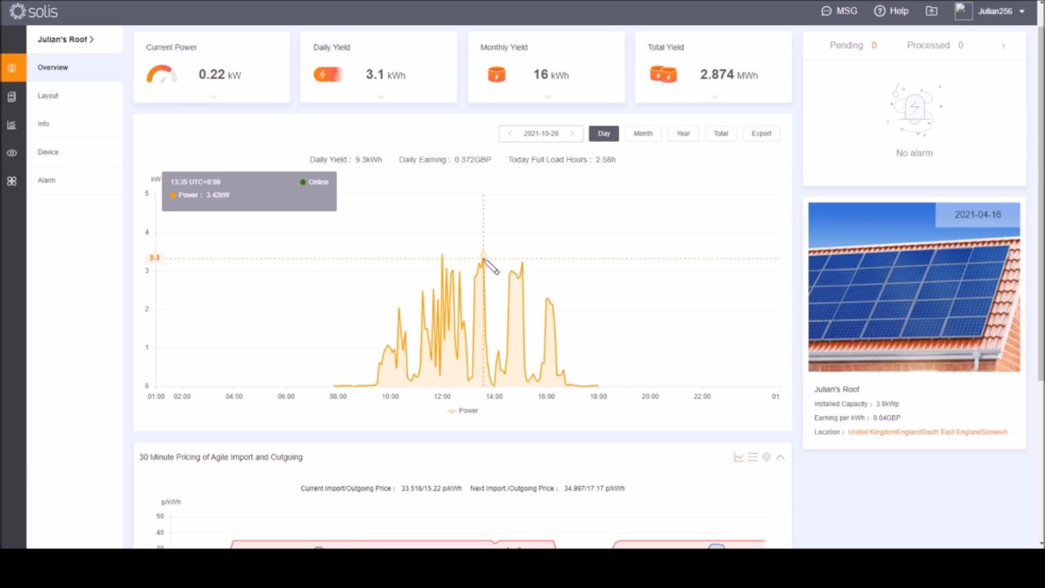
mouse_move(488, 224)
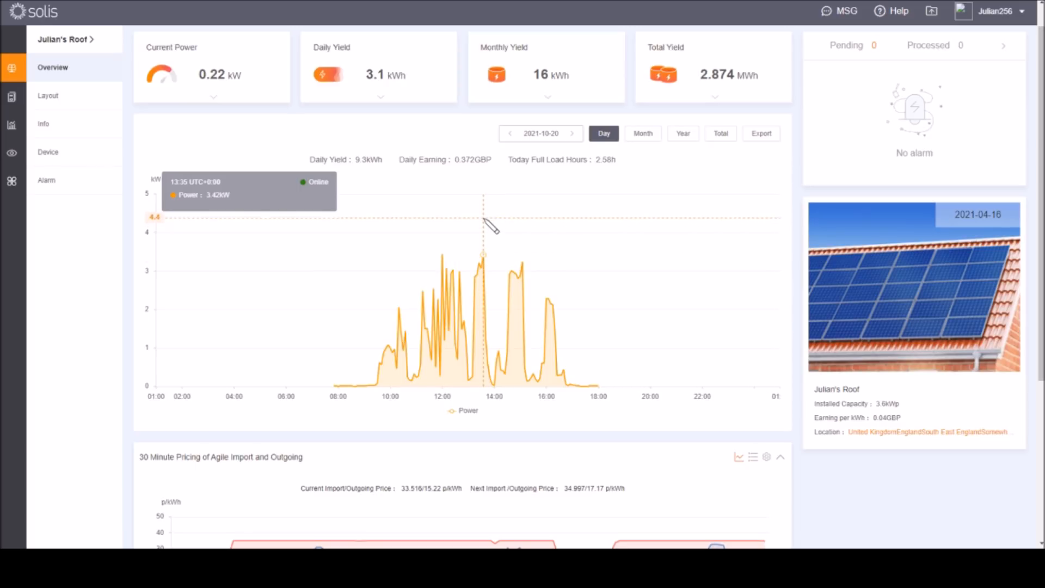
mouse_move(413, 265)
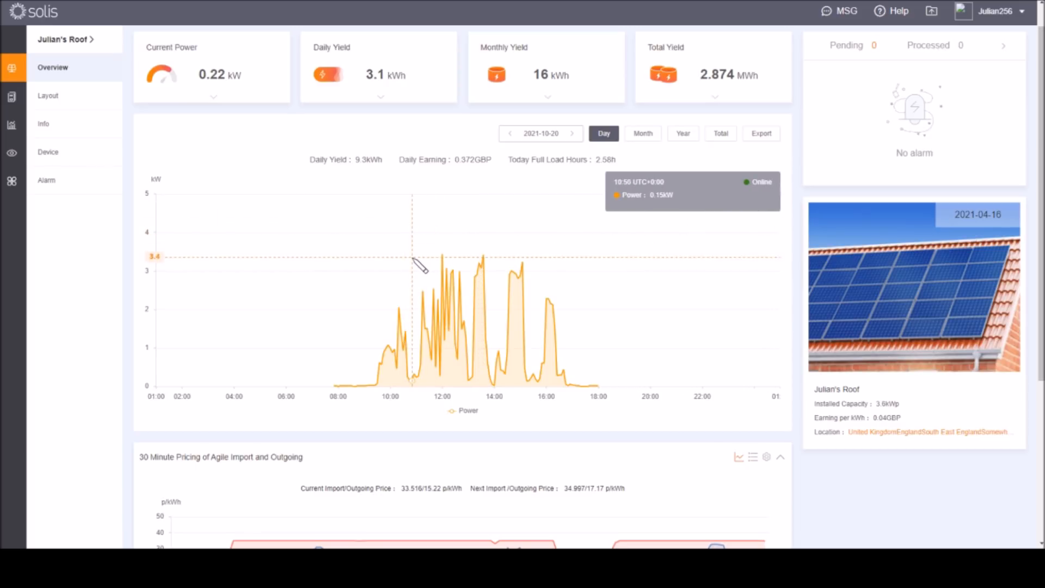
mouse_move(468, 243)
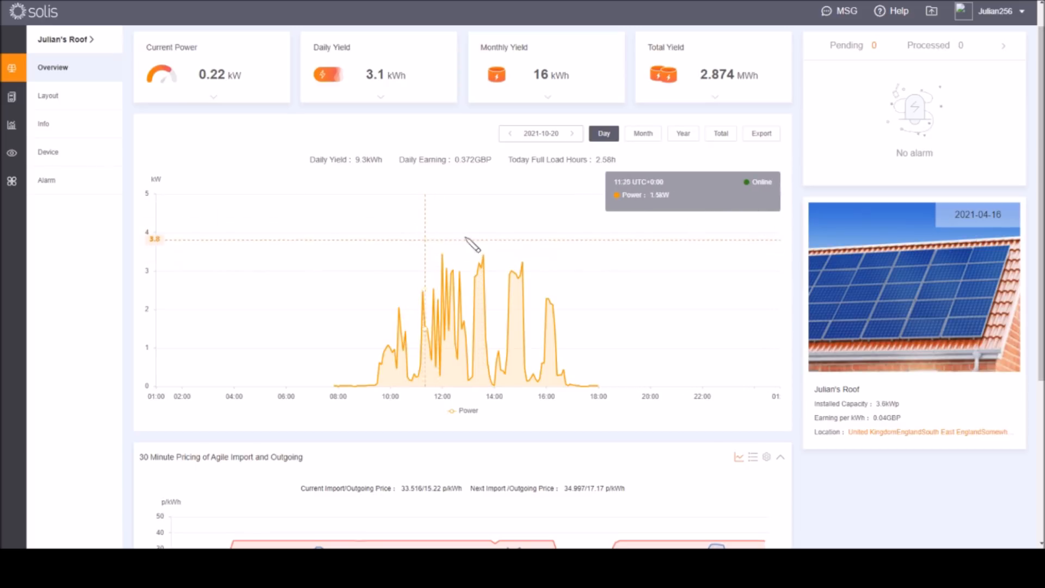
mouse_move(479, 251)
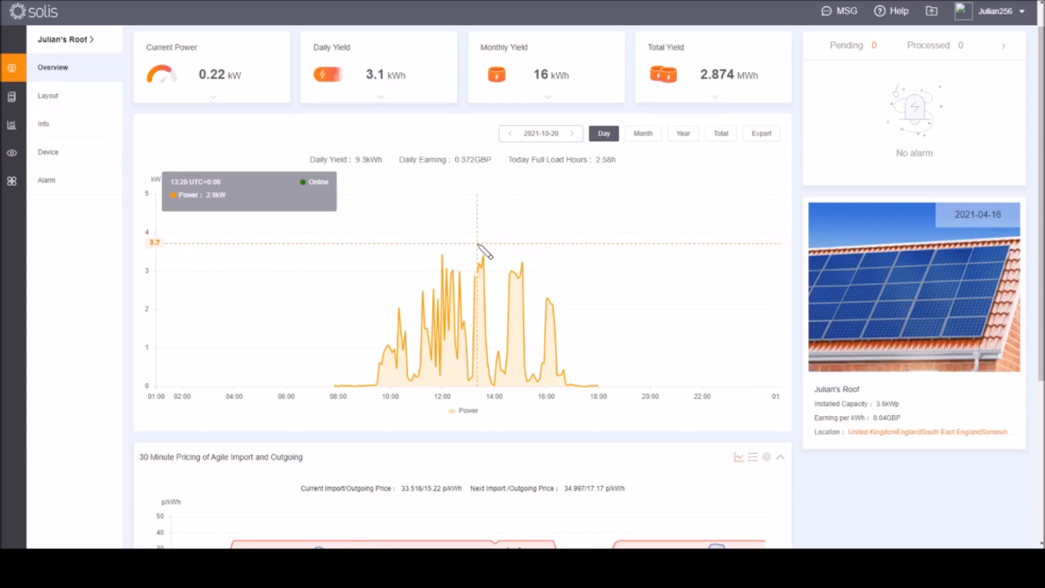
mouse_move(575, 155)
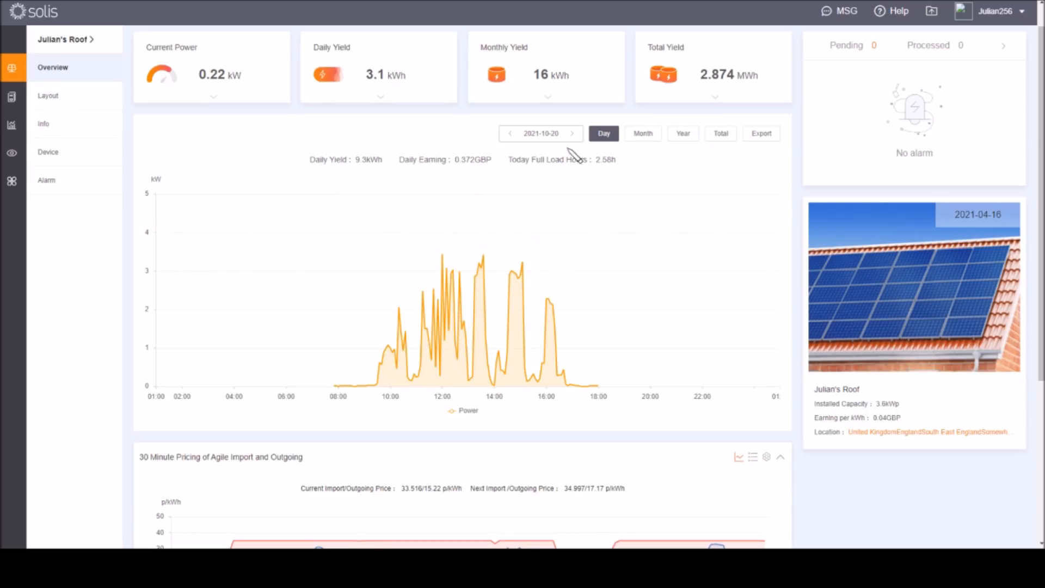
- Advance the day chart one day at a time from 21 October through 28 October 2021
left_click(571, 133)
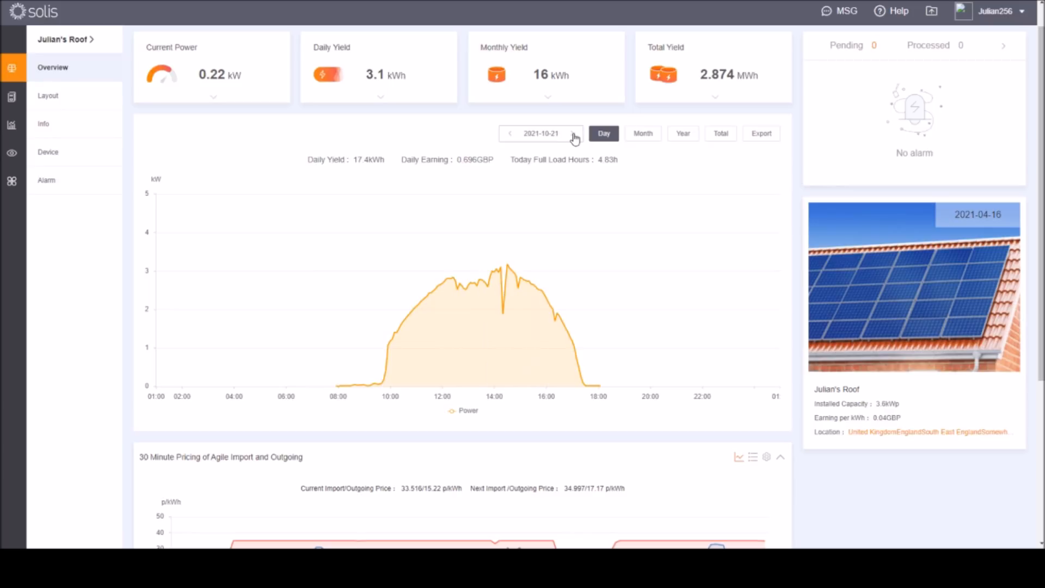
mouse_move(512, 276)
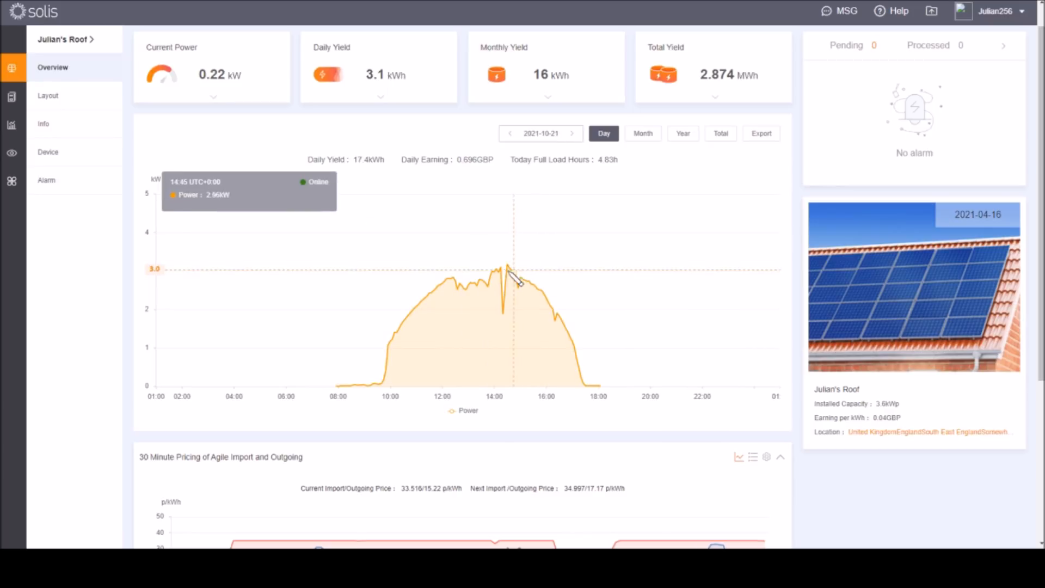
mouse_move(508, 273)
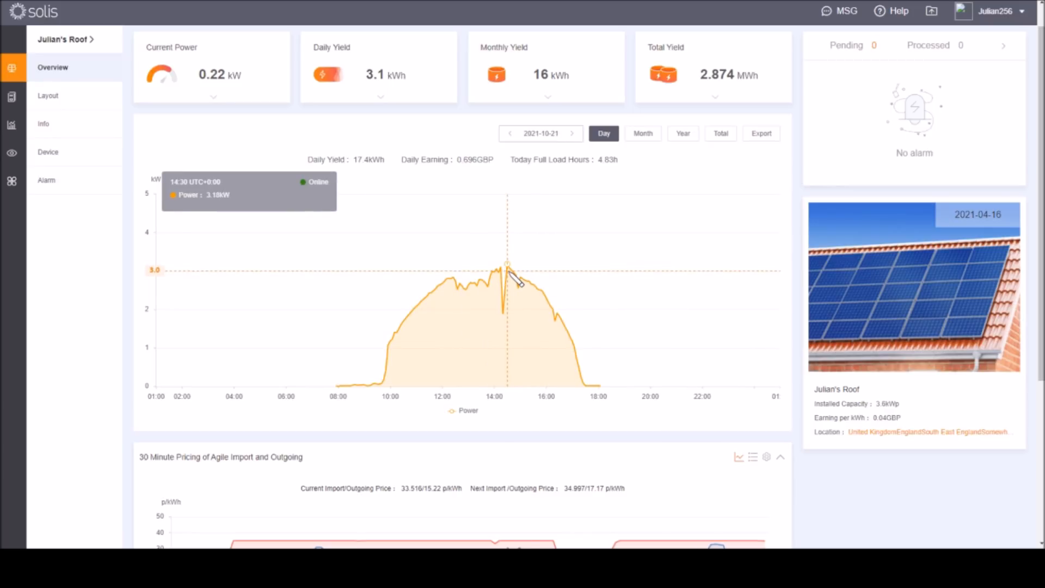
mouse_move(575, 136)
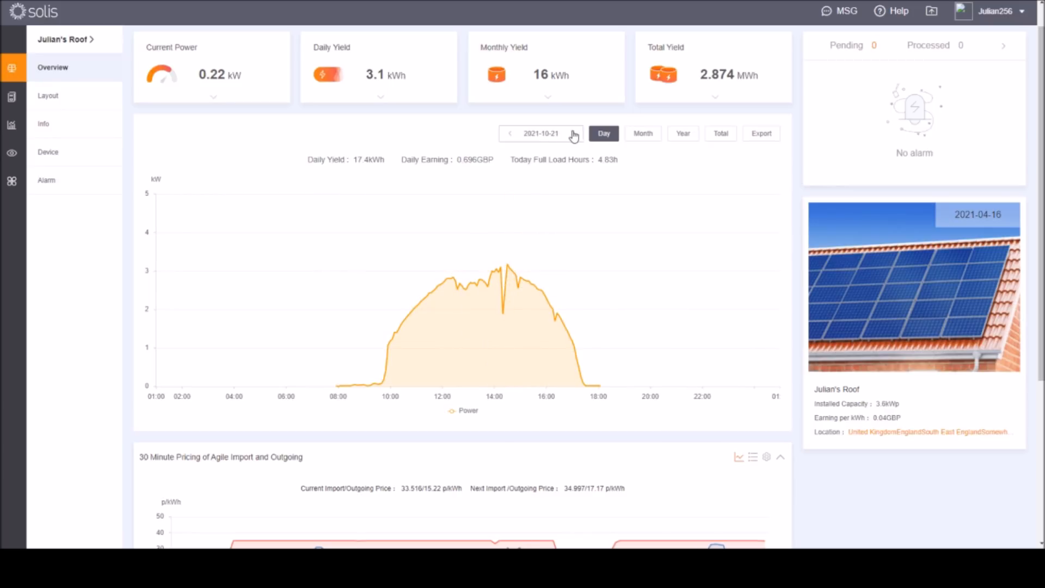
left_click(574, 132)
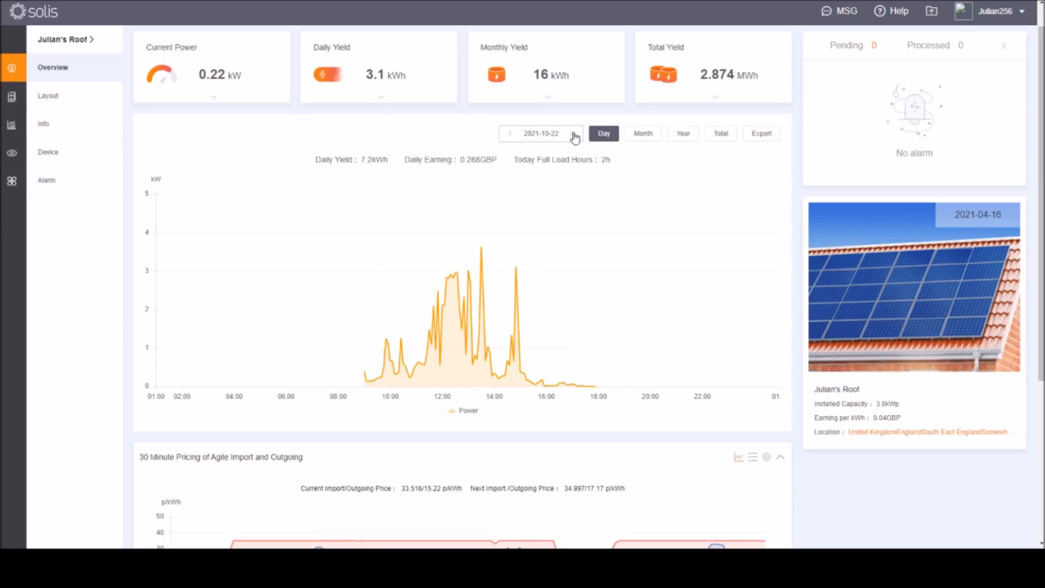
mouse_move(481, 251)
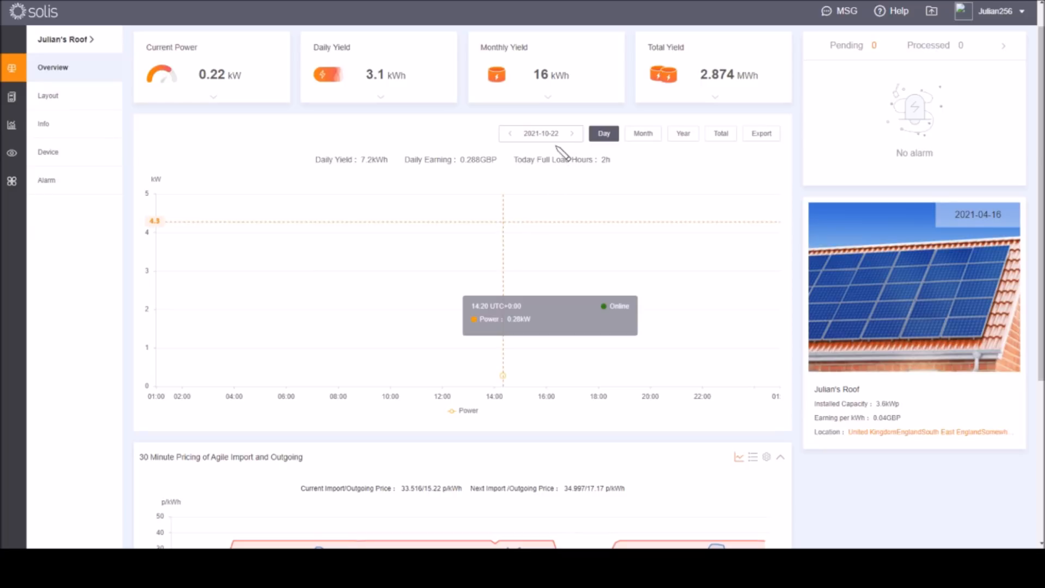
mouse_move(479, 257)
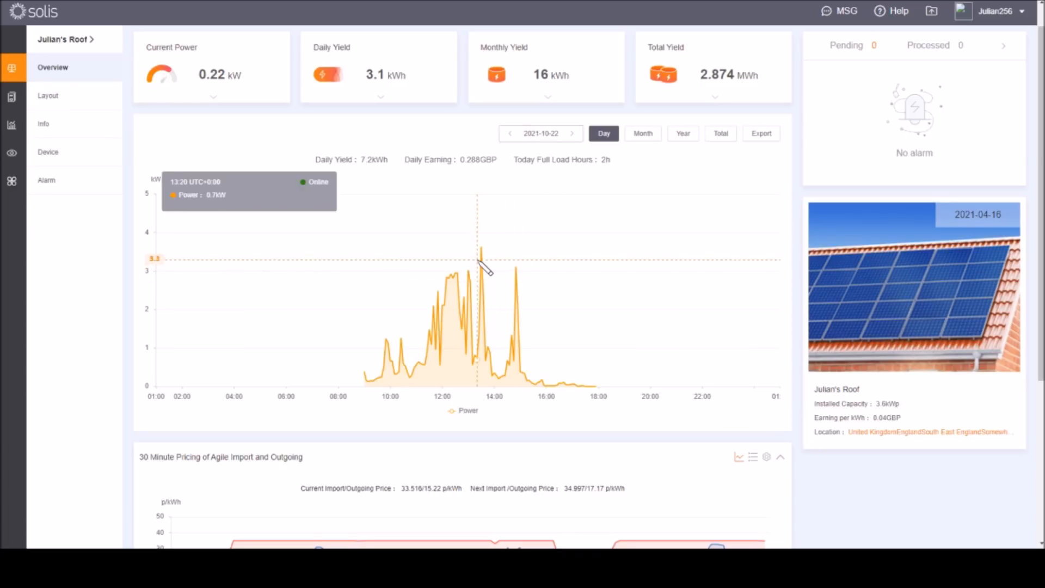
mouse_move(480, 250)
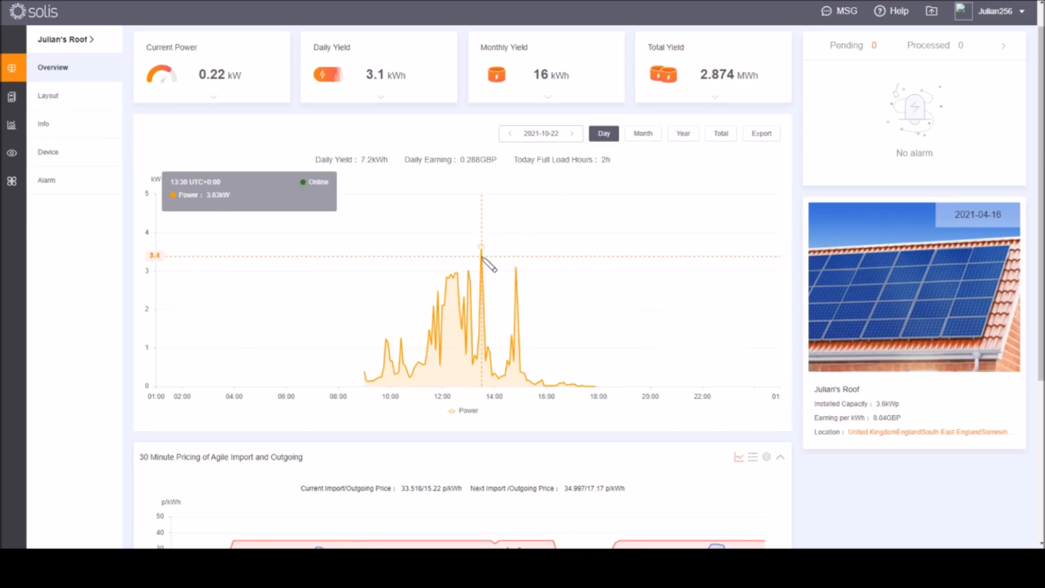
left_click(572, 132)
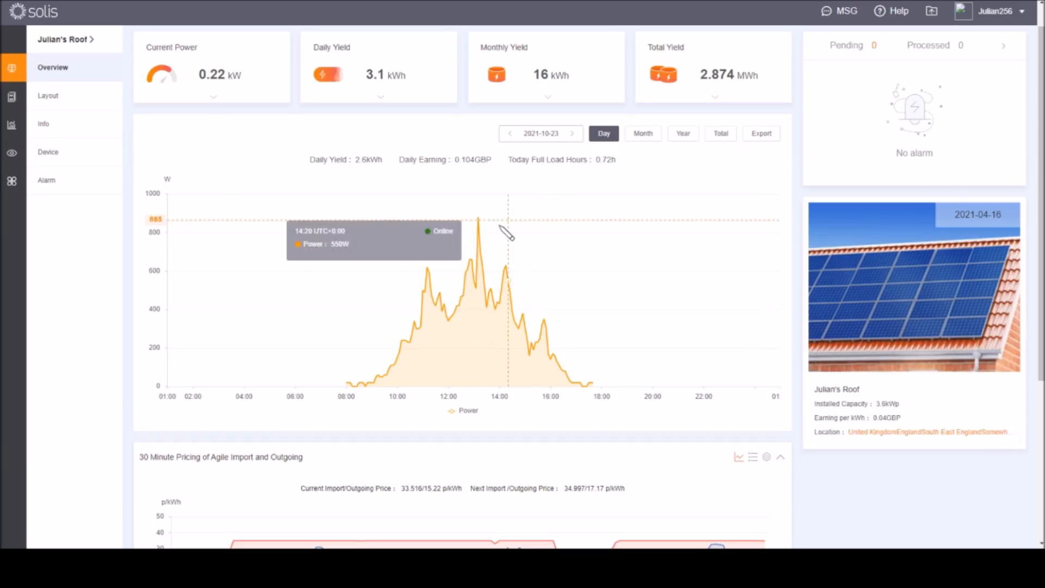
mouse_move(479, 213)
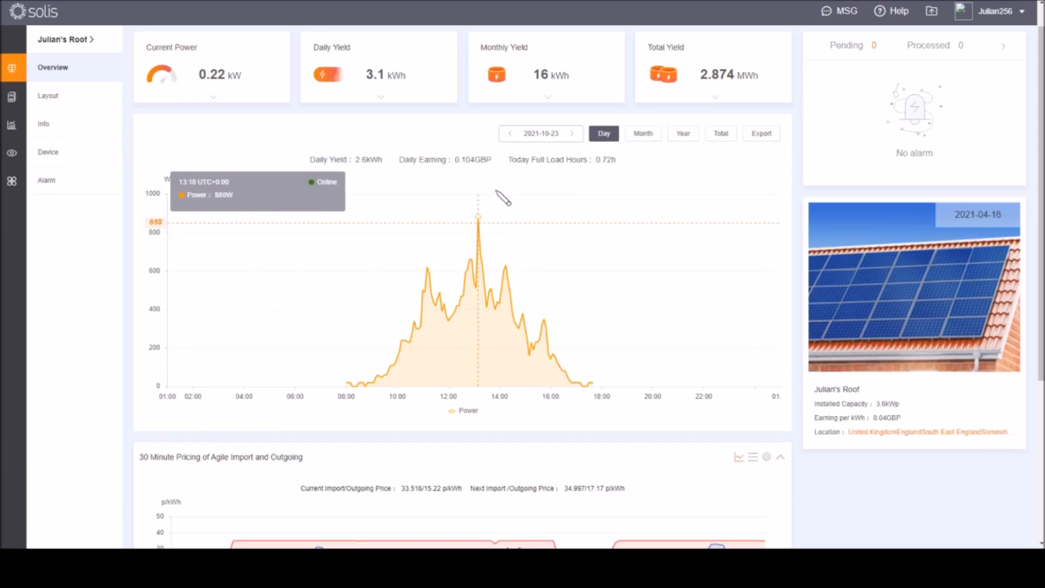
left_click(571, 132)
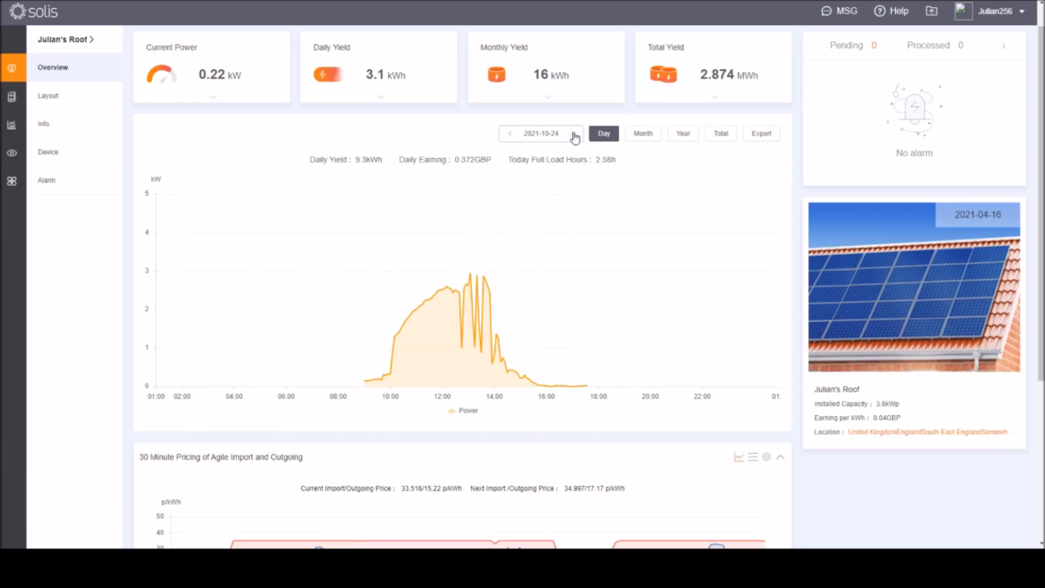
mouse_move(470, 289)
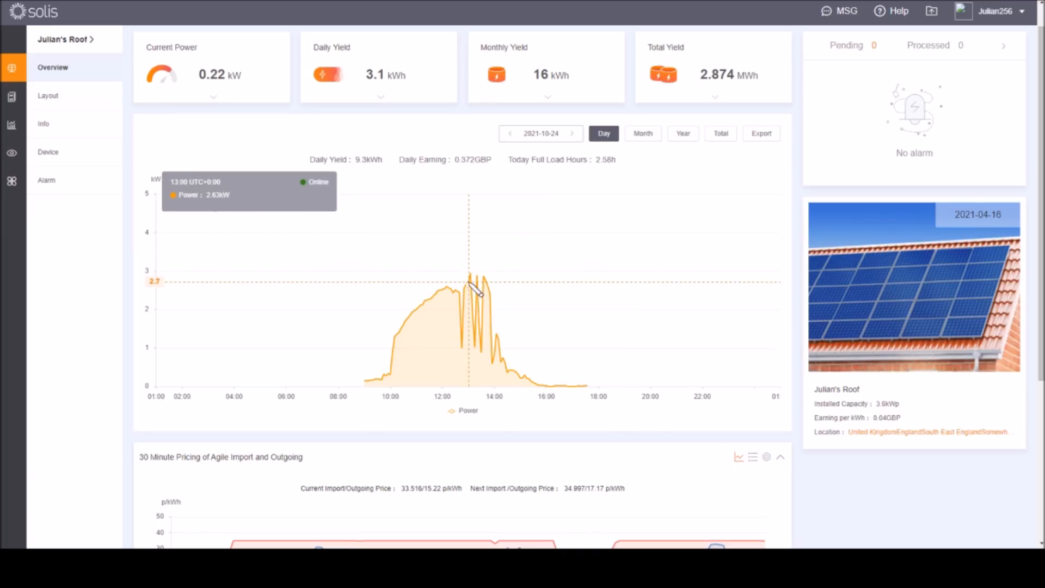
mouse_move(573, 206)
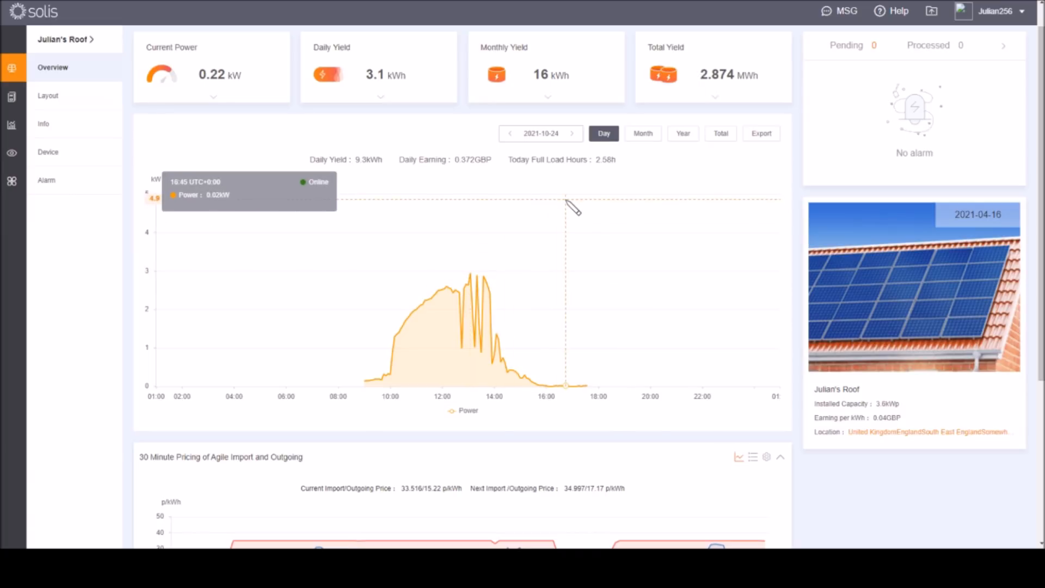
left_click(571, 133)
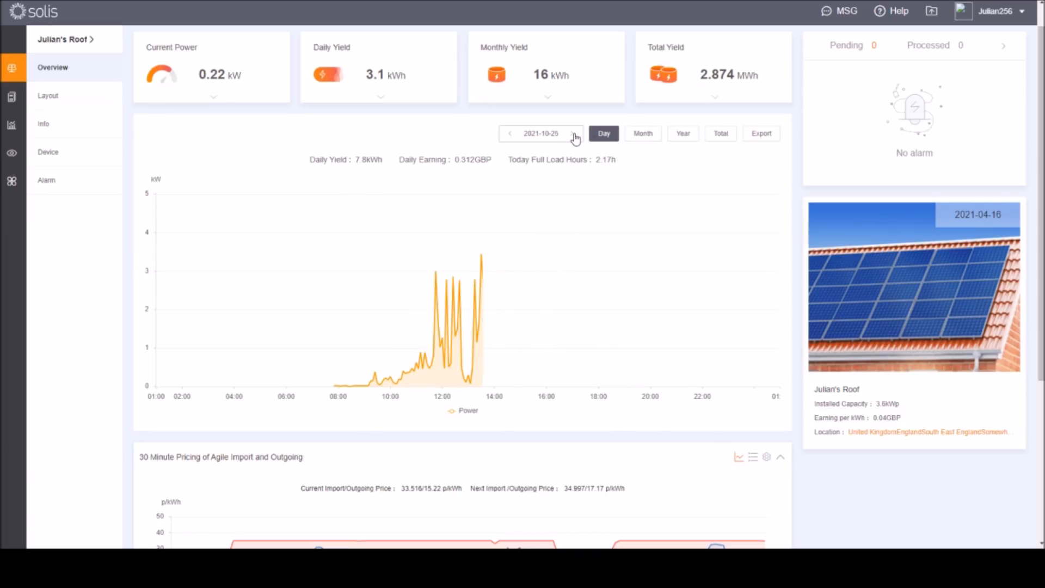
mouse_move(522, 259)
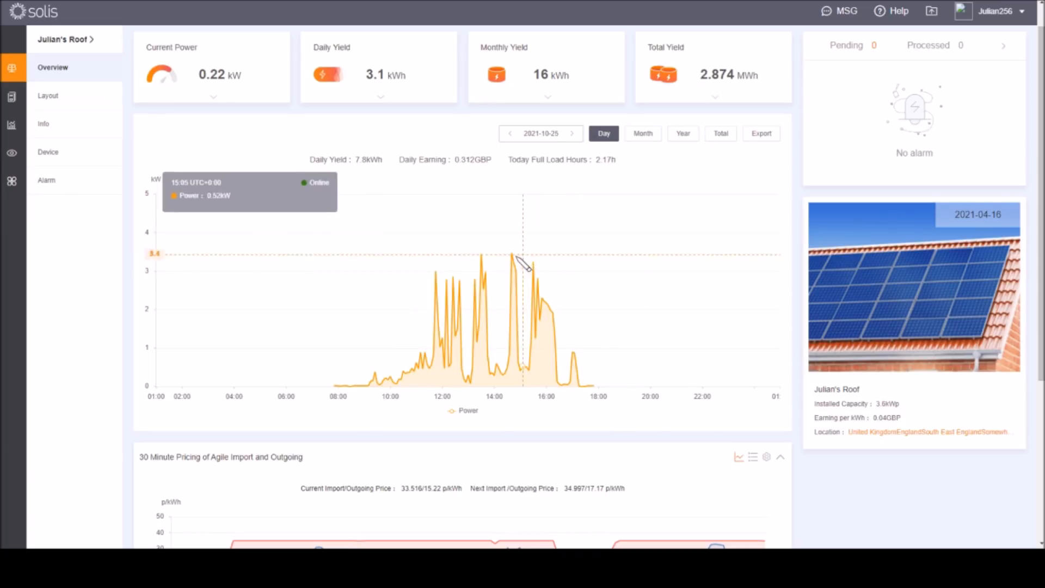
mouse_move(573, 142)
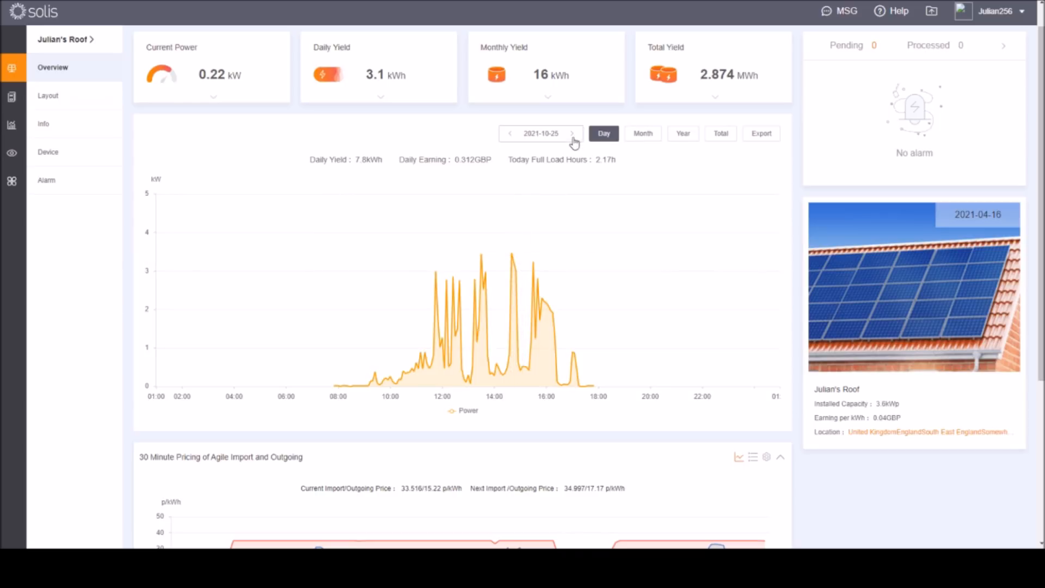
left_click(571, 133)
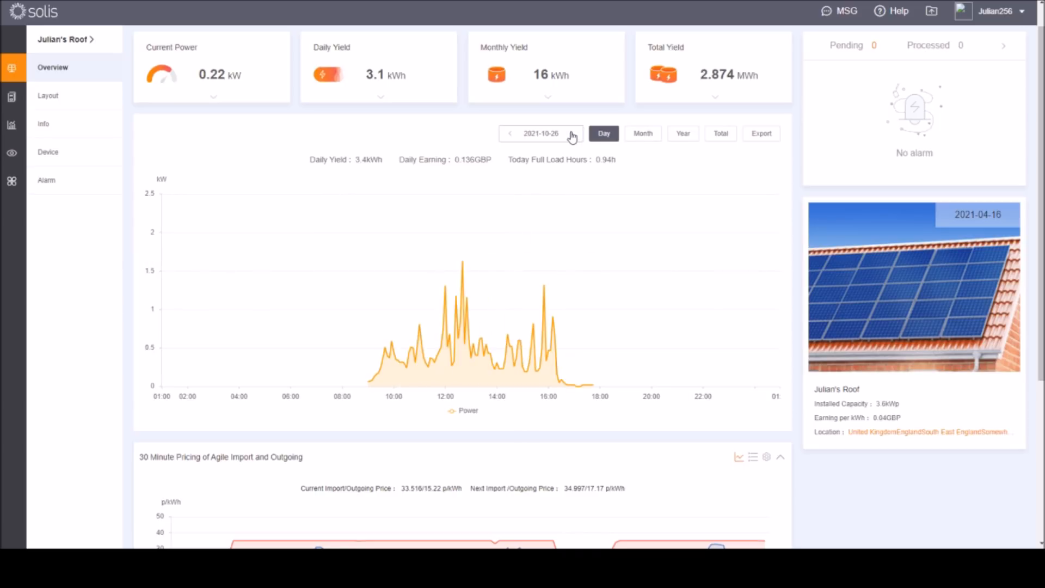
mouse_move(542, 223)
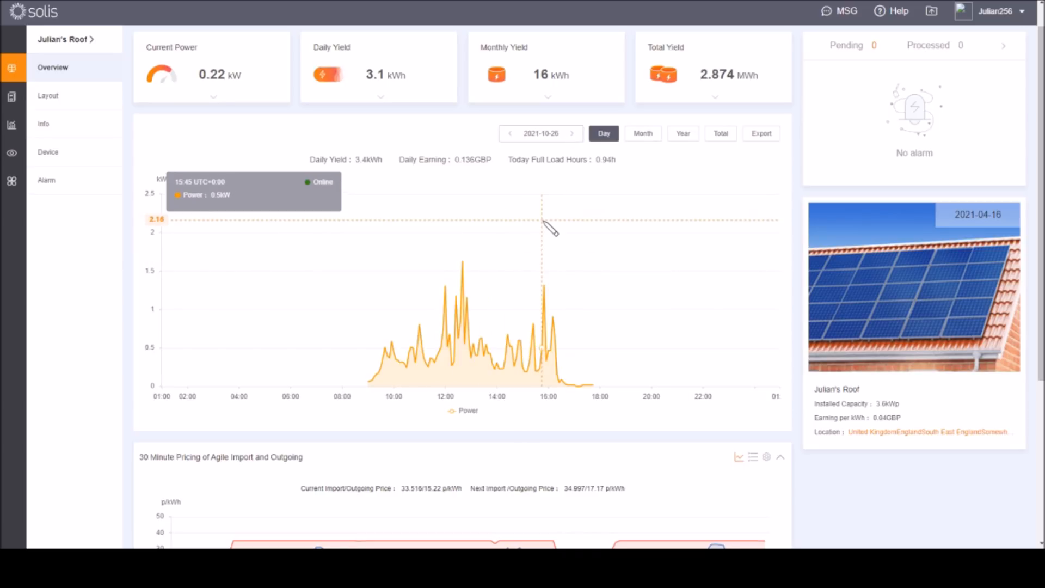
left_click(572, 133)
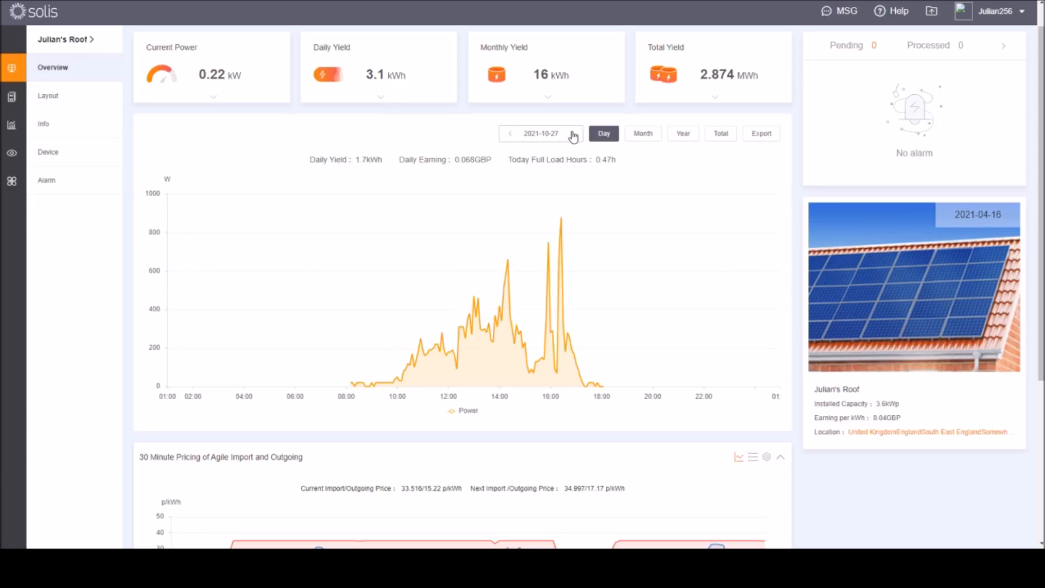
left_click(571, 133)
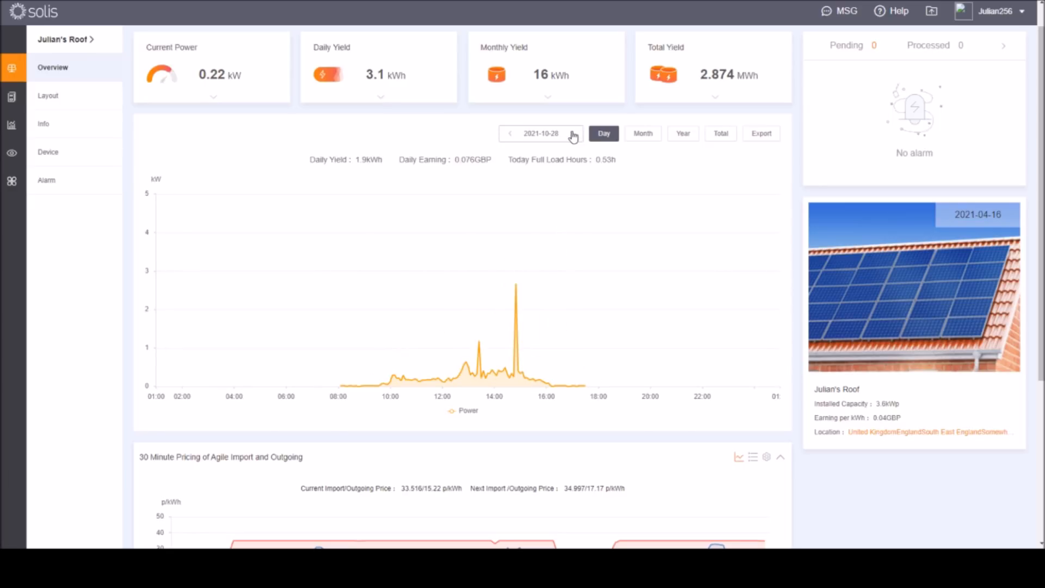
- Advance the day chart from 1 November to 7 November 2021, then move on to another day
left_click(571, 133)
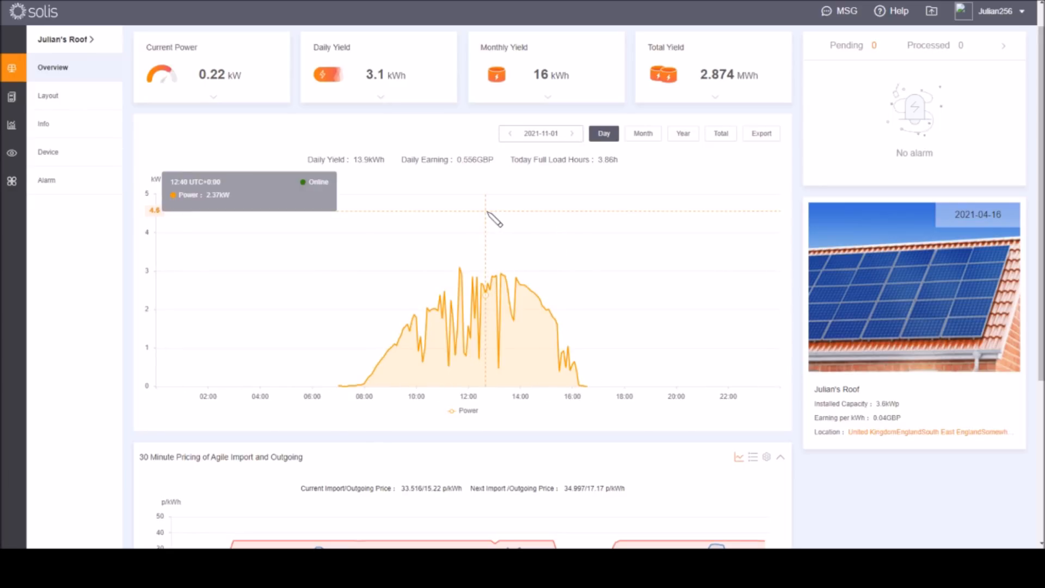
mouse_move(536, 203)
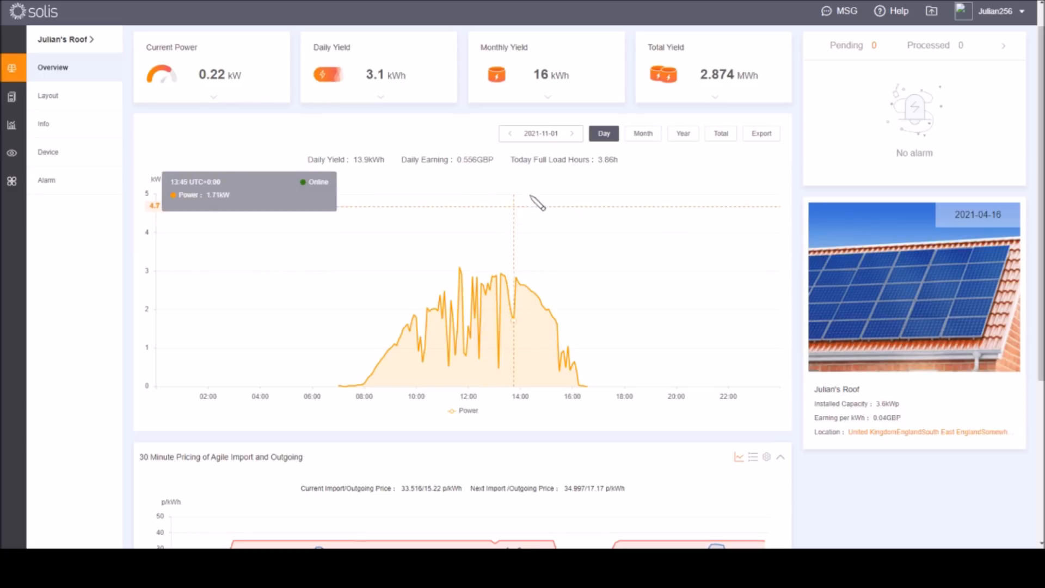
mouse_move(562, 191)
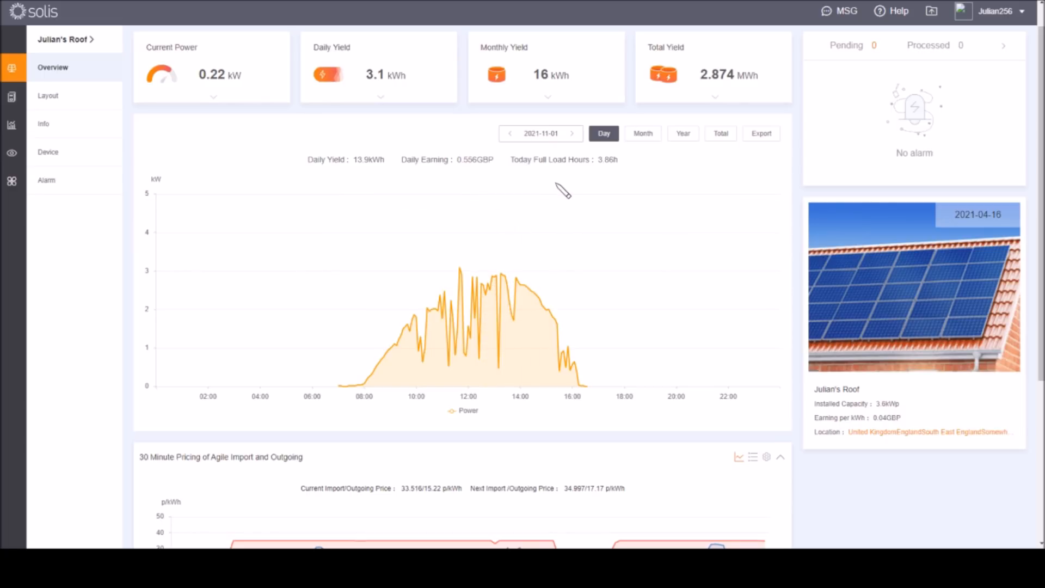
mouse_move(459, 270)
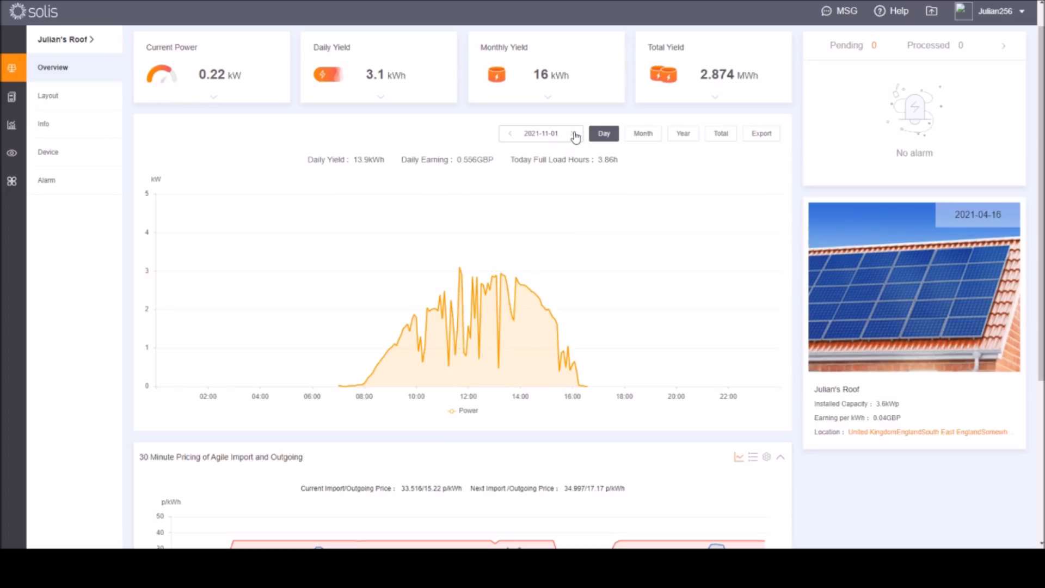
left_click(575, 133)
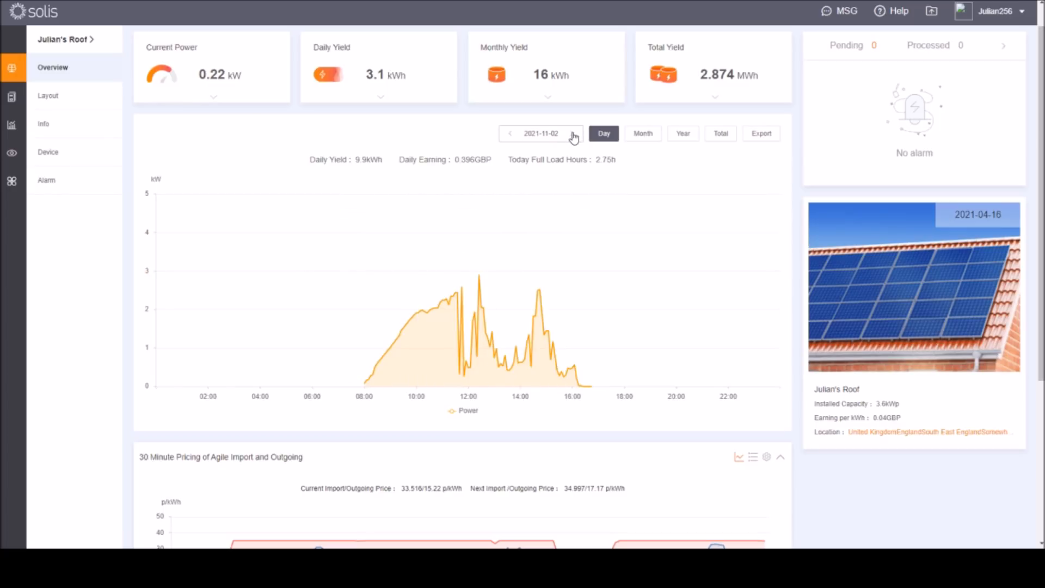
left_click(574, 132)
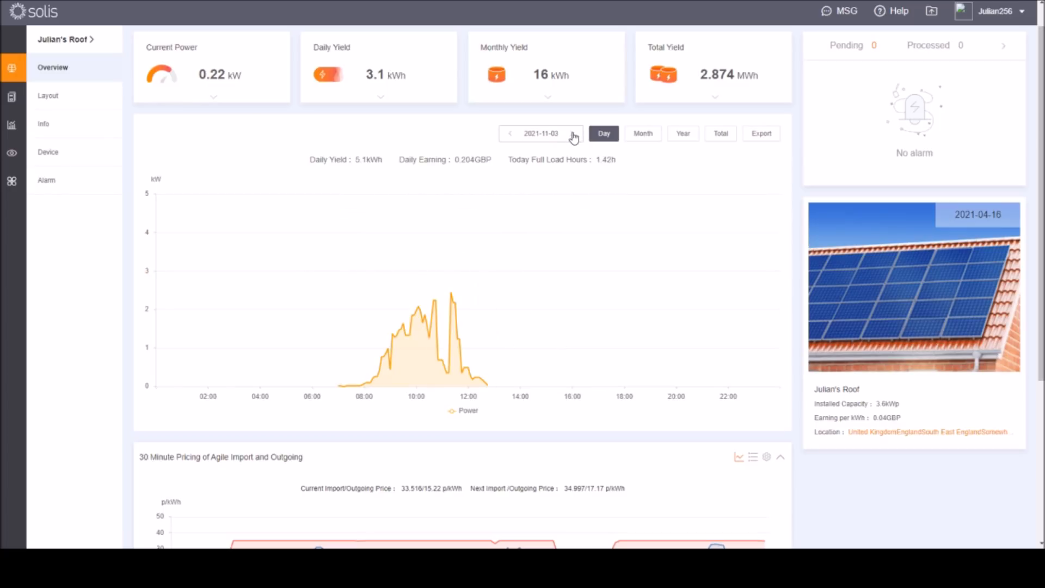
left_click(574, 132)
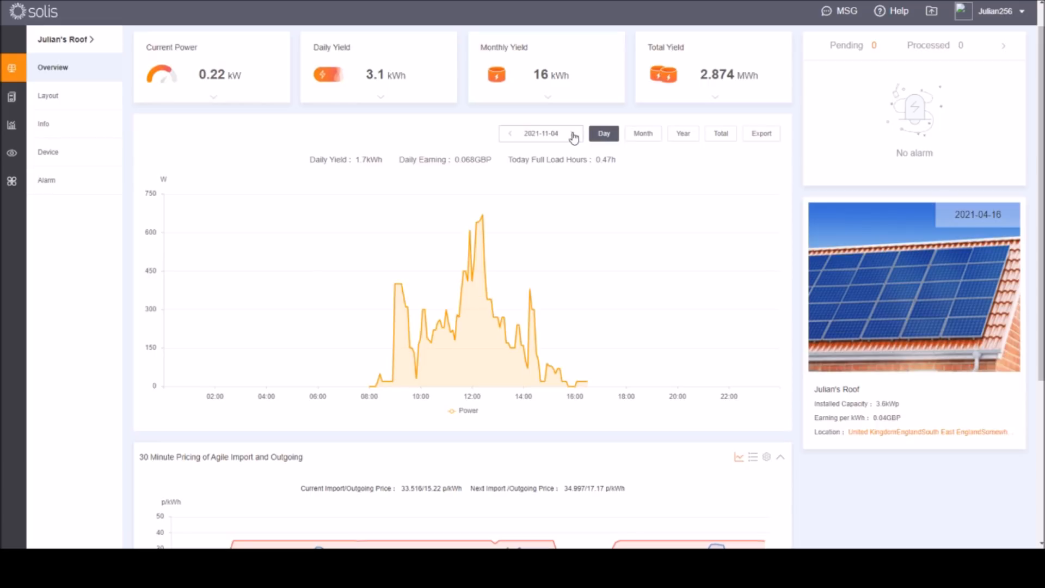
left_click(573, 132)
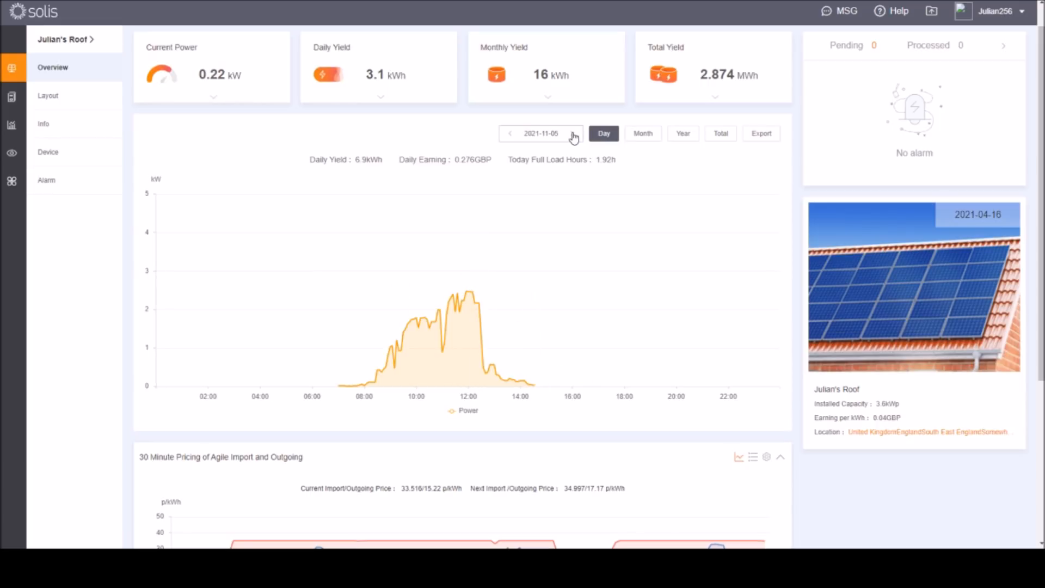
left_click(573, 133)
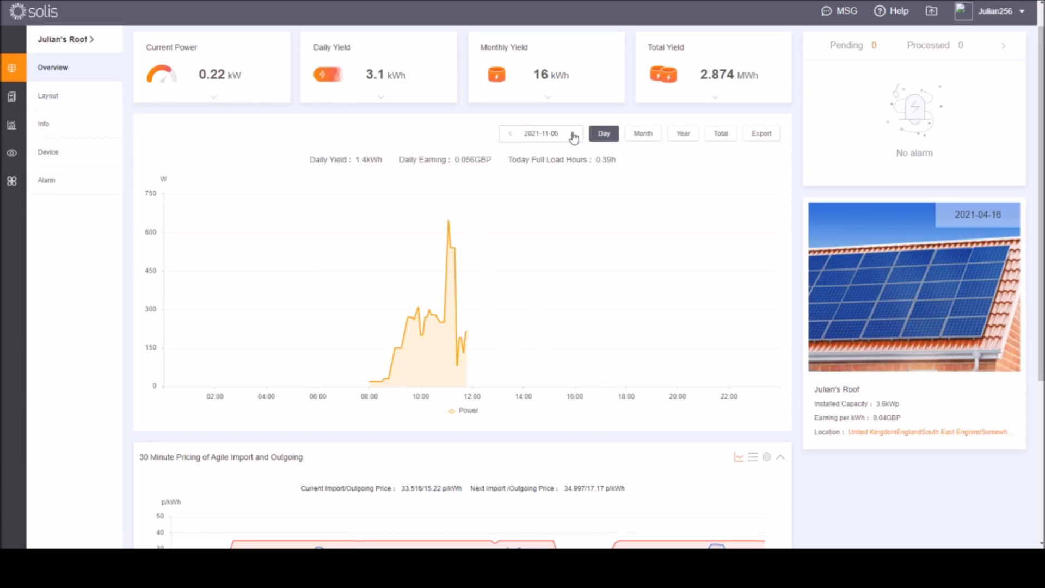
left_click(571, 133)
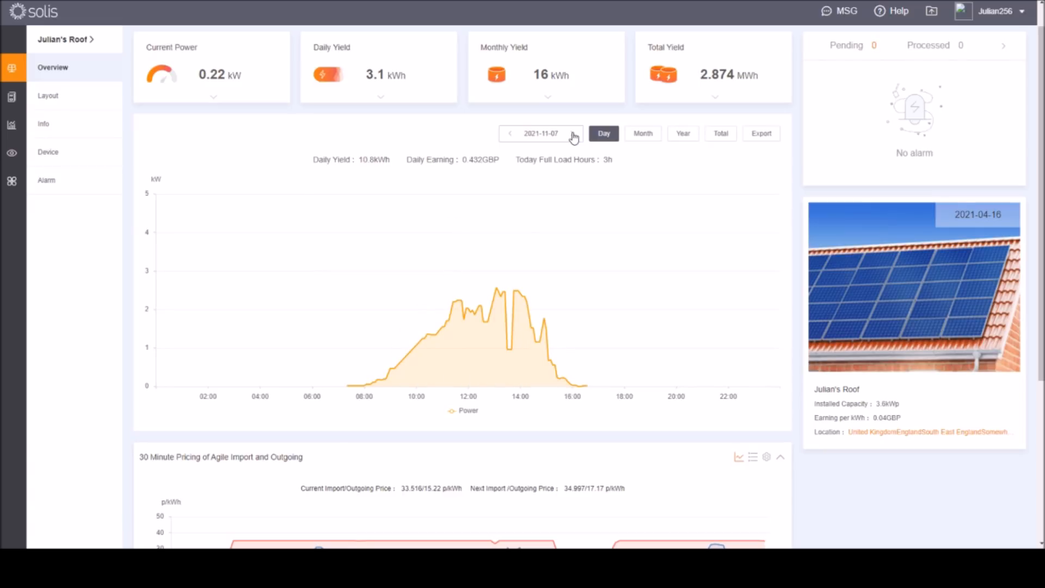
left_click(573, 133)
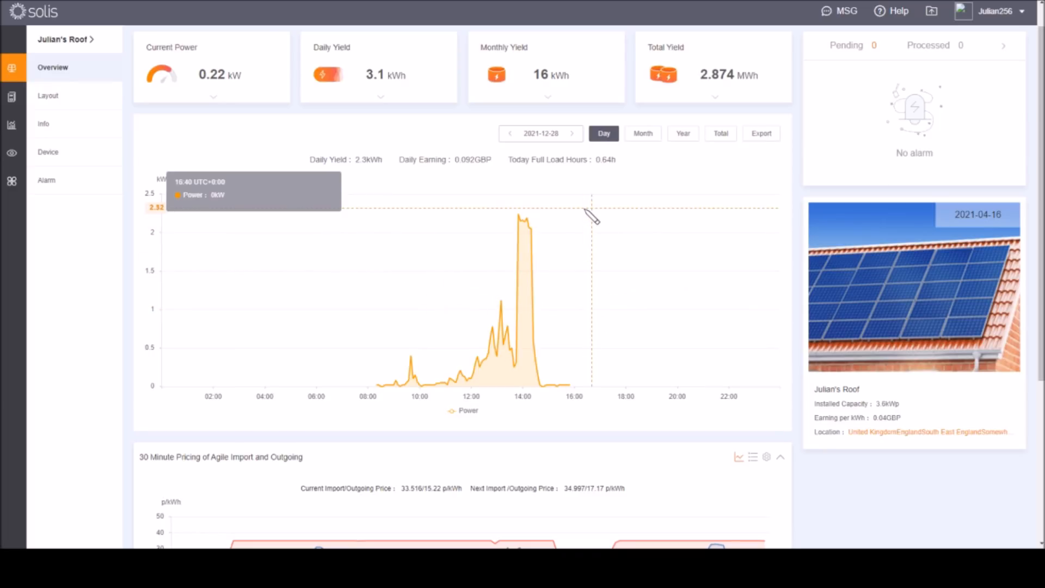
mouse_move(518, 232)
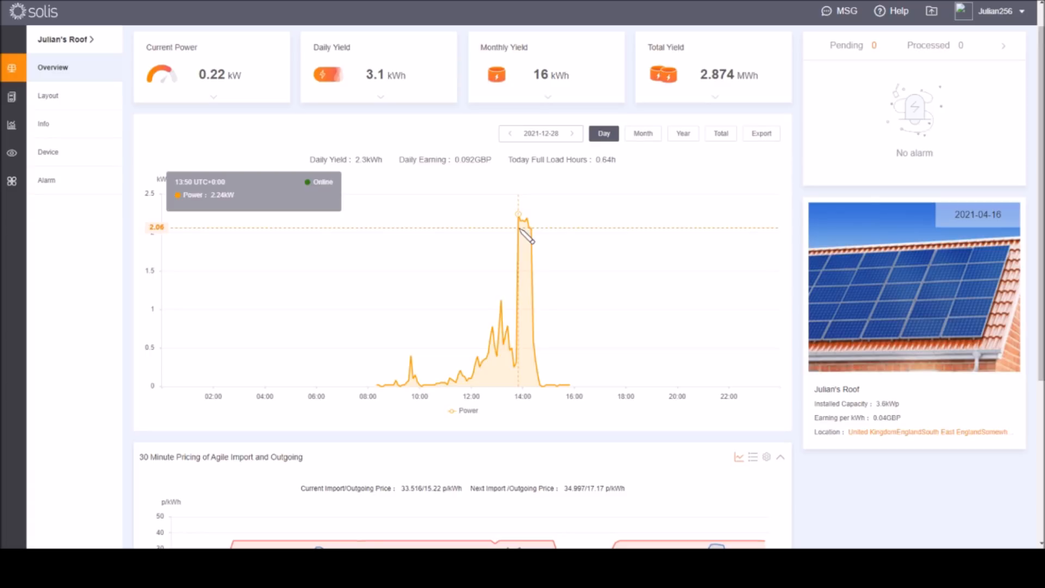
mouse_move(527, 239)
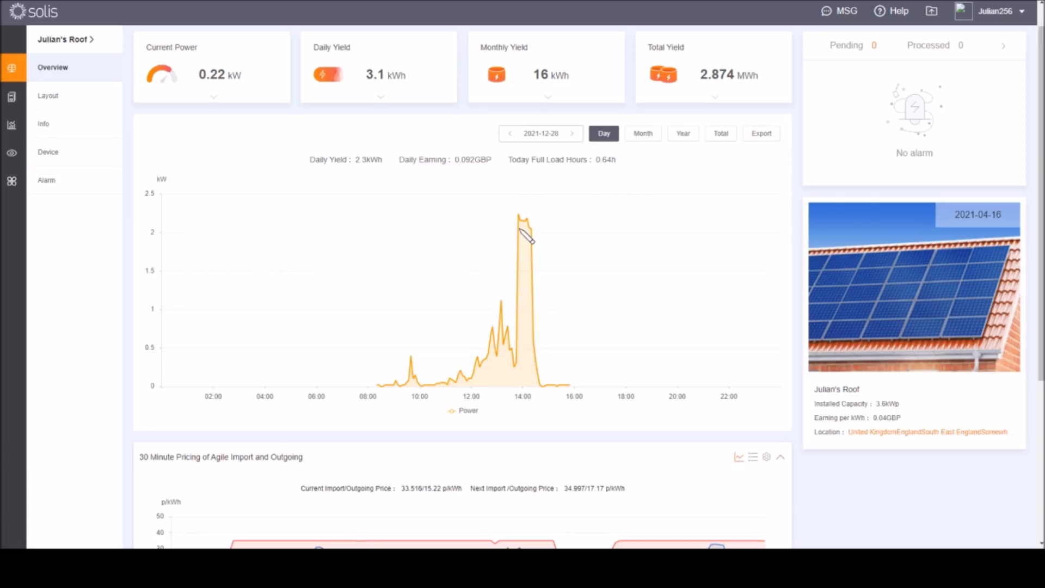
mouse_move(518, 230)
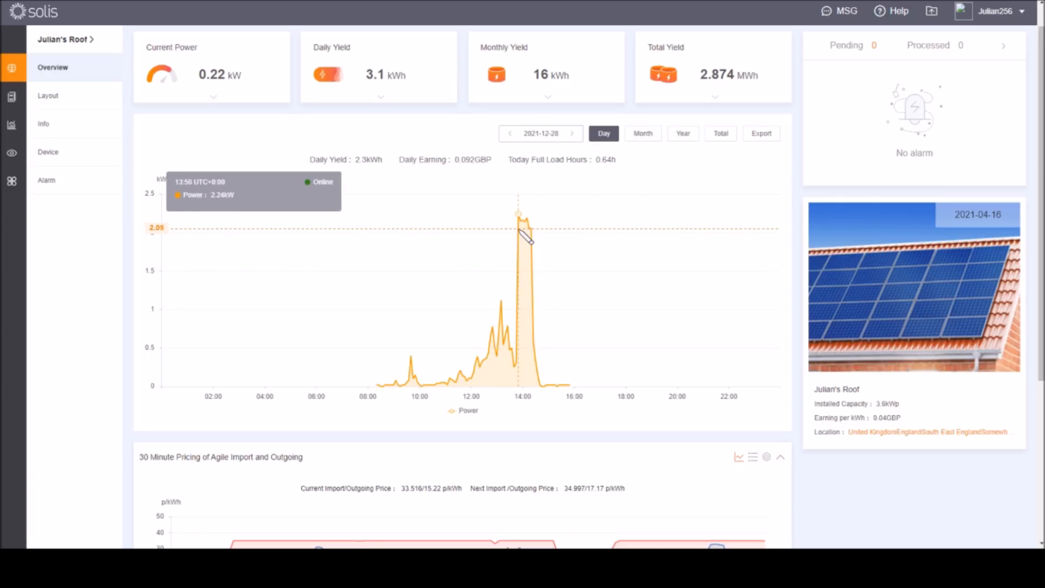
- Show the 5 January 2022 curve (9.6 kWh), then the 24 November 2021 curve (0.1 kWh)
left_click(571, 132)
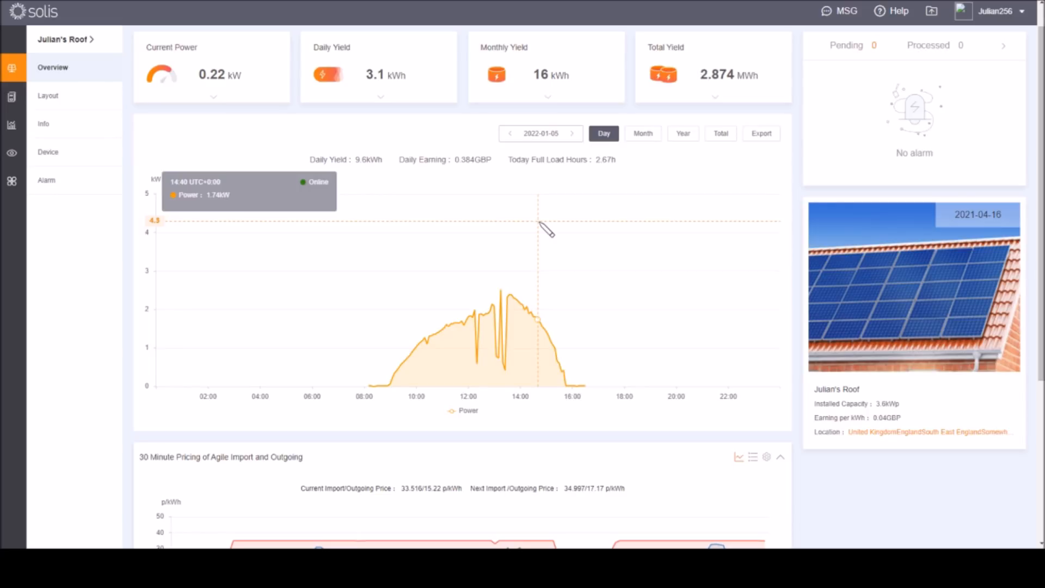
mouse_move(574, 211)
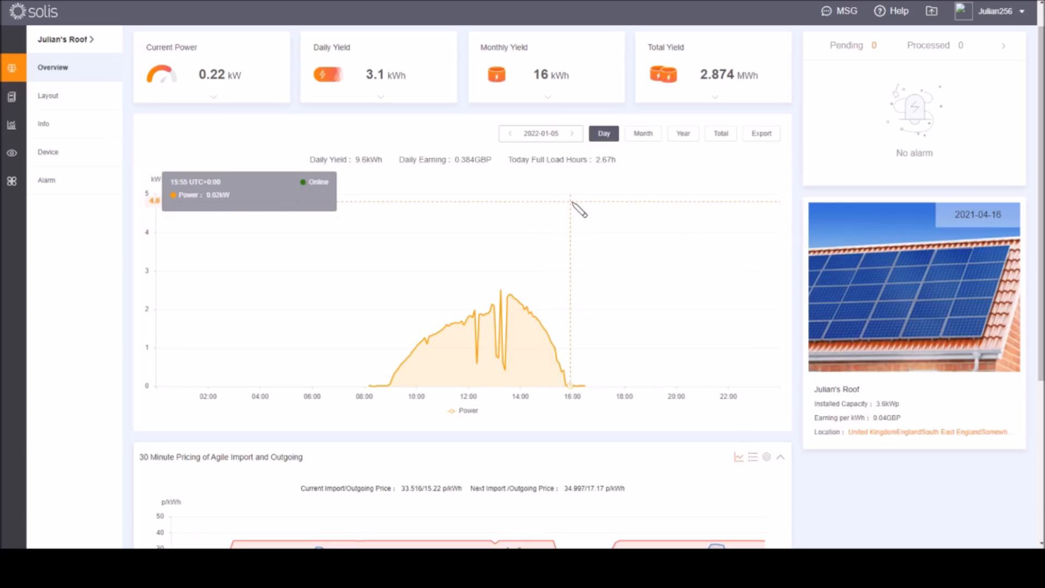
mouse_move(486, 339)
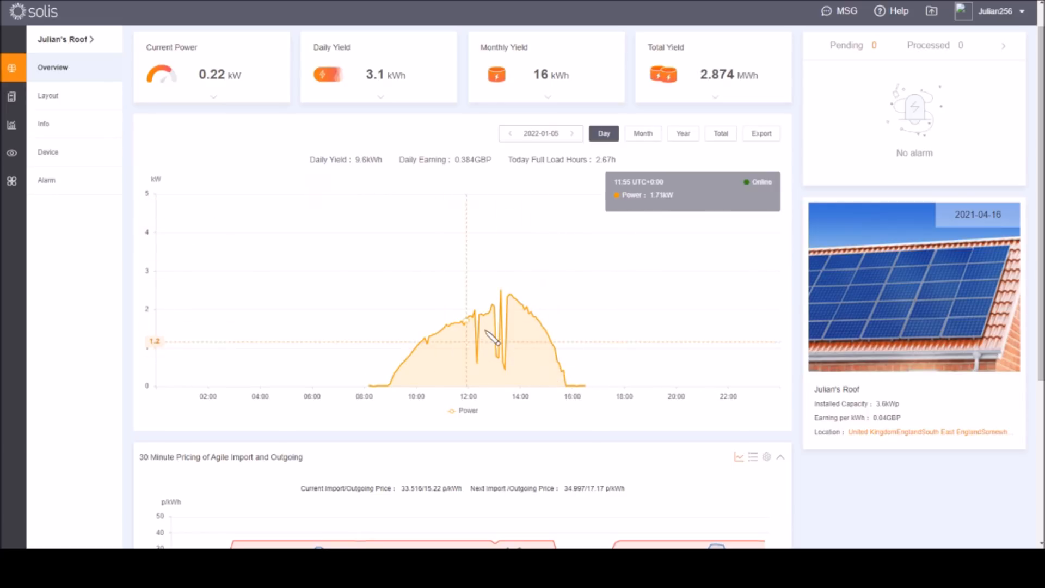
mouse_move(486, 323)
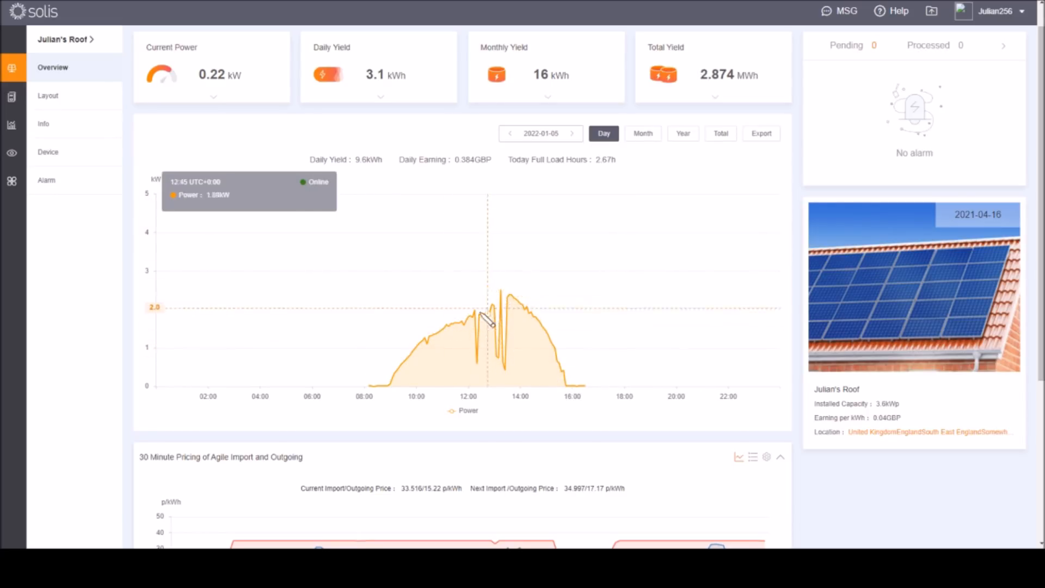
mouse_move(445, 325)
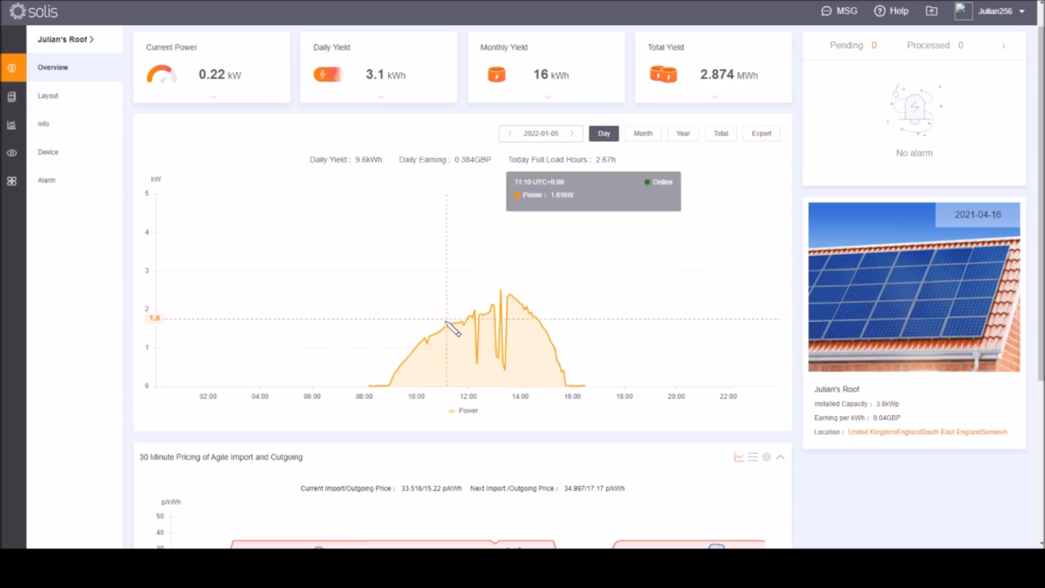
mouse_move(501, 296)
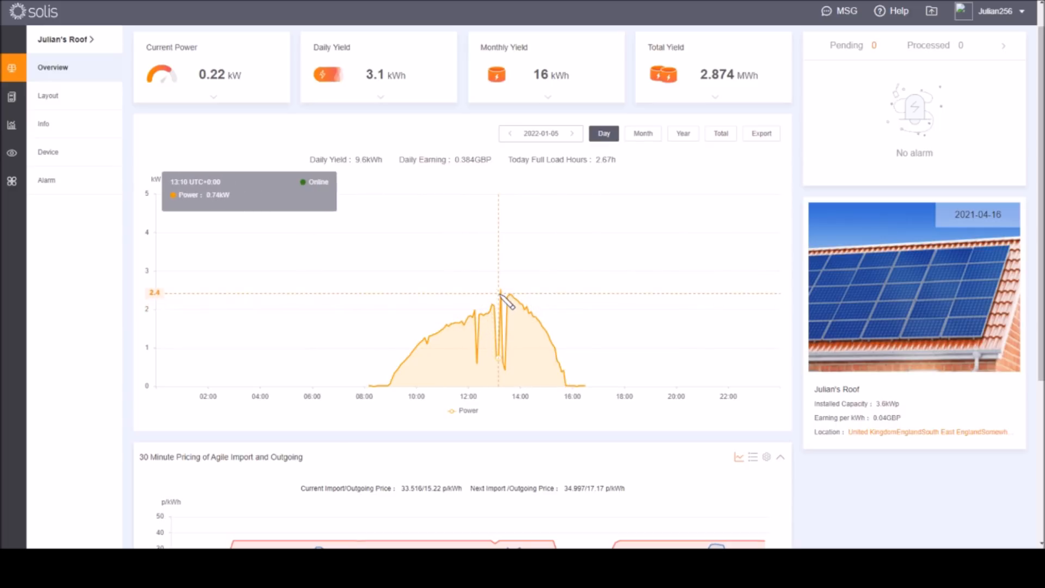
mouse_move(501, 294)
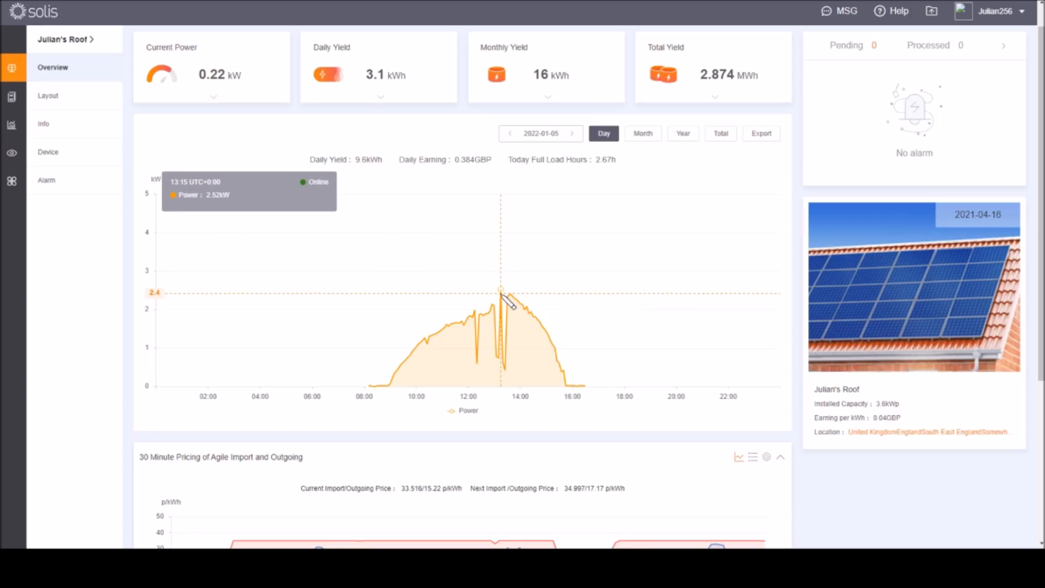
left_click(509, 133)
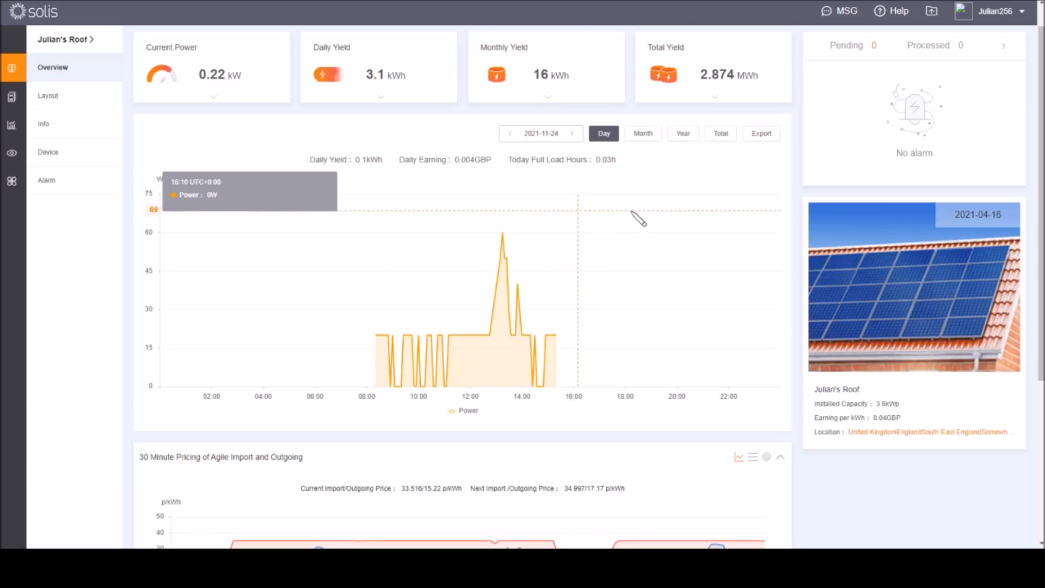
mouse_move(438, 226)
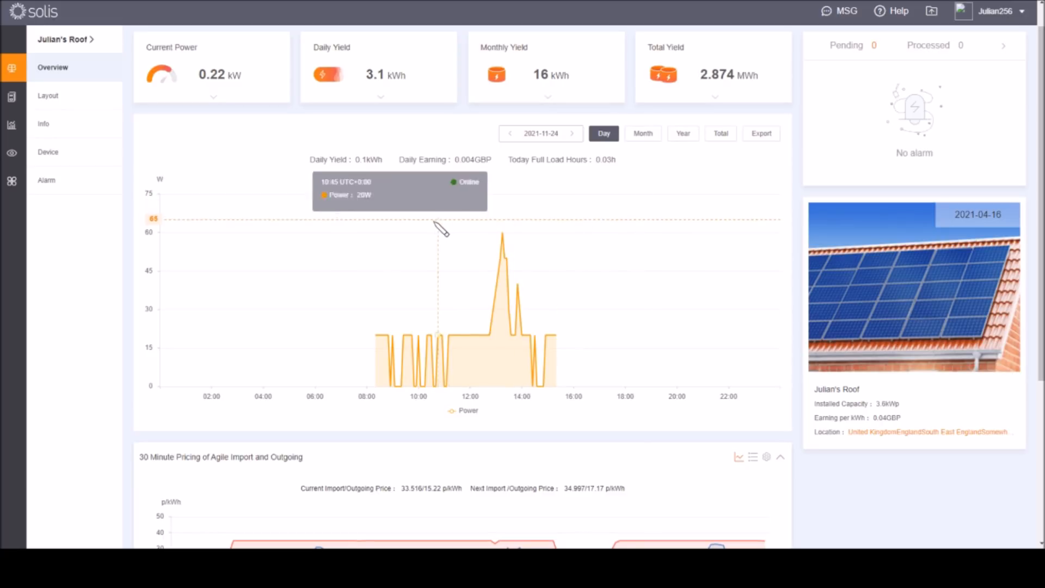
mouse_move(441, 230)
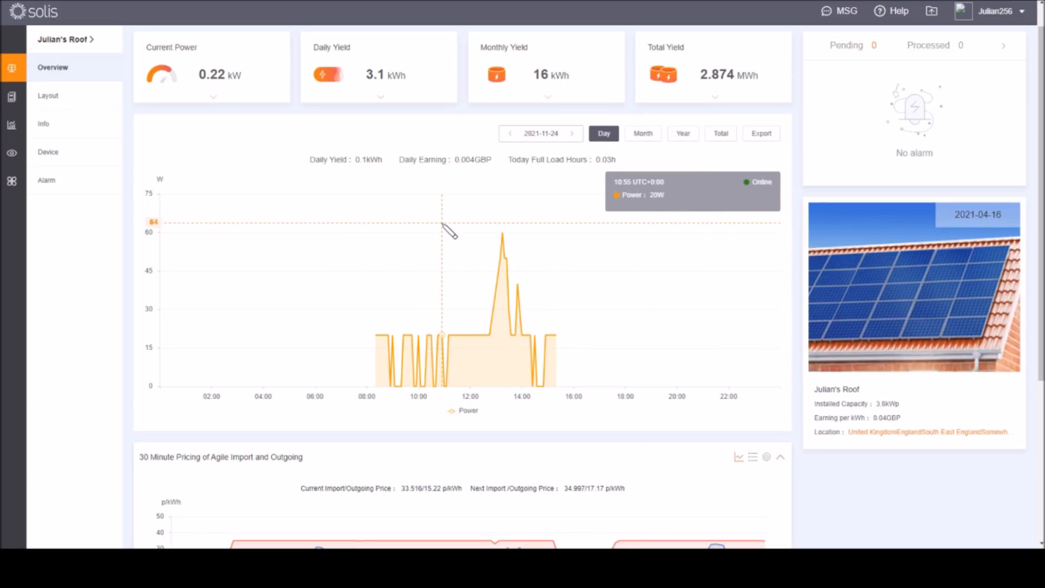
mouse_move(498, 238)
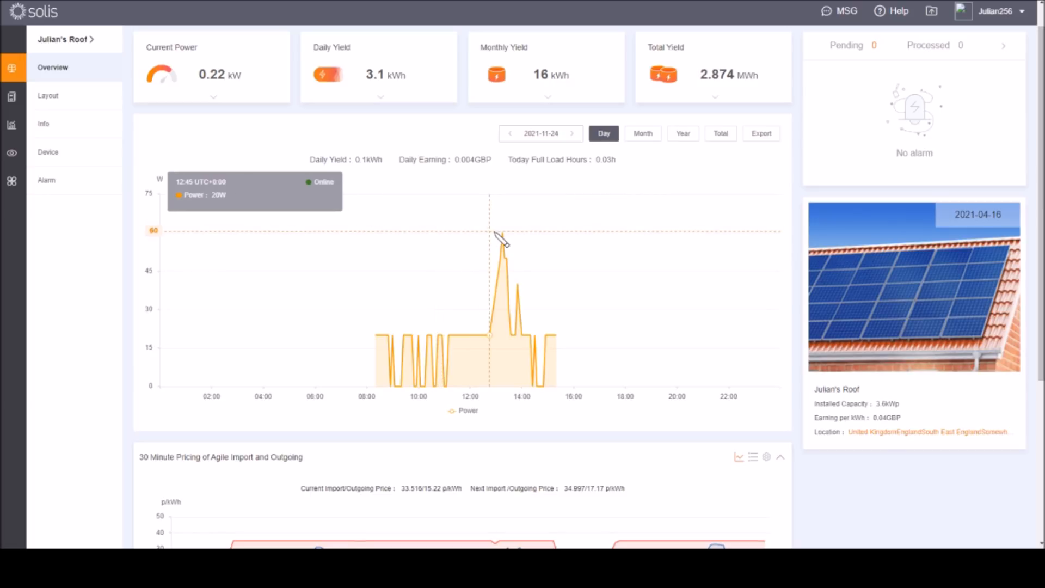
mouse_move(540, 236)
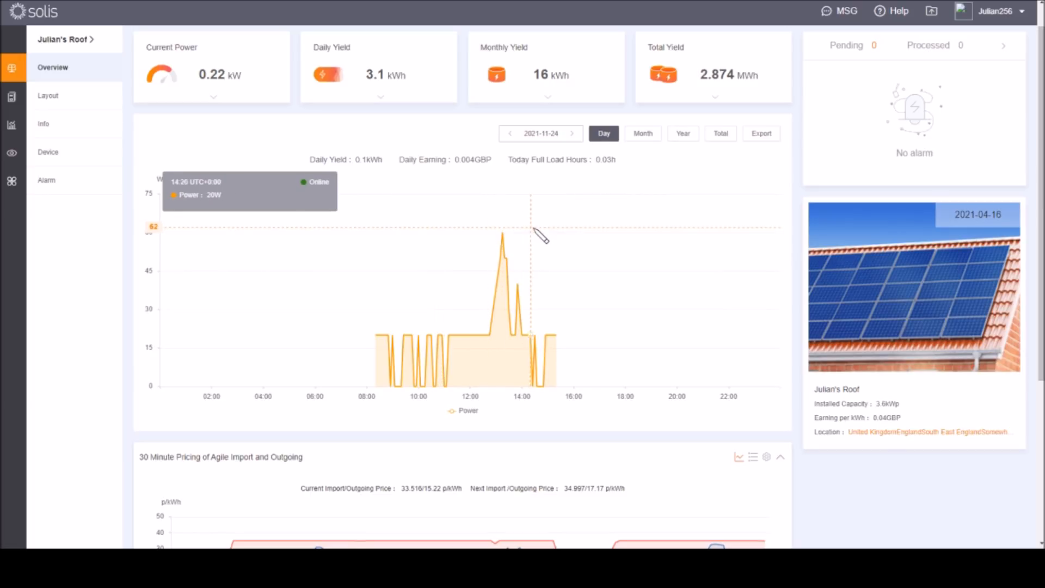
mouse_move(377, 352)
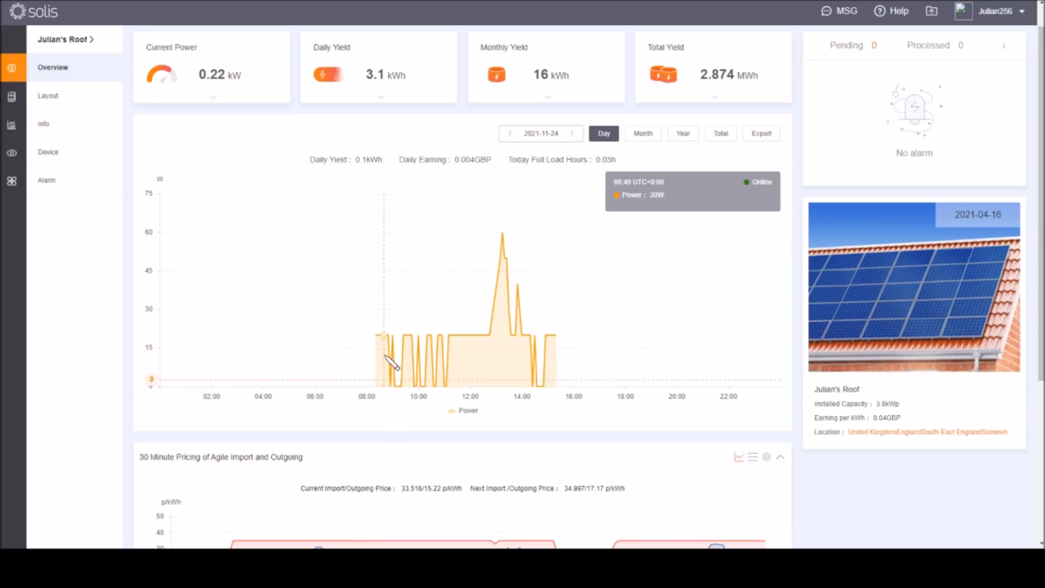
mouse_move(425, 313)
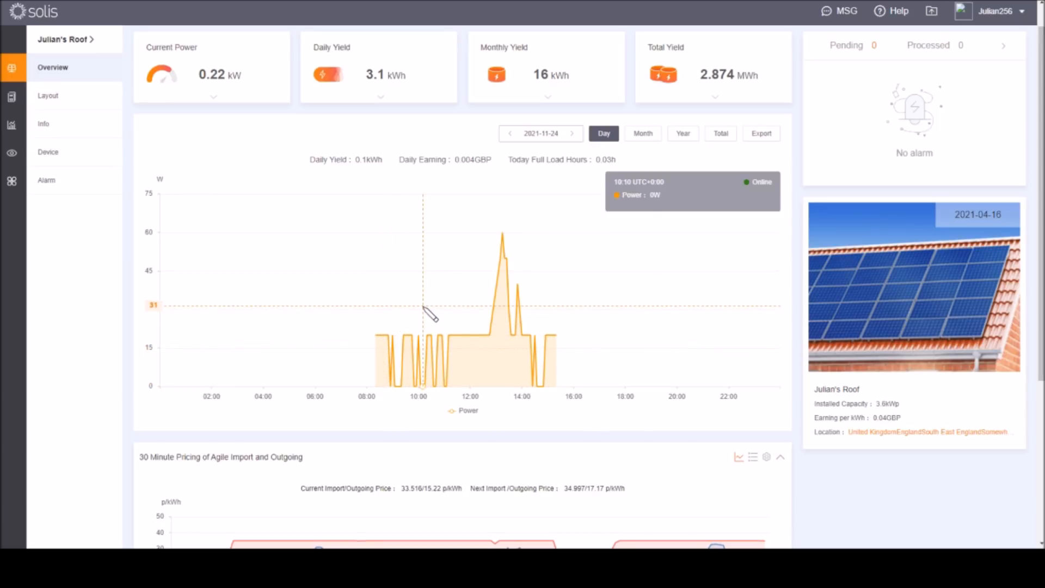
mouse_move(428, 301)
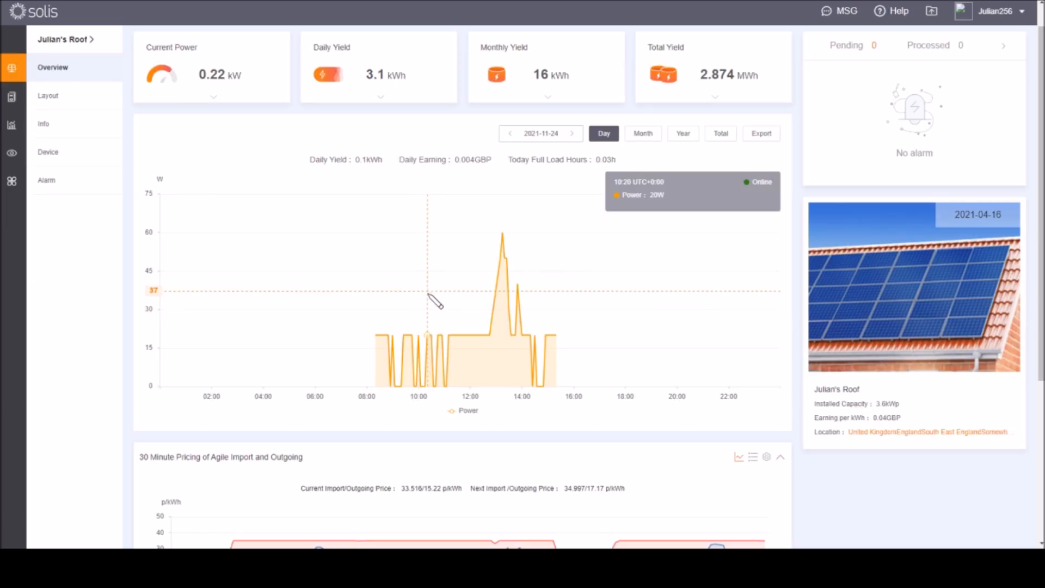
mouse_move(381, 339)
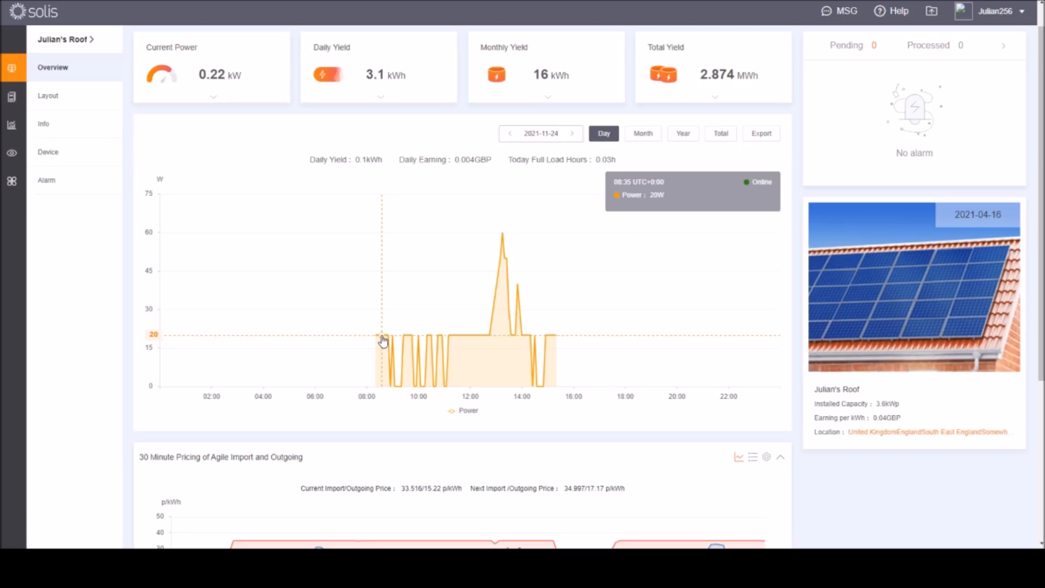
mouse_move(380, 339)
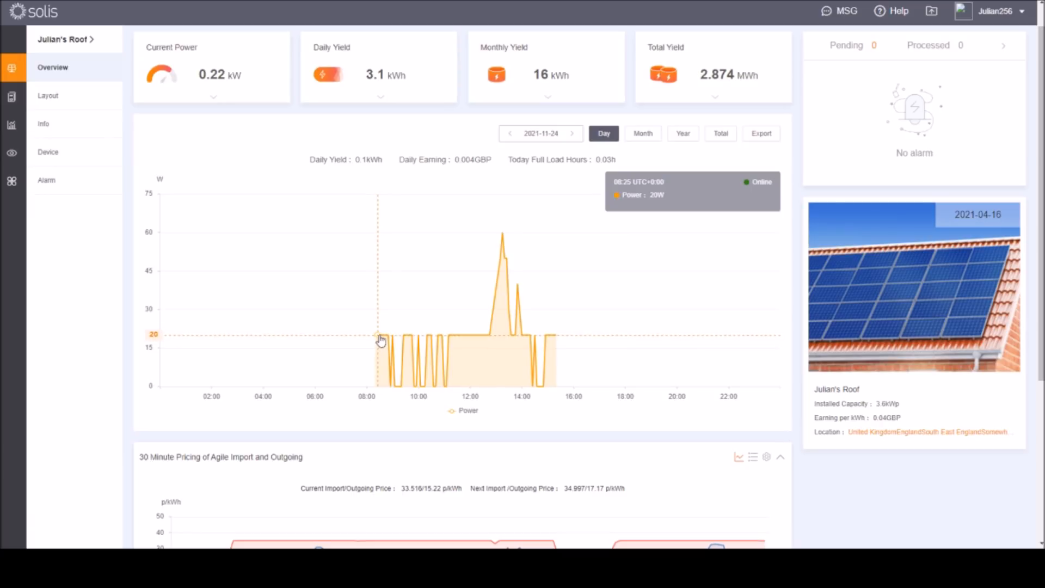
mouse_move(381, 341)
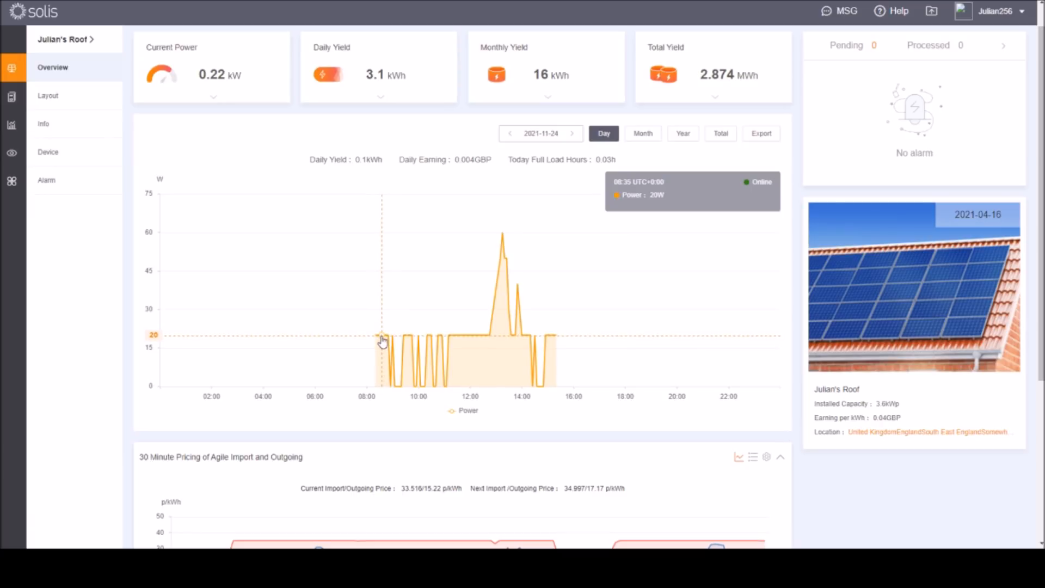
mouse_move(380, 339)
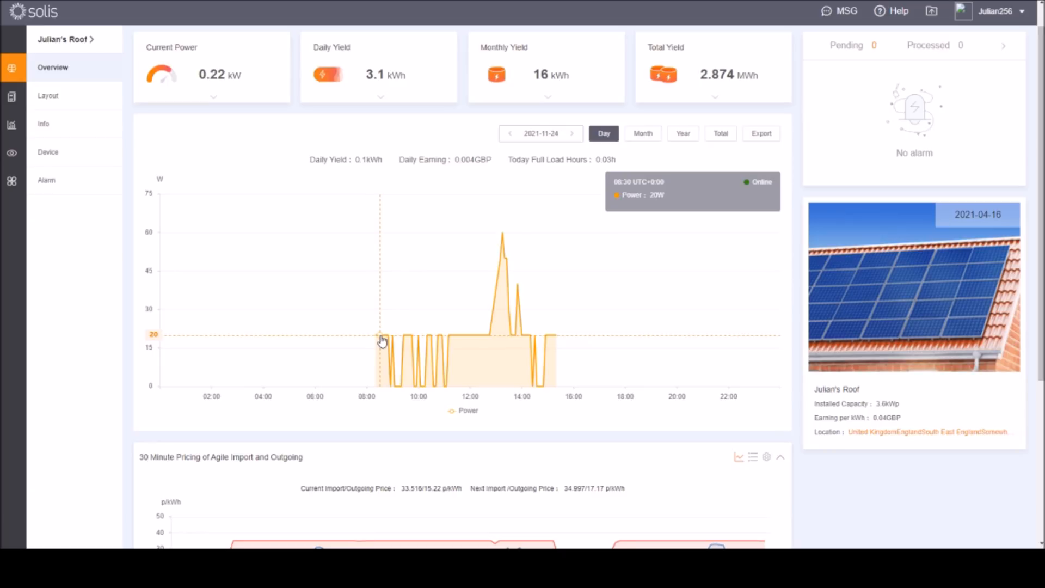
mouse_move(399, 401)
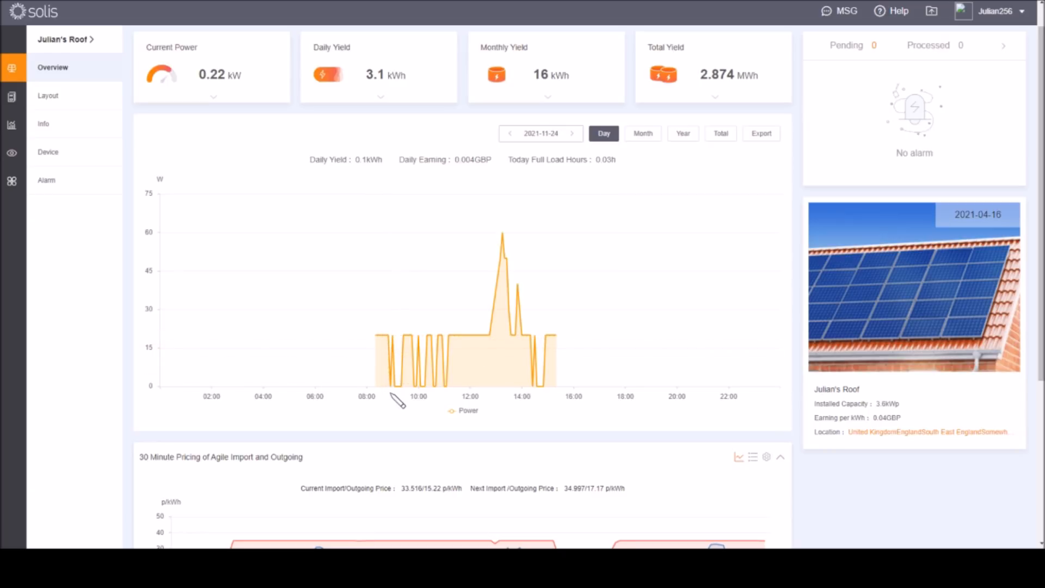
mouse_move(398, 390)
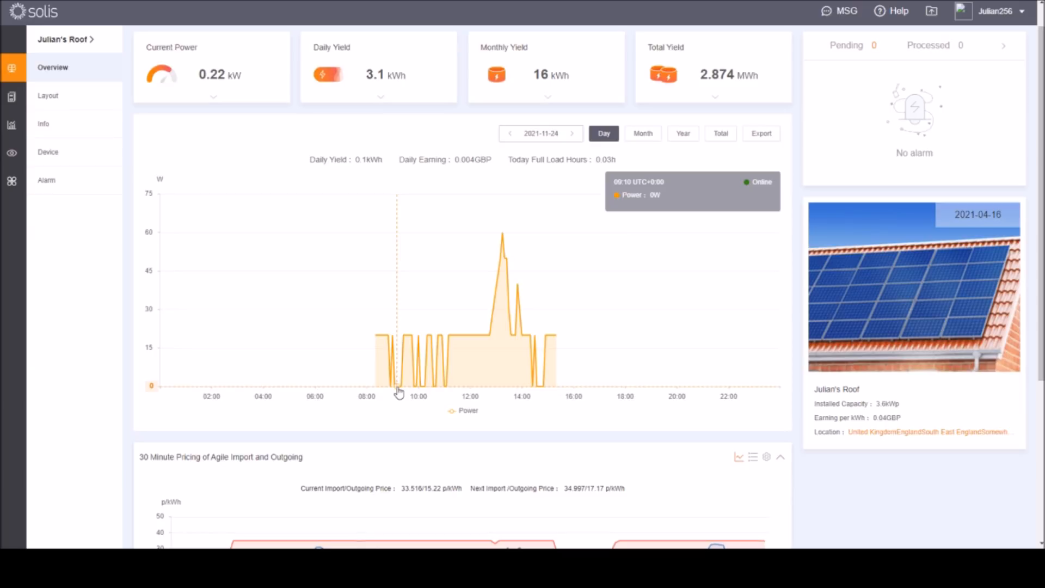
mouse_move(414, 379)
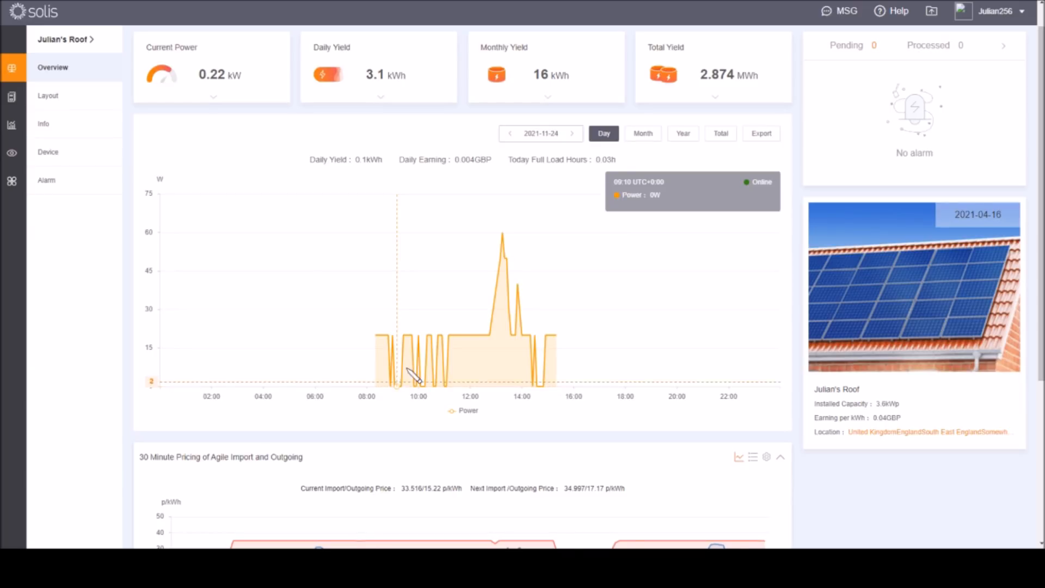
mouse_move(418, 363)
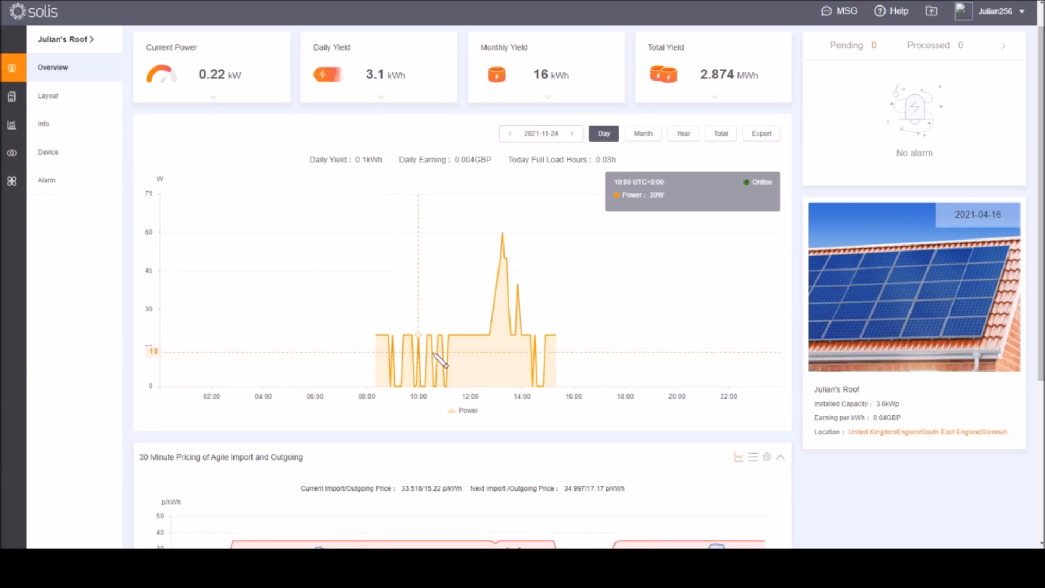
mouse_move(413, 357)
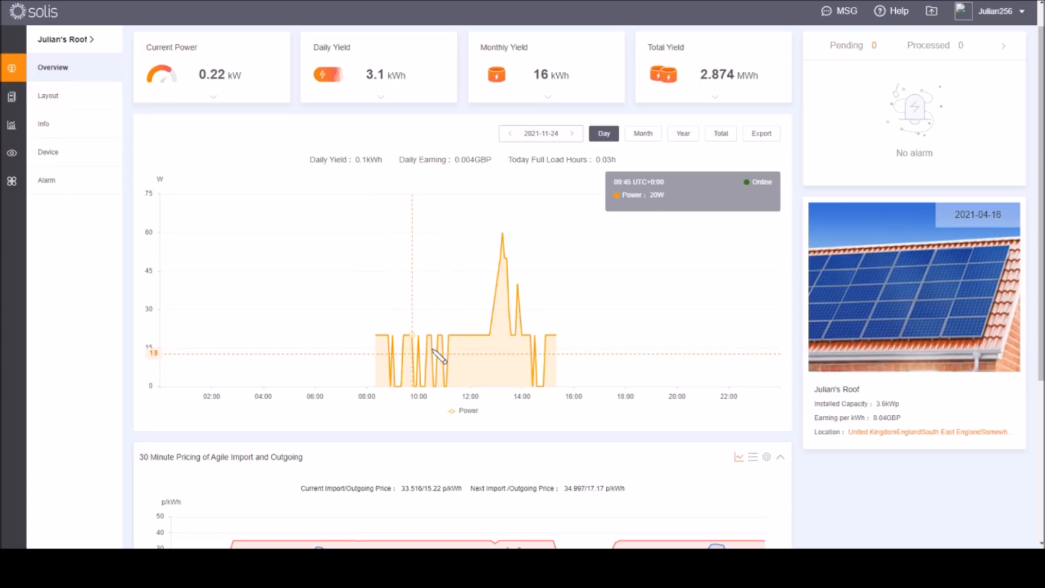
mouse_move(483, 343)
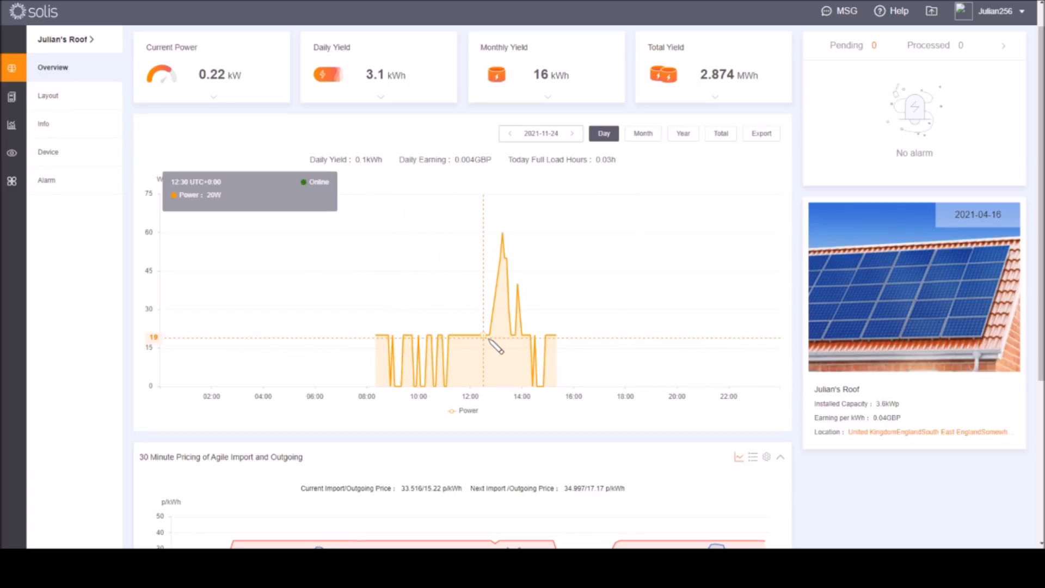
mouse_move(483, 346)
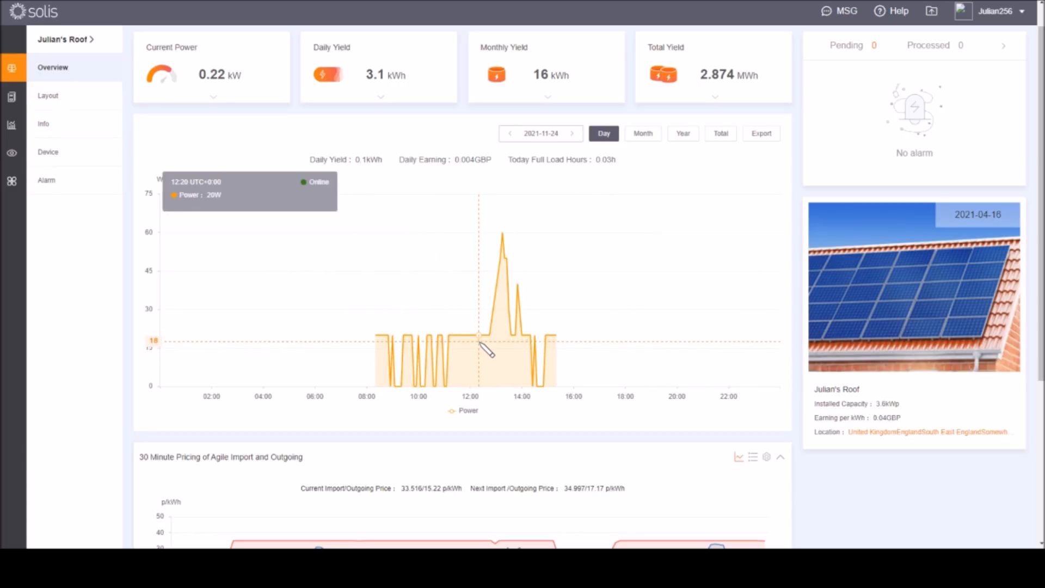
mouse_move(549, 175)
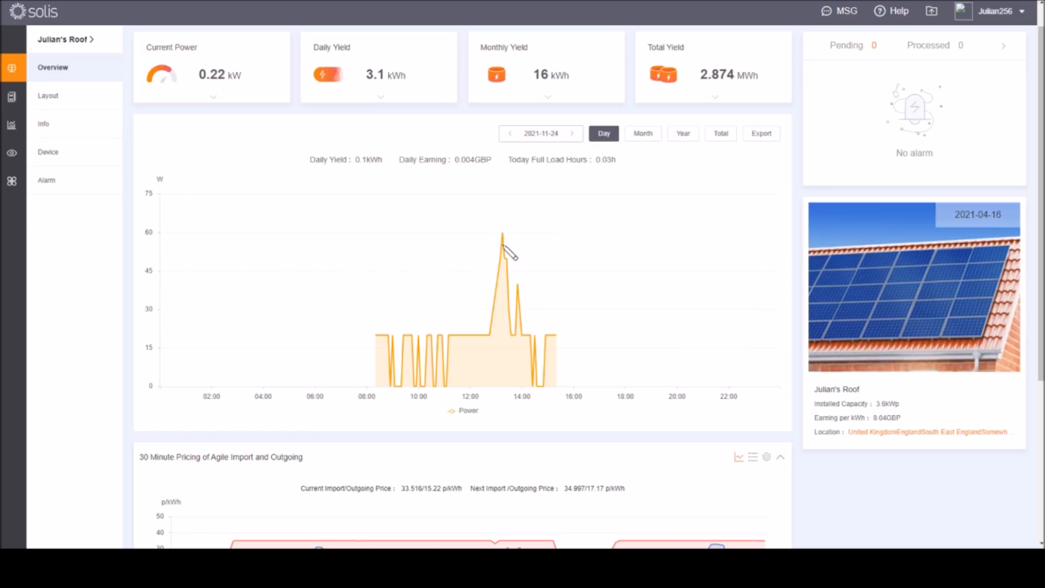
mouse_move(524, 339)
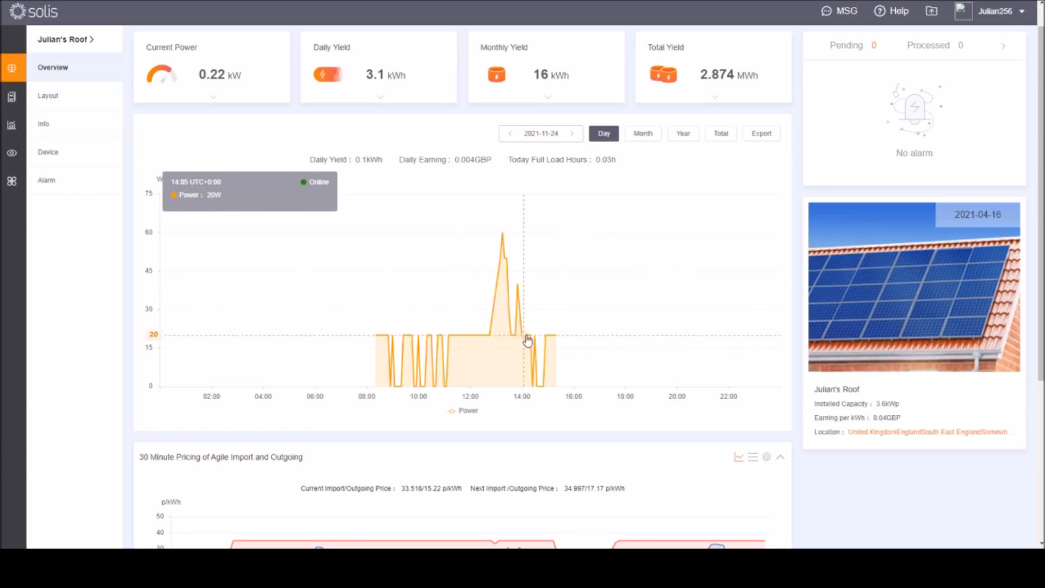
mouse_move(525, 341)
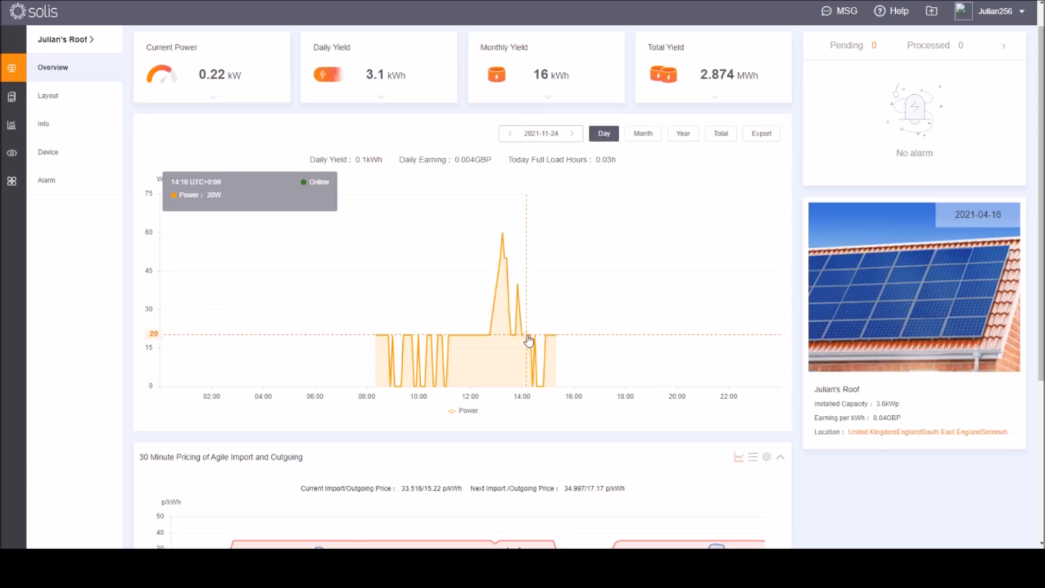
mouse_move(543, 380)
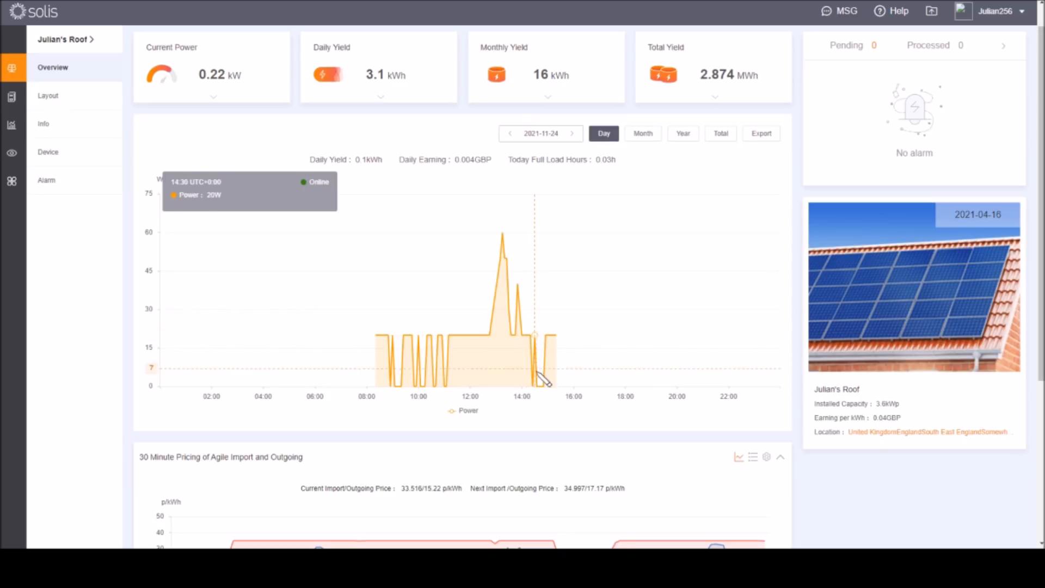
mouse_move(580, 383)
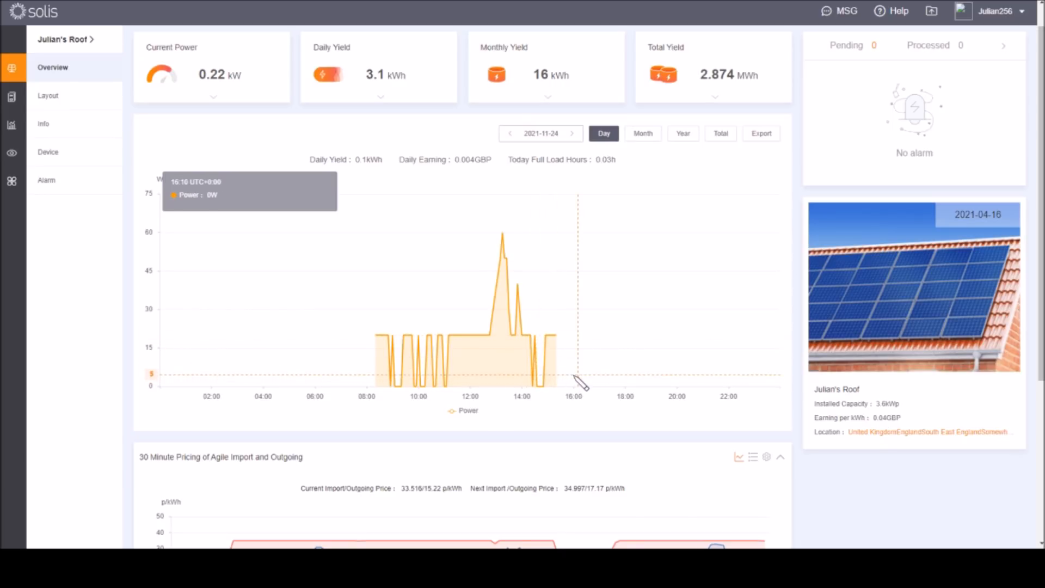
mouse_move(592, 383)
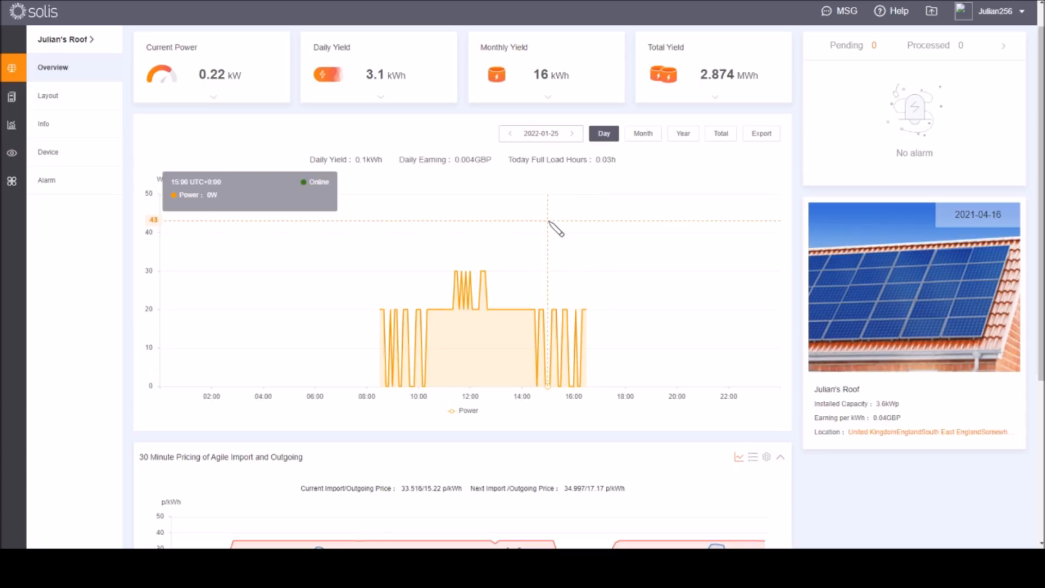
mouse_move(554, 153)
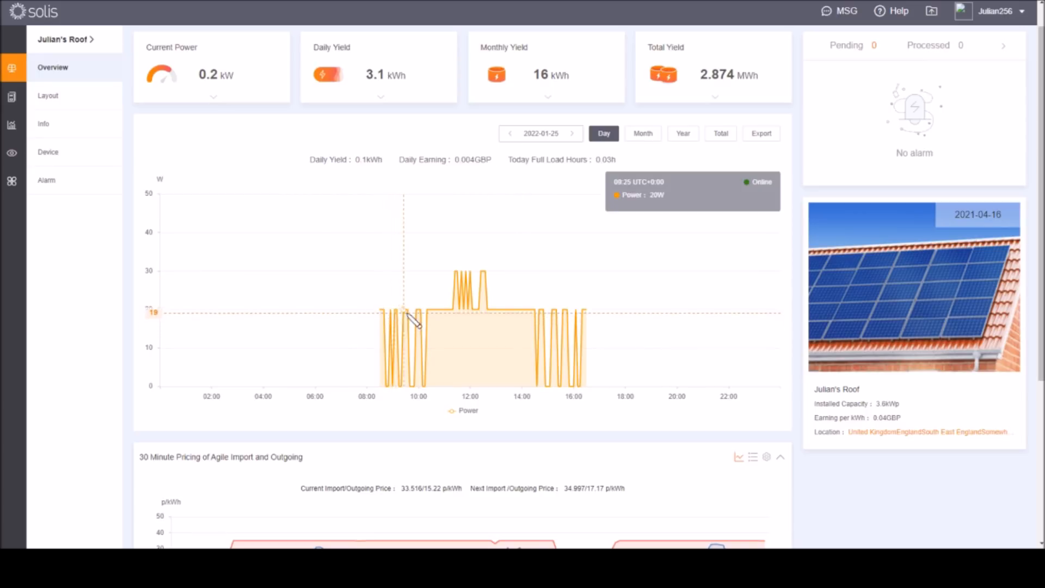
mouse_move(410, 317)
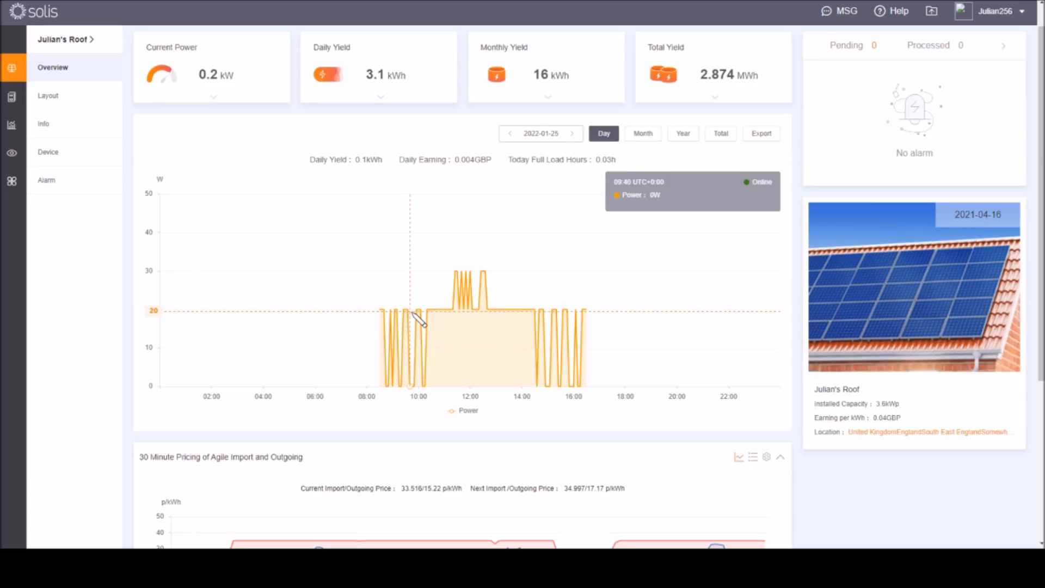
mouse_move(445, 314)
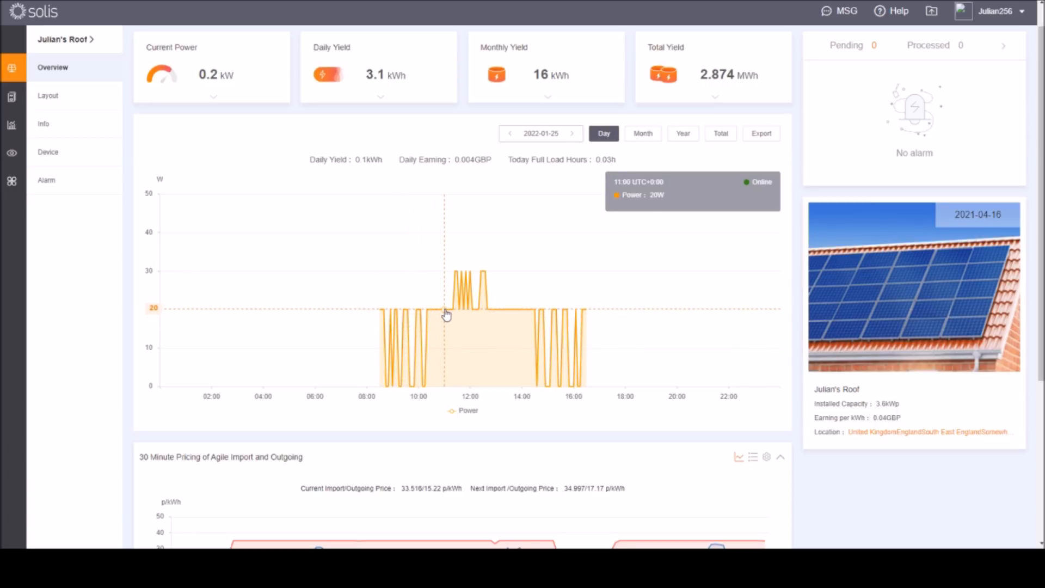
mouse_move(476, 312)
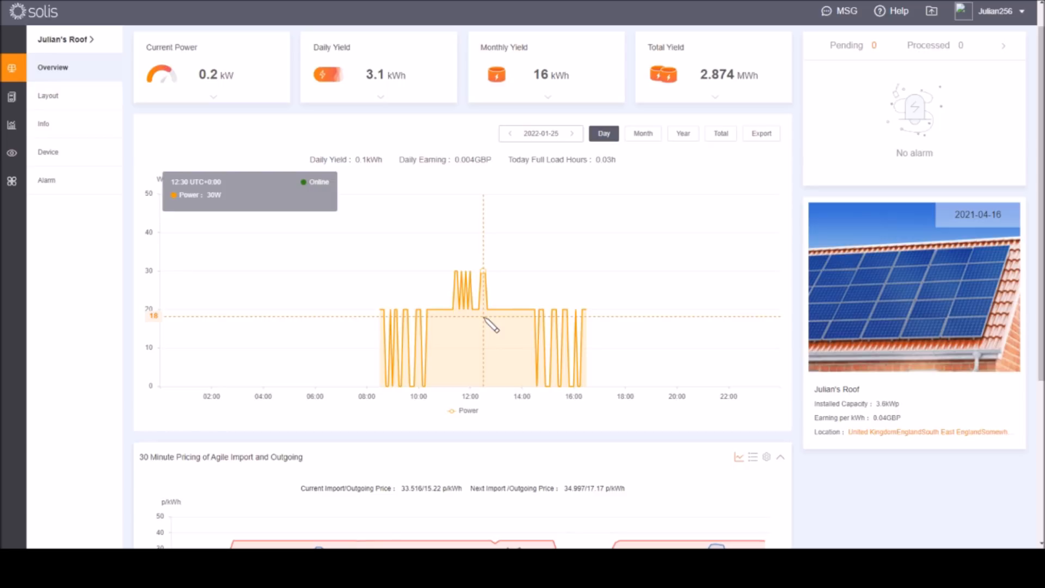
mouse_move(488, 314)
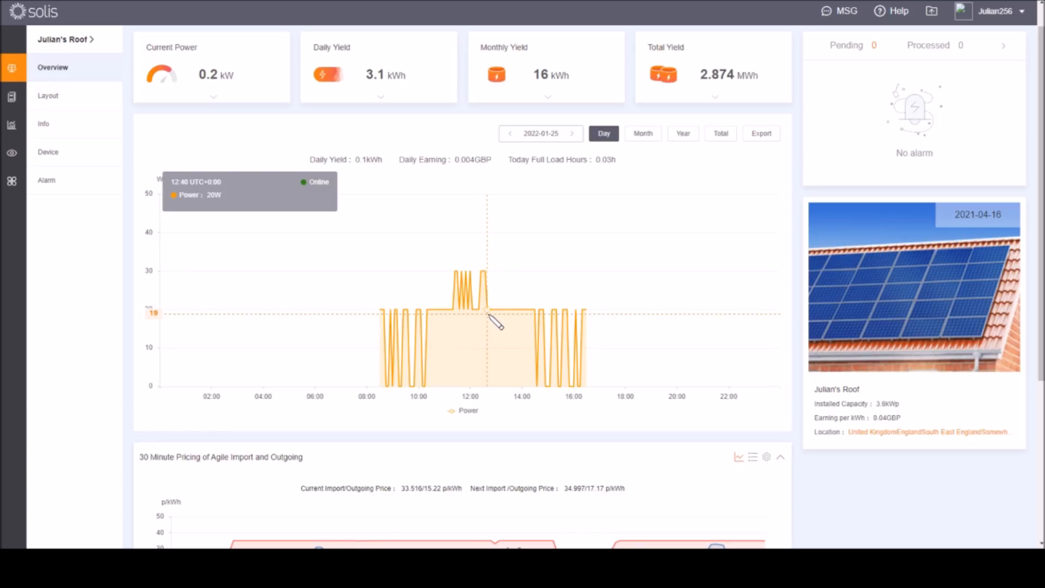
mouse_move(486, 313)
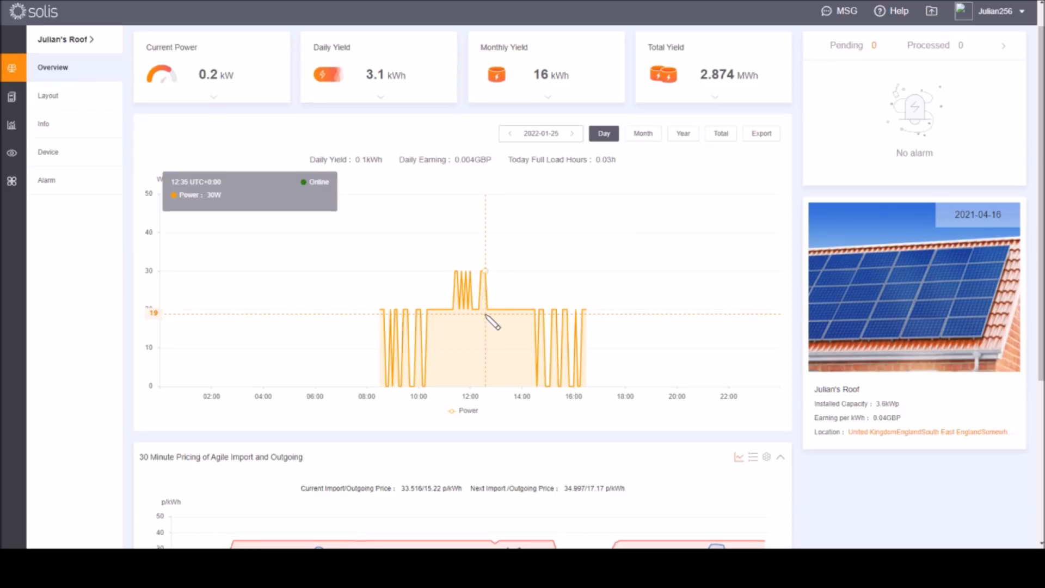
mouse_move(484, 280)
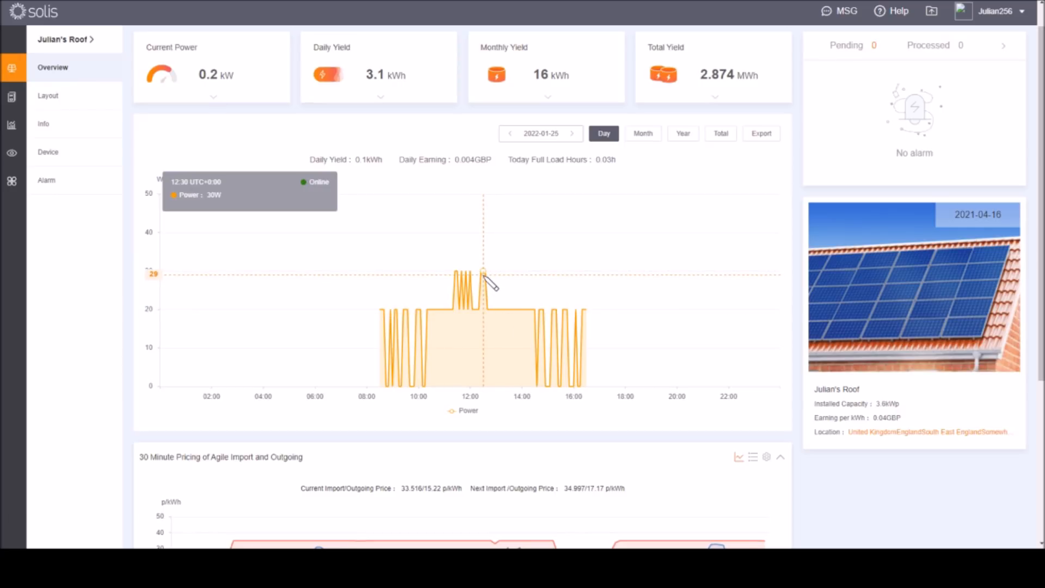
mouse_move(510, 332)
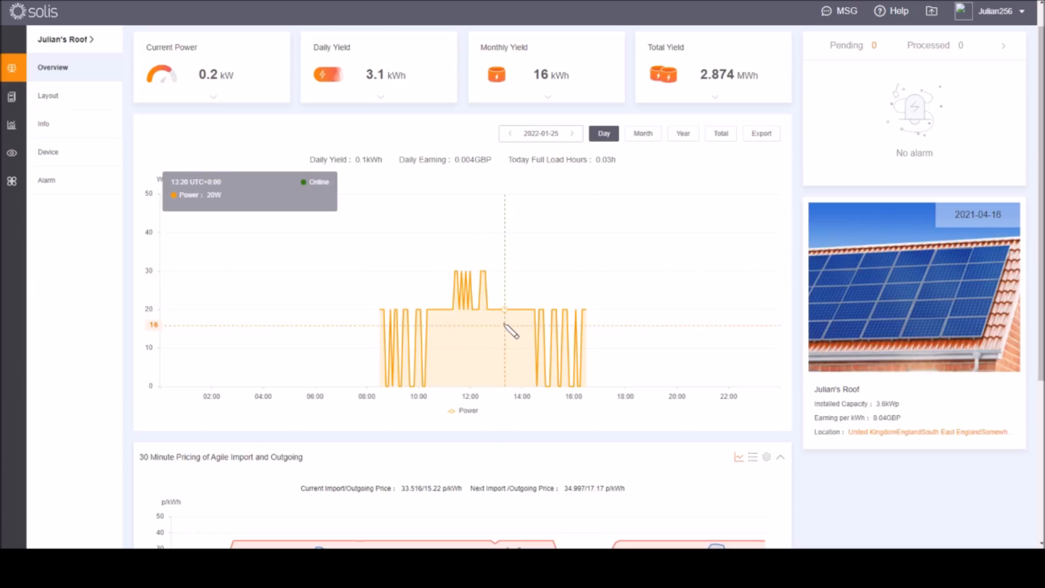
mouse_move(545, 318)
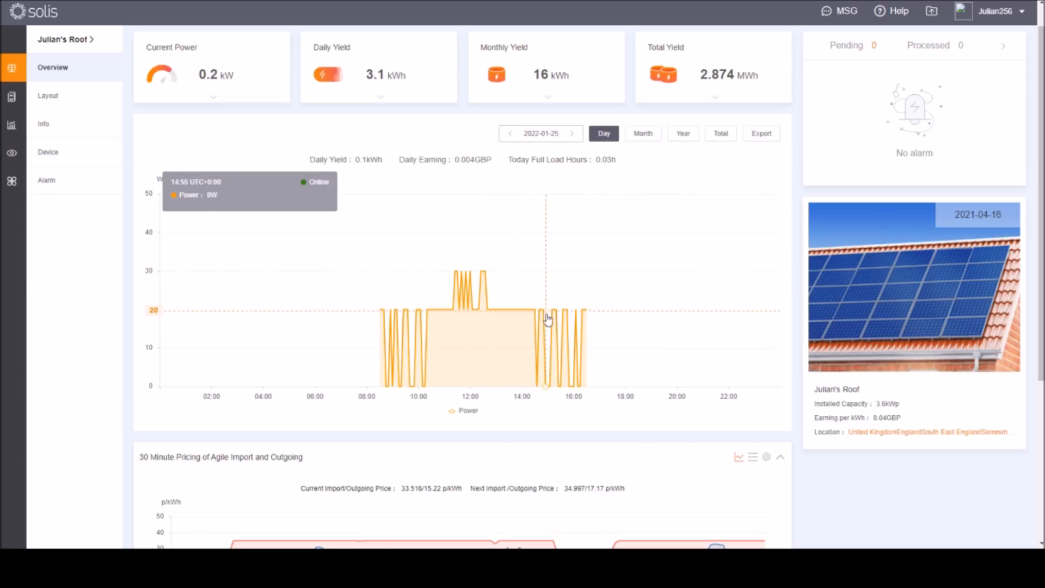
mouse_move(607, 323)
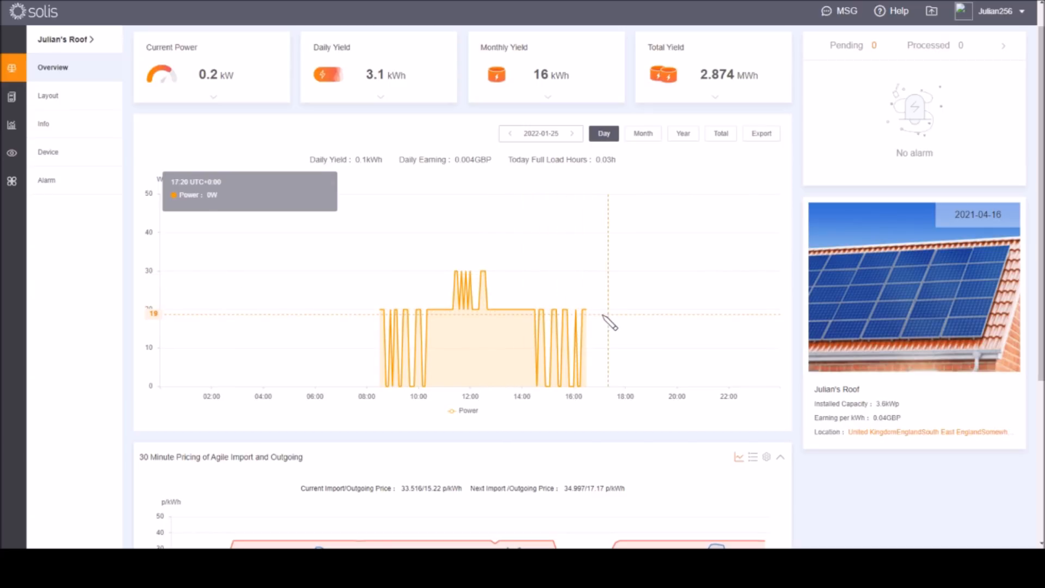
- Advance the day chart to 26 January 2022, the 5 kWh day
left_click(572, 133)
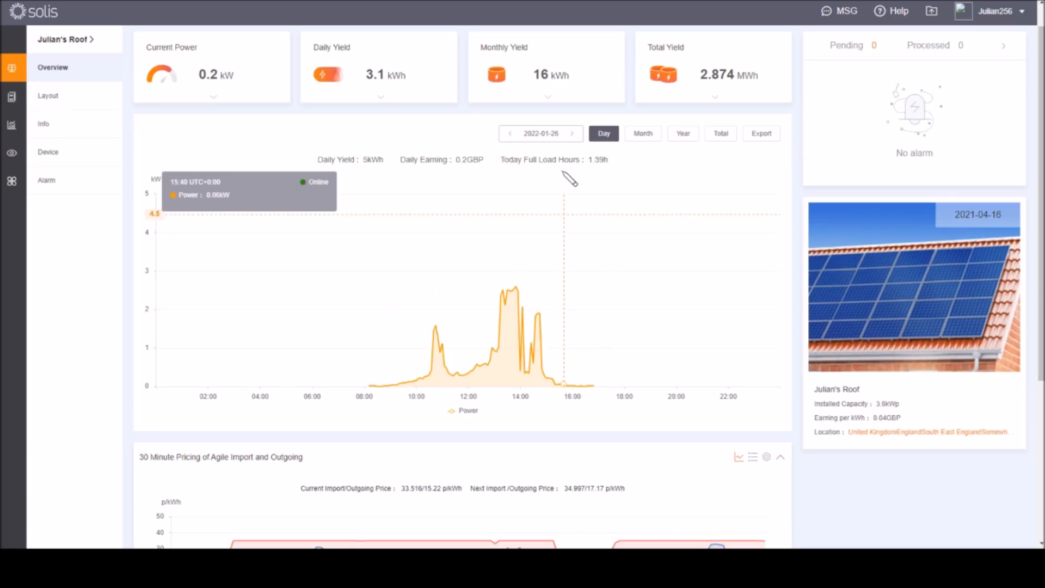
mouse_move(531, 245)
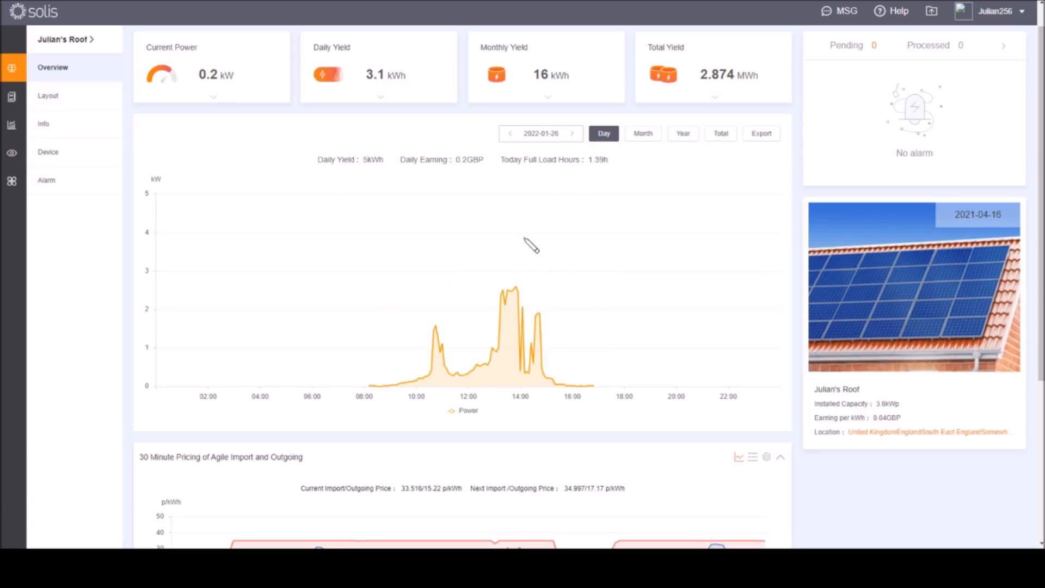
mouse_move(512, 327)
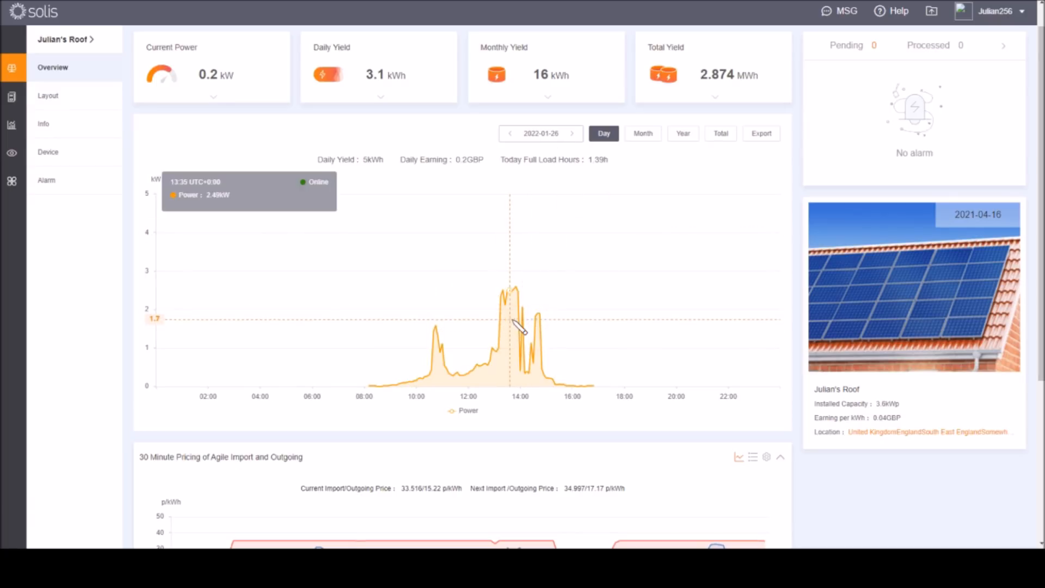
mouse_move(524, 327)
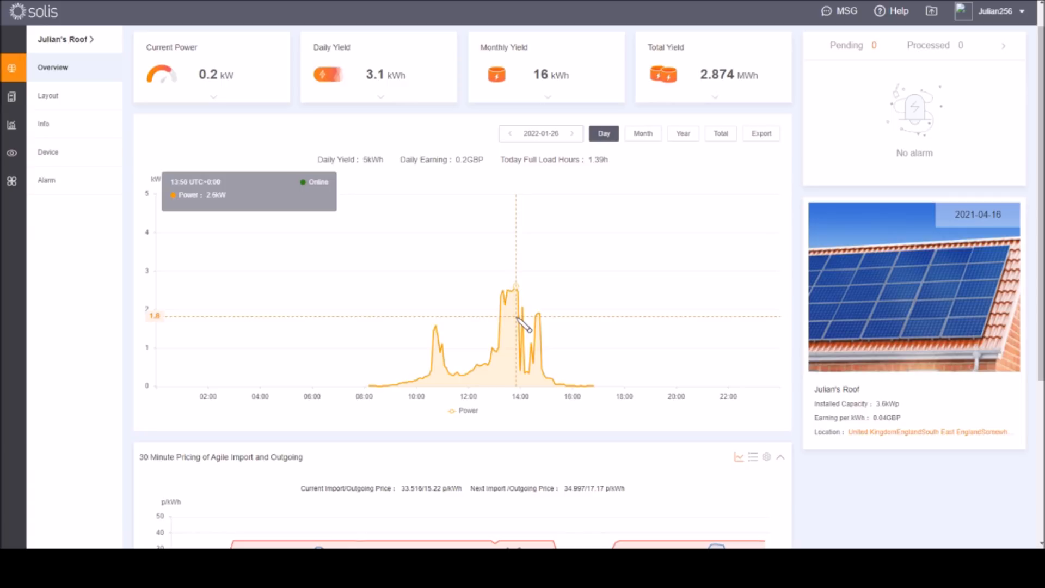
mouse_move(605, 214)
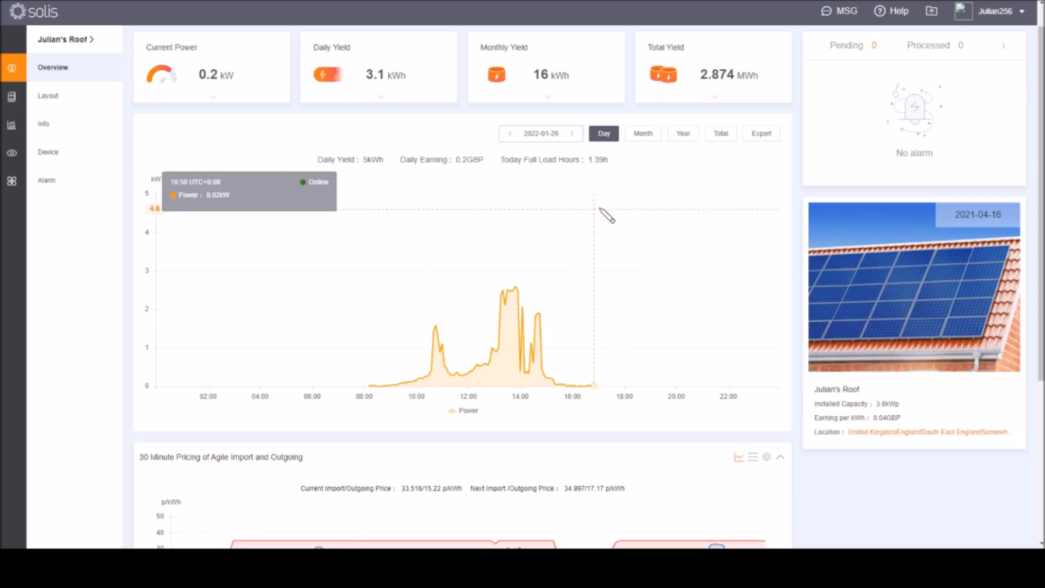
mouse_move(583, 152)
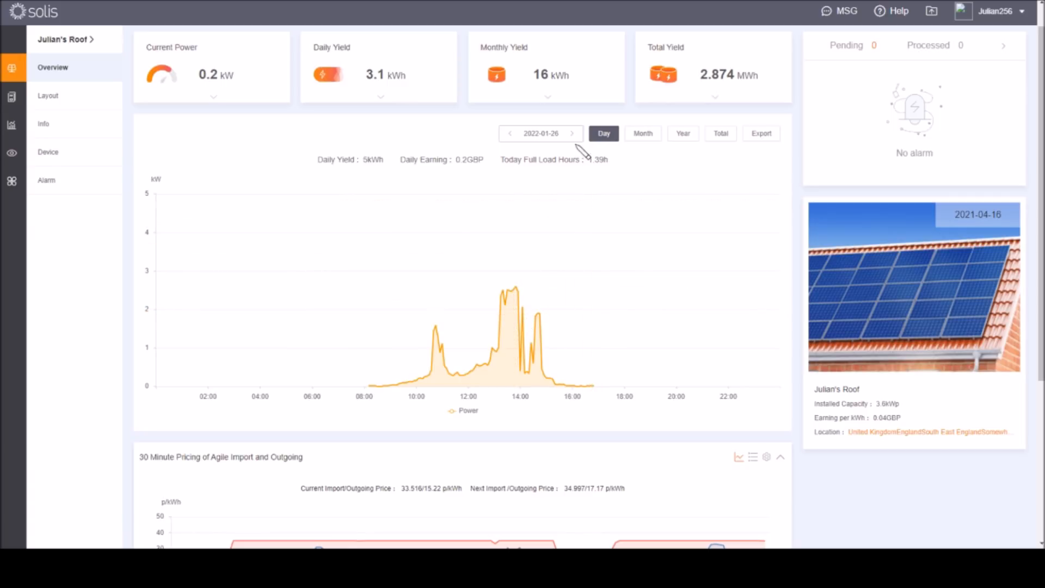
- Advance the day chart from 27 January through 31 January 2022, the 11.5 kWh day
left_click(571, 132)
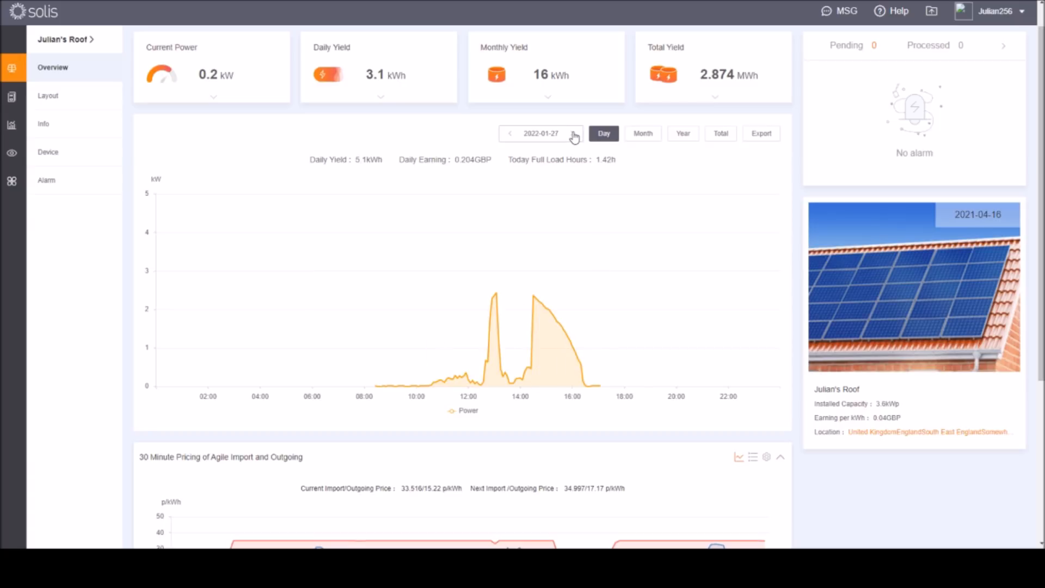
left_click(574, 133)
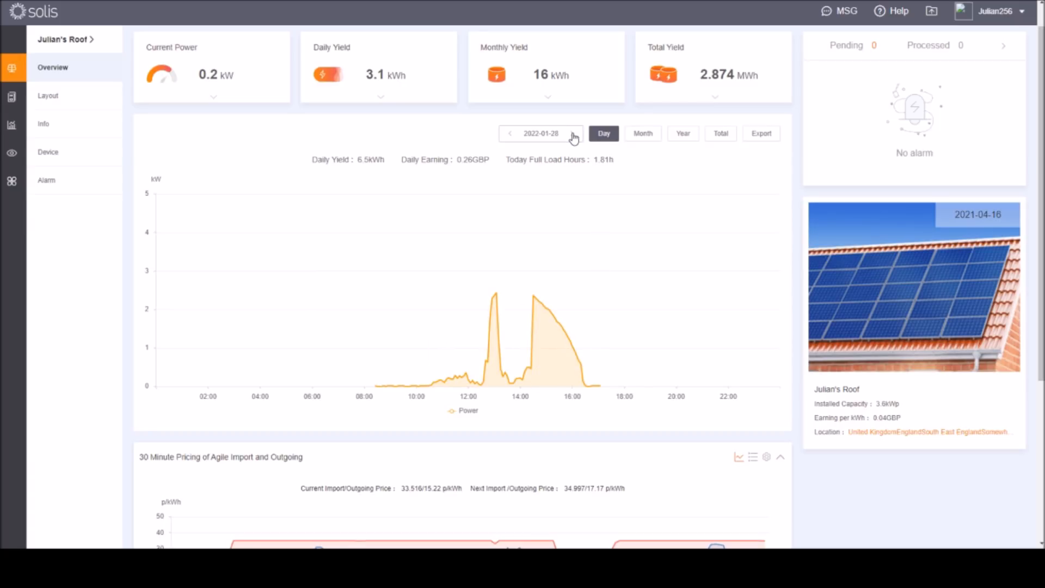
left_click(574, 133)
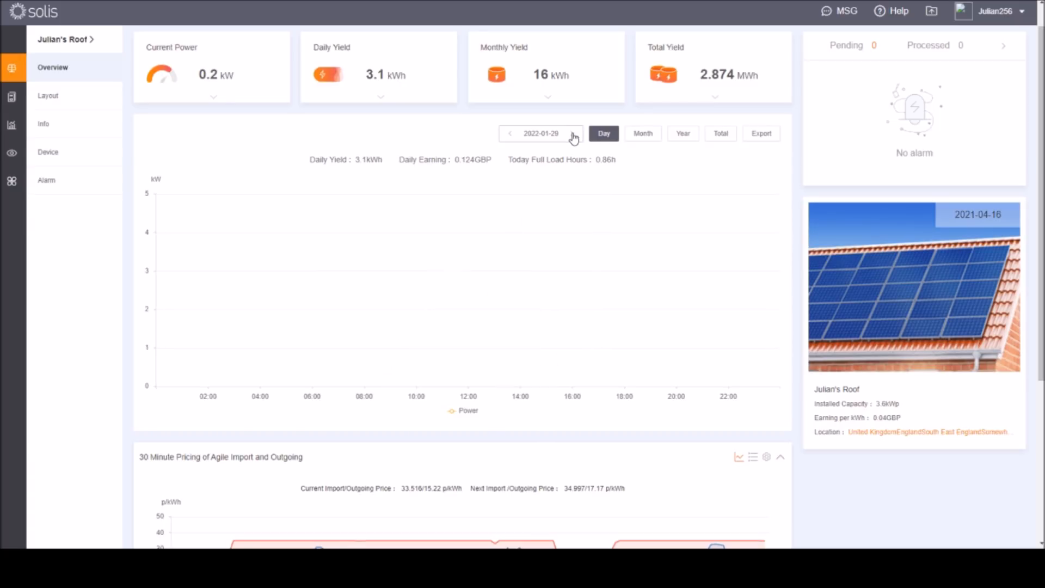
left_click(573, 133)
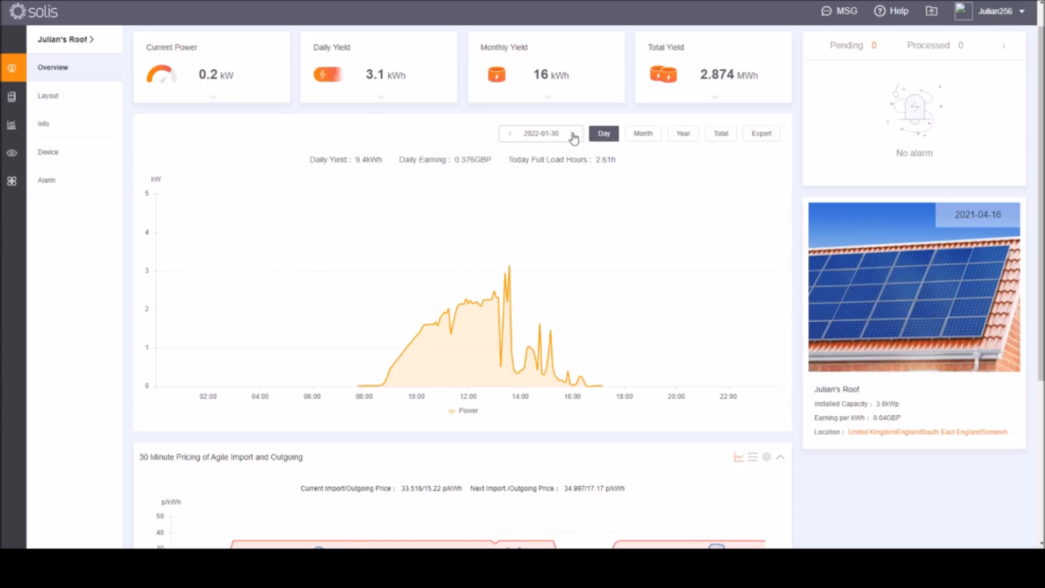
left_click(575, 133)
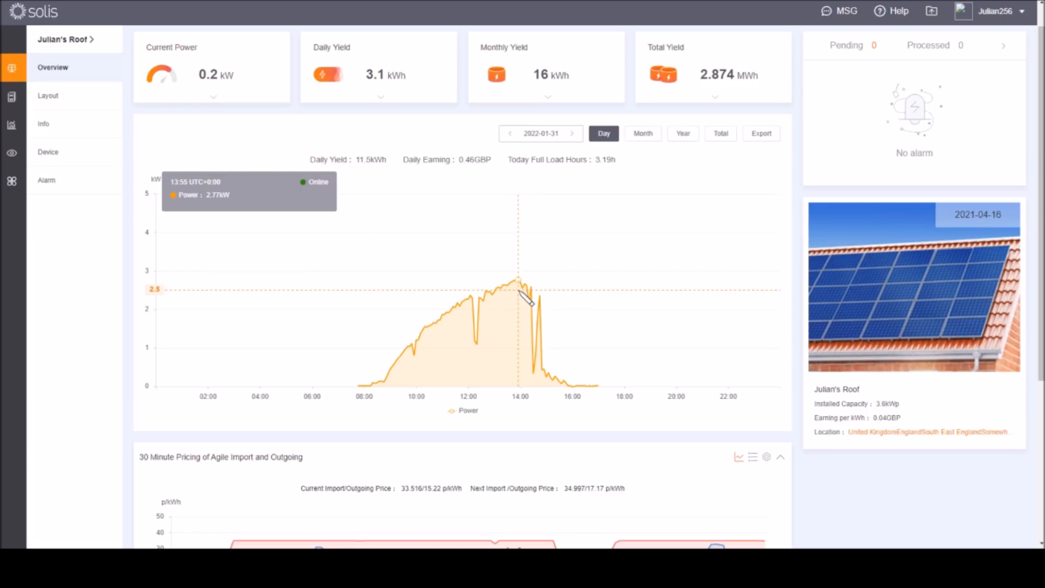
mouse_move(575, 137)
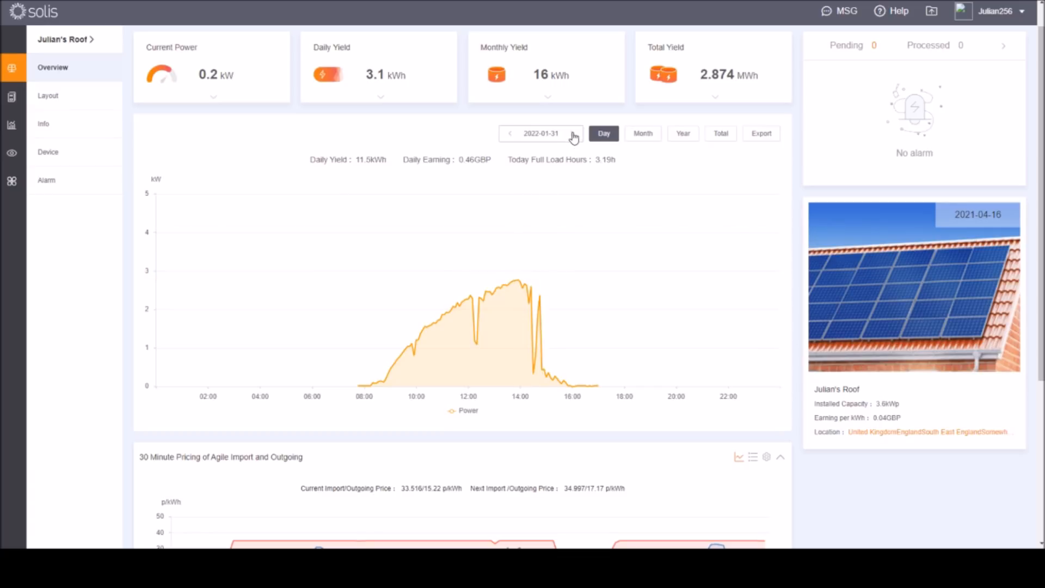
- Advance the day chart to 1 February 2022, the 13 kWh day
left_click(571, 133)
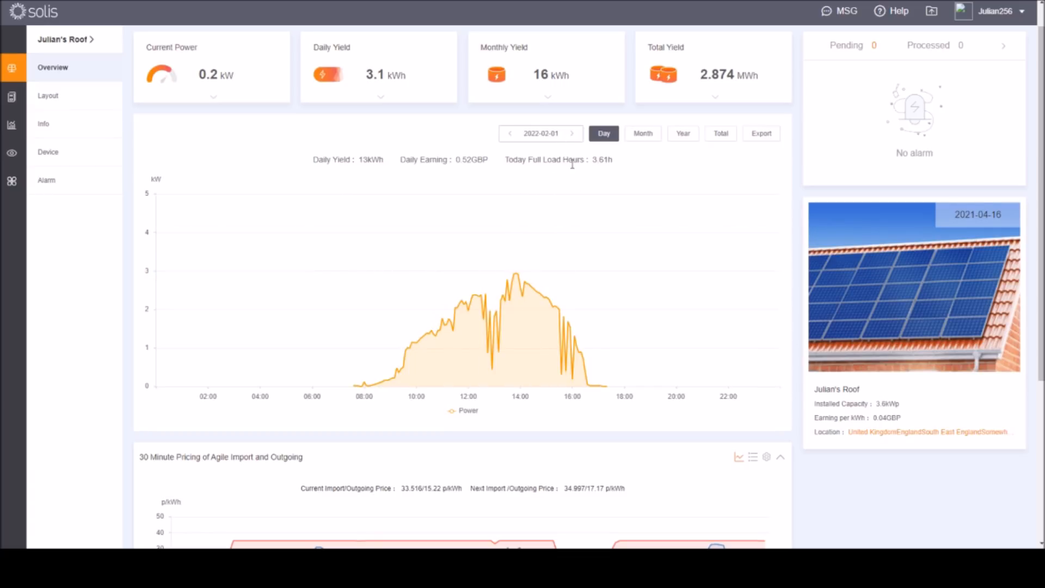
mouse_move(515, 277)
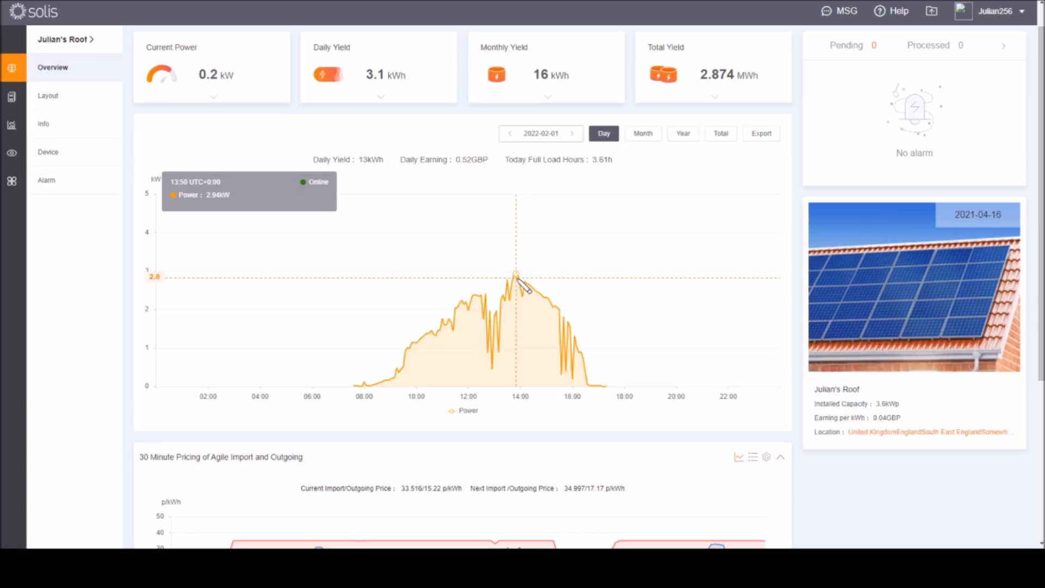
mouse_move(575, 138)
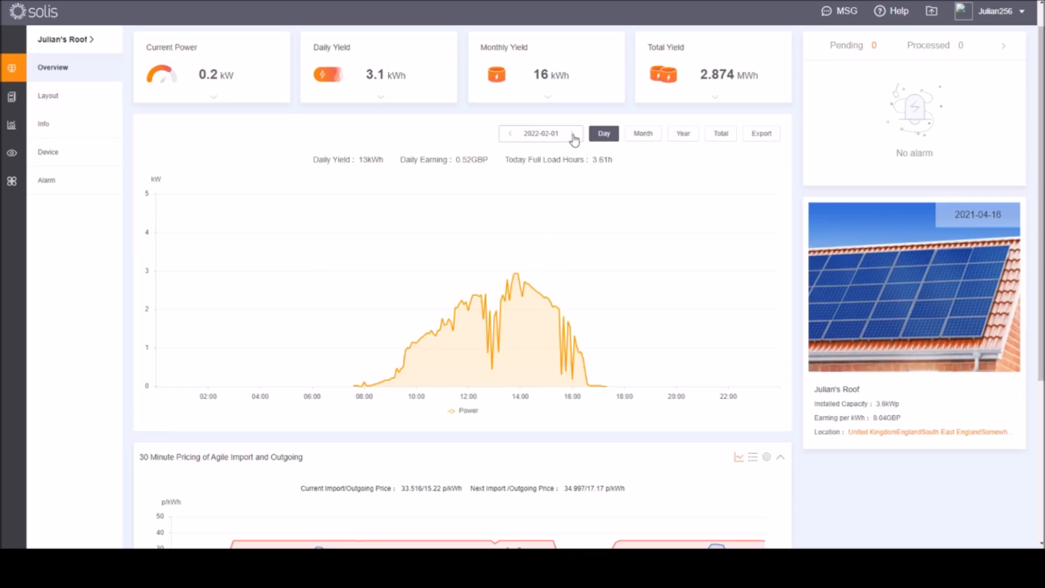
- Advance the day chart to 2 February 2022, the dull 3.1 kWh day
left_click(572, 133)
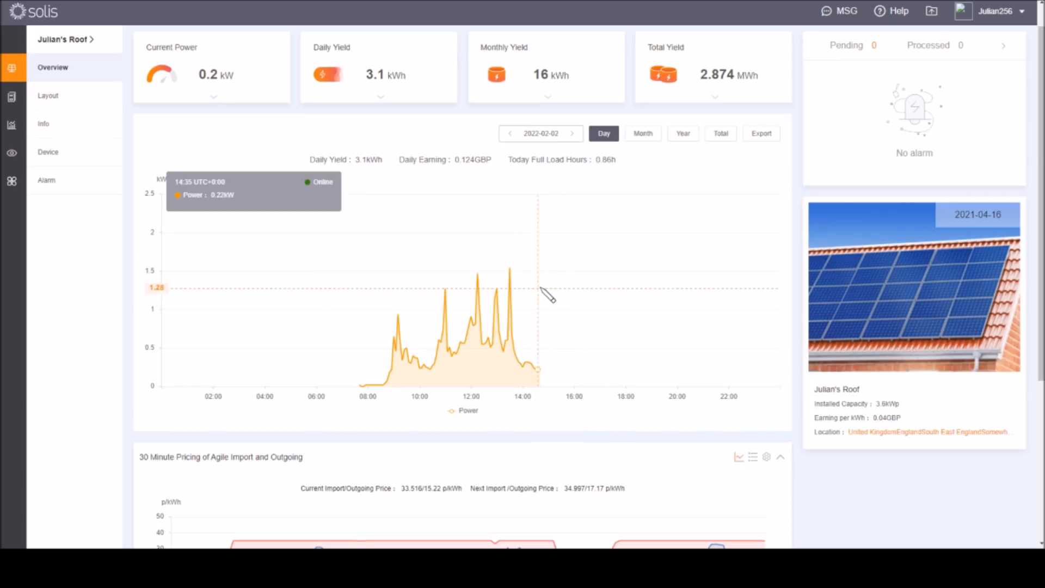
mouse_move(541, 363)
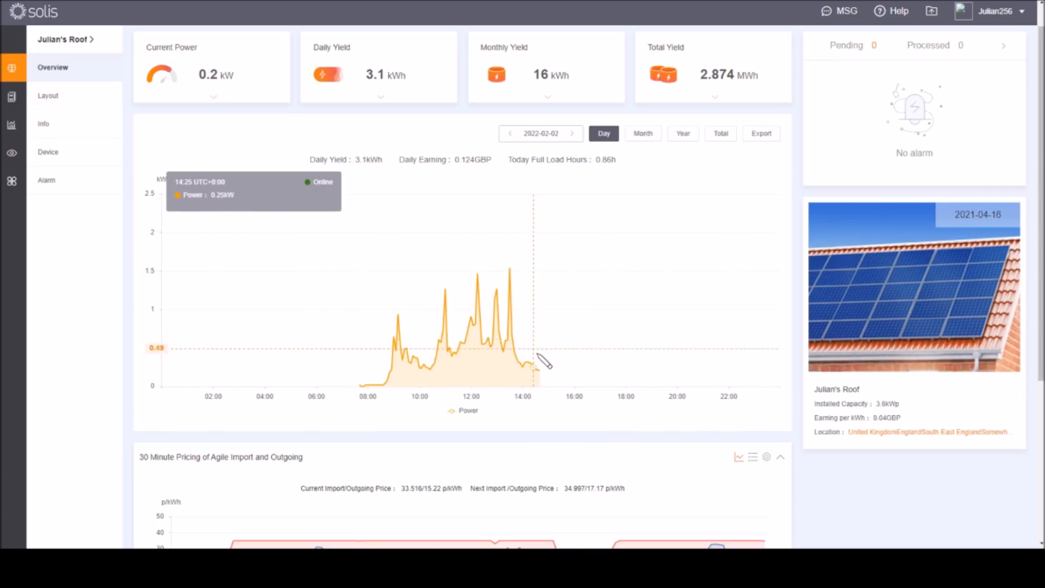
mouse_move(551, 327)
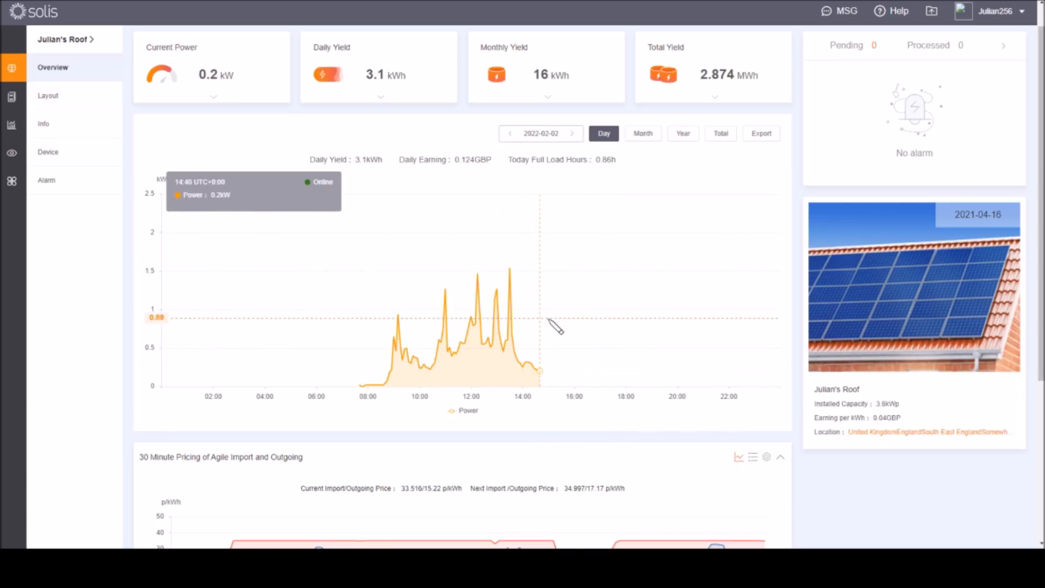
mouse_move(561, 307)
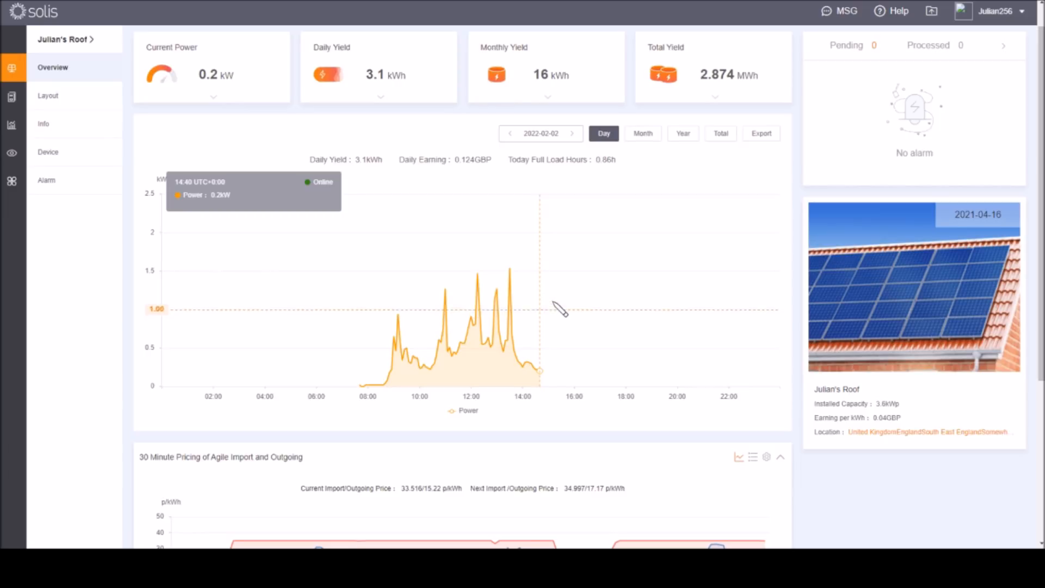
mouse_move(565, 276)
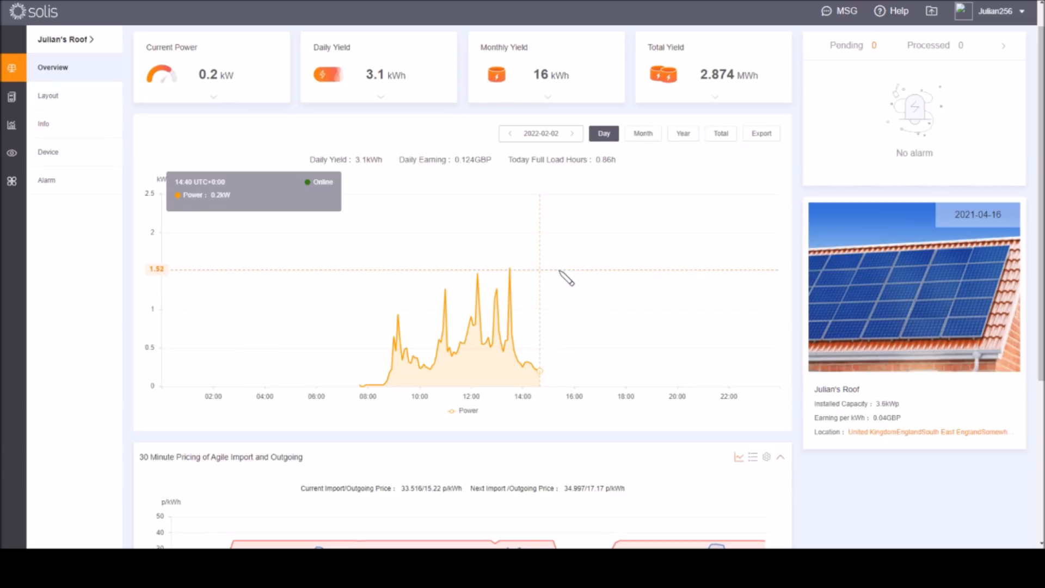
mouse_move(937, 261)
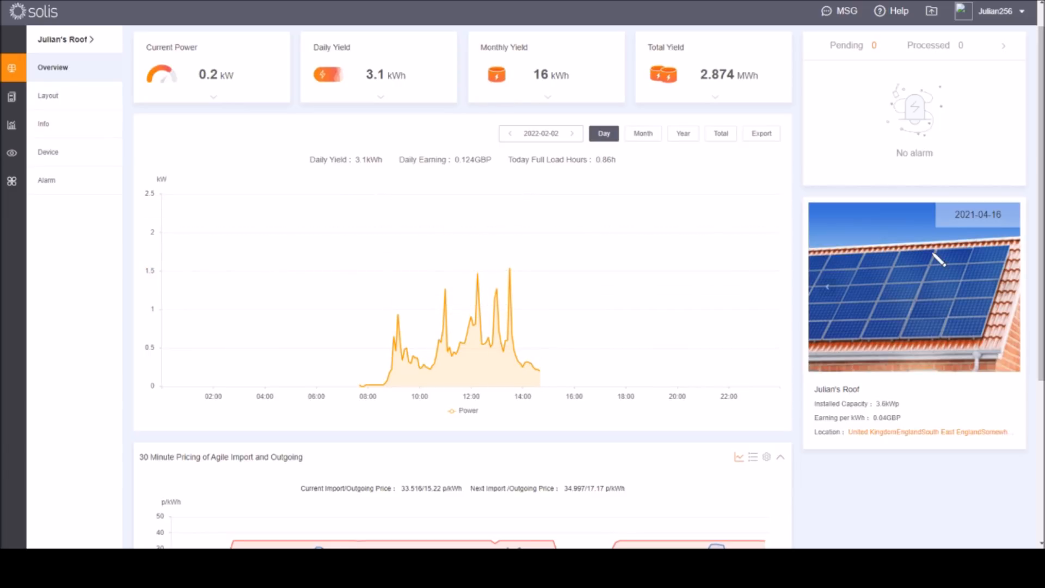
mouse_move(859, 251)
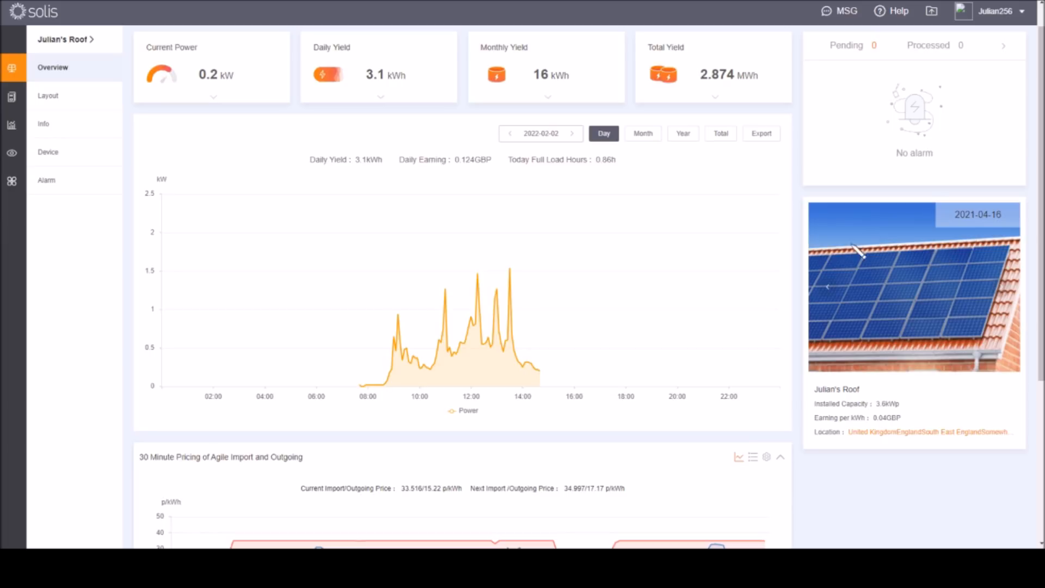
mouse_move(946, 290)
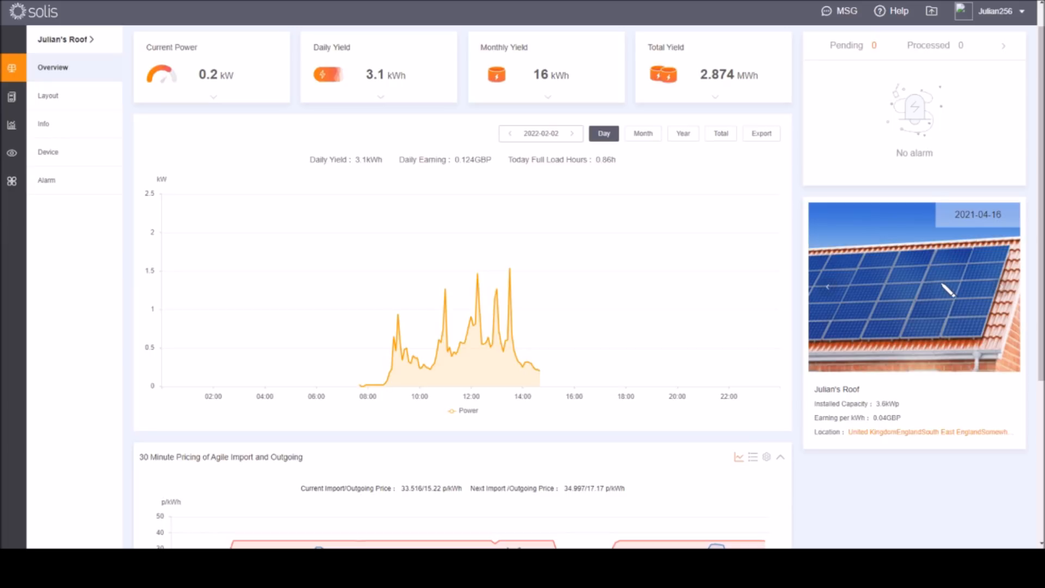
mouse_move(1008, 230)
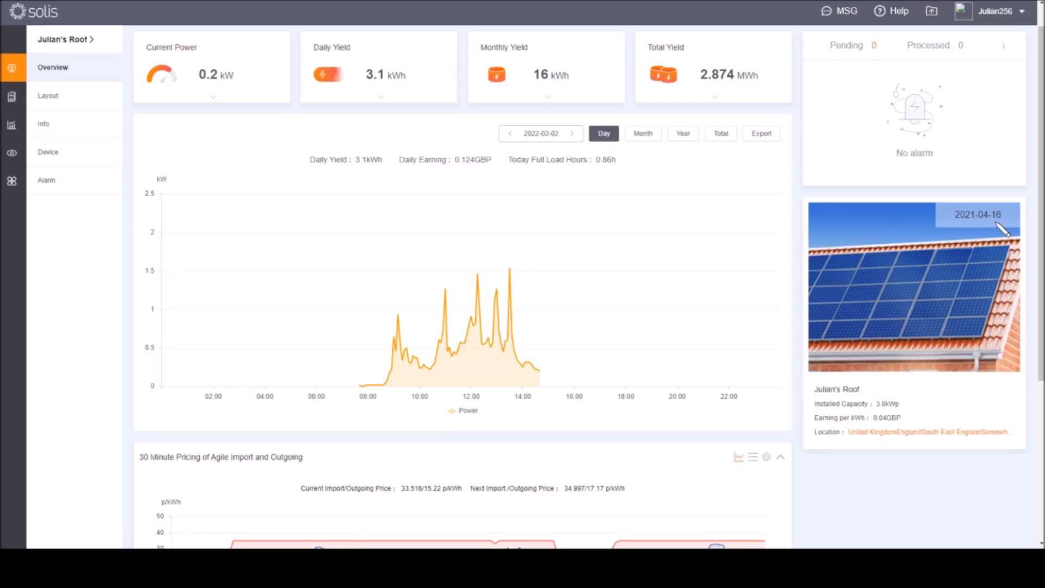
mouse_move(860, 238)
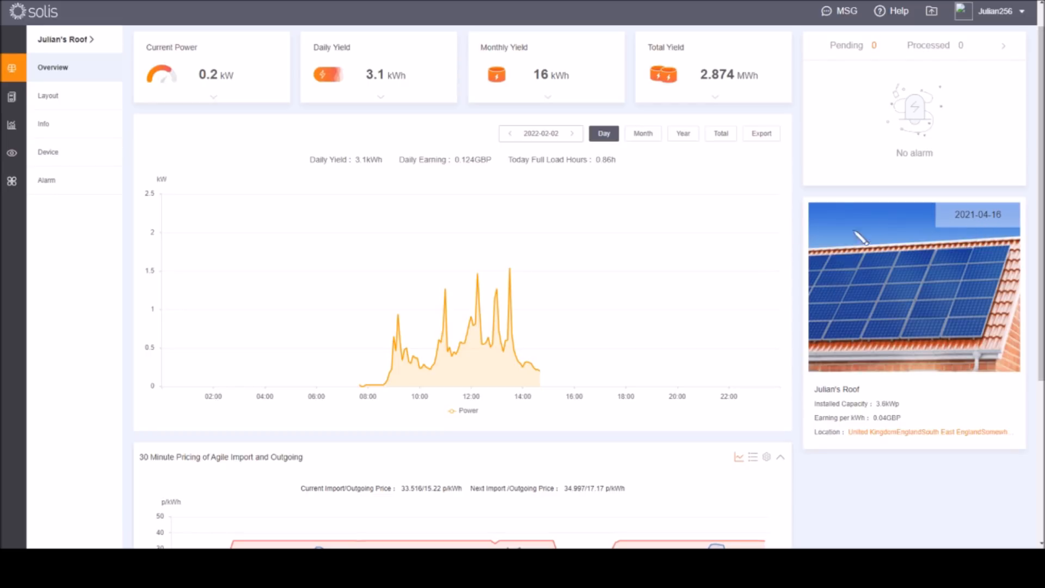
- Scroll the Overview page down to the 30 Minute Agile Import and Outgoing pricing chart
scroll("down", 3)
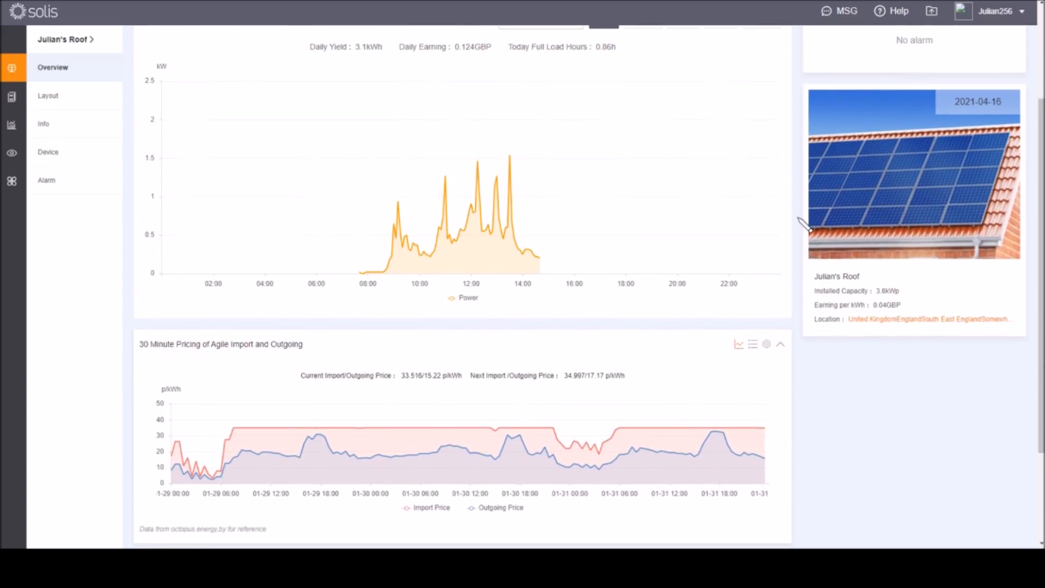
mouse_move(387, 427)
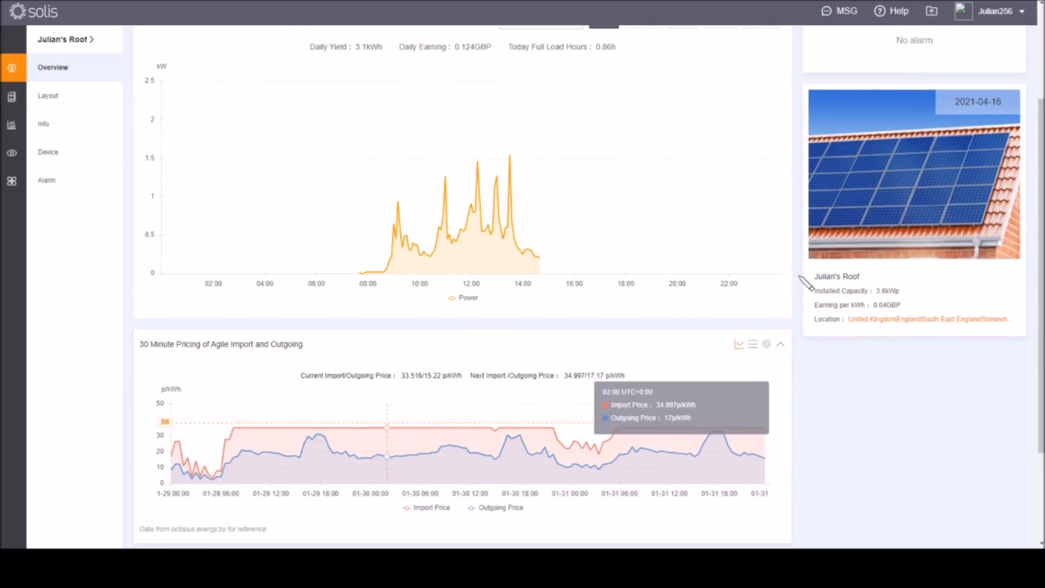
scroll("down", 3)
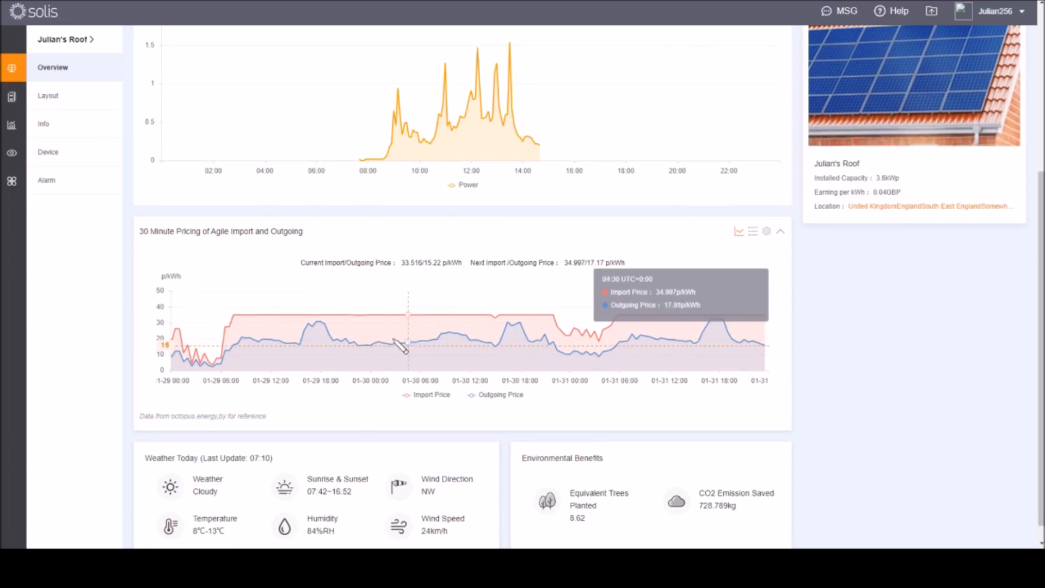
mouse_move(369, 312)
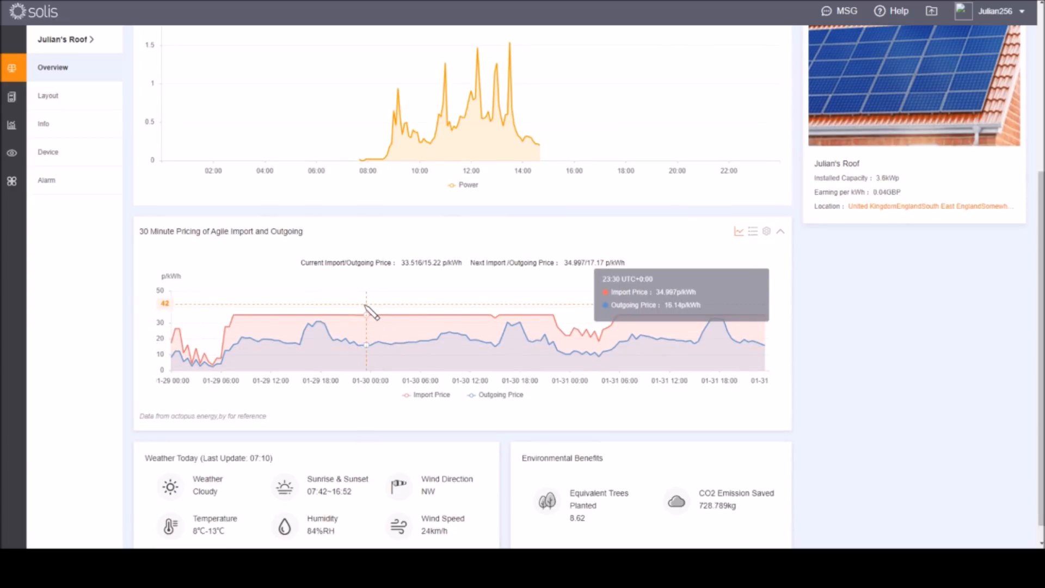
mouse_move(463, 298)
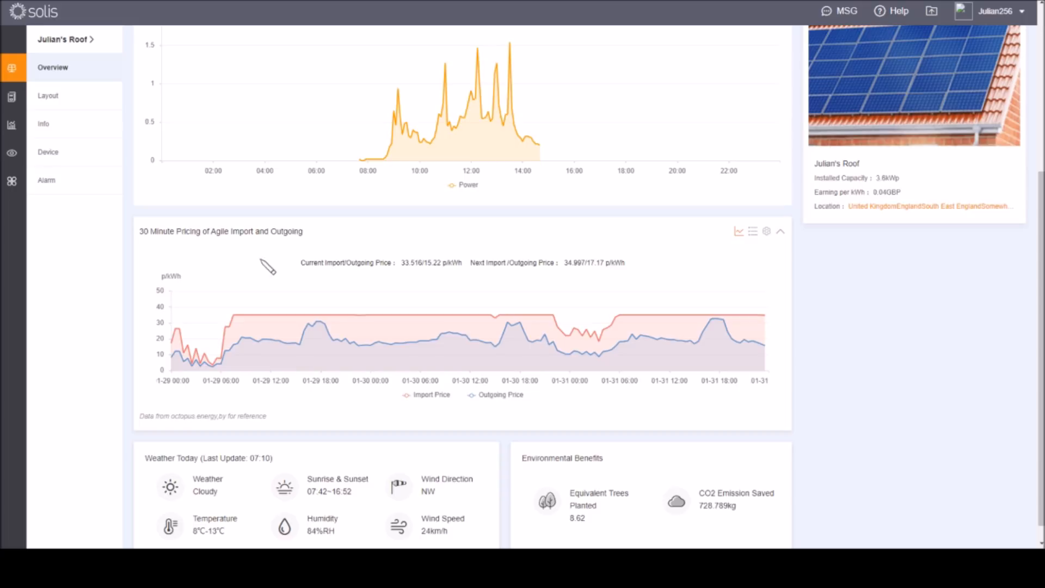
mouse_move(302, 248)
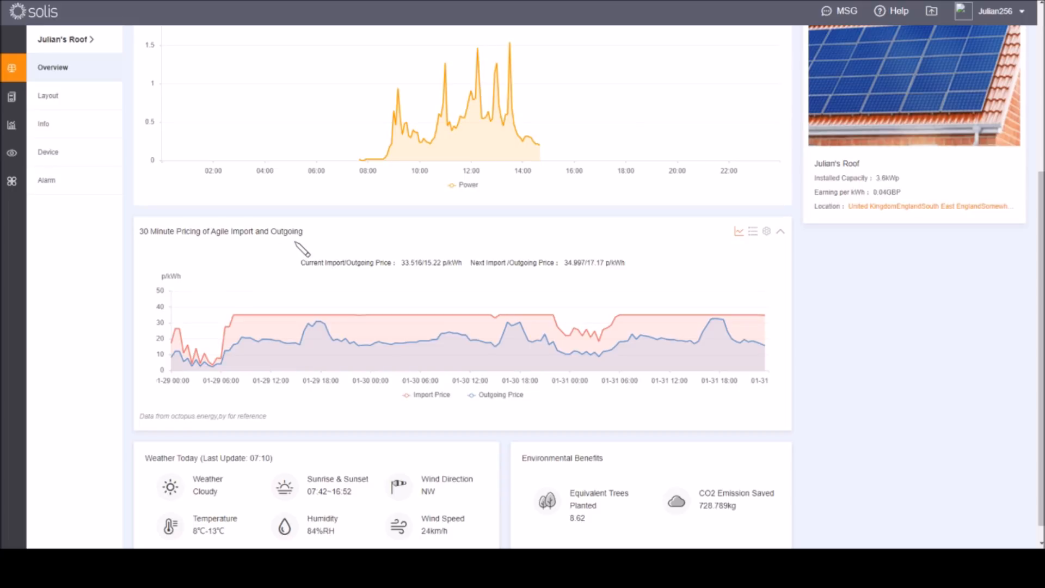
mouse_move(242, 331)
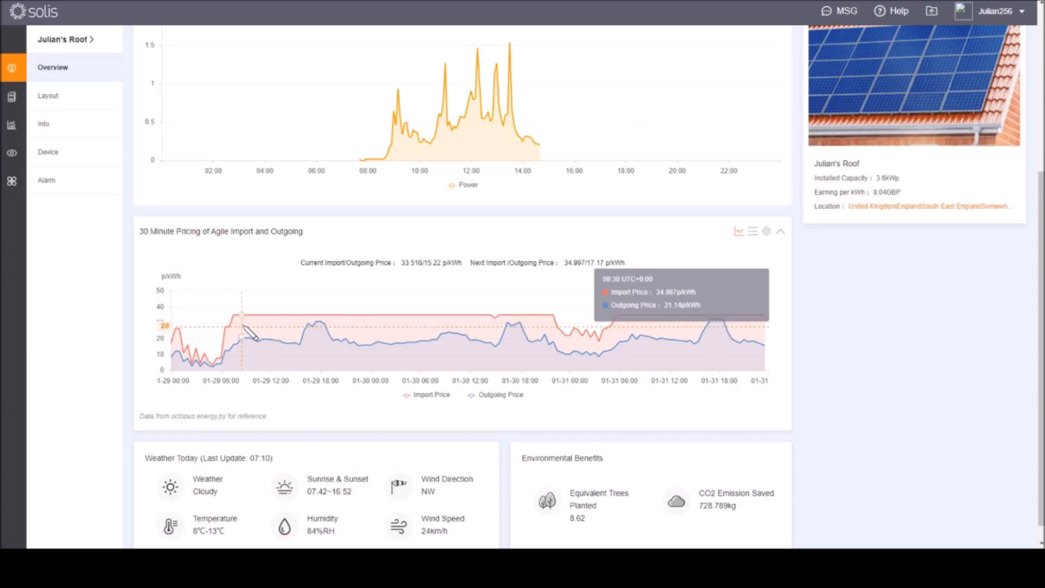
mouse_move(345, 320)
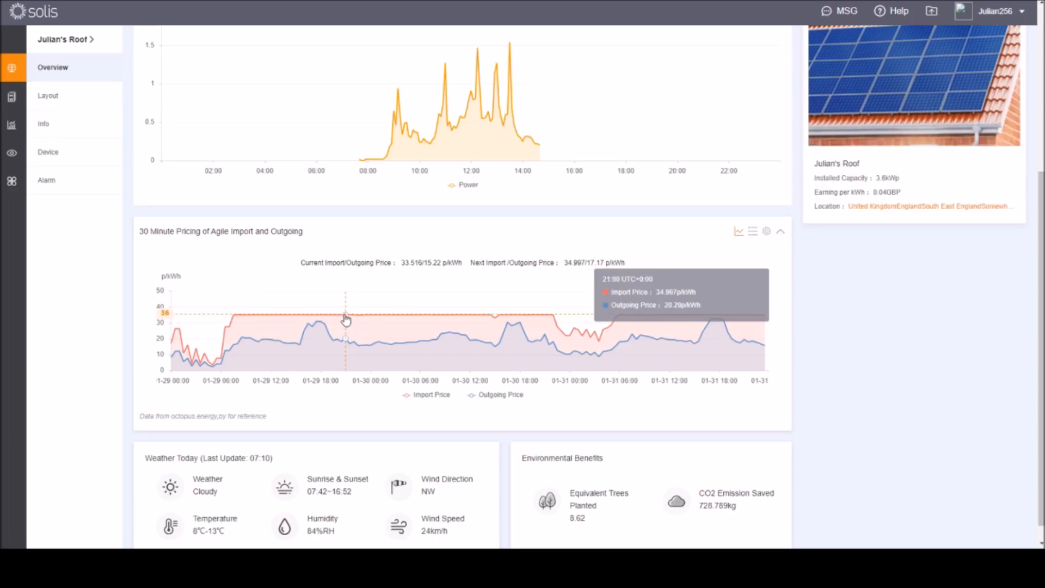
mouse_move(269, 311)
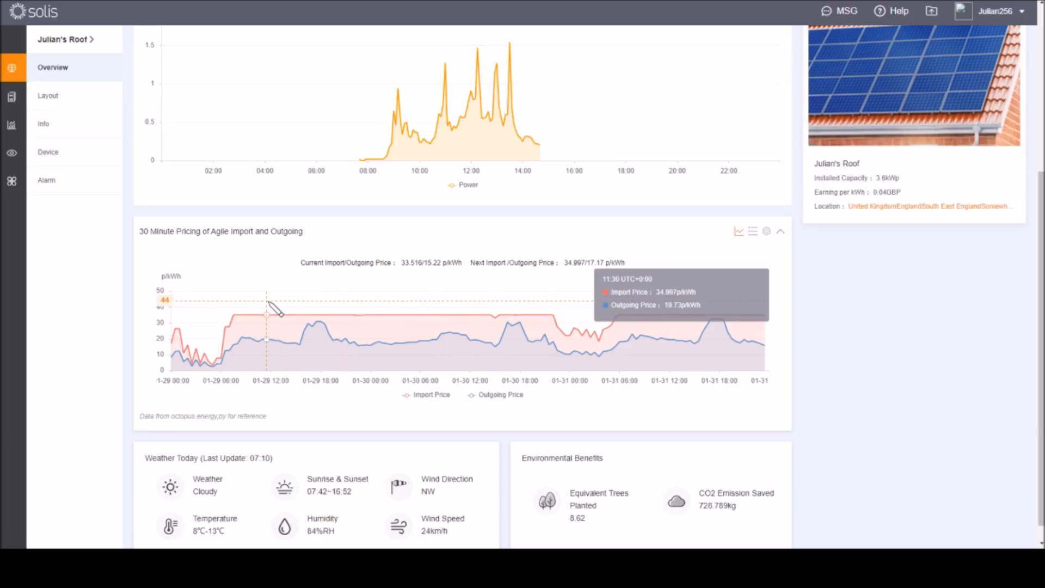
mouse_move(278, 314)
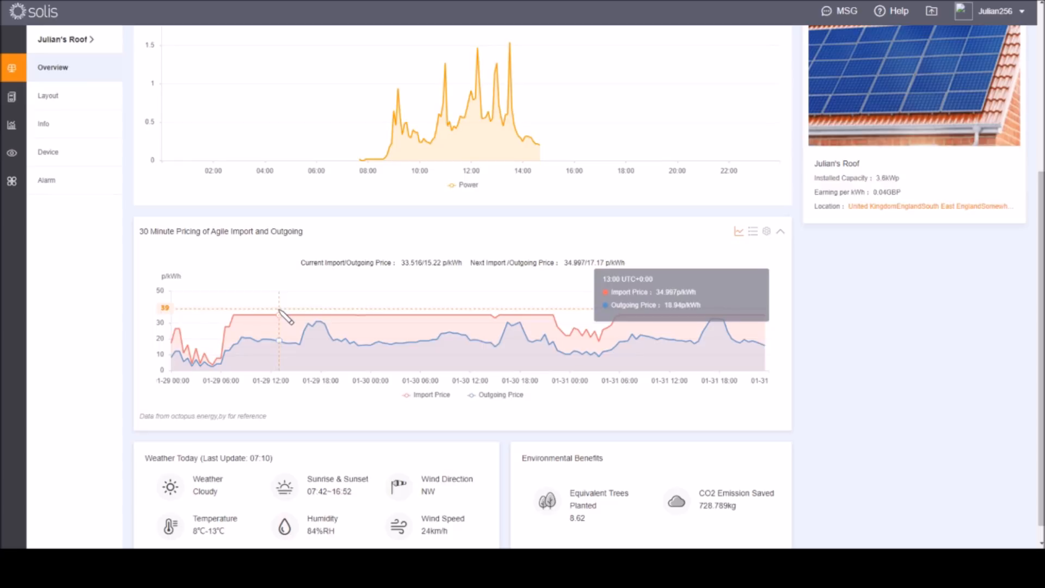
mouse_move(569, 301)
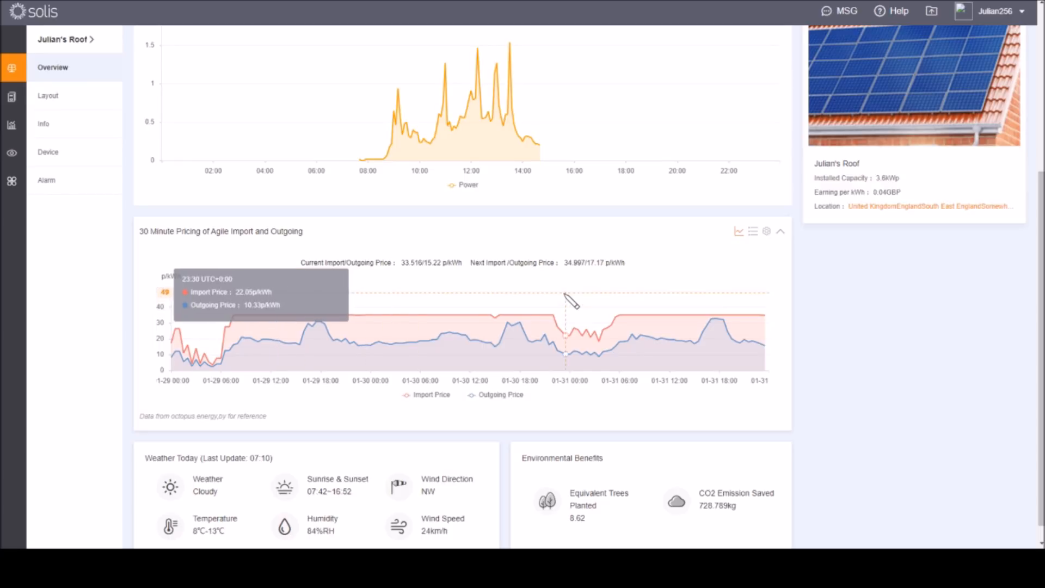
mouse_move(259, 314)
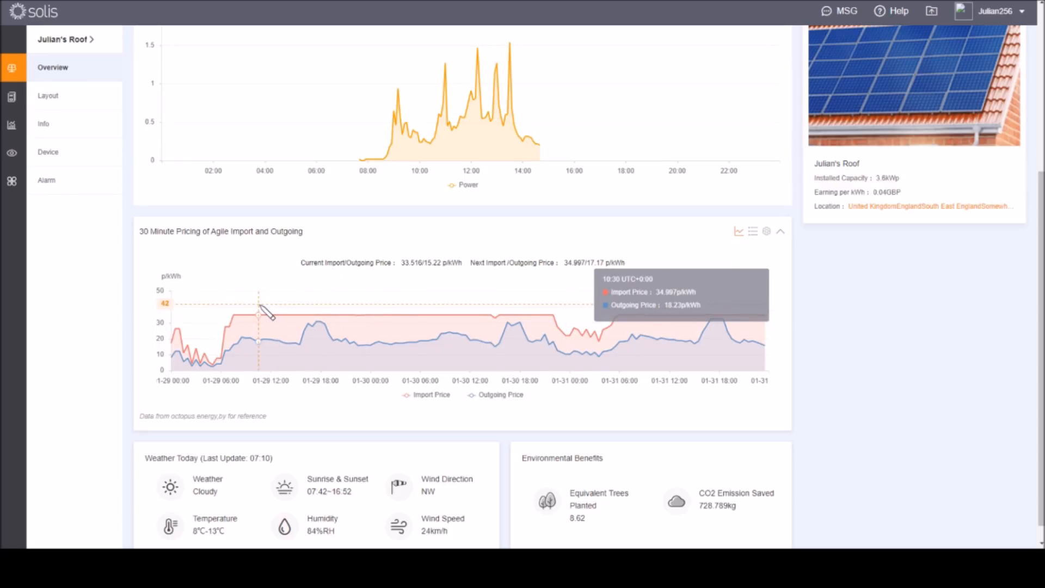
mouse_move(212, 432)
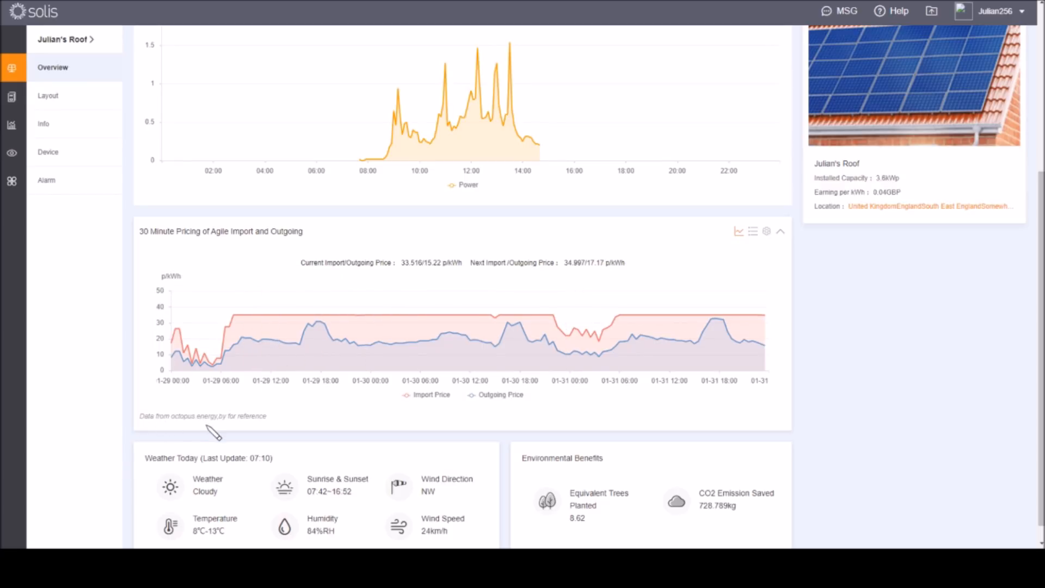
mouse_move(413, 319)
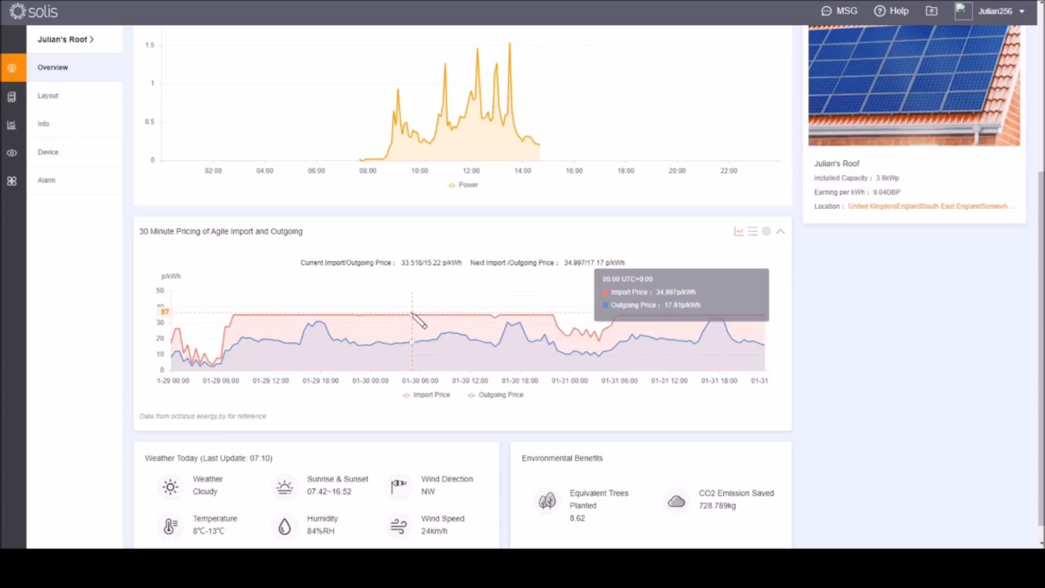
mouse_move(414, 319)
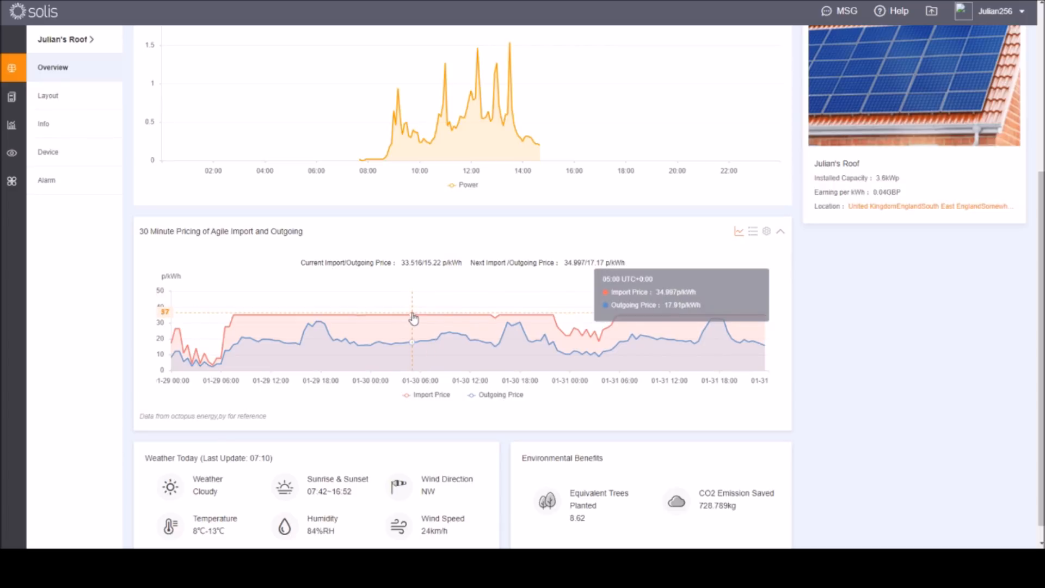
mouse_move(241, 349)
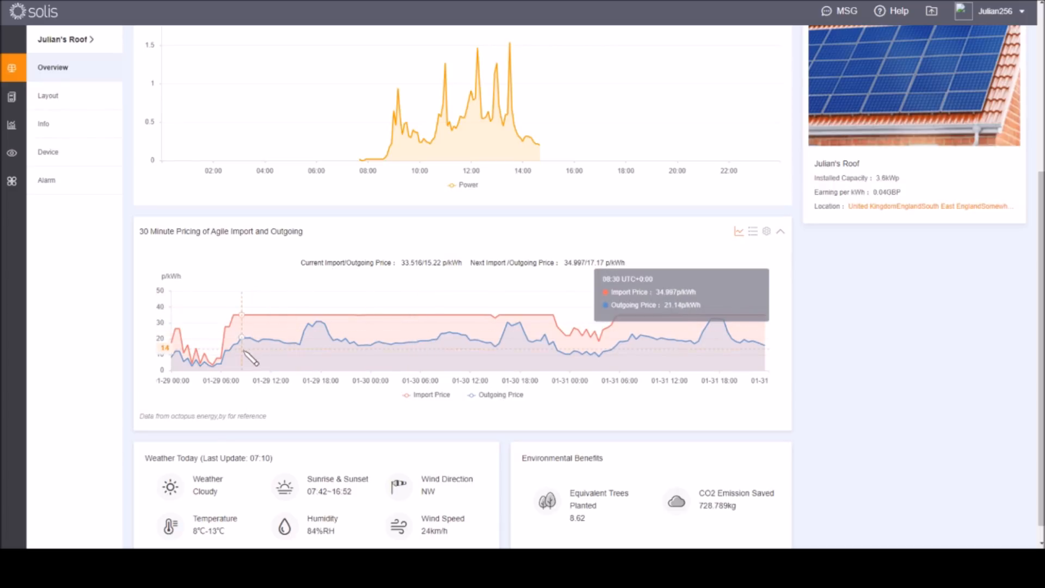
mouse_move(320, 340)
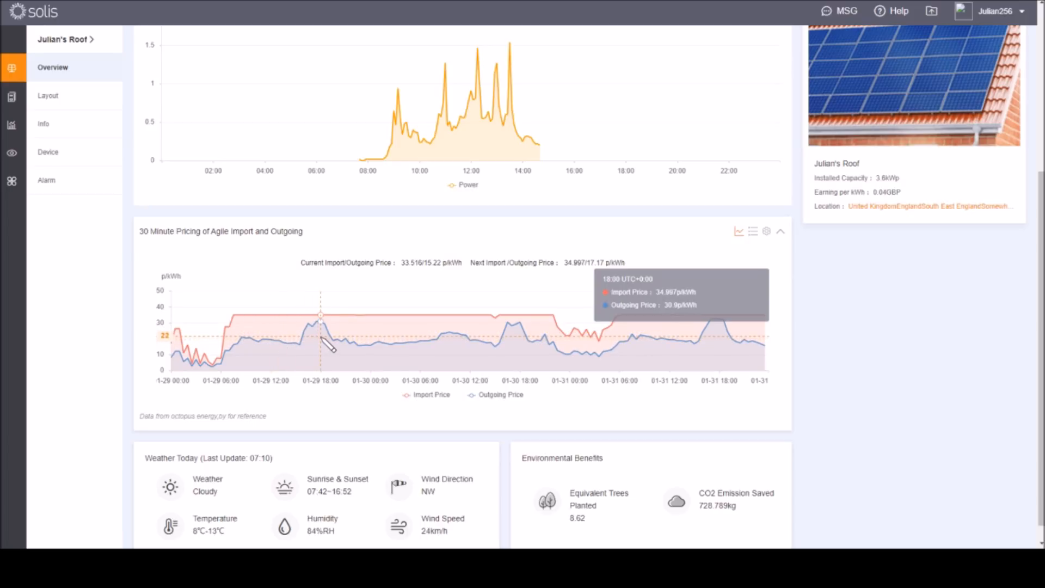
mouse_move(319, 326)
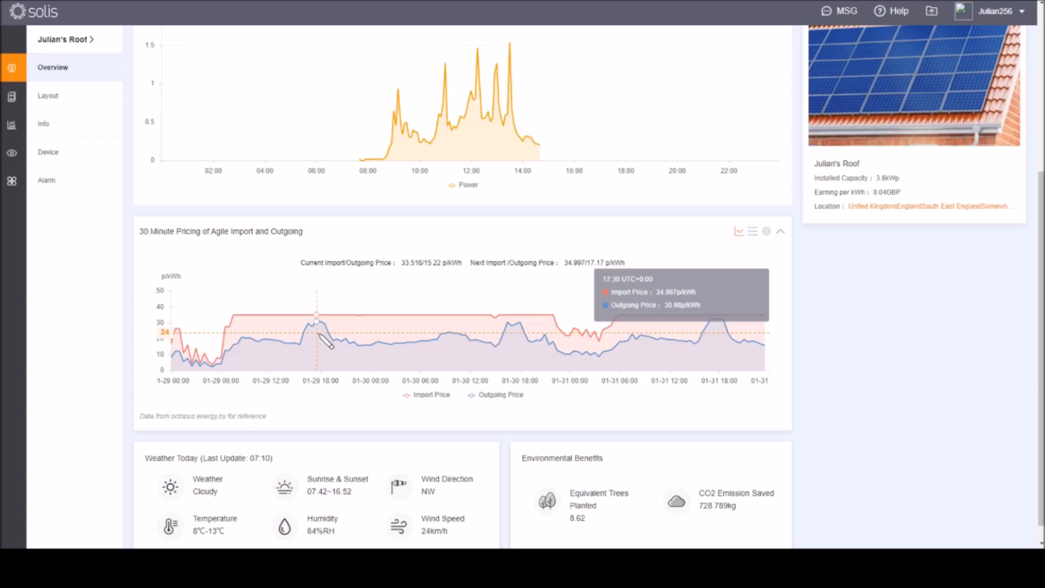
mouse_move(322, 338)
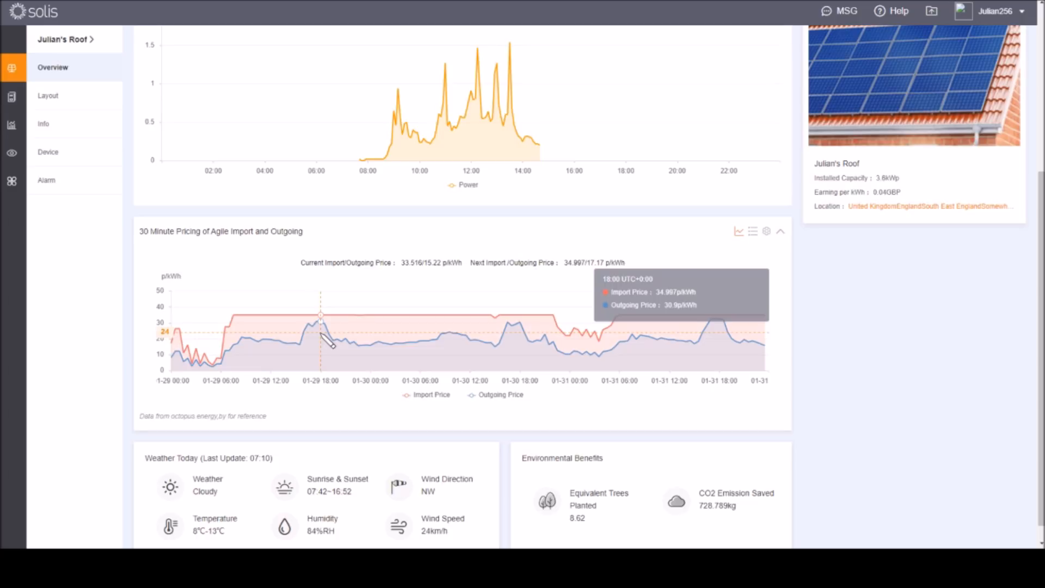
mouse_move(327, 341)
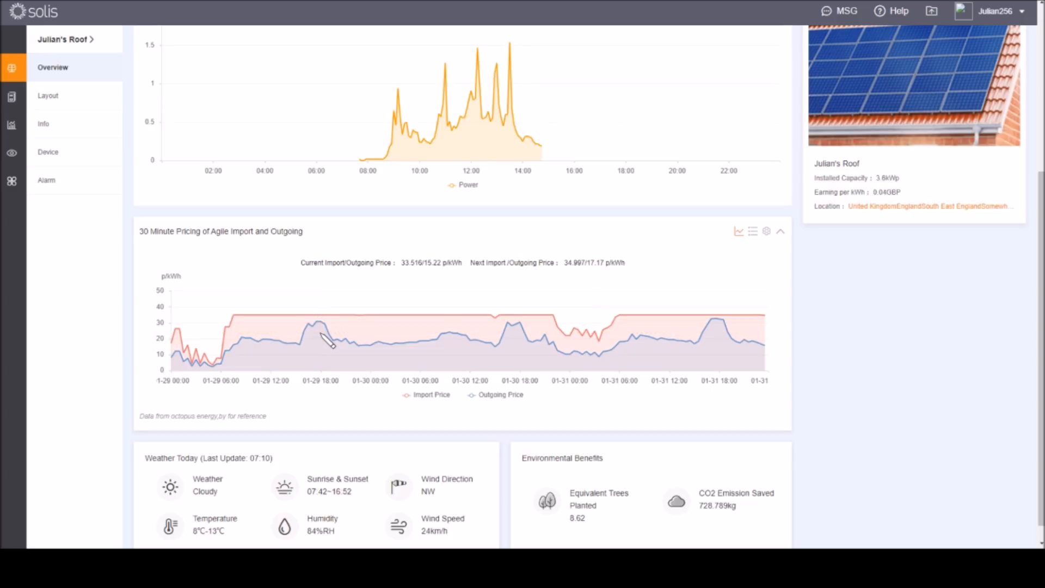
mouse_move(319, 330)
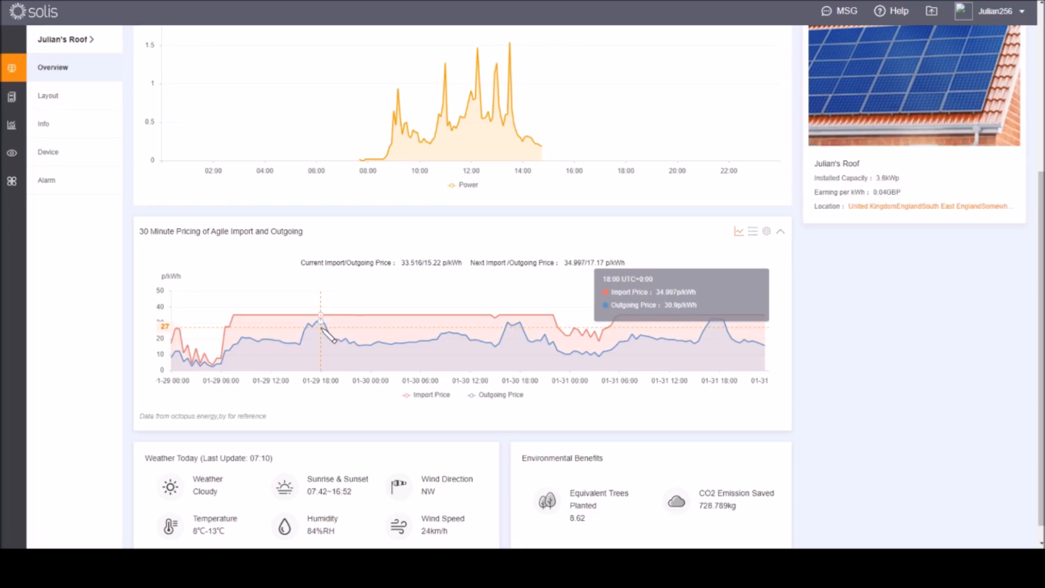
mouse_move(720, 333)
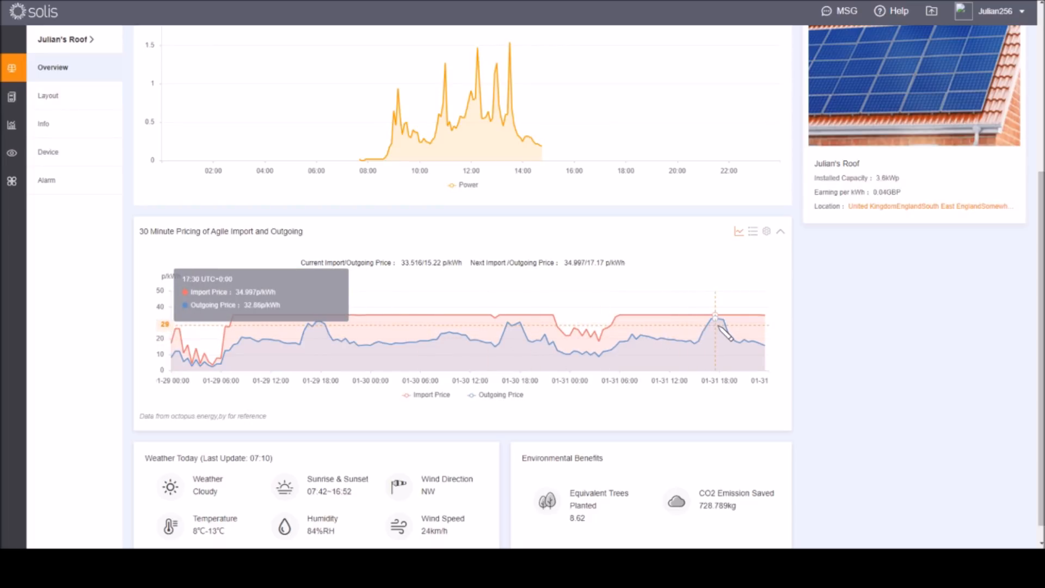
mouse_move(645, 301)
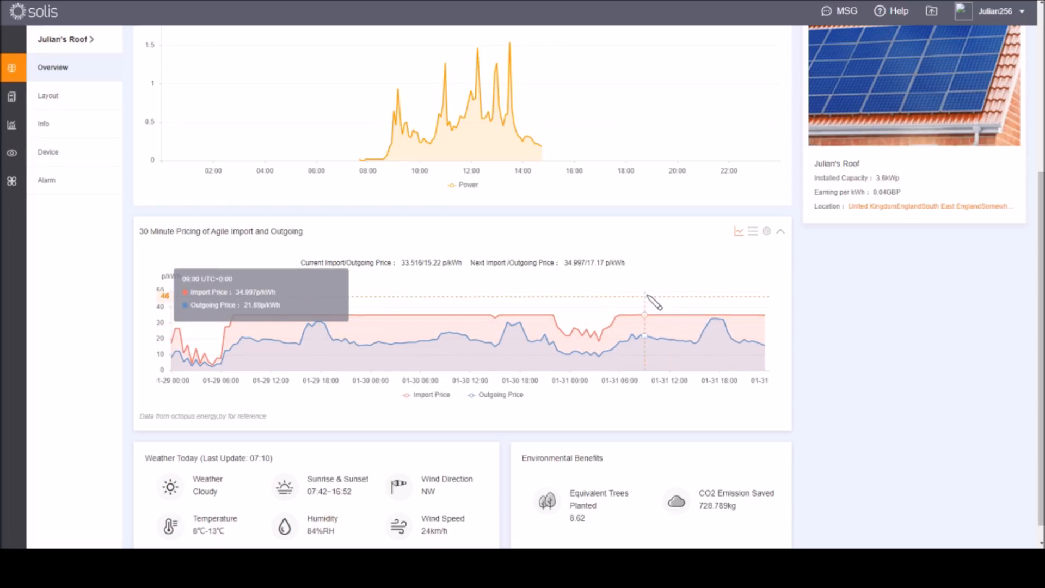
- Scroll up to the power chart at the top of the overview page
scroll("up", 3)
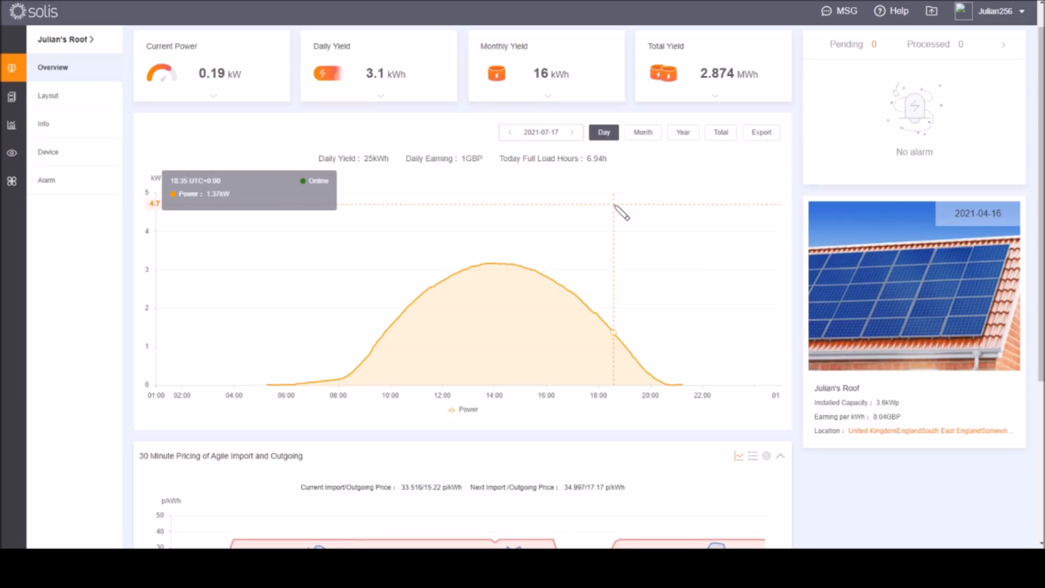
mouse_move(603, 212)
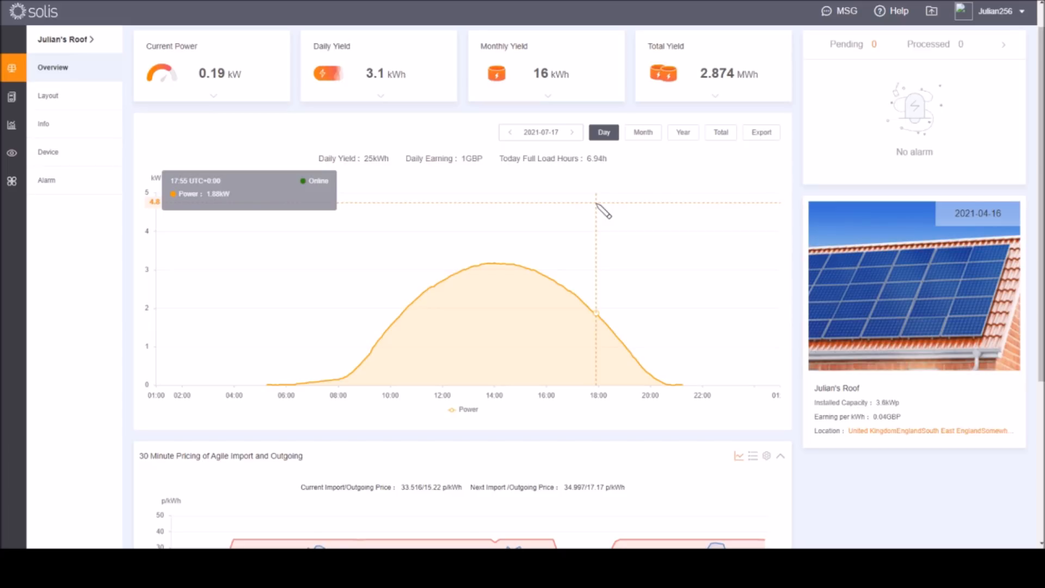
mouse_move(619, 267)
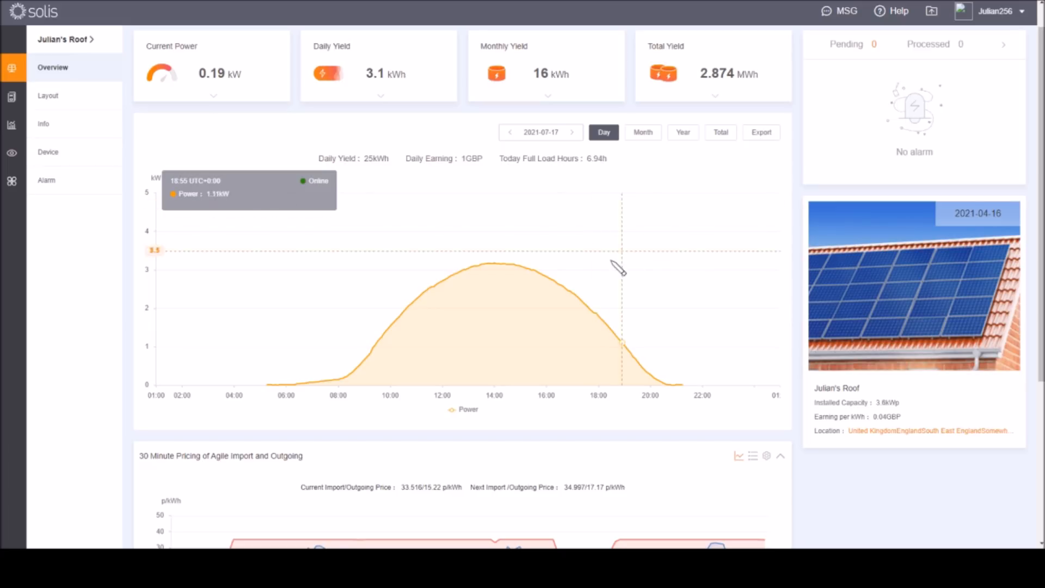
mouse_move(570, 257)
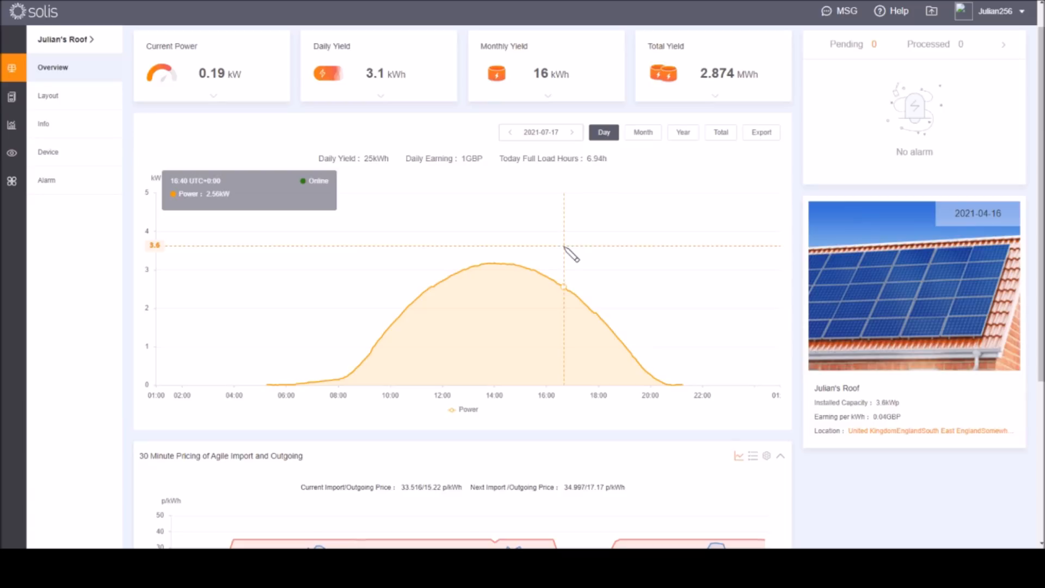
mouse_move(872, 170)
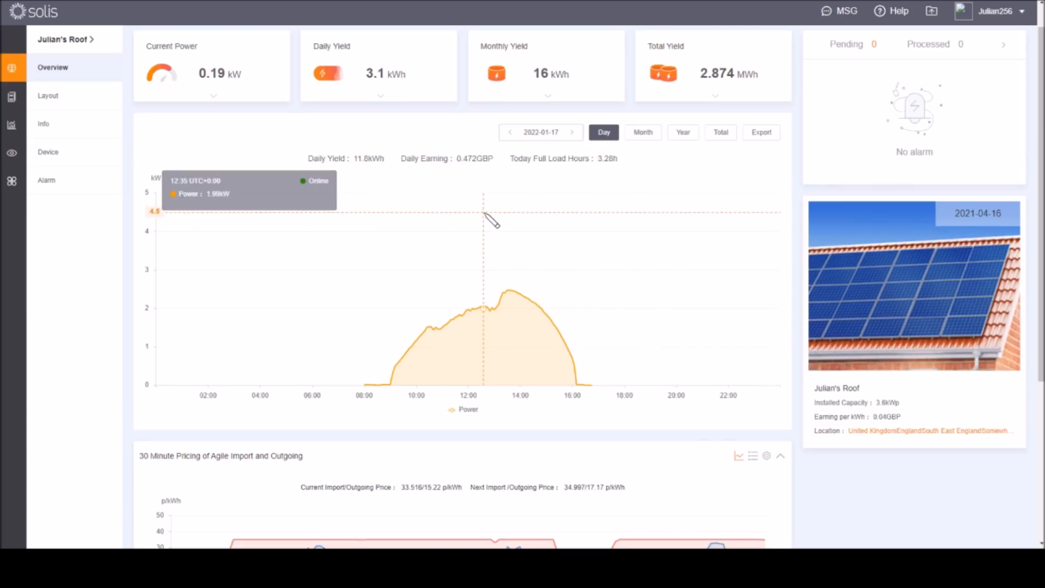
mouse_move(468, 243)
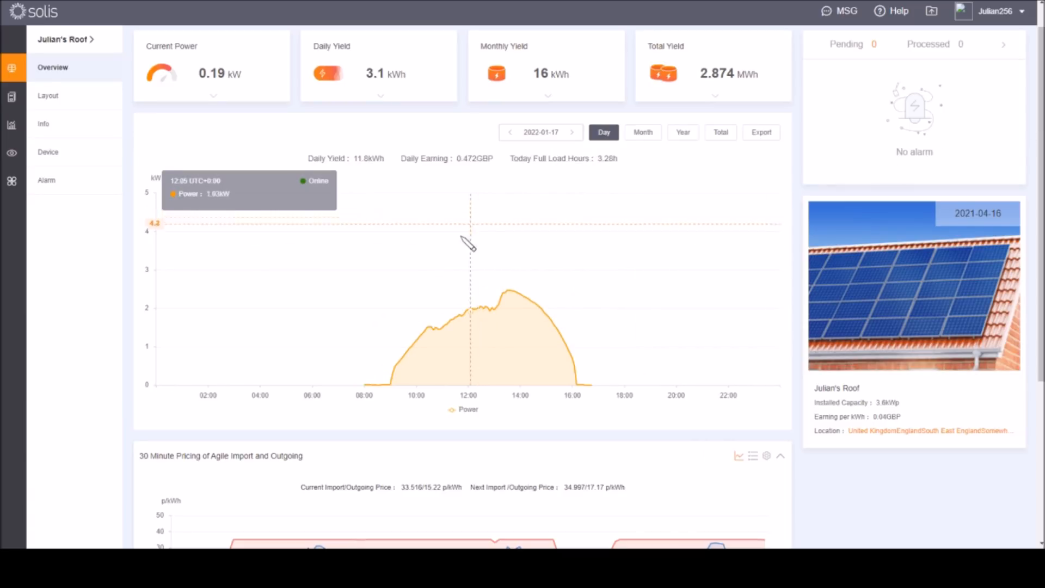
mouse_move(467, 260)
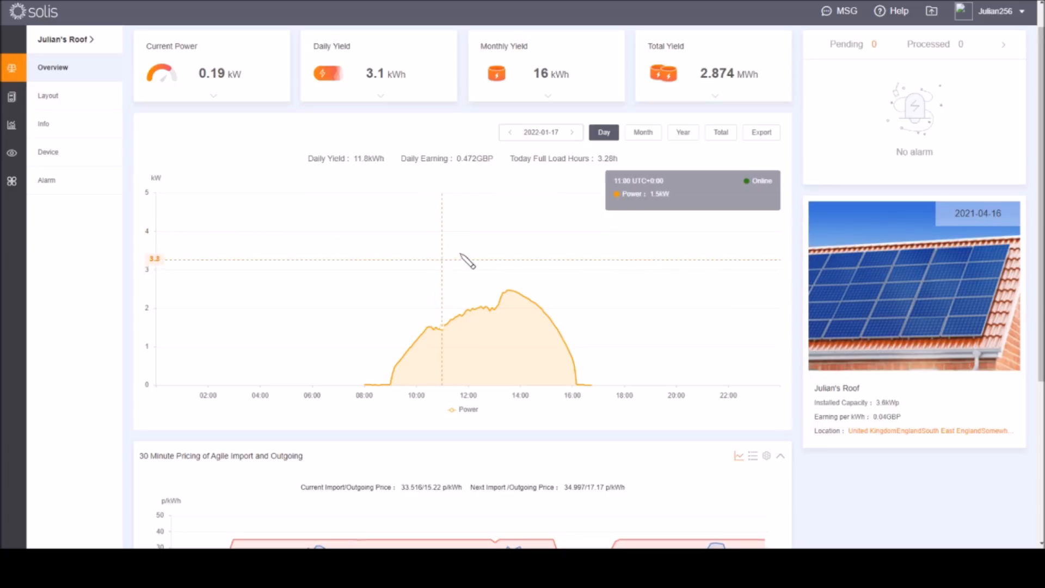
mouse_move(468, 248)
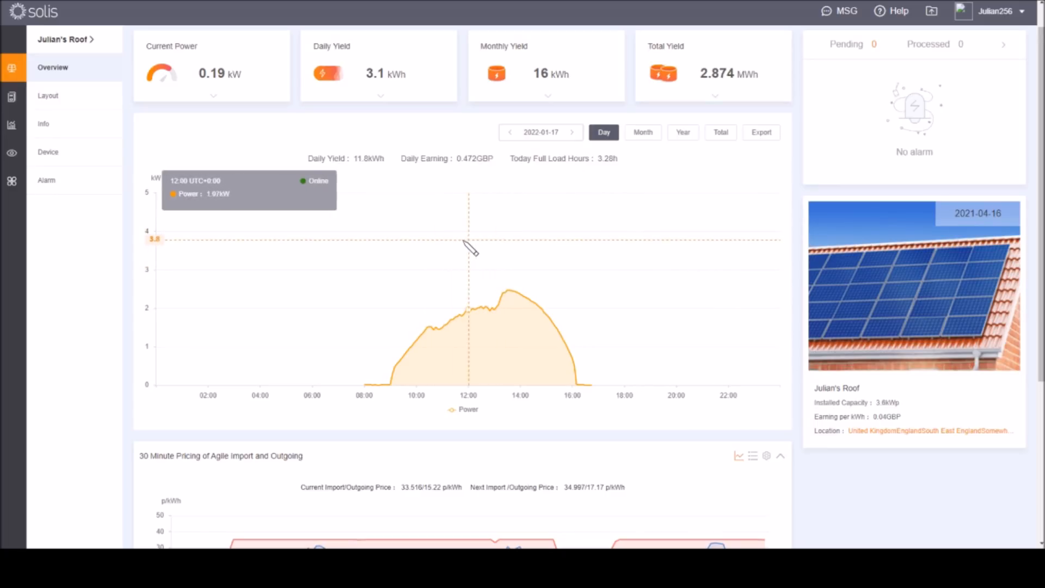
mouse_move(505, 236)
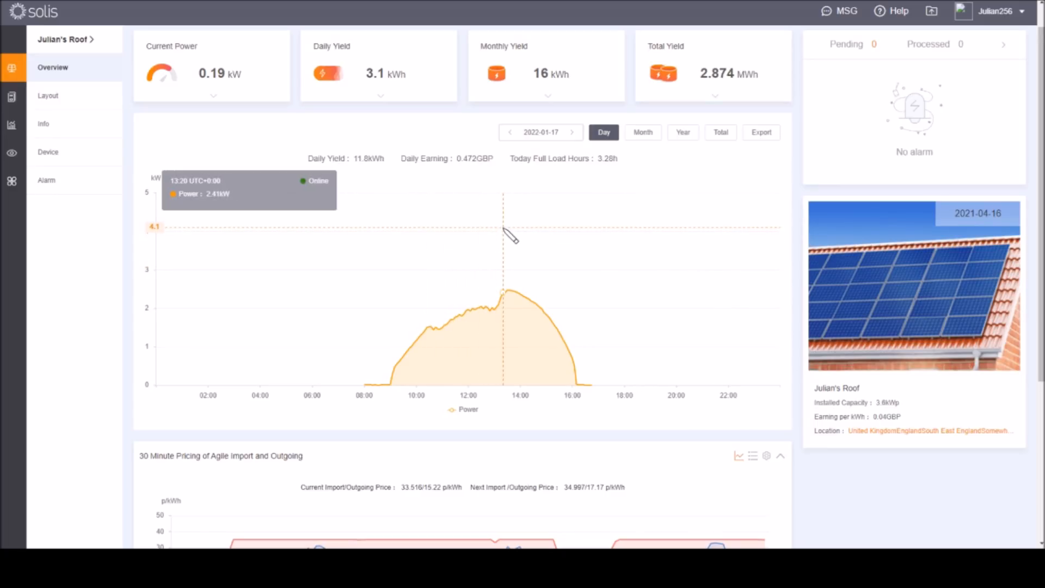
mouse_move(583, 250)
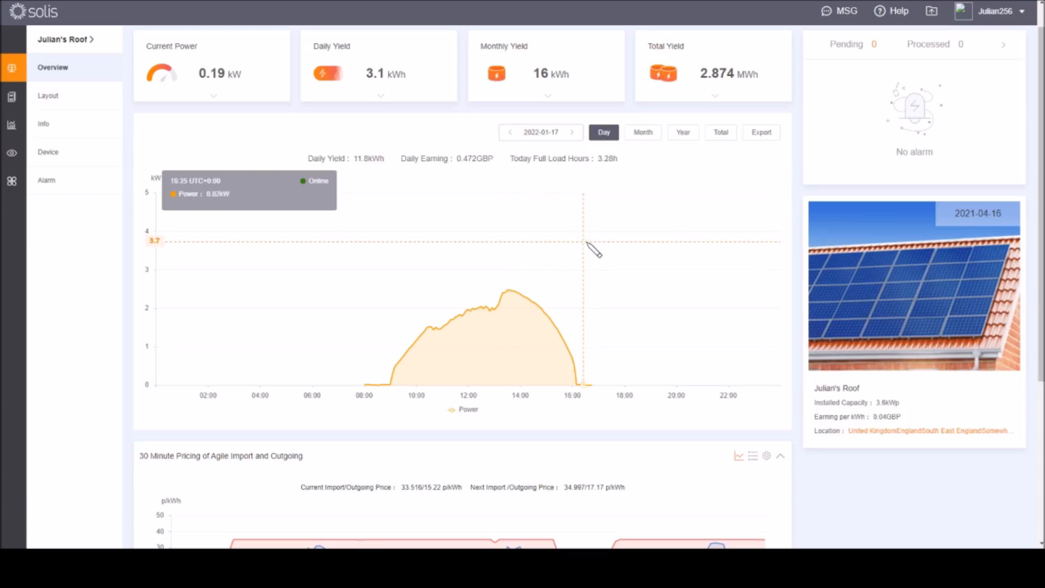
- Switch the day chart to 25 January 2022, a dull day yielding 0.1 kWh
left_click(572, 132)
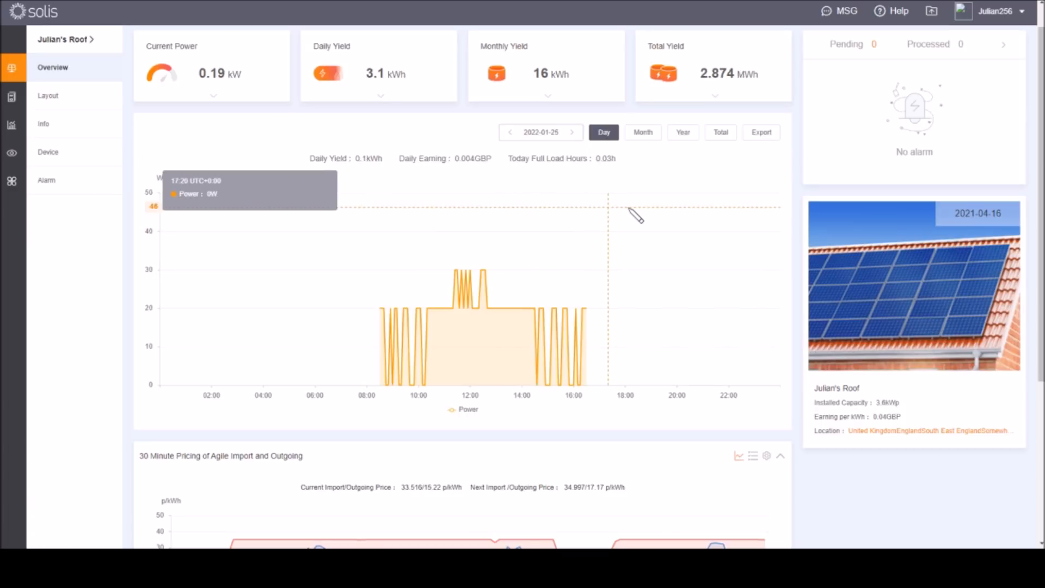
mouse_move(517, 226)
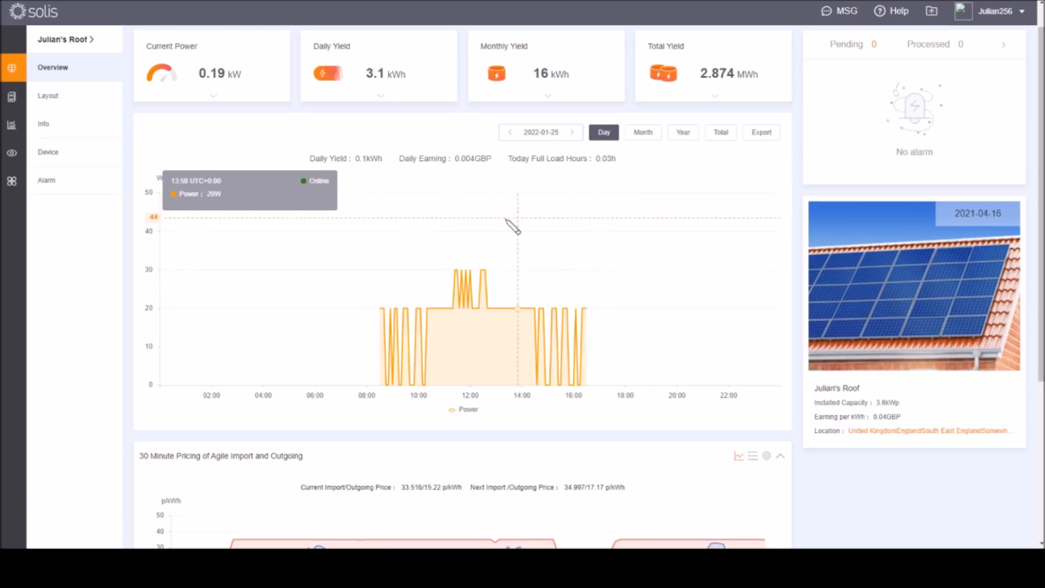
mouse_move(379, 259)
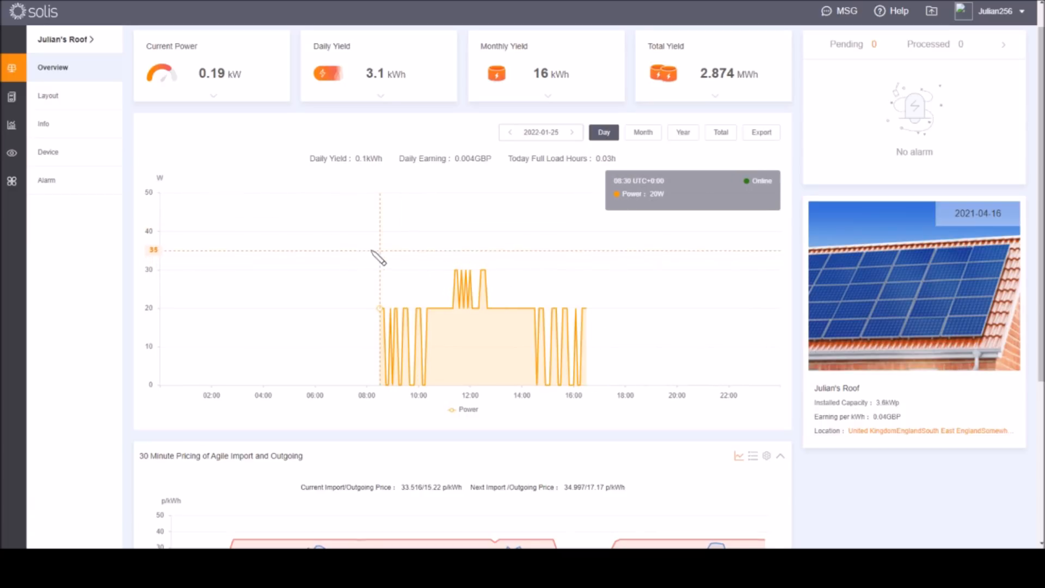
mouse_move(471, 241)
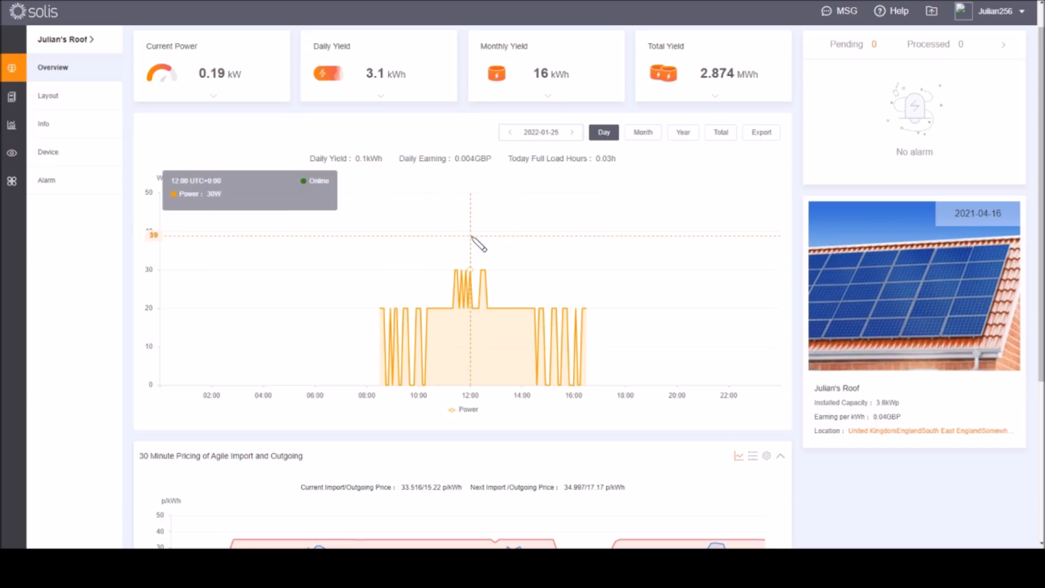
mouse_move(505, 243)
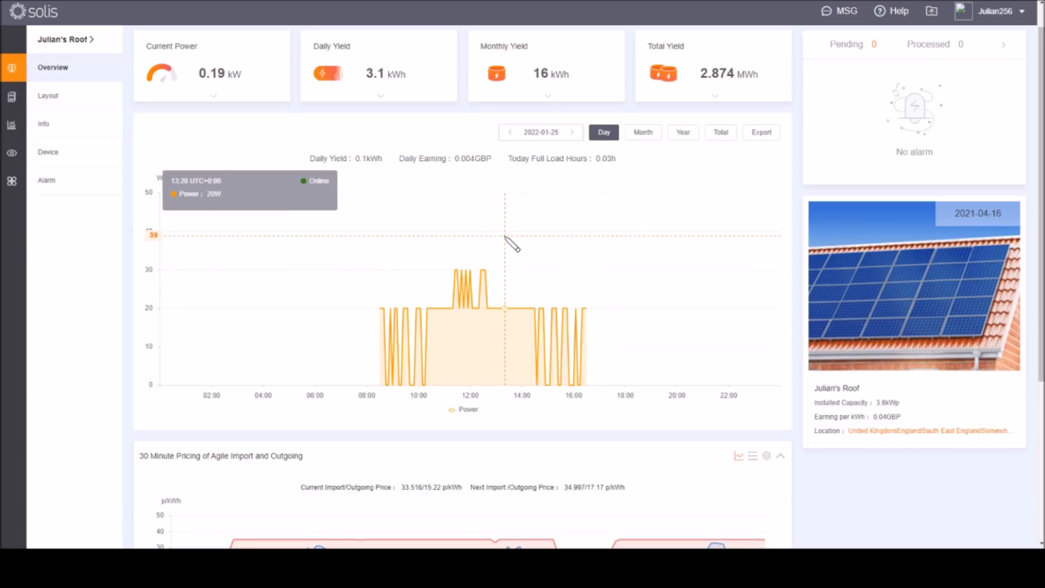
mouse_move(440, 250)
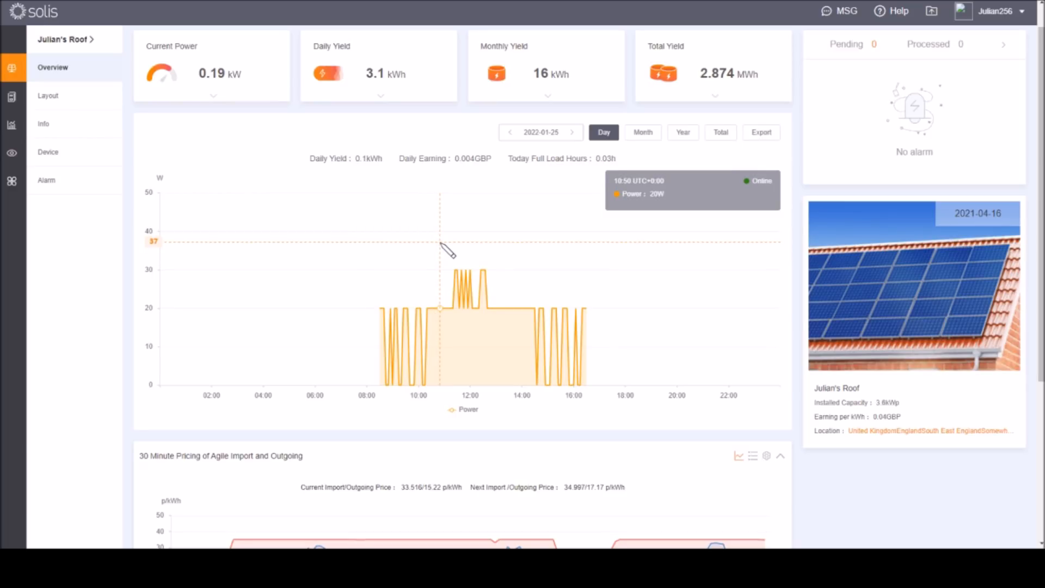
- Switch the day chart to April 2021, a 23 kWh spring day
left_click(509, 131)
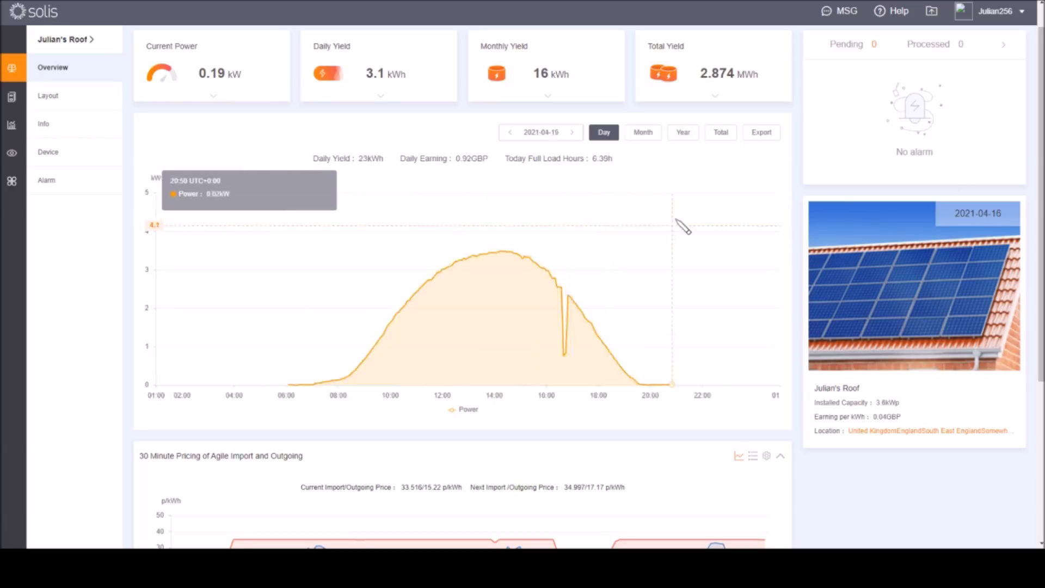
mouse_move(504, 214)
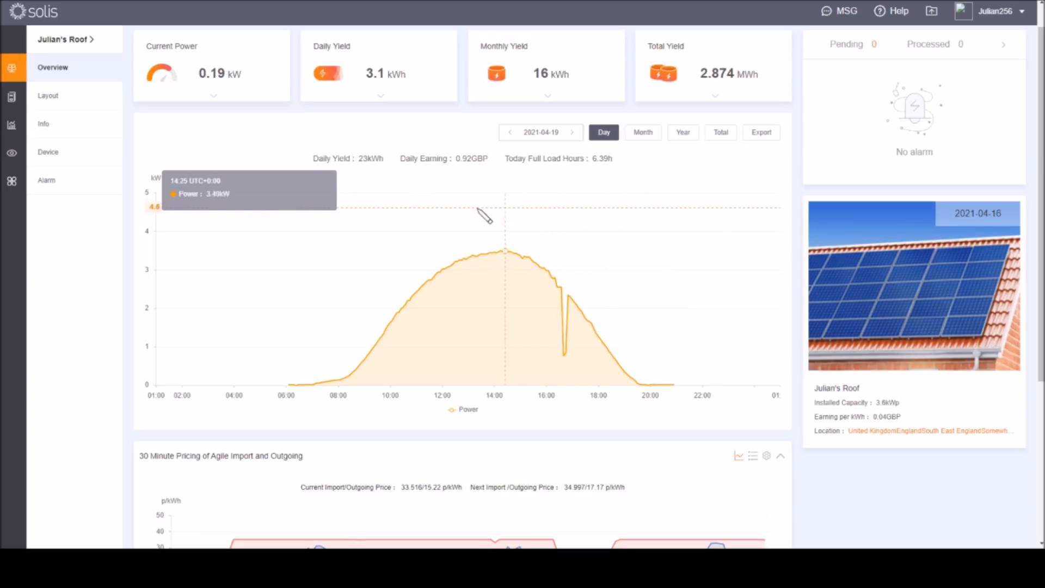
mouse_move(569, 221)
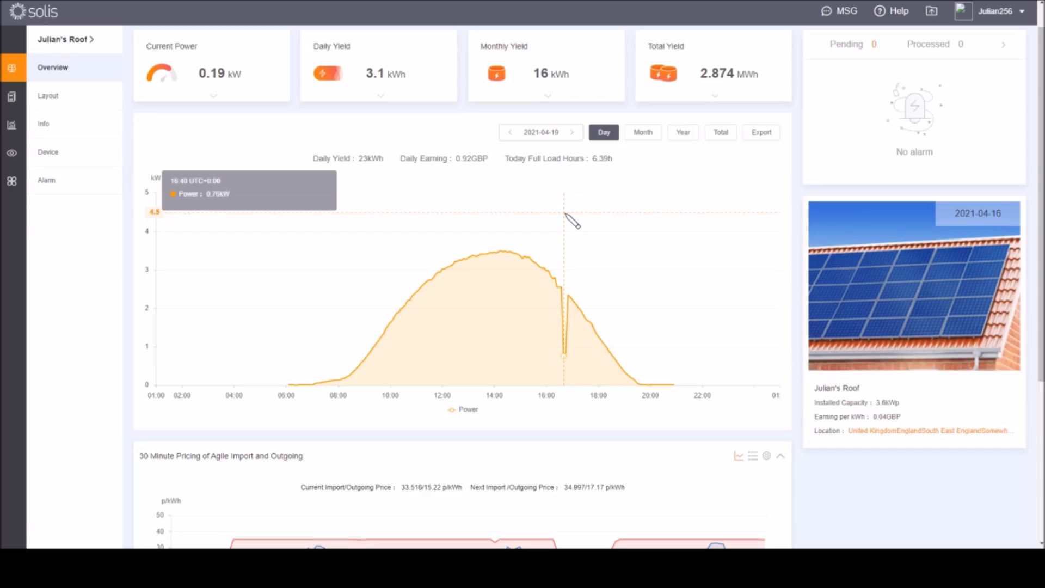
mouse_move(561, 213)
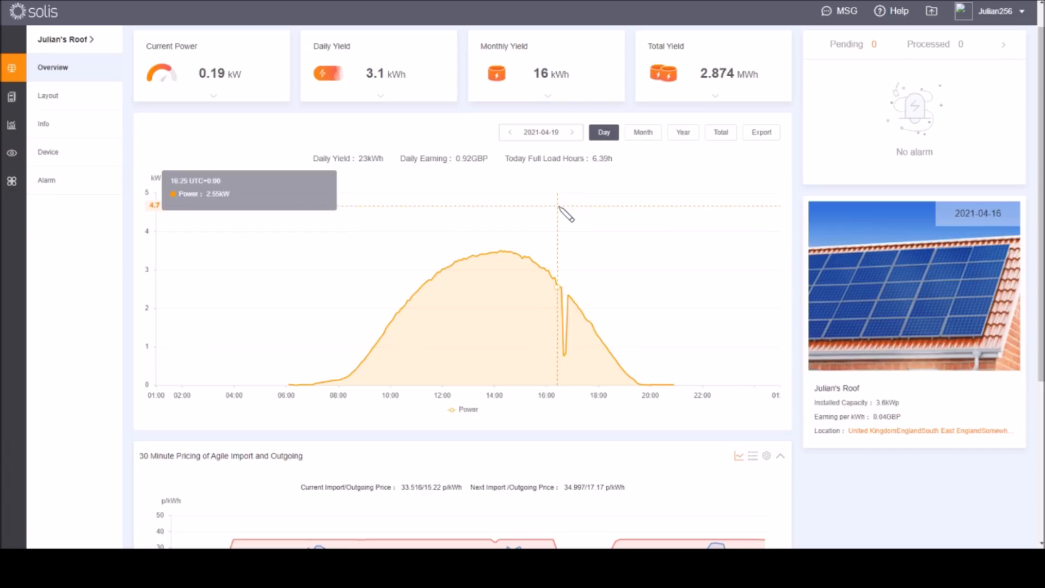
mouse_move(527, 213)
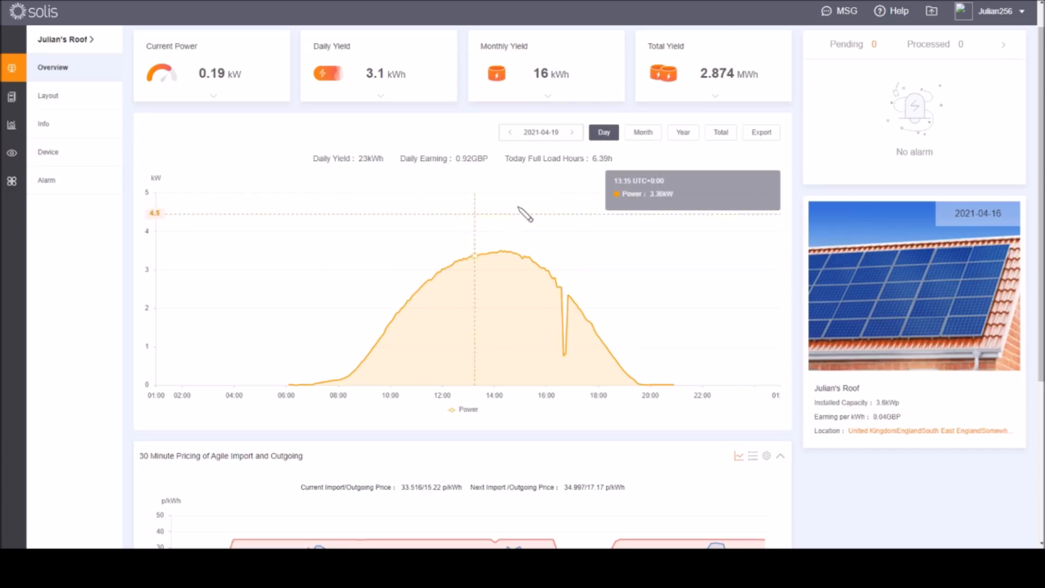
mouse_move(525, 133)
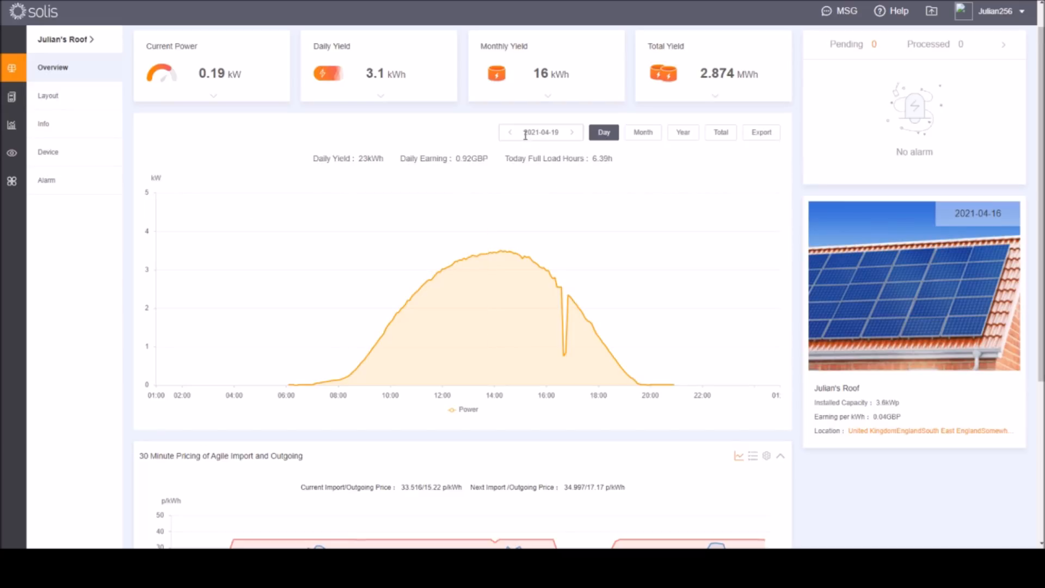
- Step back one day to 18 April 2021, a late-morning-start curve yielding 24 kWh
left_click(511, 132)
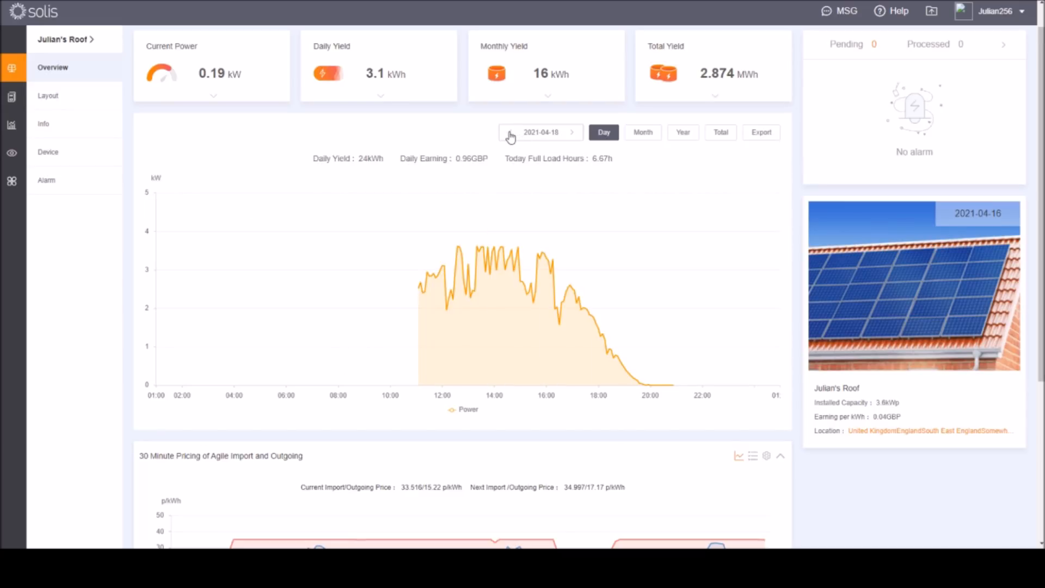
mouse_move(418, 341)
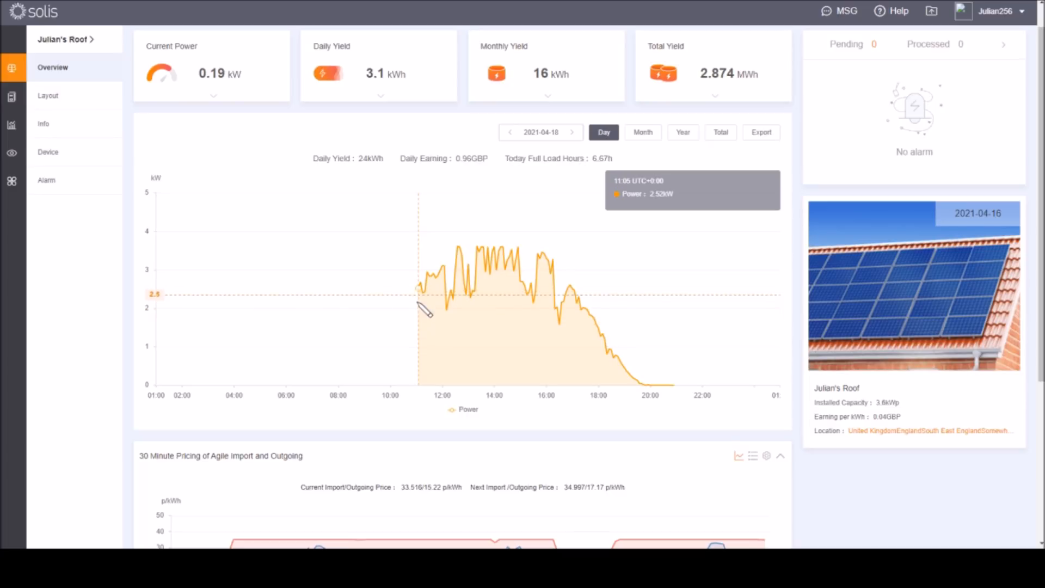
mouse_move(479, 259)
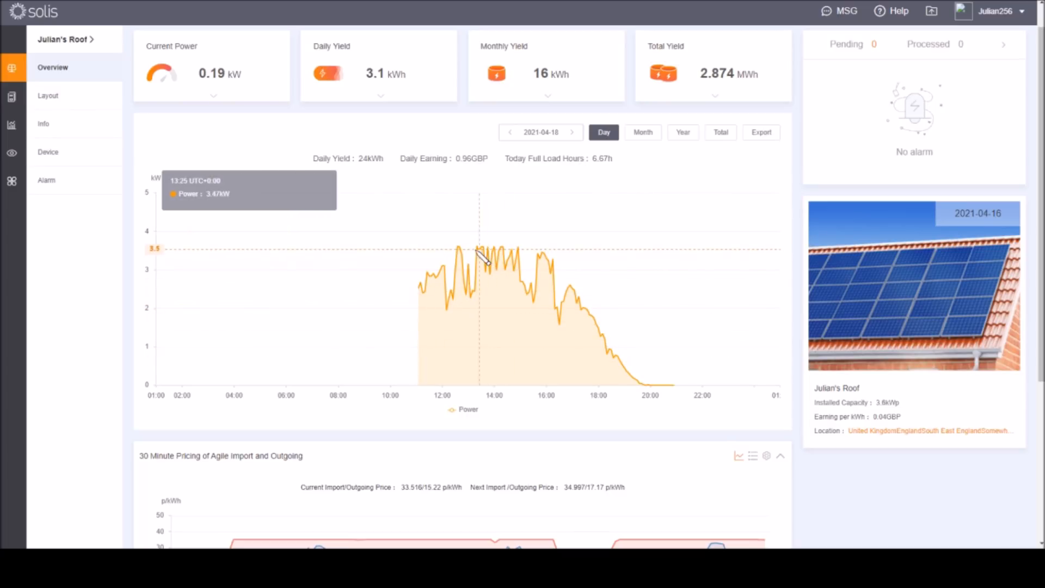